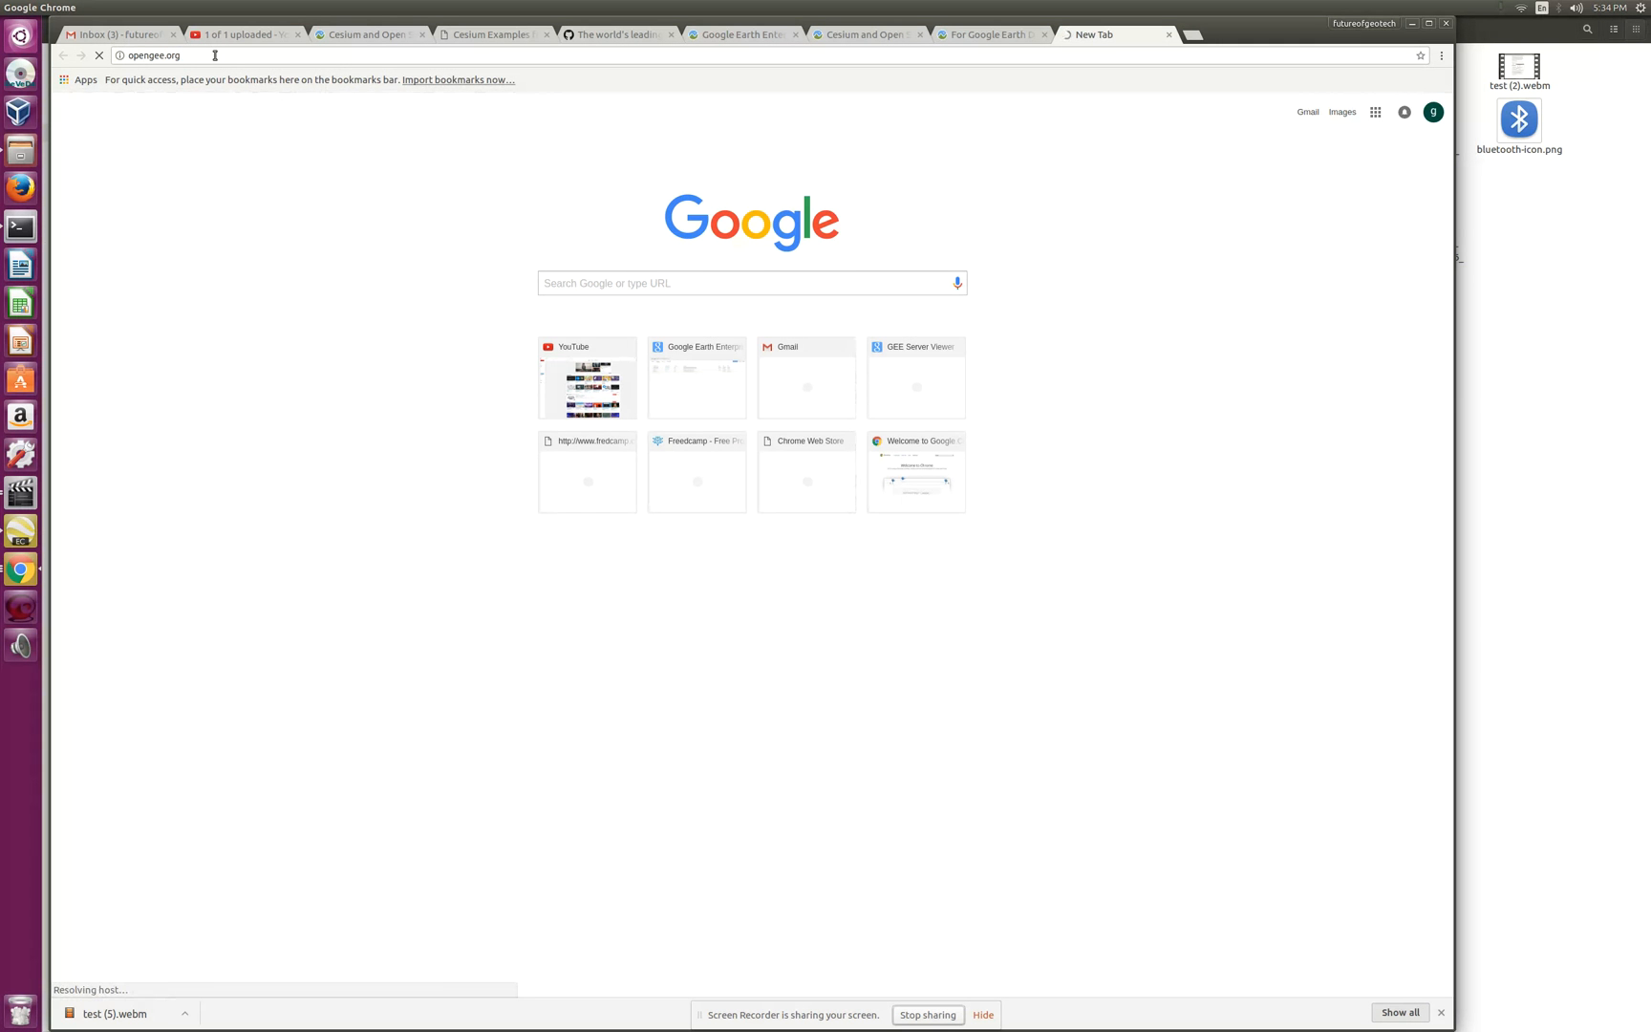
Step: Load opengee.org and follow its Github link to the google/earthenterprise repository
{"action": "key", "text": "Return"}
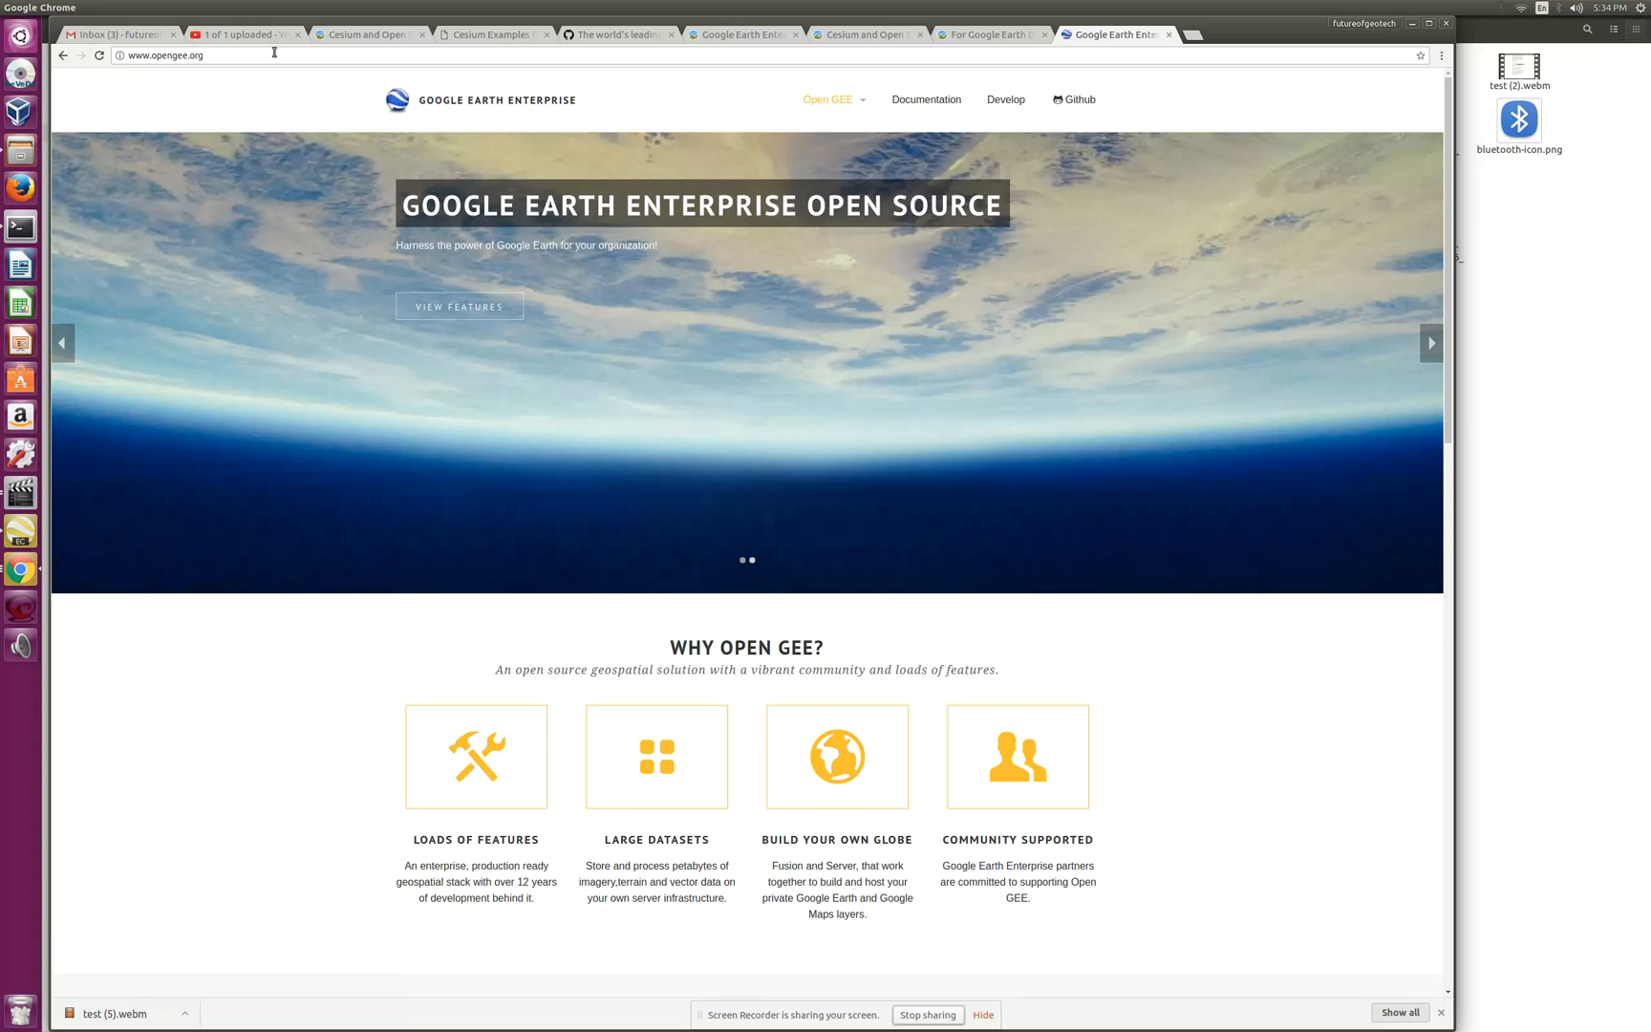
{"action": "mouse_move", "coordinate": [1196, 104]}
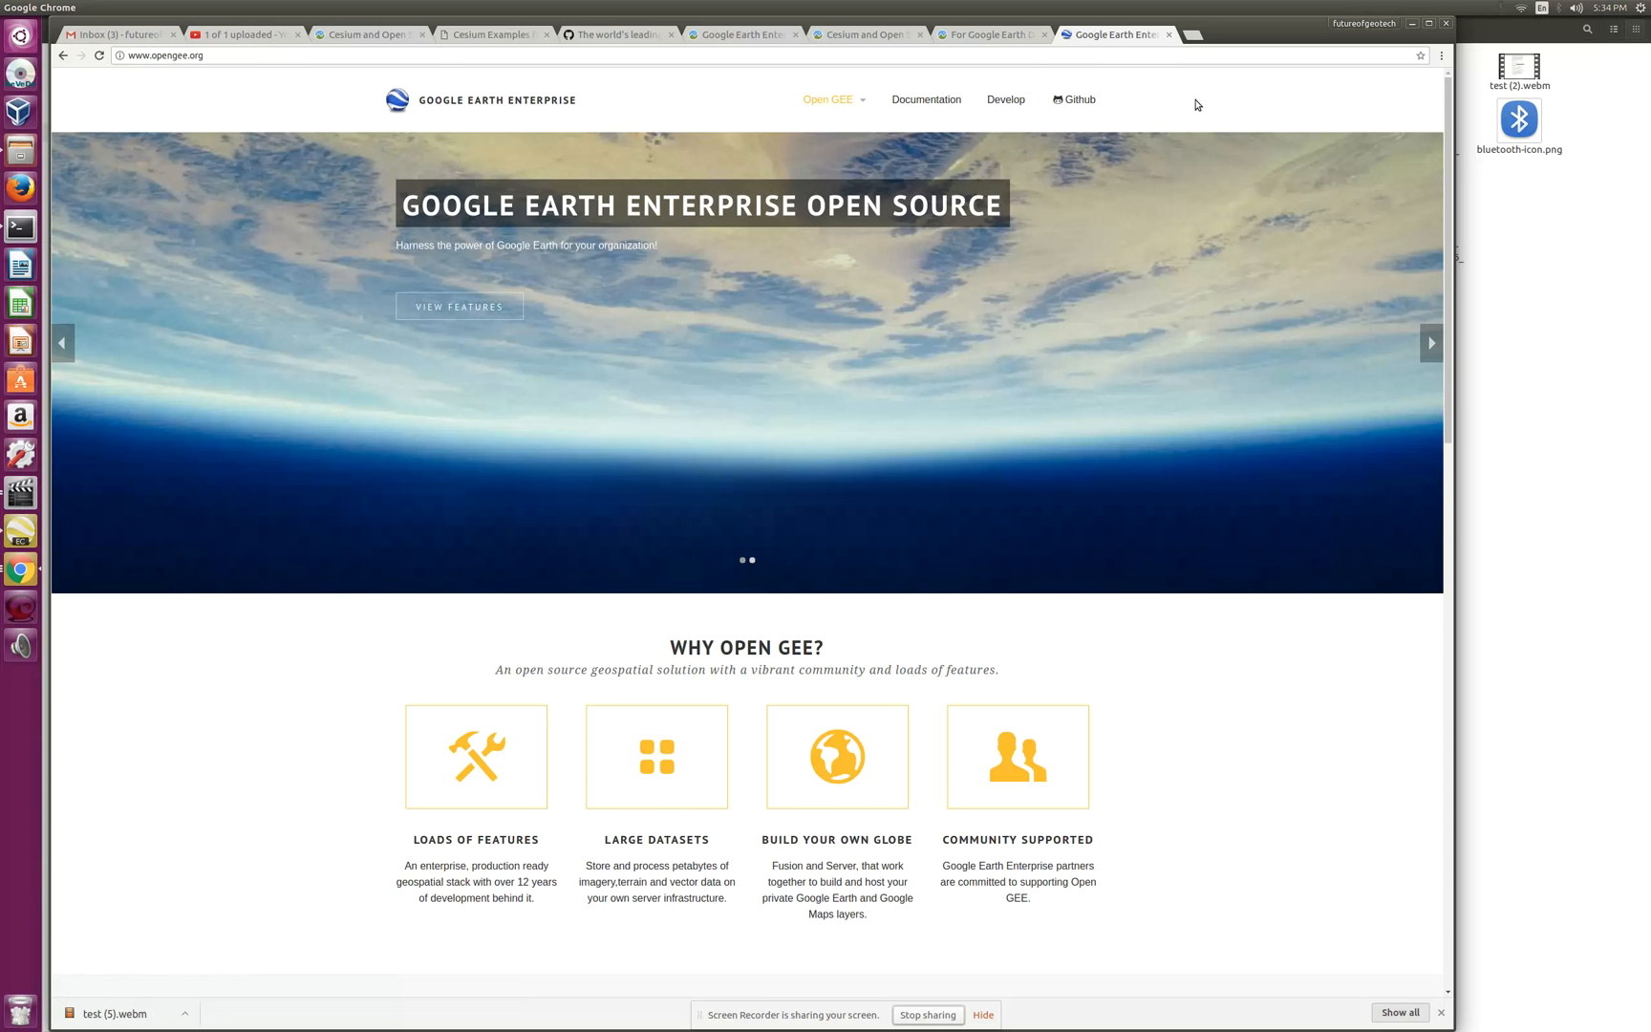
{"action": "mouse_move", "coordinate": [1073, 100]}
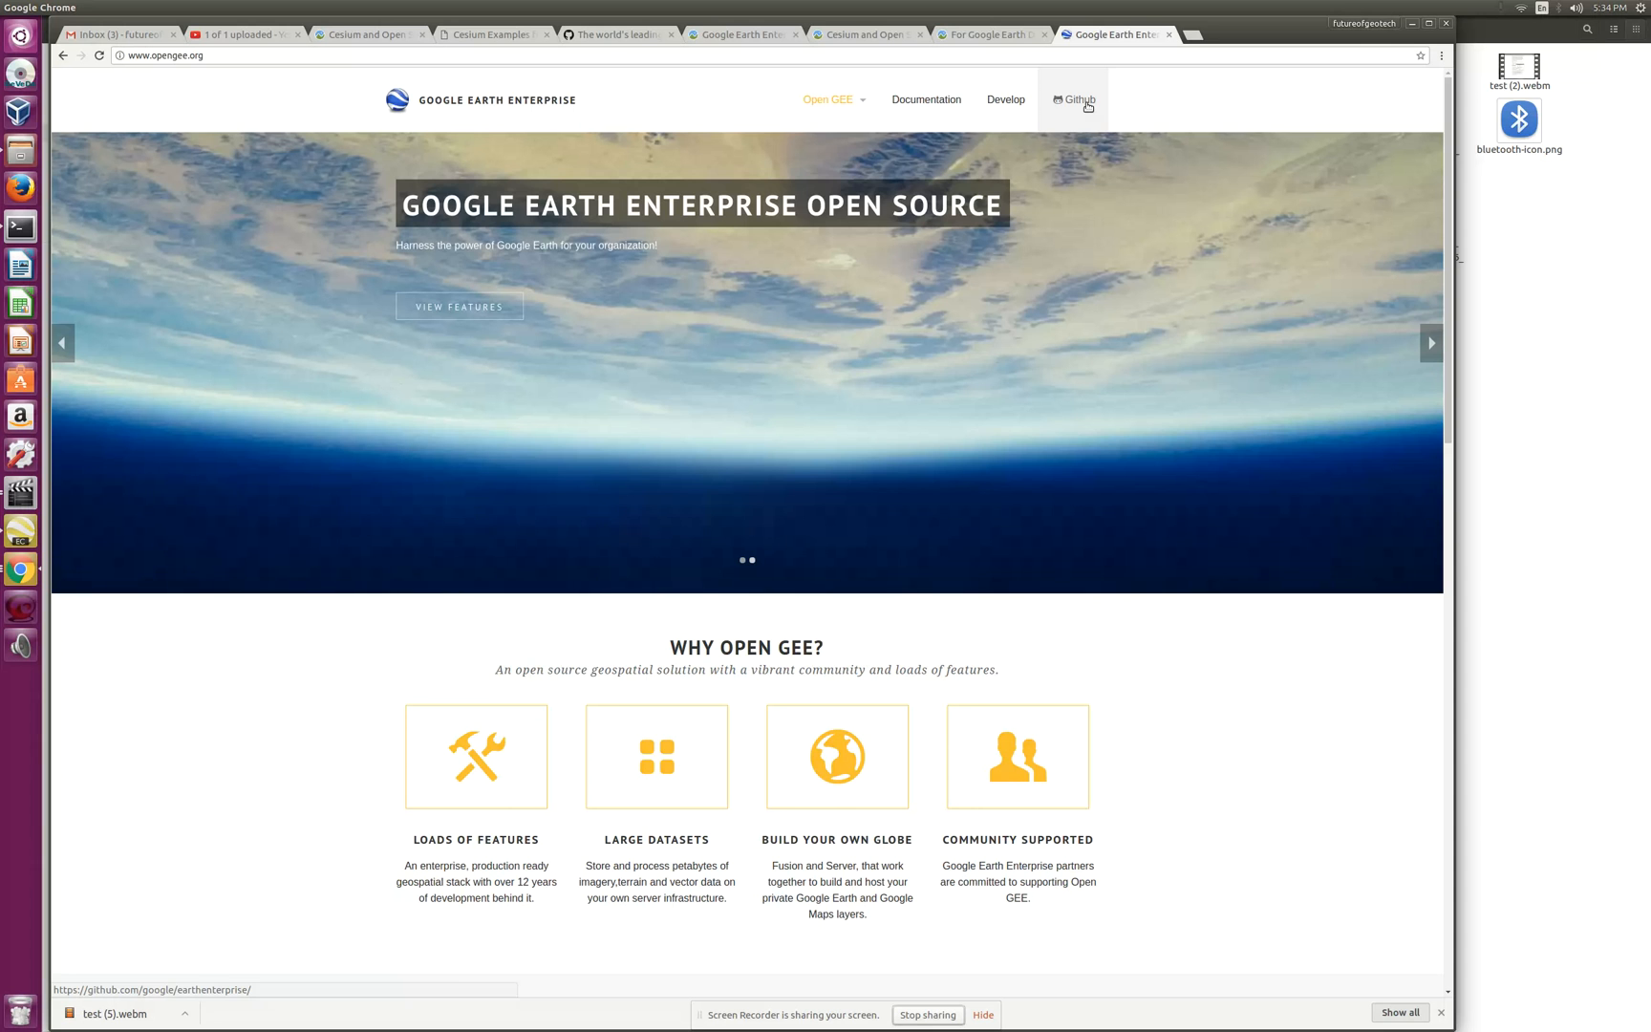
{"action": "left_click", "coordinate": [1073, 100]}
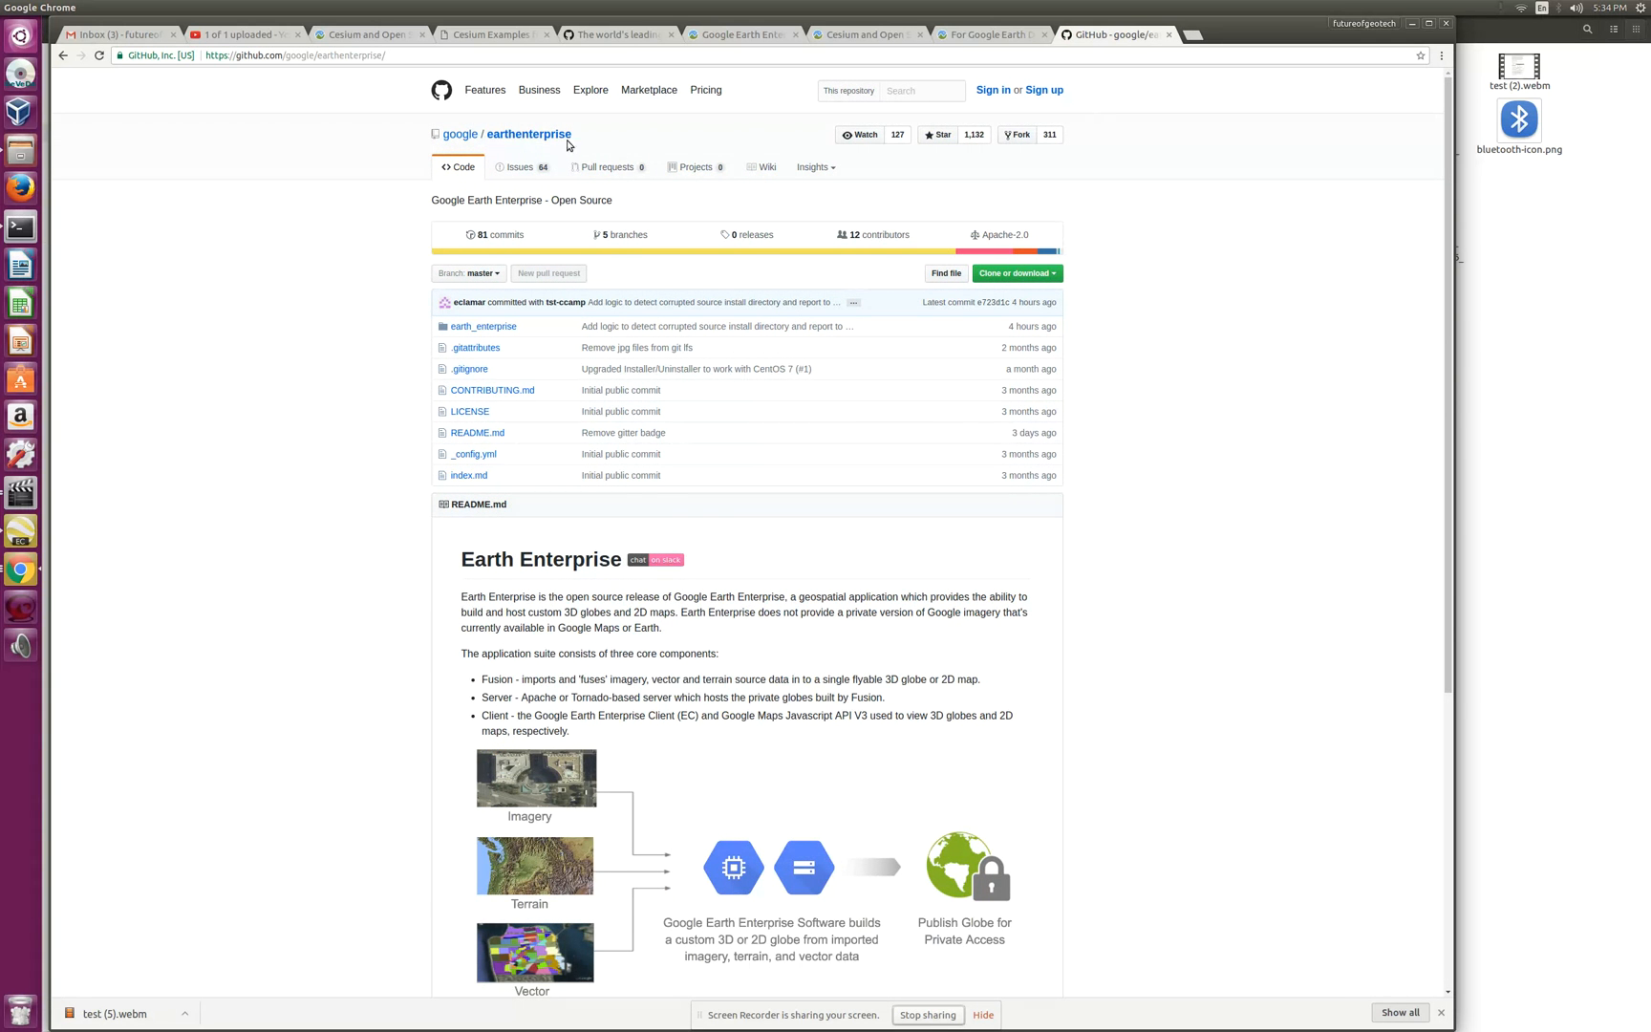
{"action": "mouse_move", "coordinate": [767, 167]}
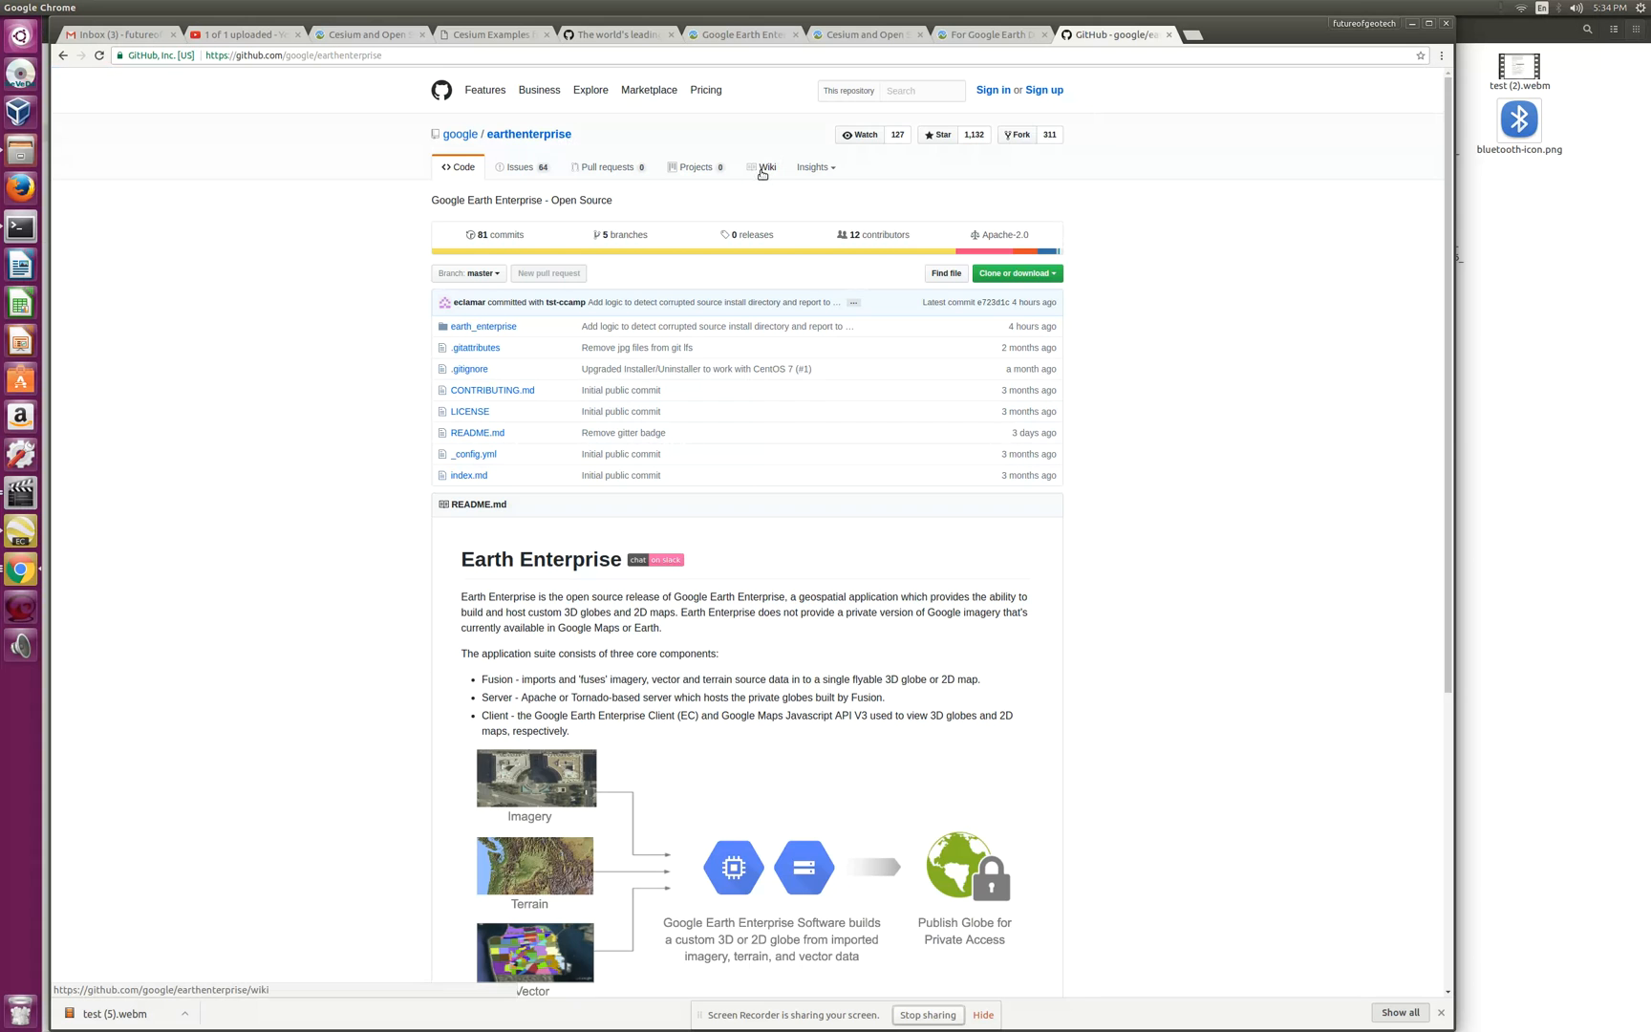
Step: Reach the wiki's Frequently Asked Questions page at question 9 on clients for viewing globes
{"action": "left_click", "coordinate": [765, 166]}
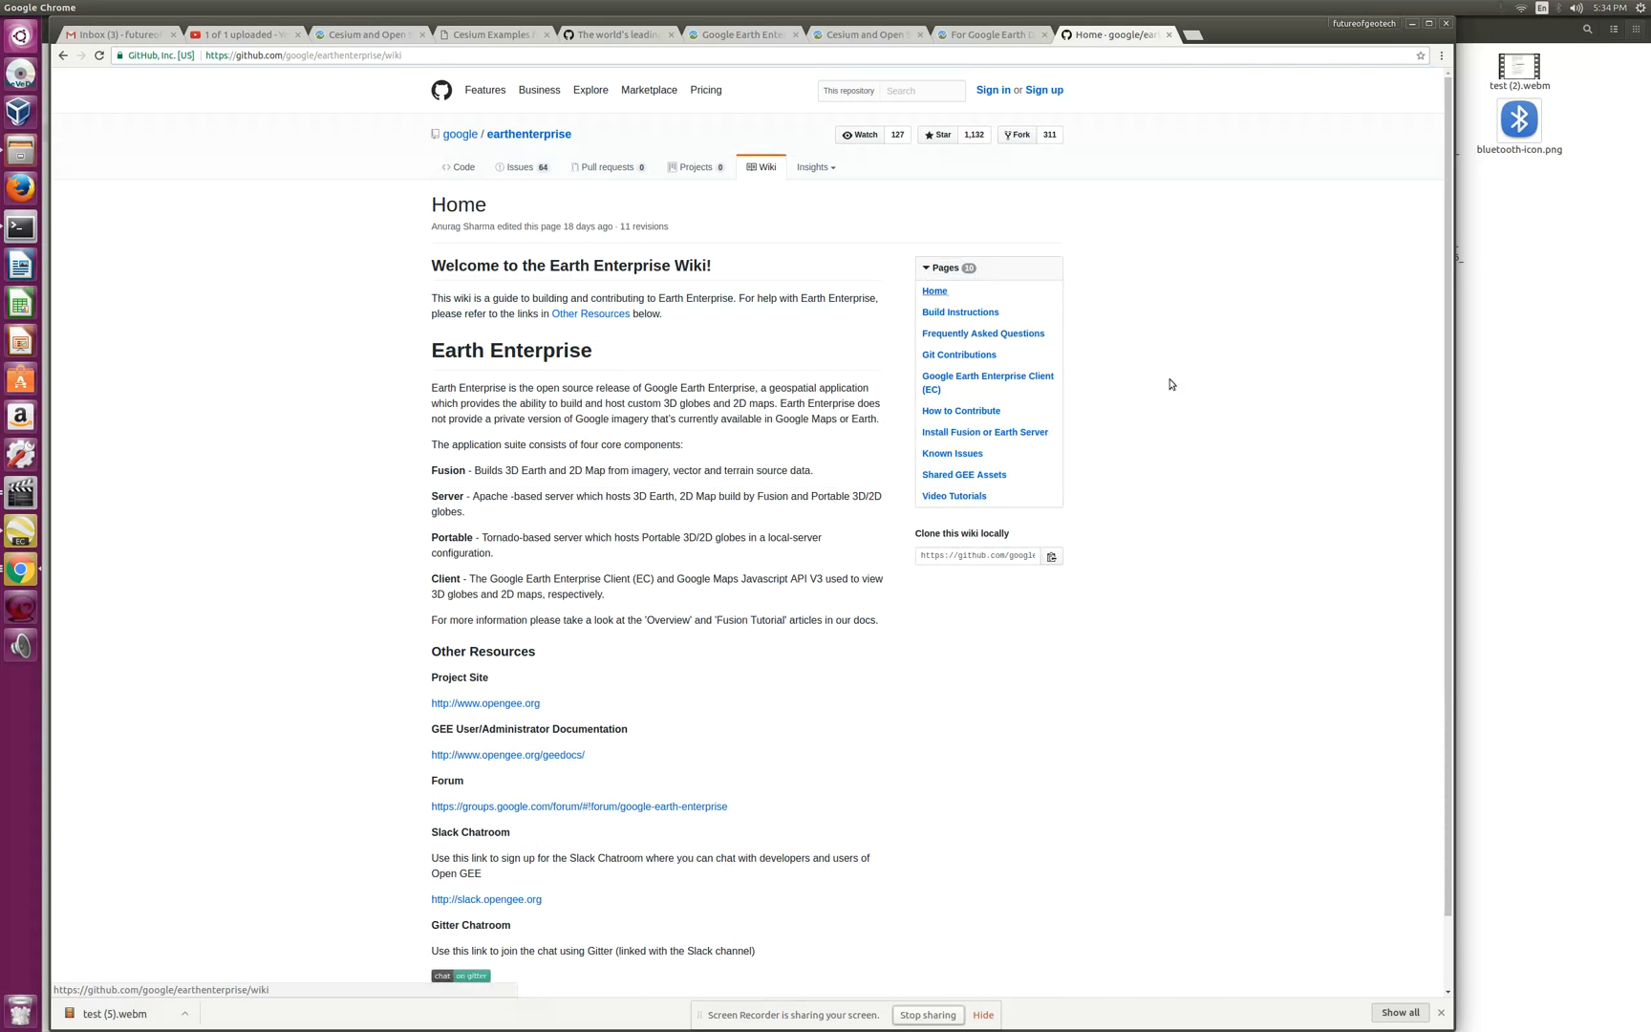
{"action": "mouse_move", "coordinate": [1151, 811]}
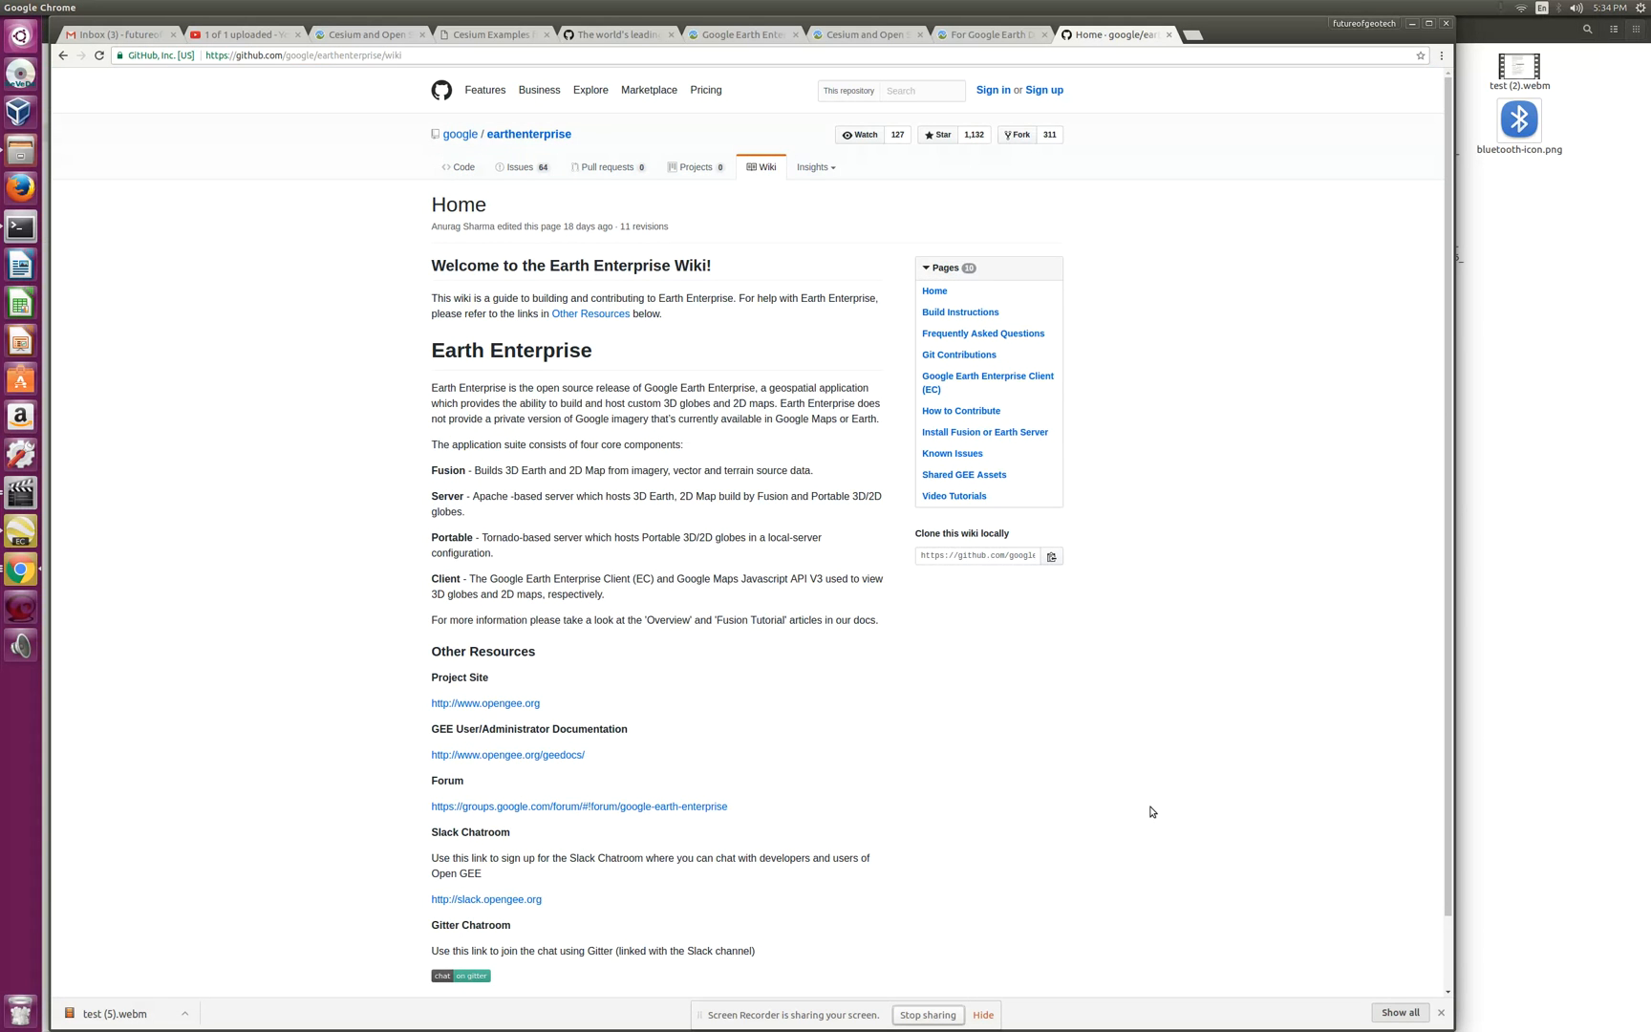
{"action": "left_click", "coordinate": [981, 333]}
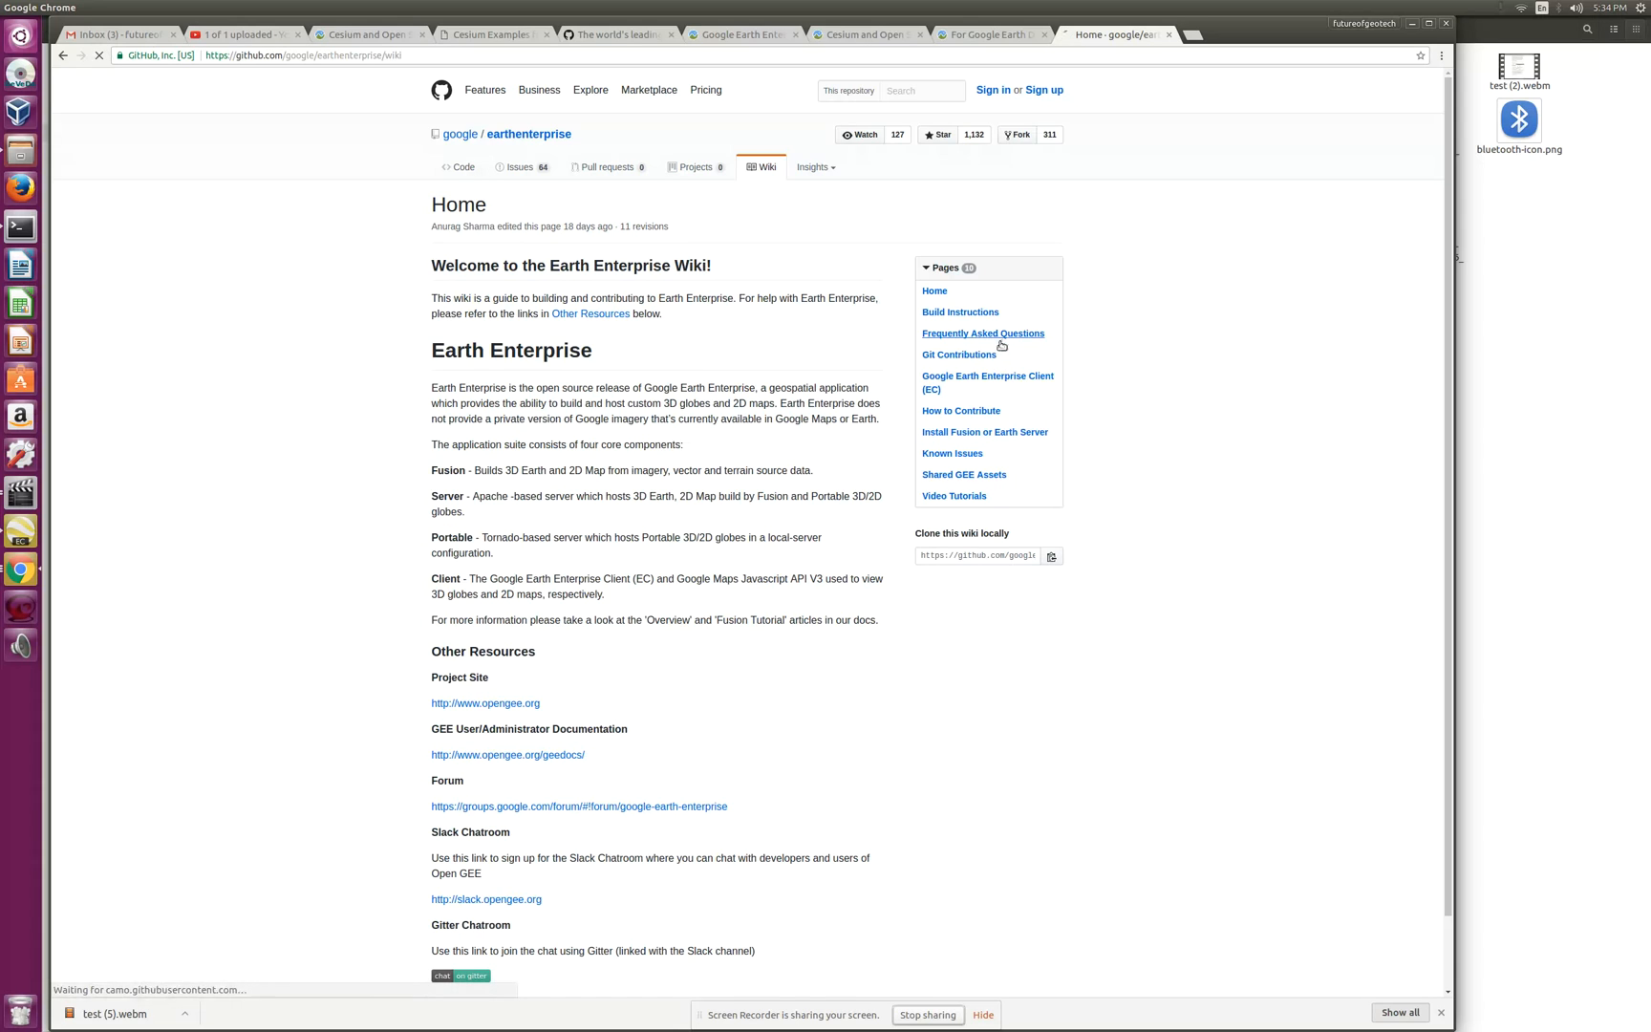
{"action": "left_click", "coordinate": [981, 332]}
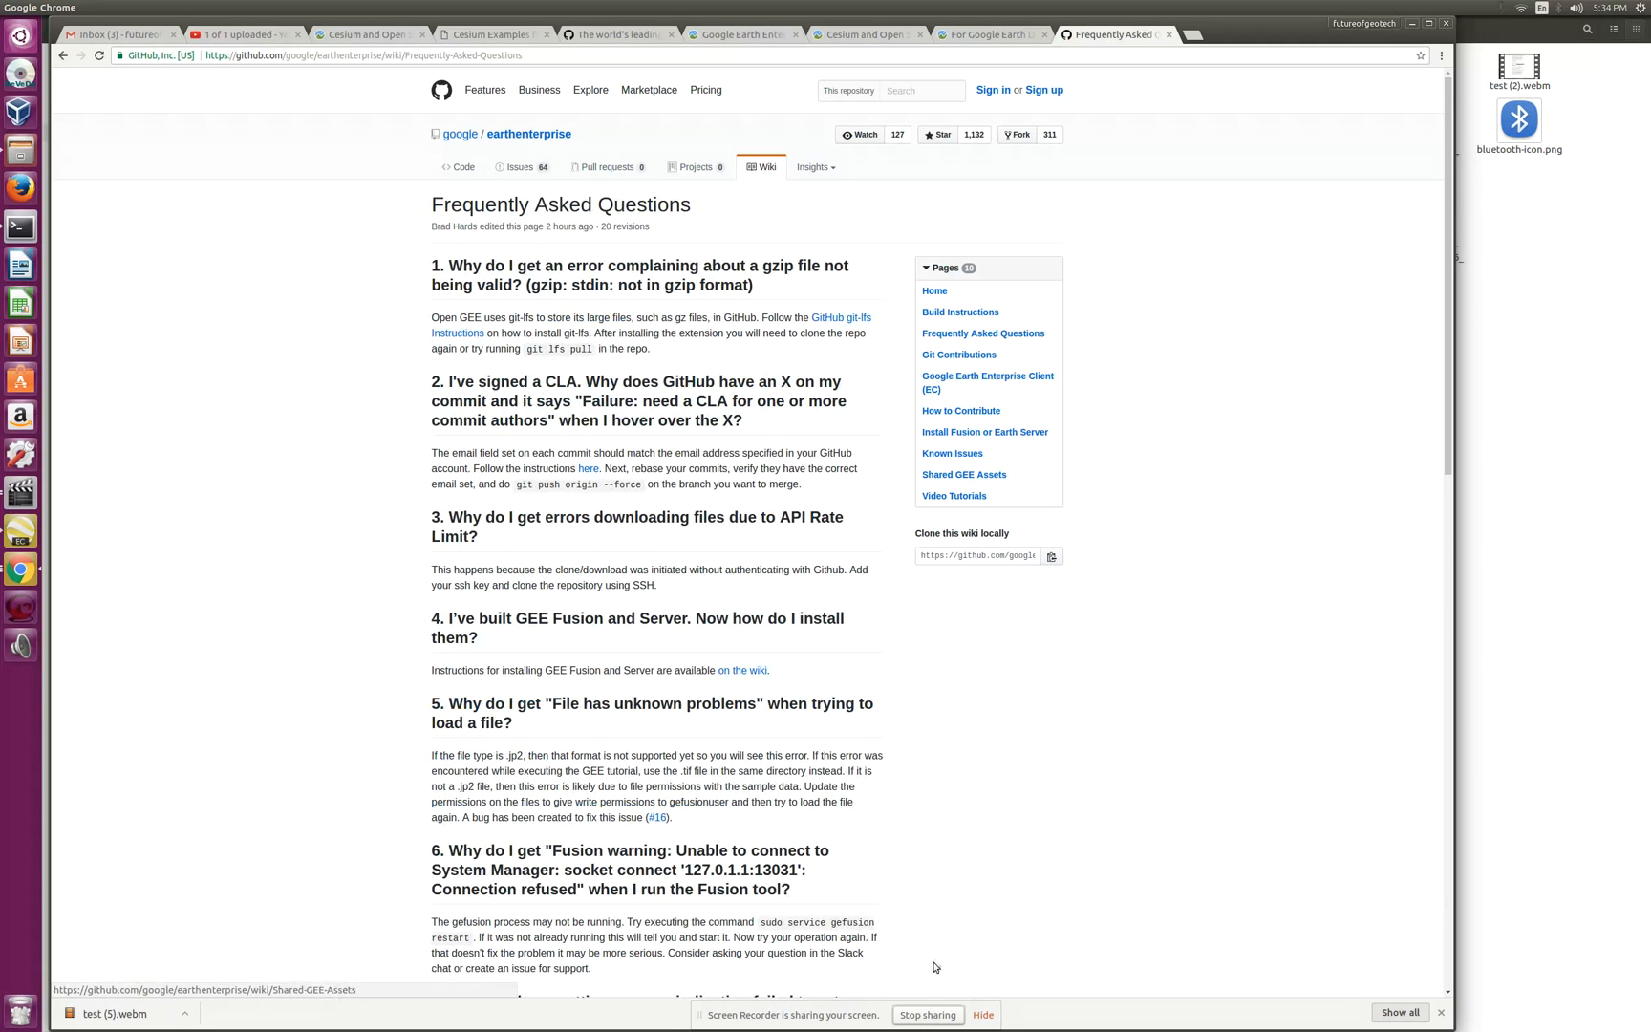
{"action": "scroll", "scroll_direction": "down", "scroll_amount": 3}
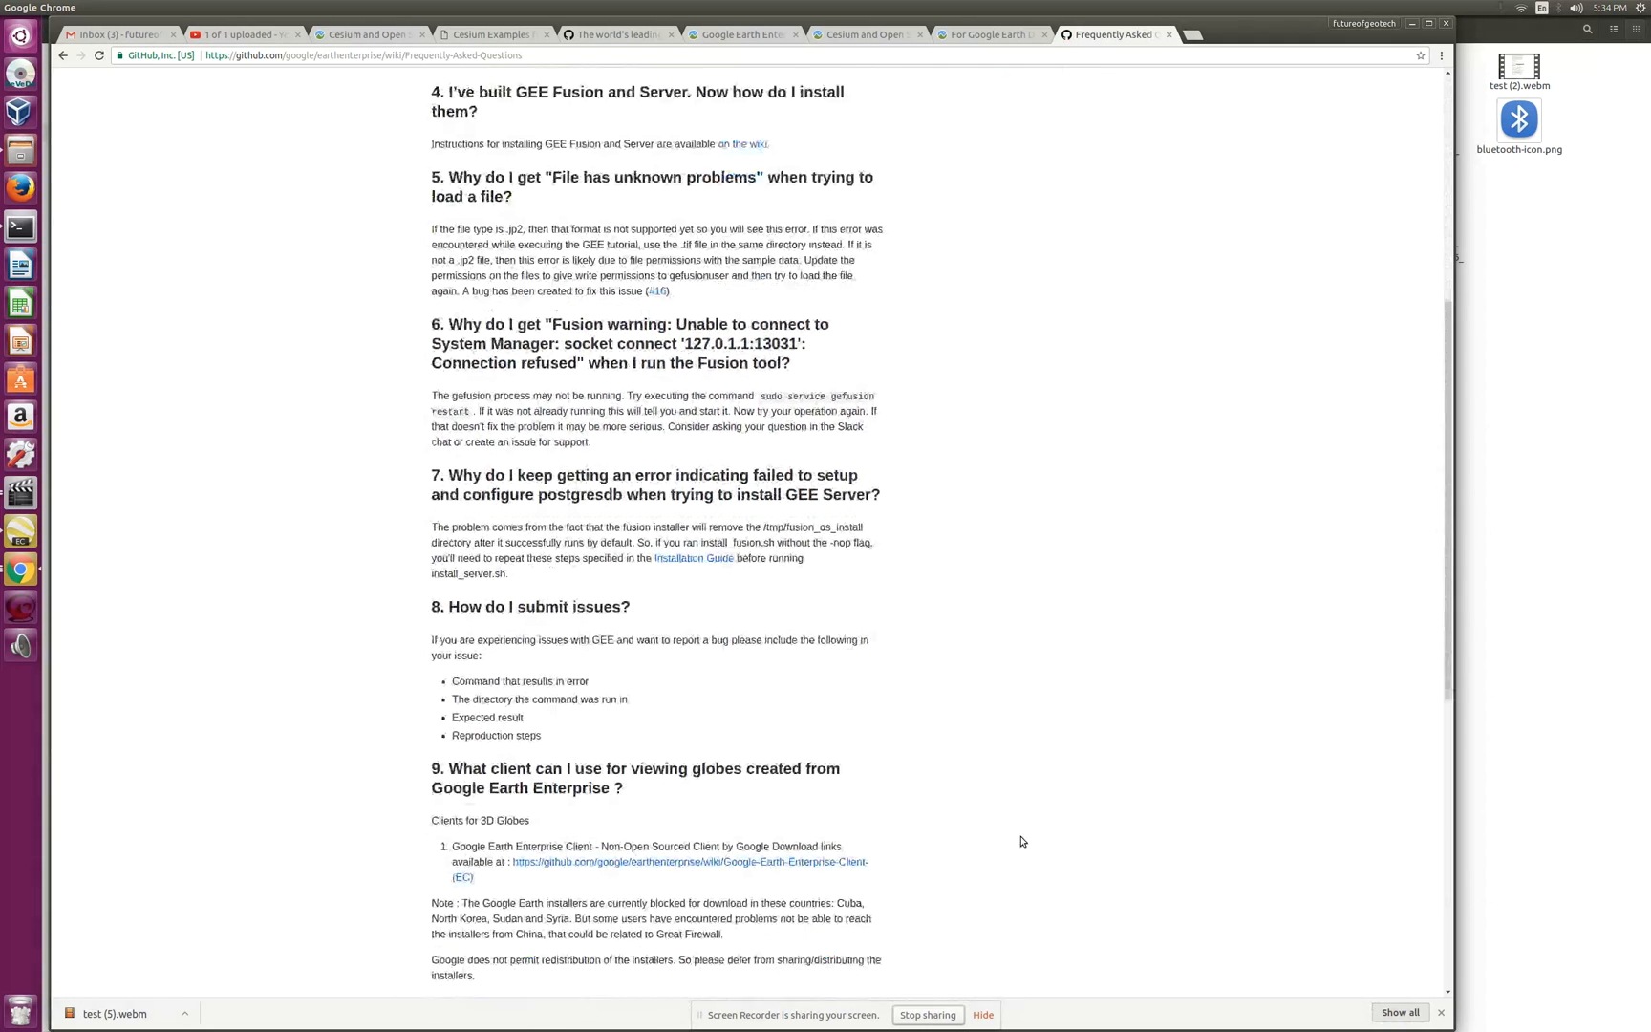
{"action": "scroll", "scroll_direction": "down", "scroll_amount": 3}
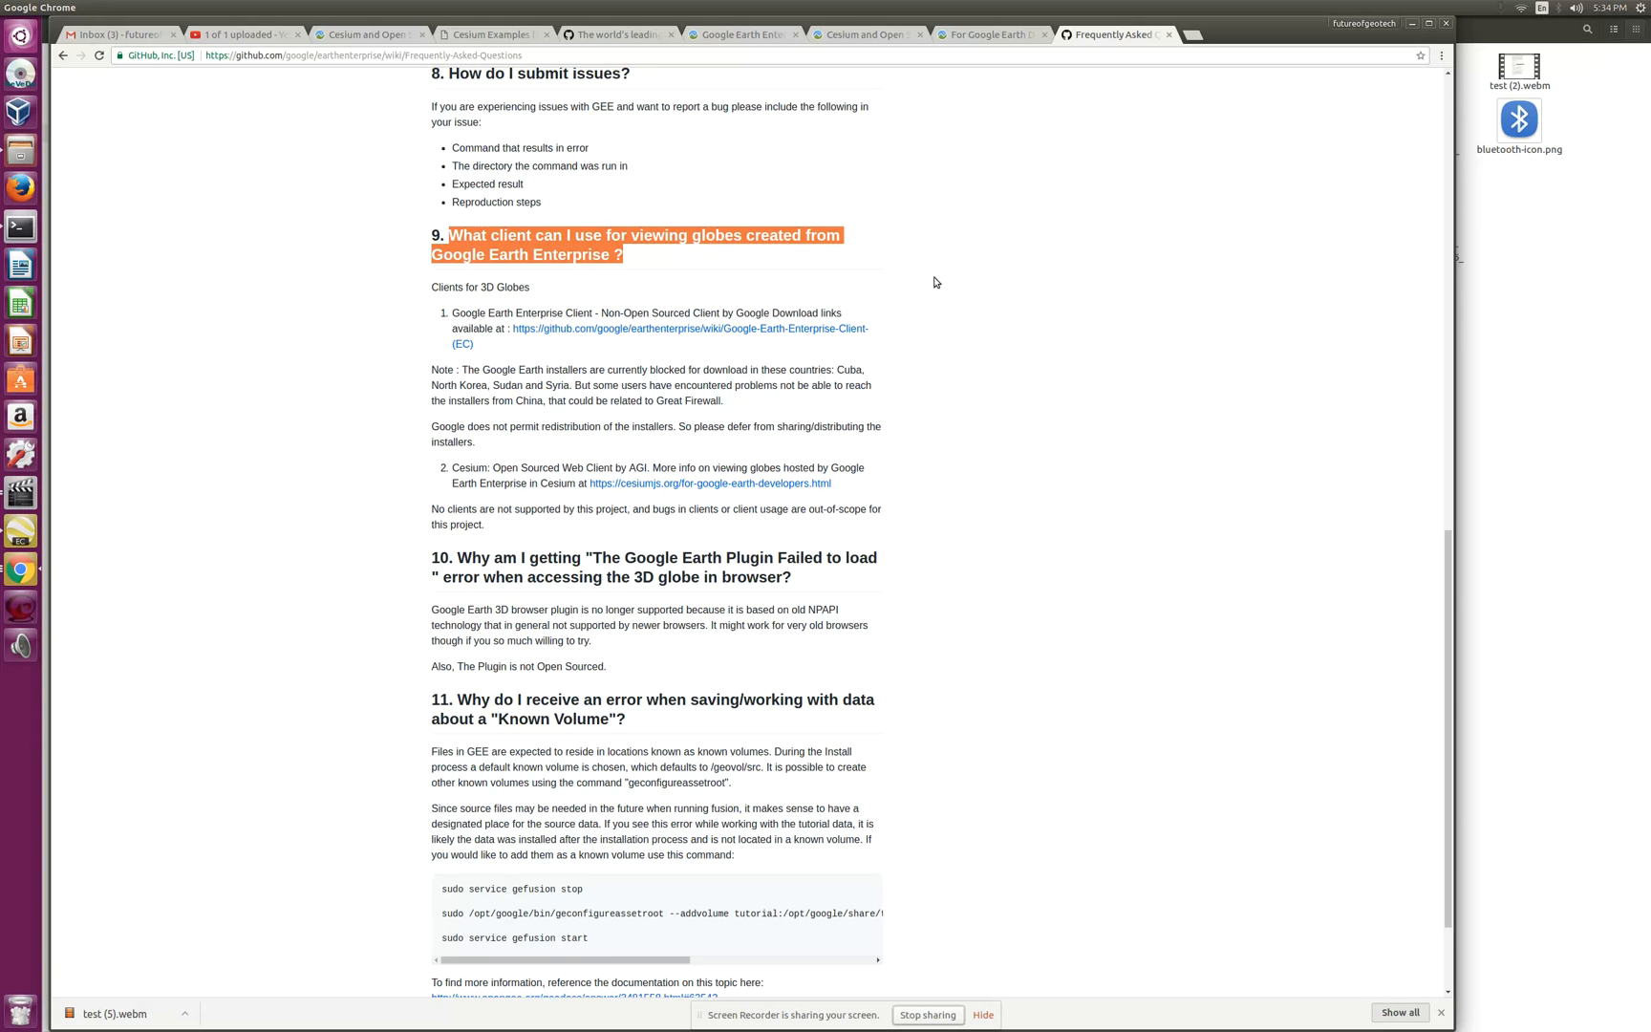
{"action": "mouse_move", "coordinate": [938, 281]}
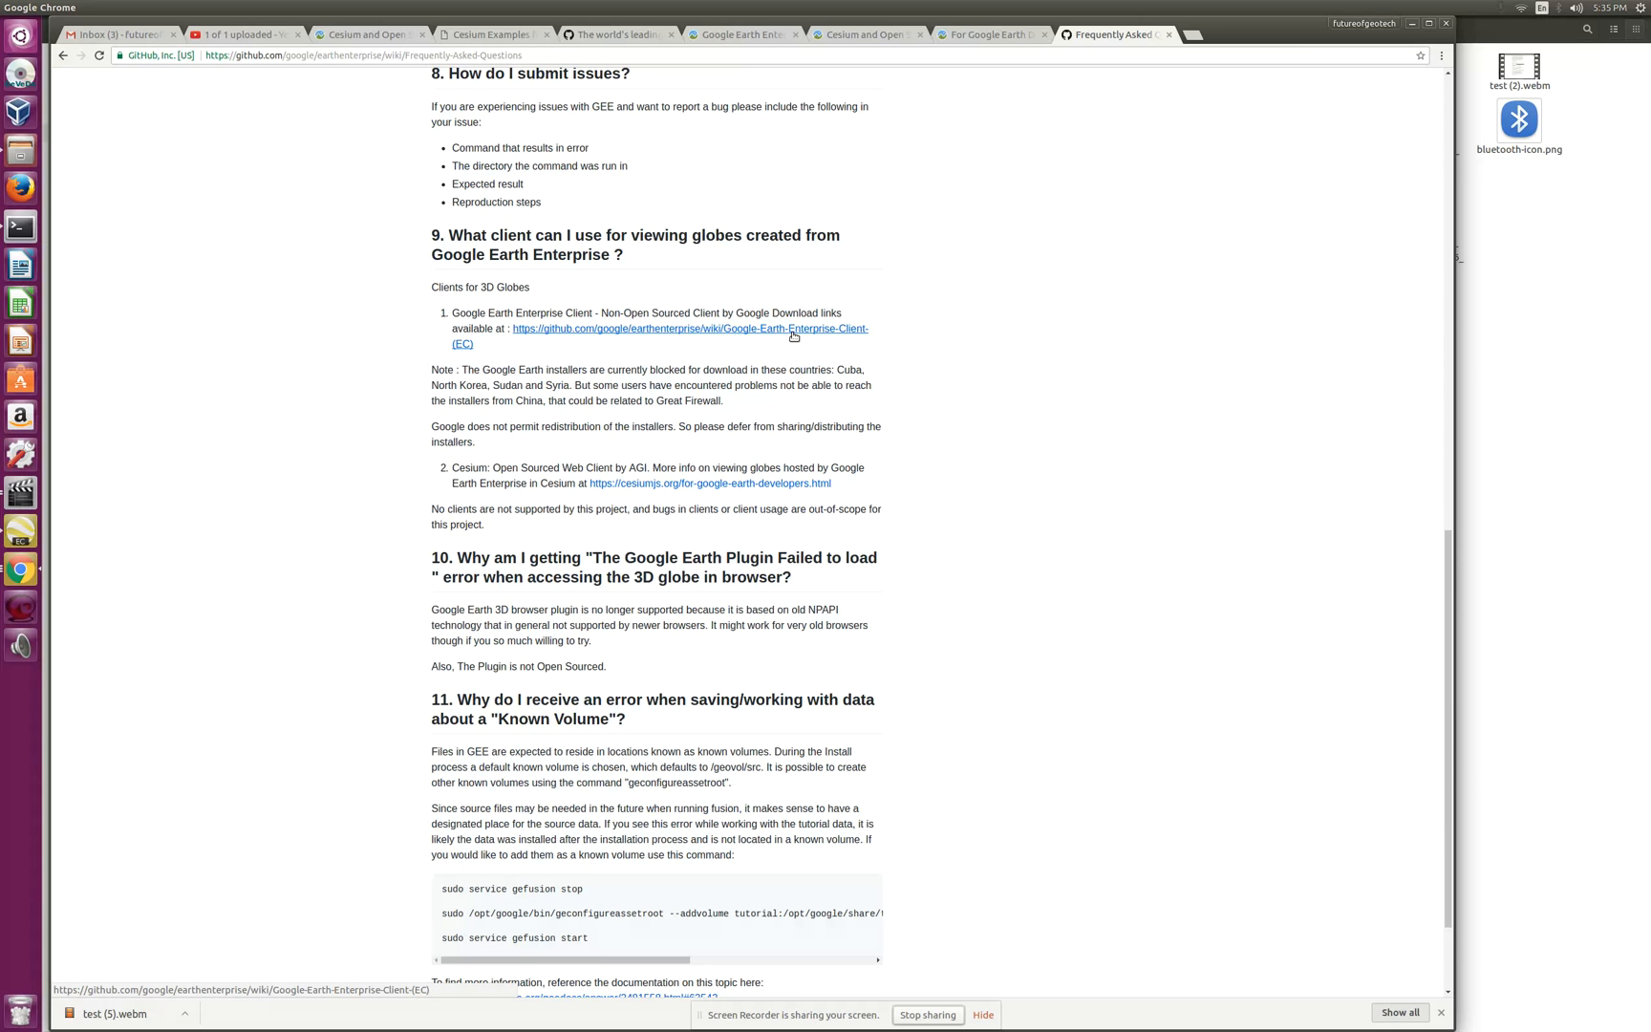
Step: Follow the Google-Earth-Enterprise-Client-(EC) link to its Windows, Mac and Linux installer list
{"action": "left_click", "coordinate": [689, 335]}
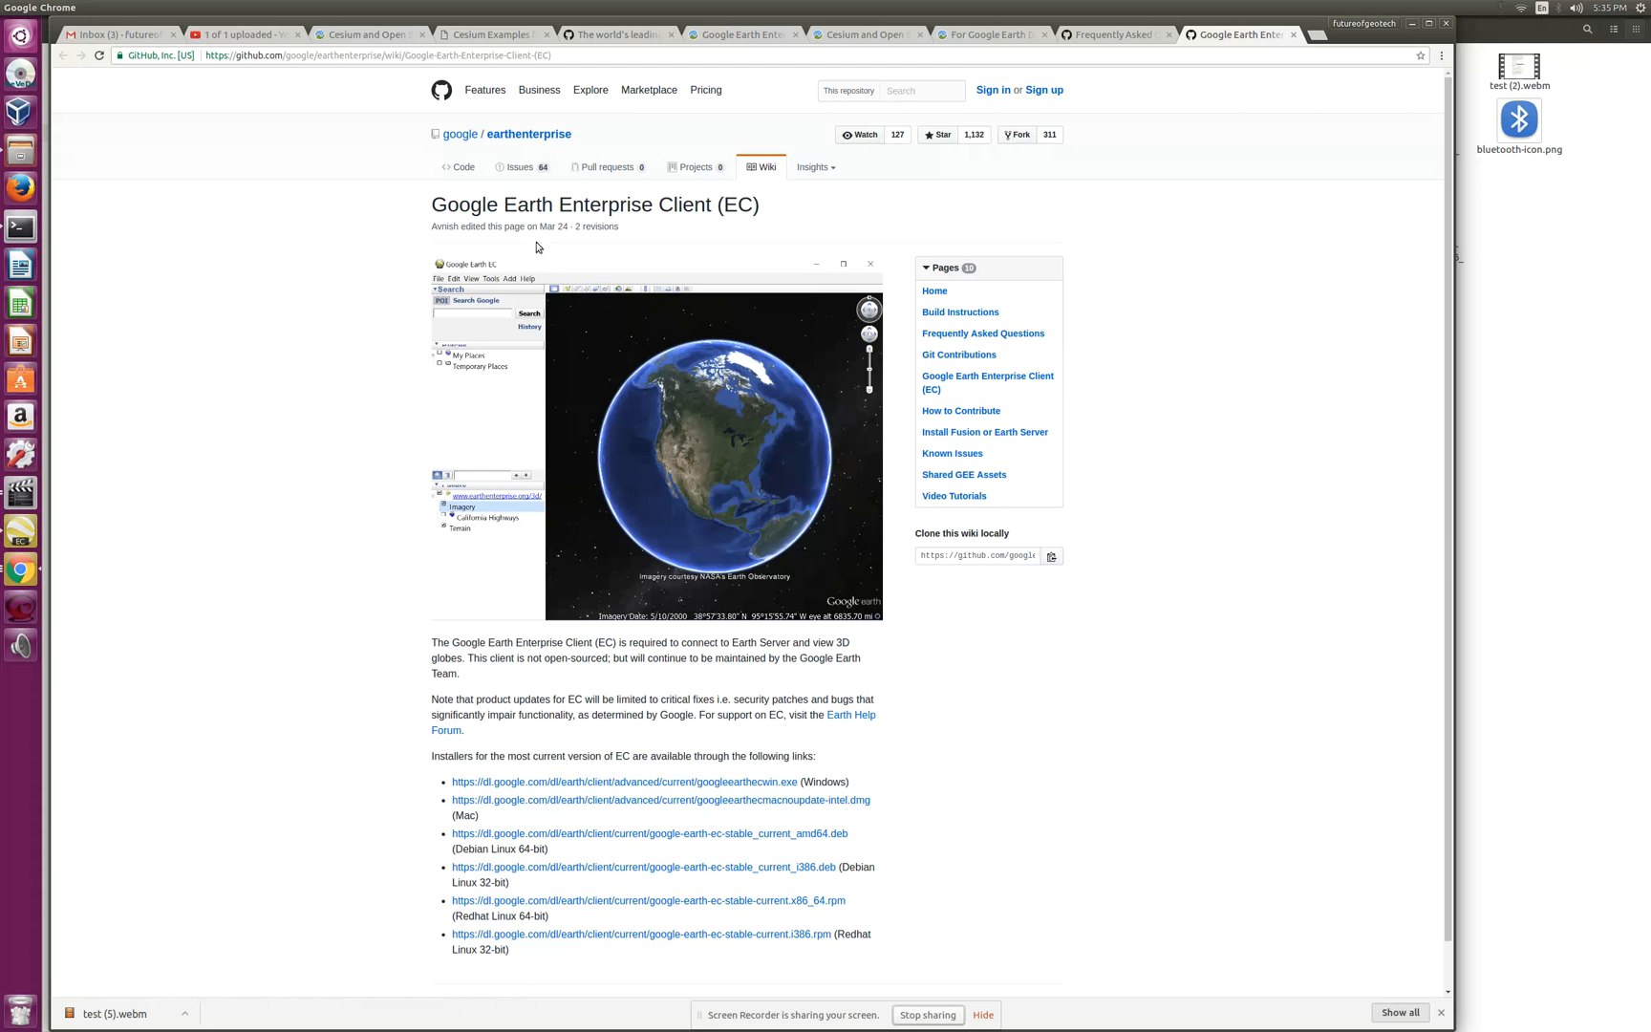
{"action": "mouse_move", "coordinate": [969, 753]}
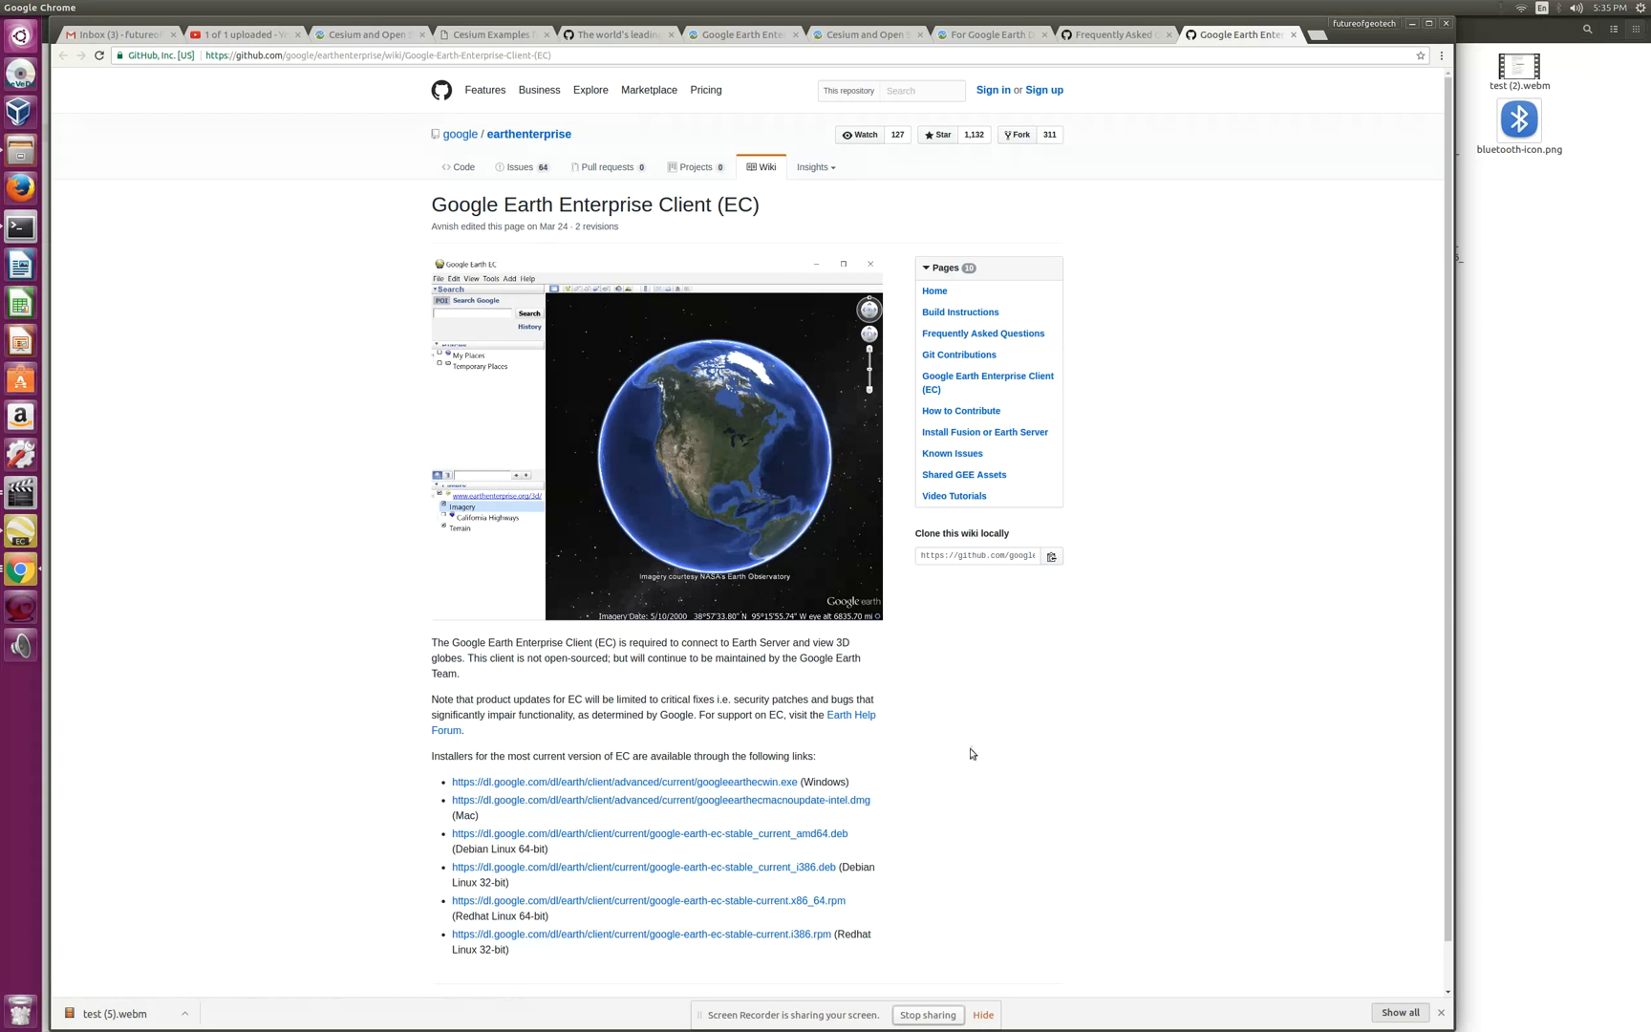
{"action": "scroll", "scroll_direction": "down", "scroll_amount": 3}
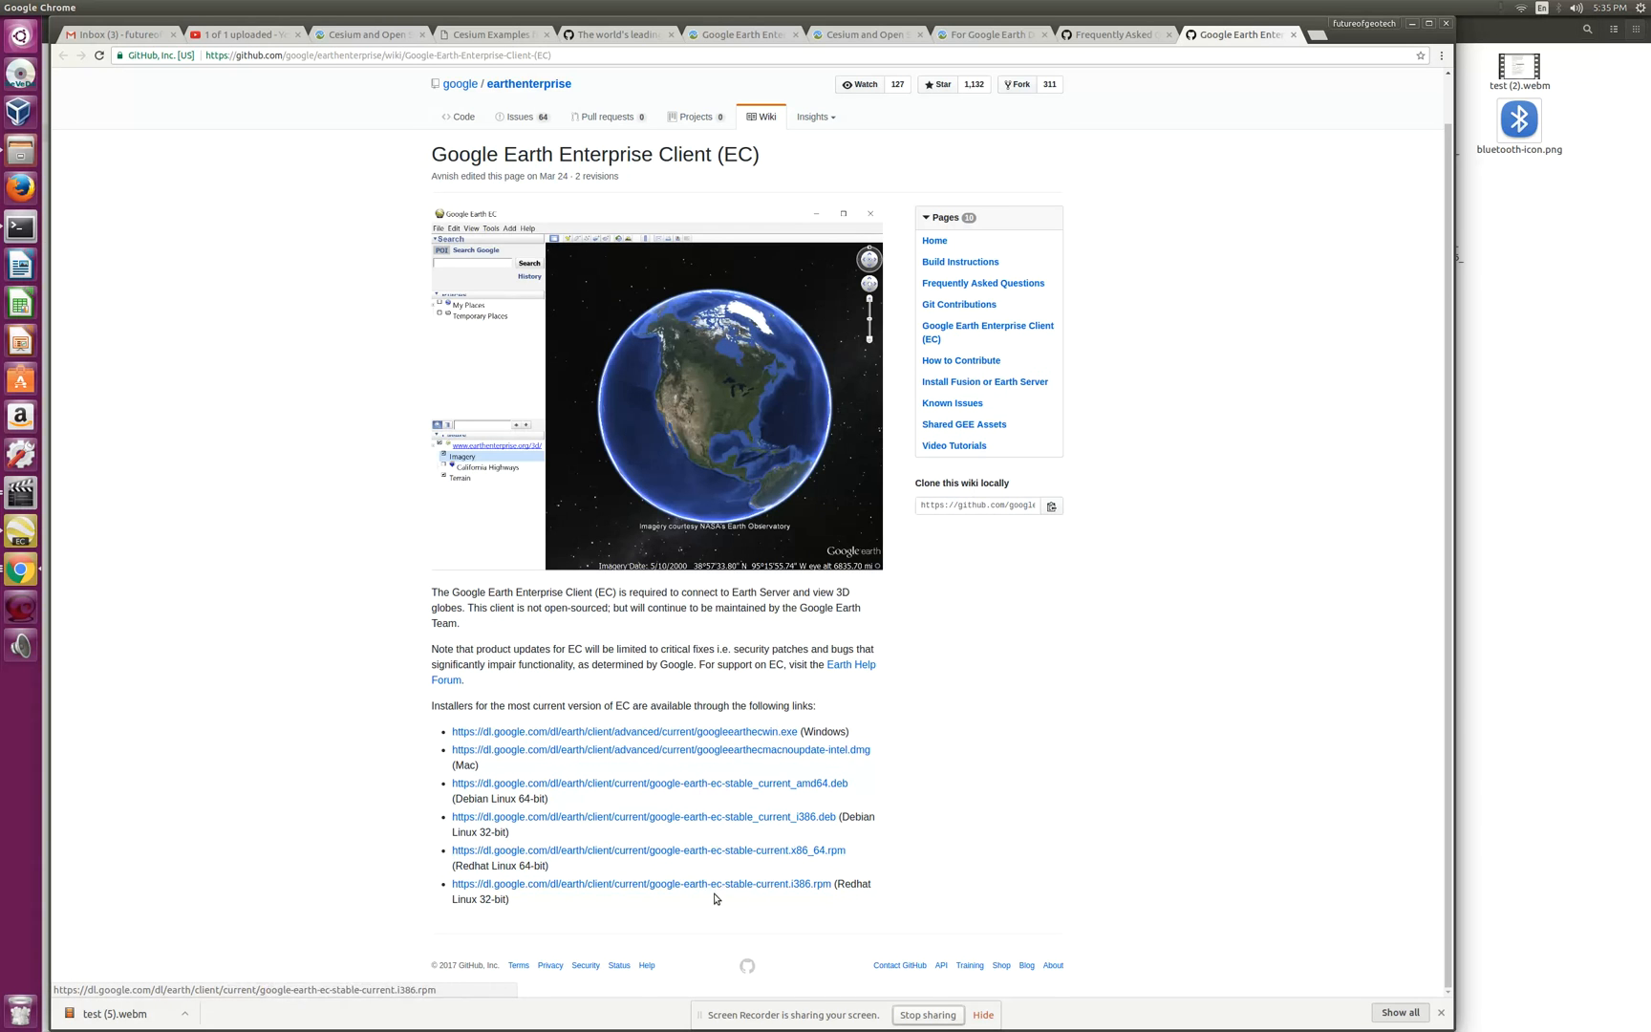
{"action": "mouse_move", "coordinate": [968, 889]}
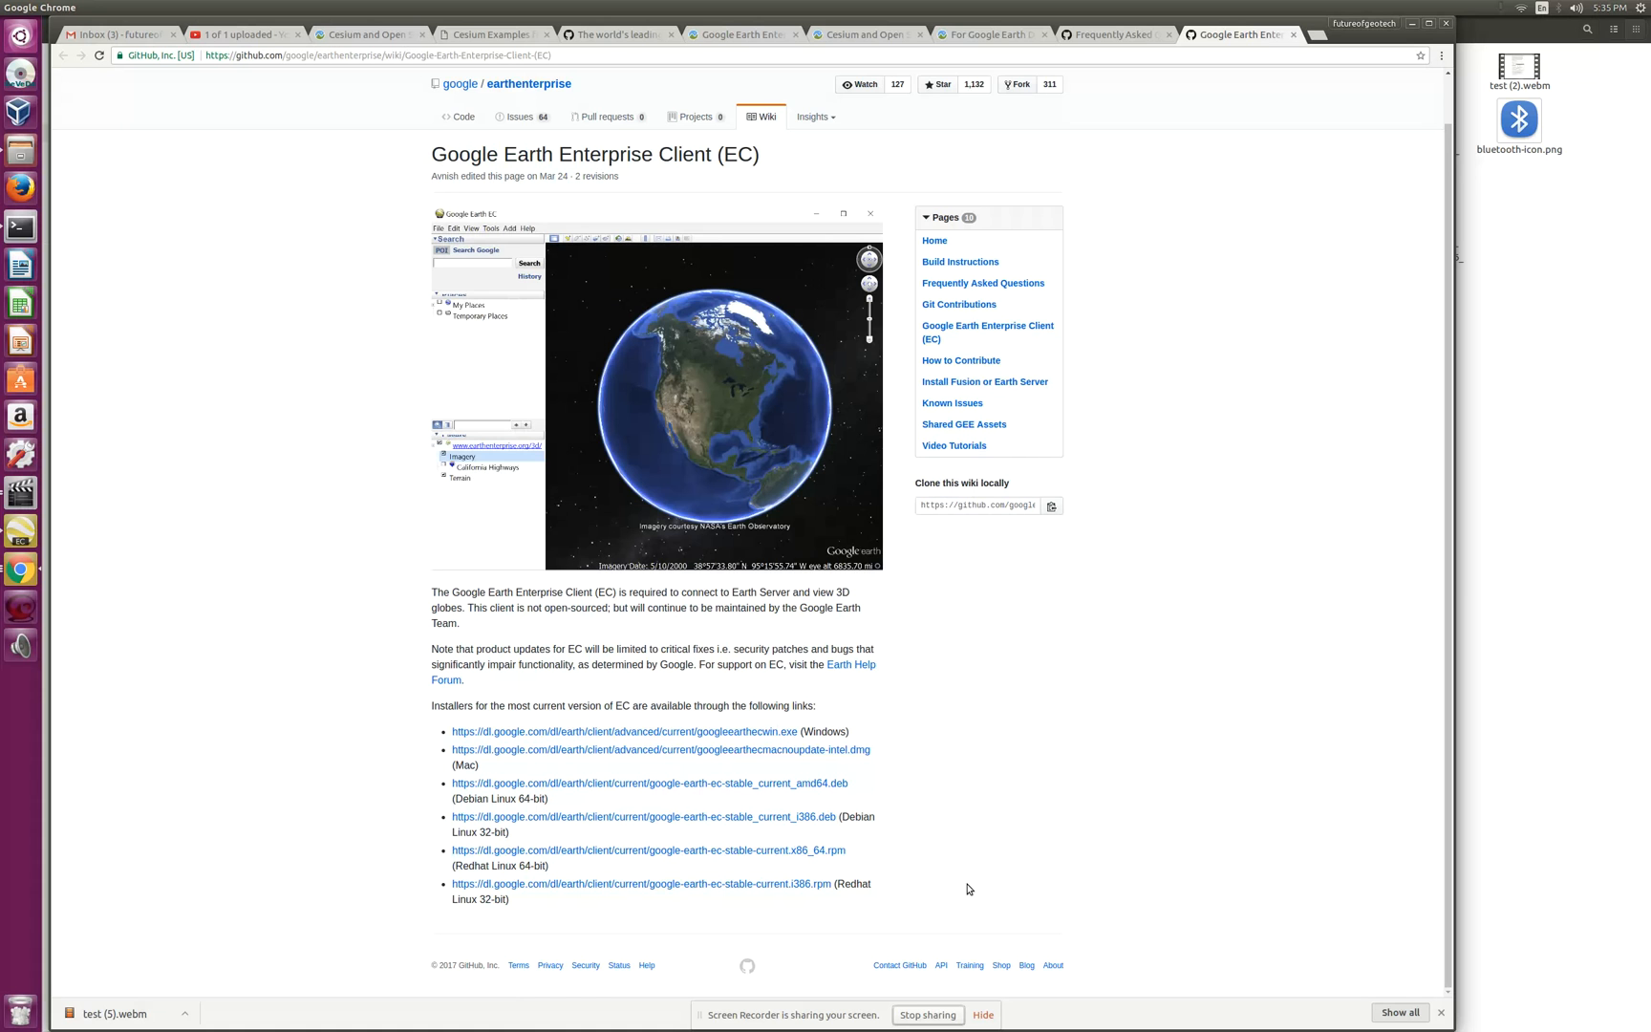
{"action": "mouse_move", "coordinate": [20, 530]}
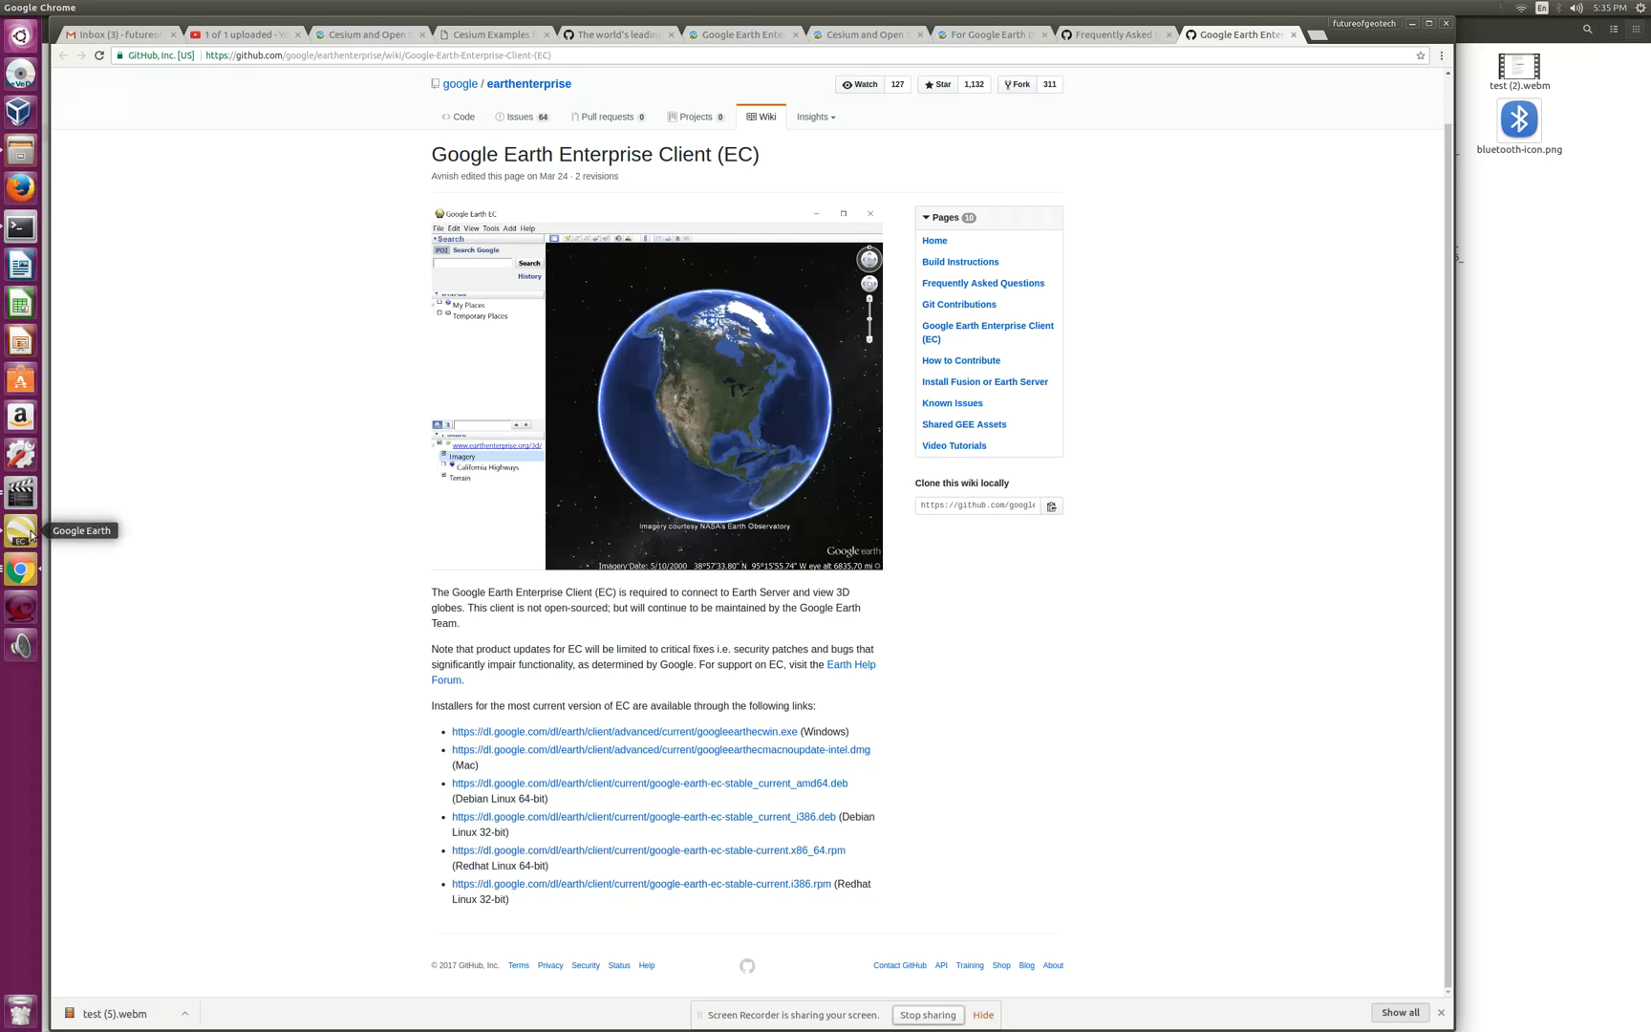
{"action": "left_click", "coordinate": [19, 529]}
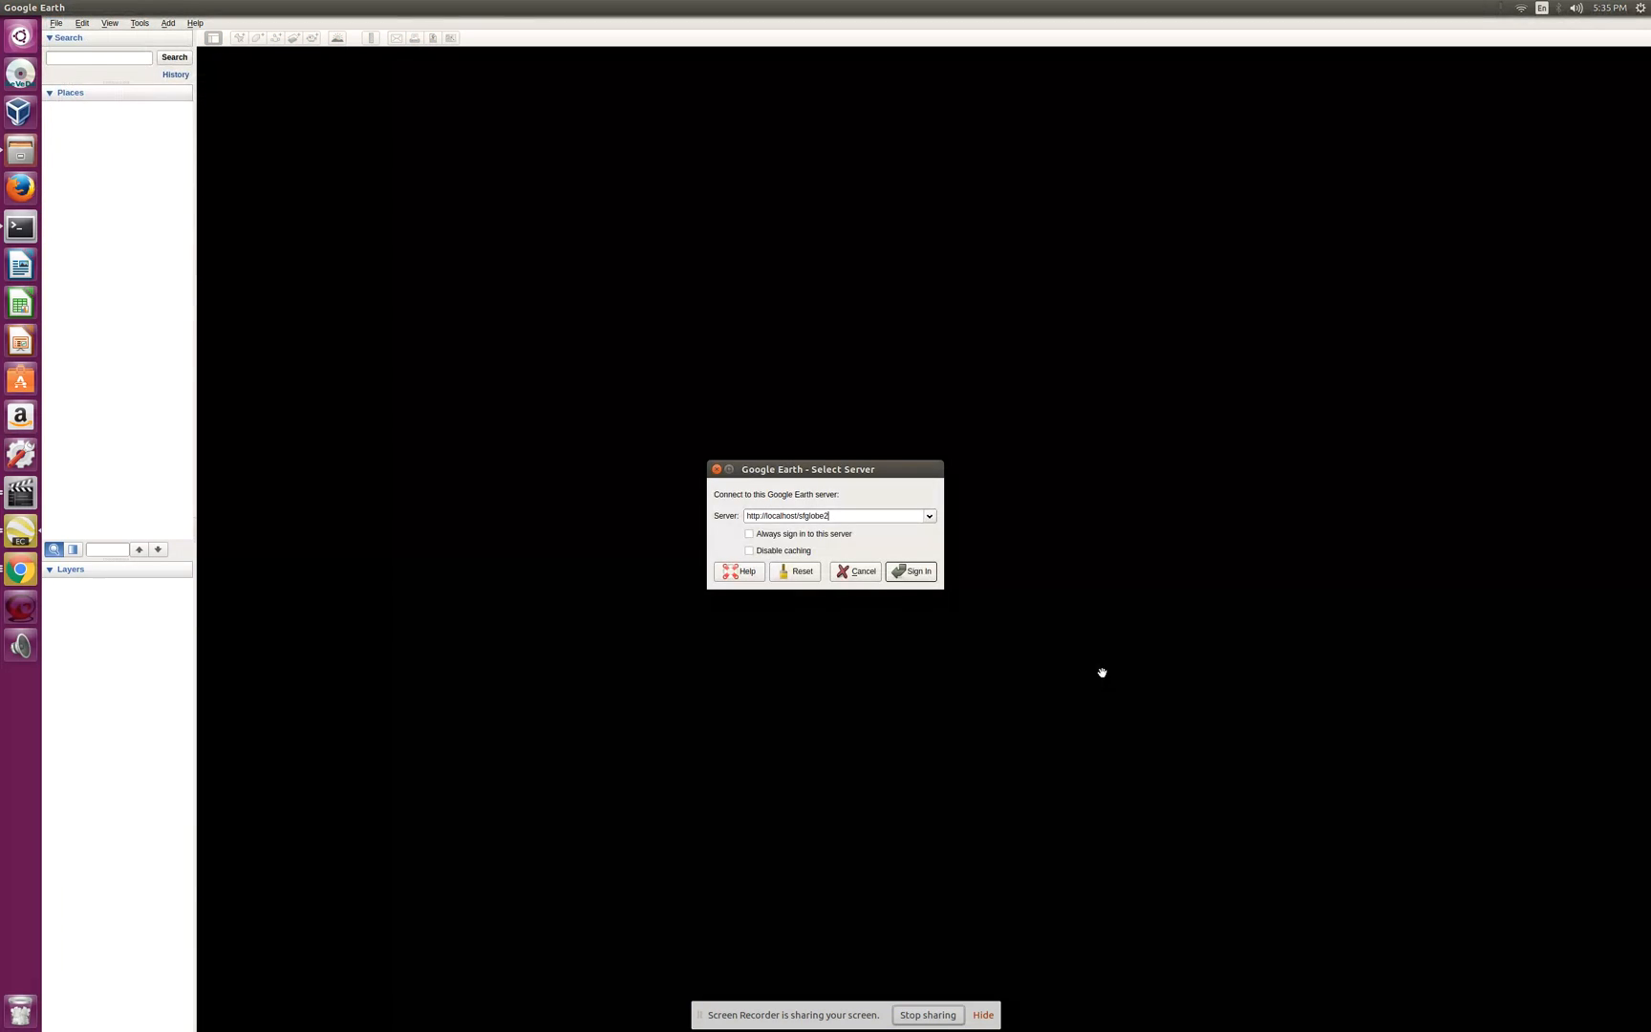
{"action": "left_click", "coordinate": [751, 550]}
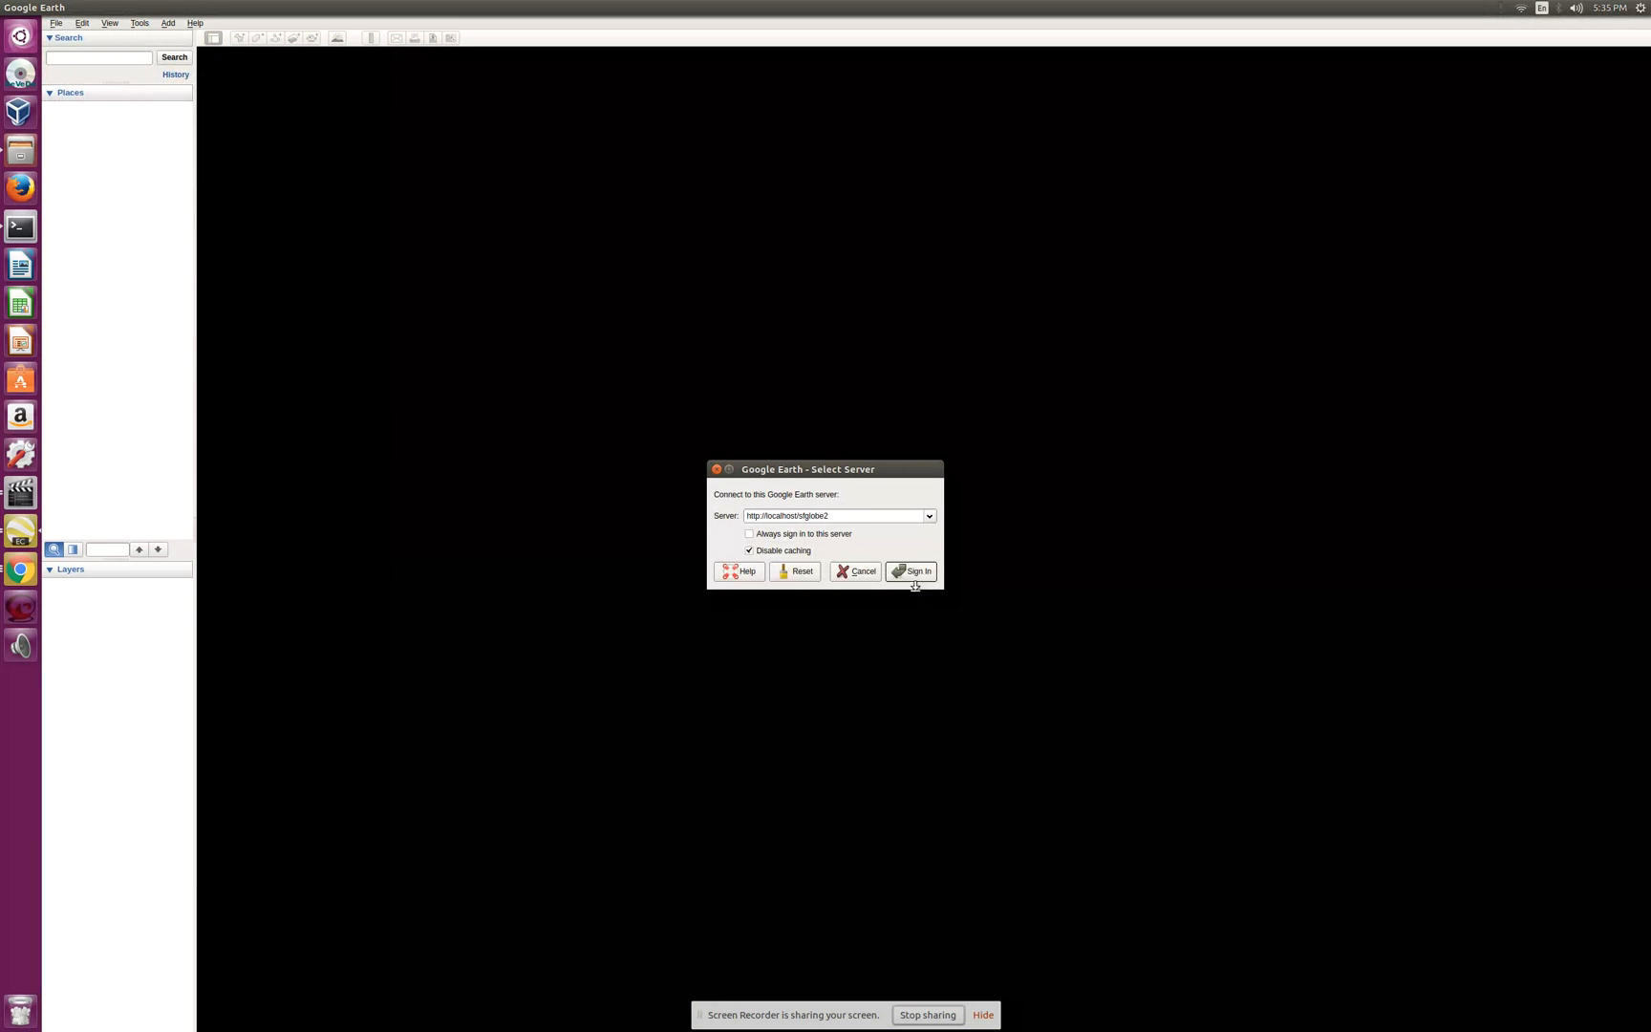
{"action": "left_click", "coordinate": [910, 571]}
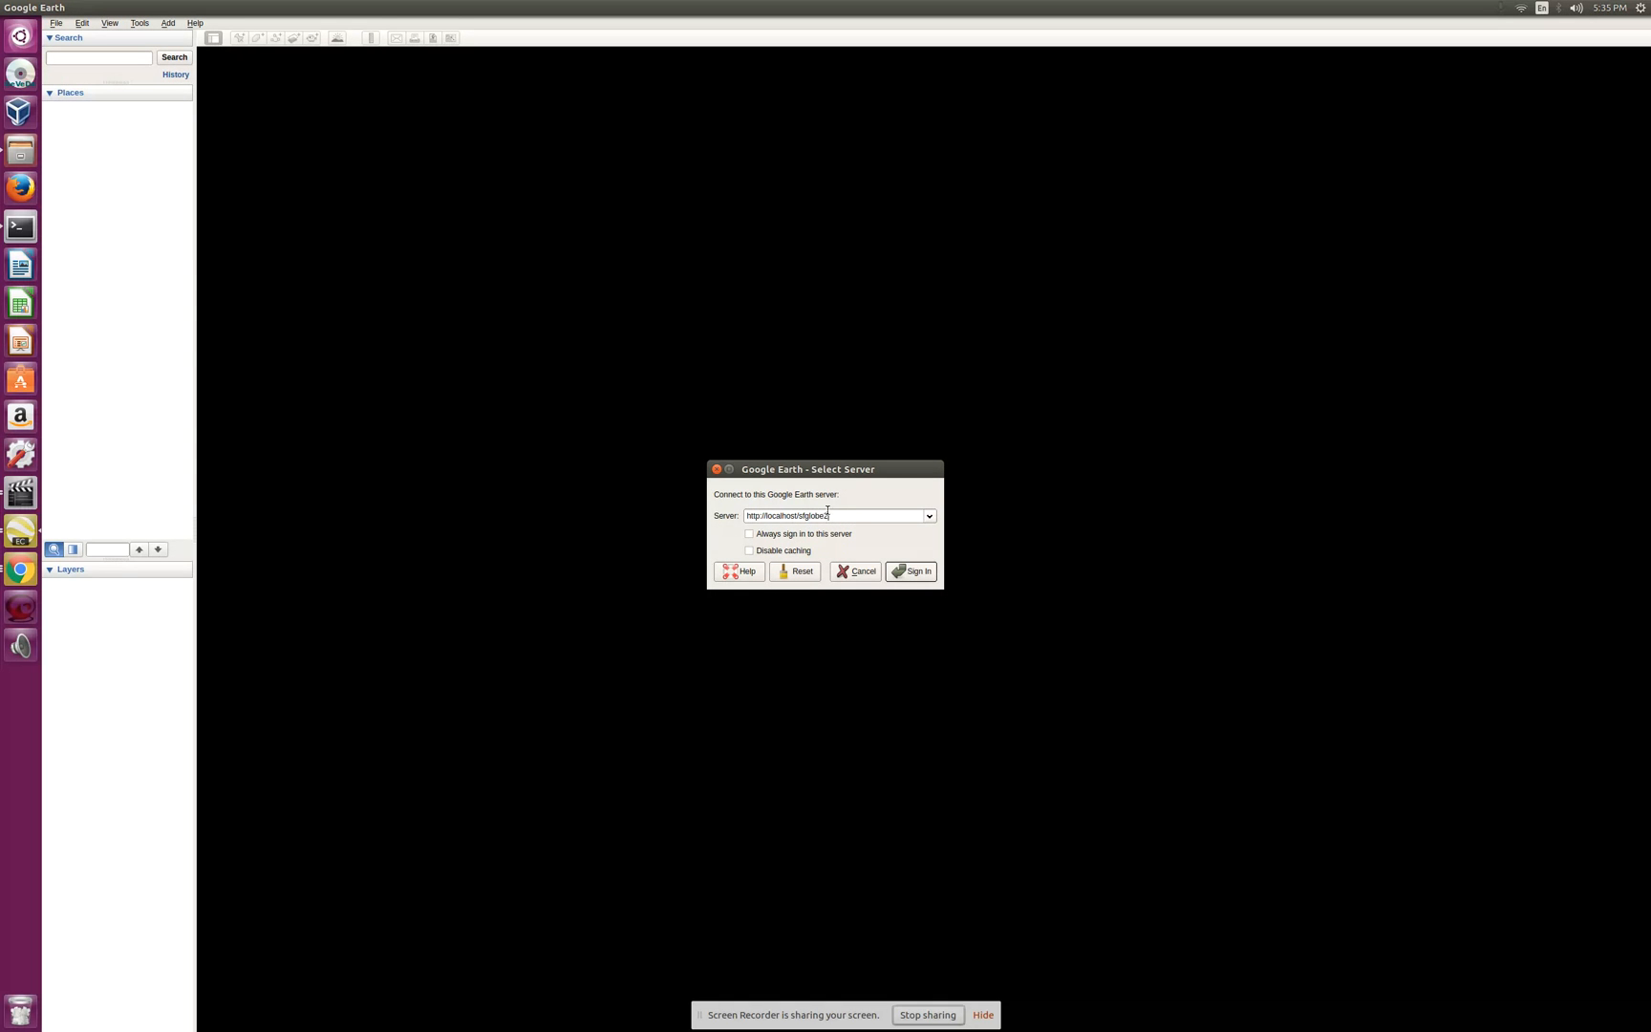
{"action": "left_click", "coordinate": [928, 515]}
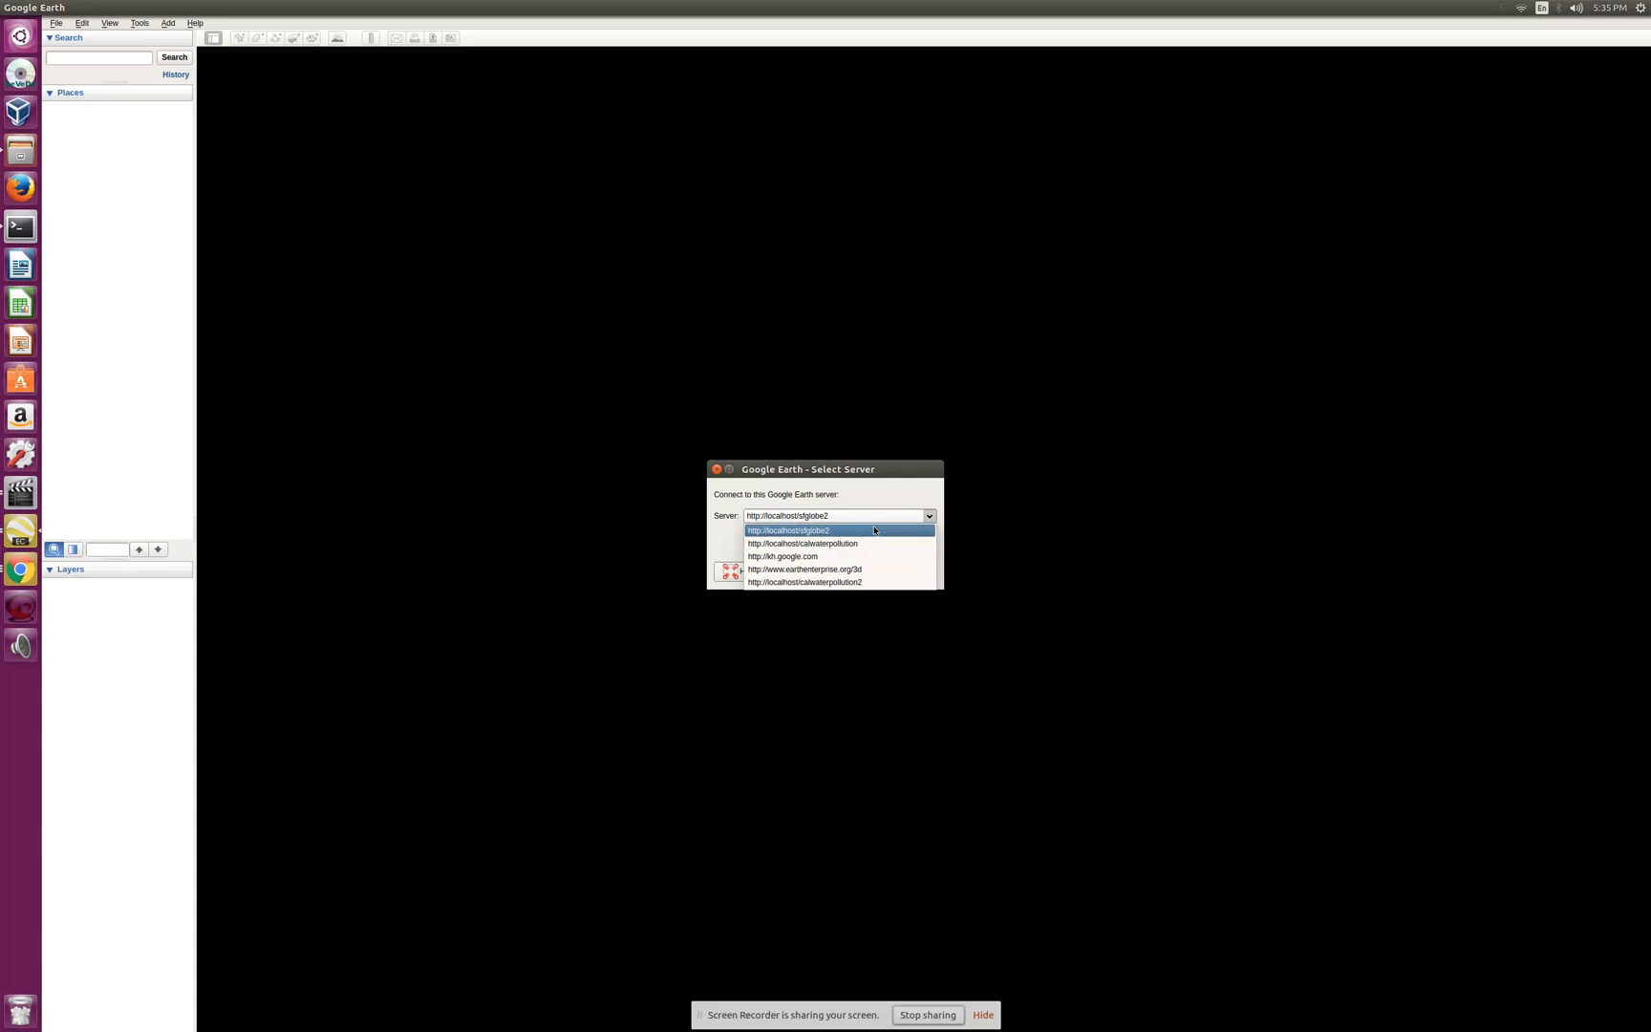
{"action": "mouse_move", "coordinate": [879, 495]}
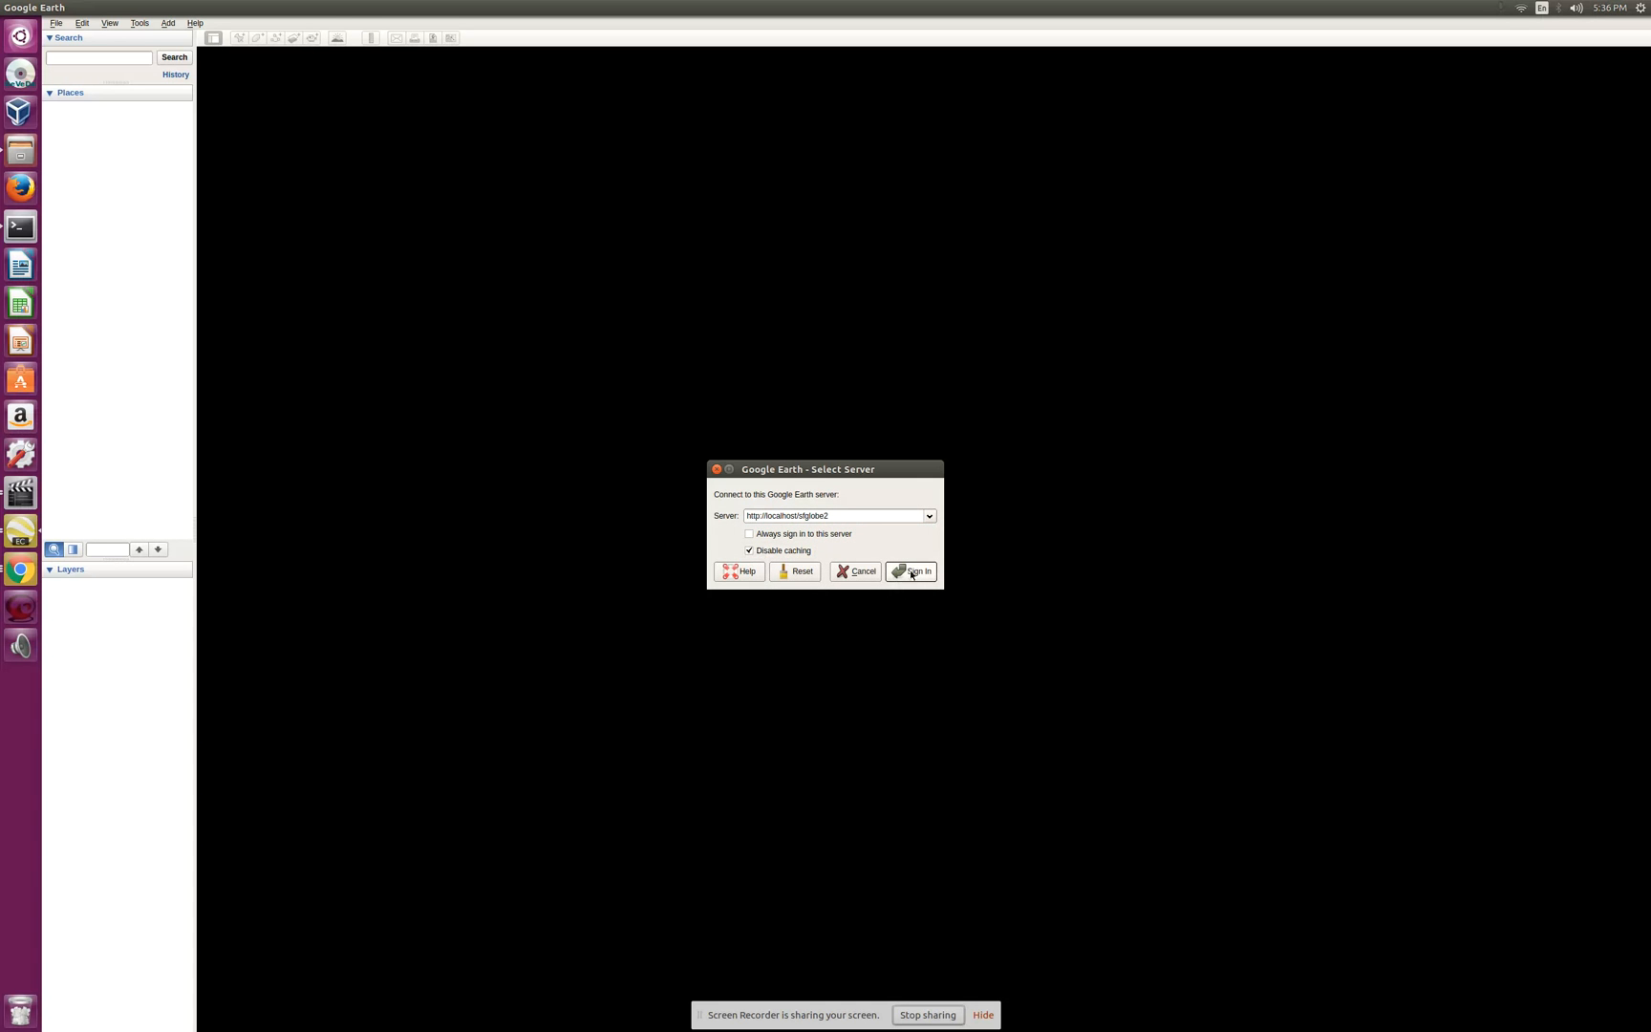
Step: Sign in to sfglobe2, zoom into the San Francisco imagery, then return to the Chrome window
{"action": "left_click", "coordinate": [911, 571]}
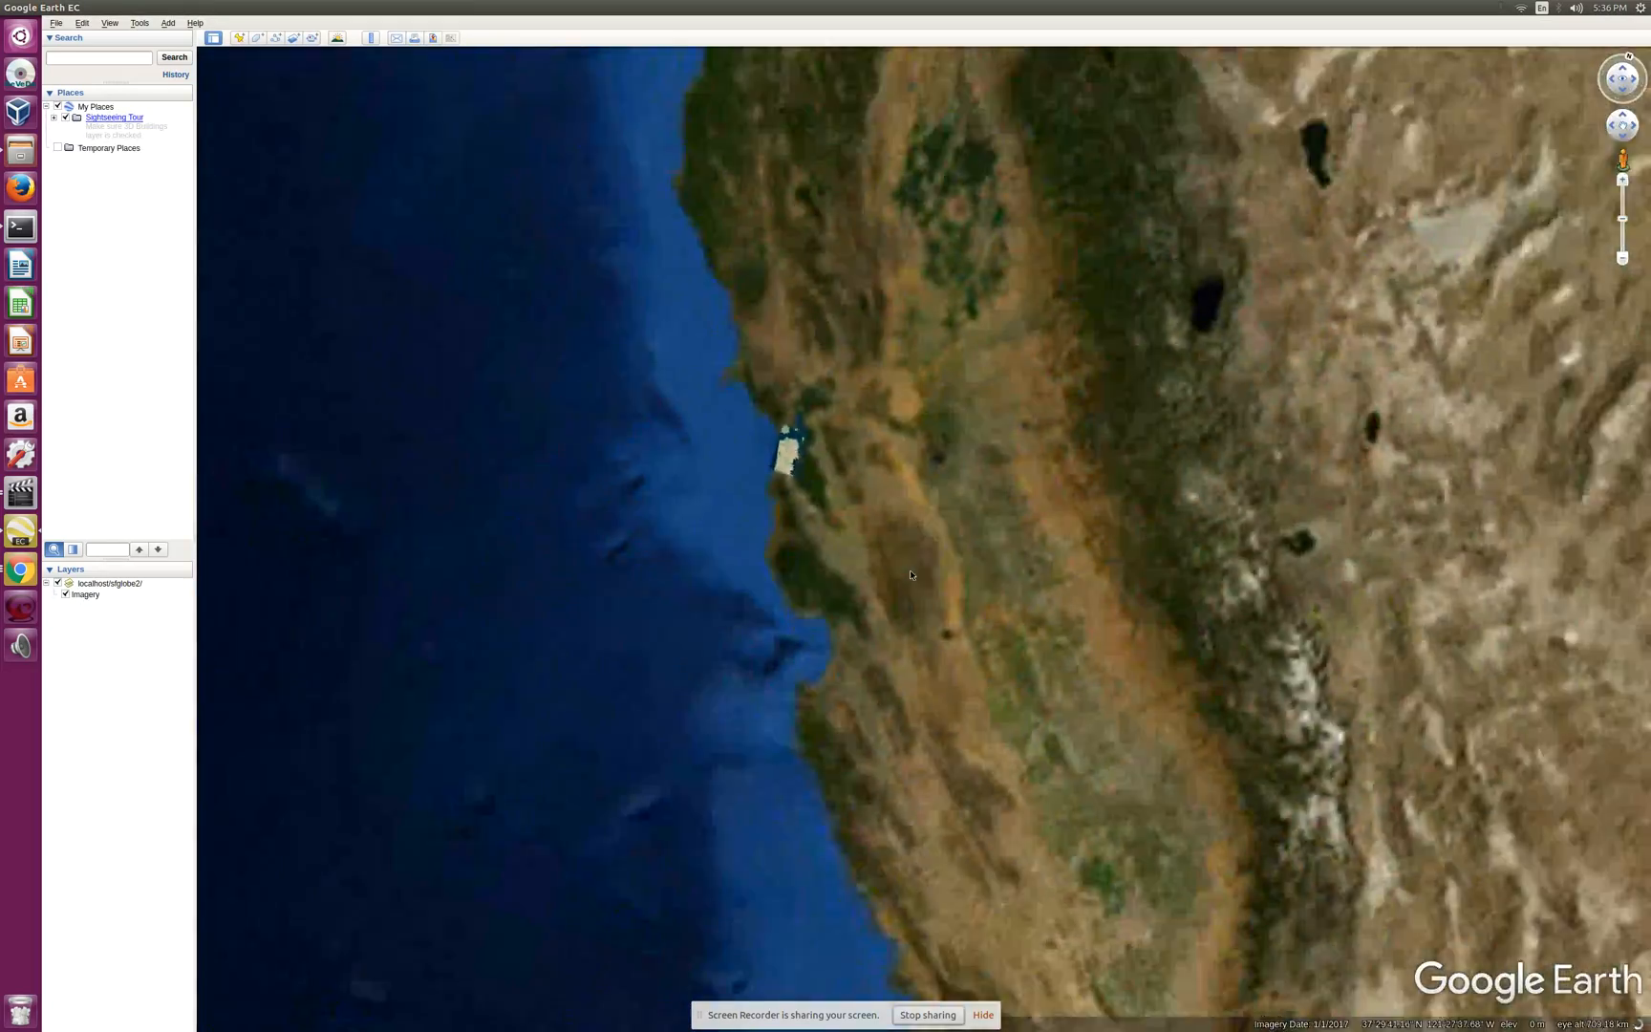
{"action": "scroll", "scroll_direction": "down", "scroll_amount": 3}
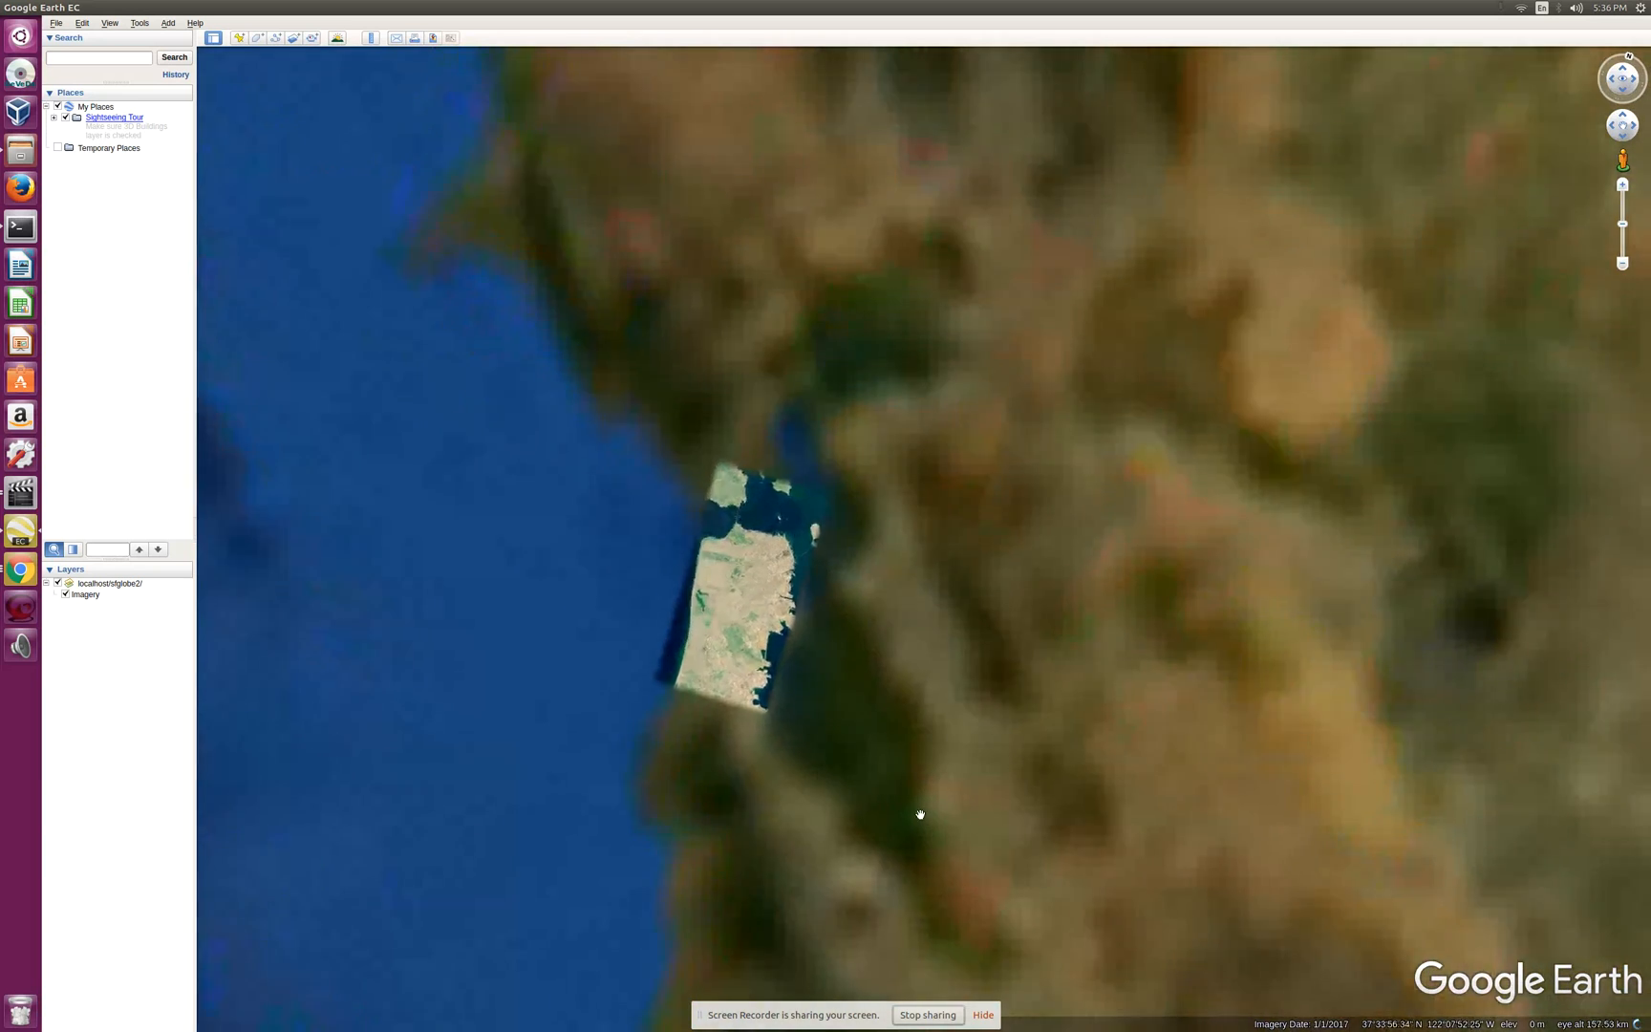
{"action": "scroll", "scroll_direction": "up", "scroll_amount": 3}
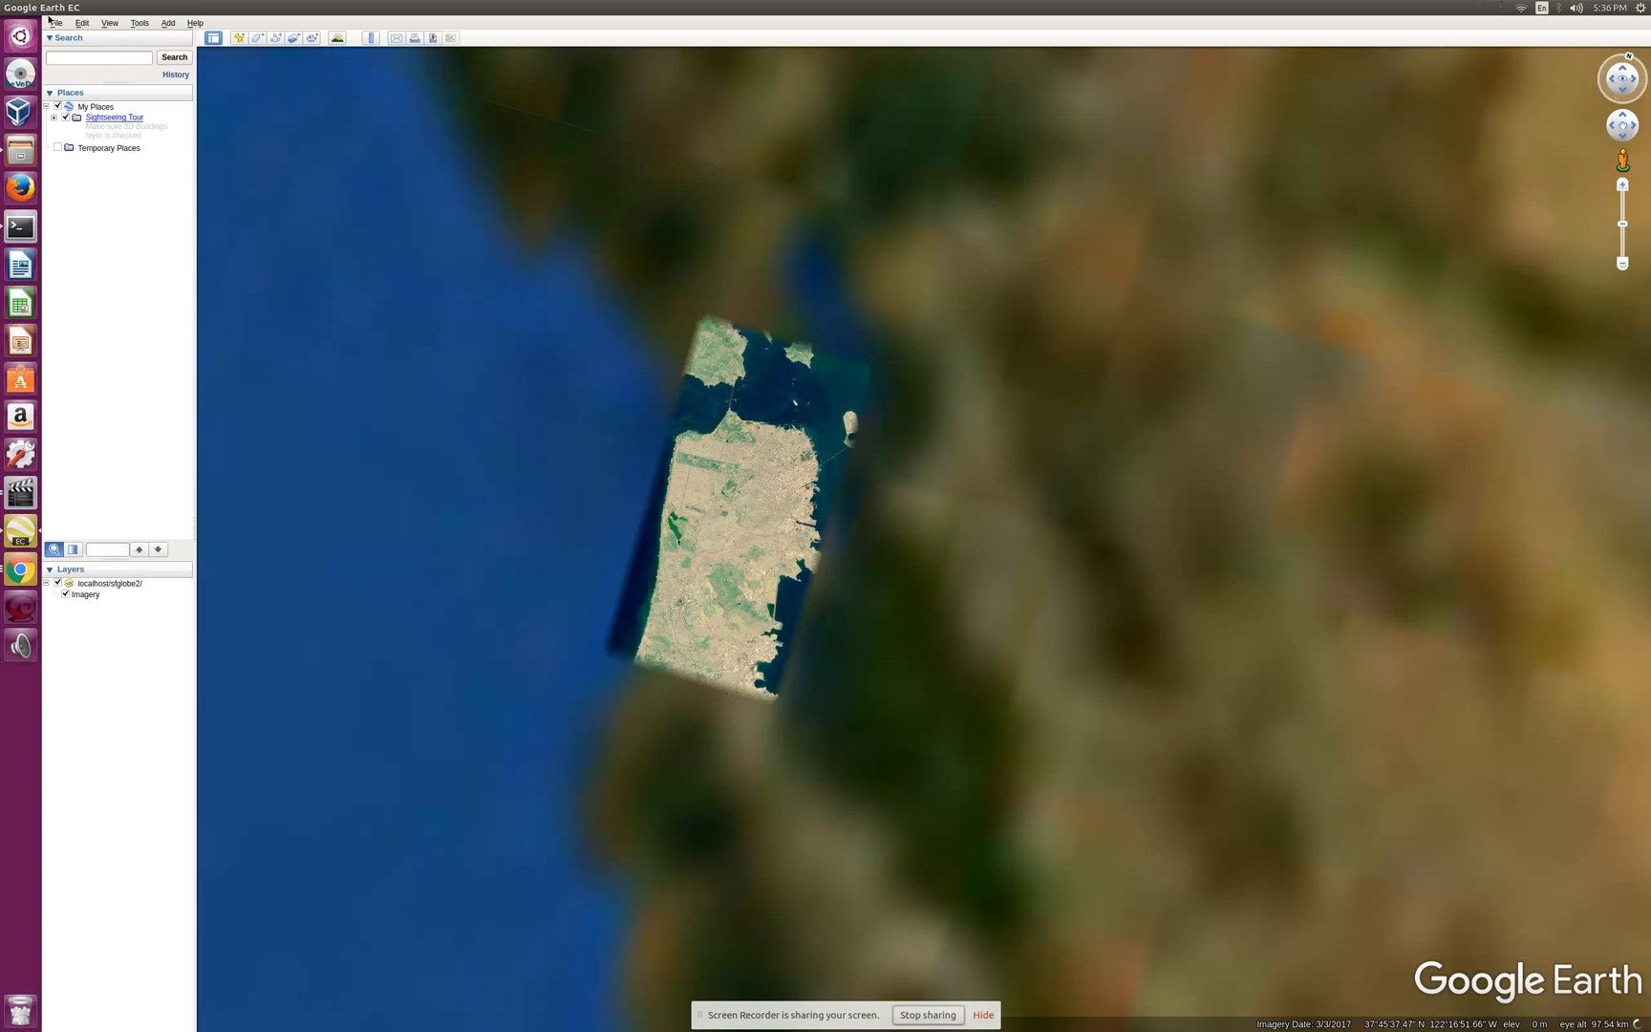
{"action": "left_click", "coordinate": [56, 22]}
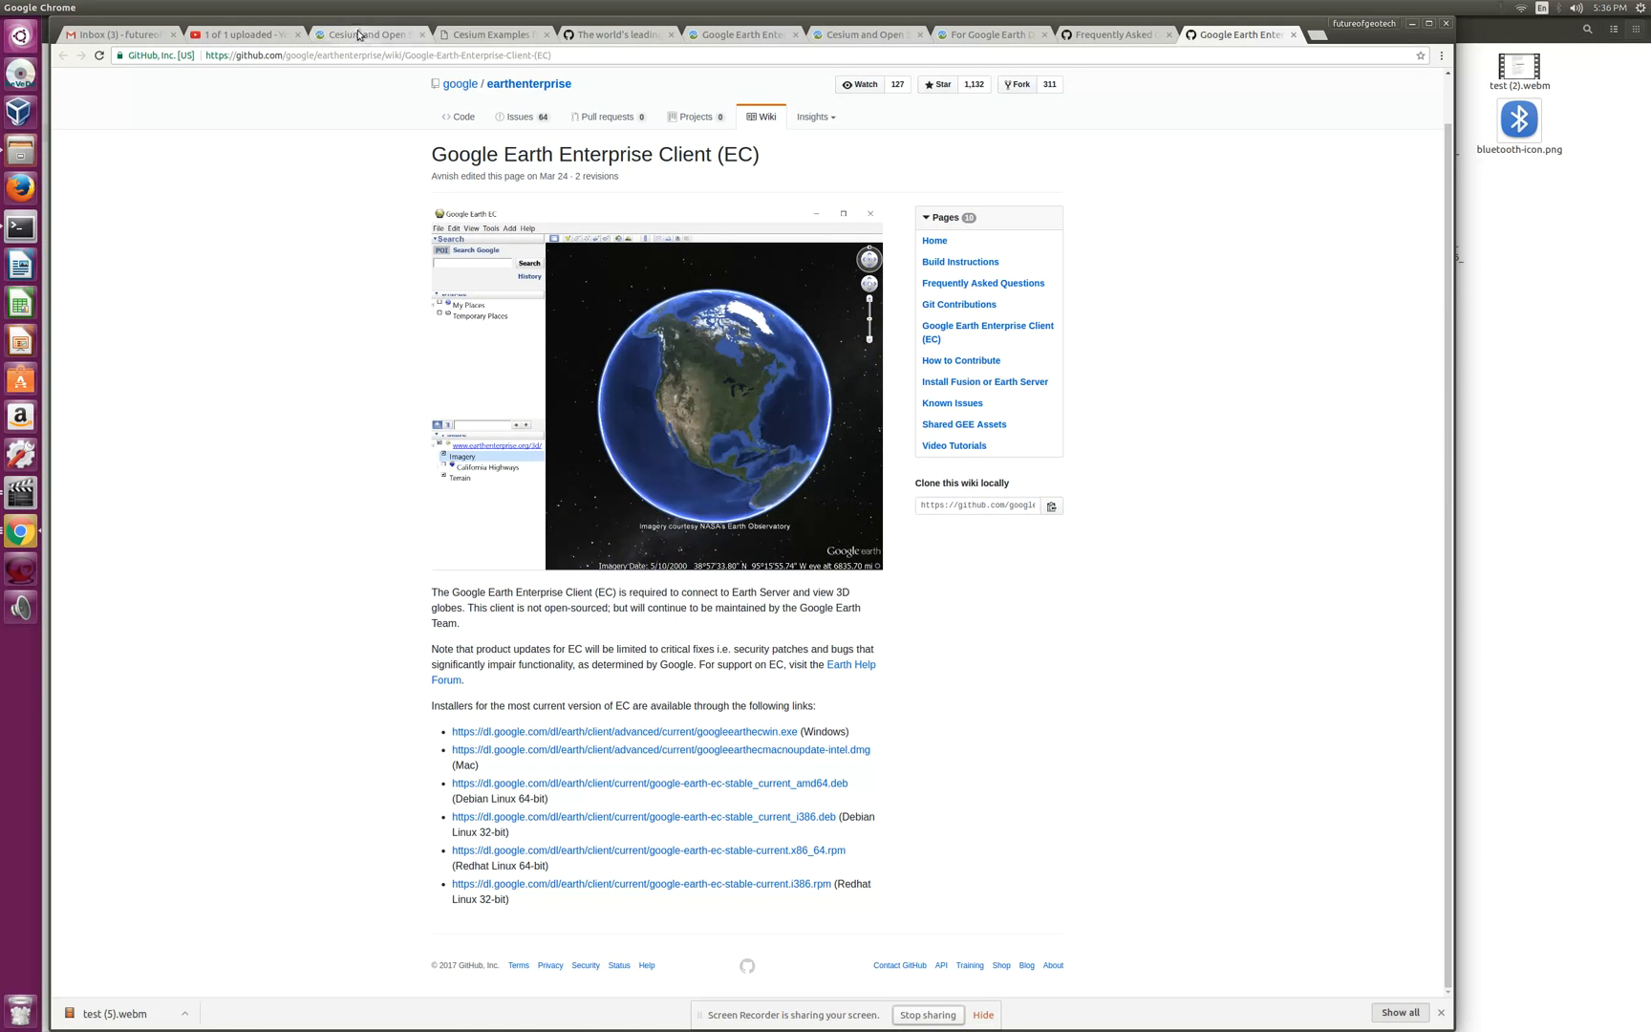
Step: Glance at the Cesium Open Source GEE blog tab, then return to the FAQ's clients question
{"action": "left_click", "coordinate": [365, 33]}
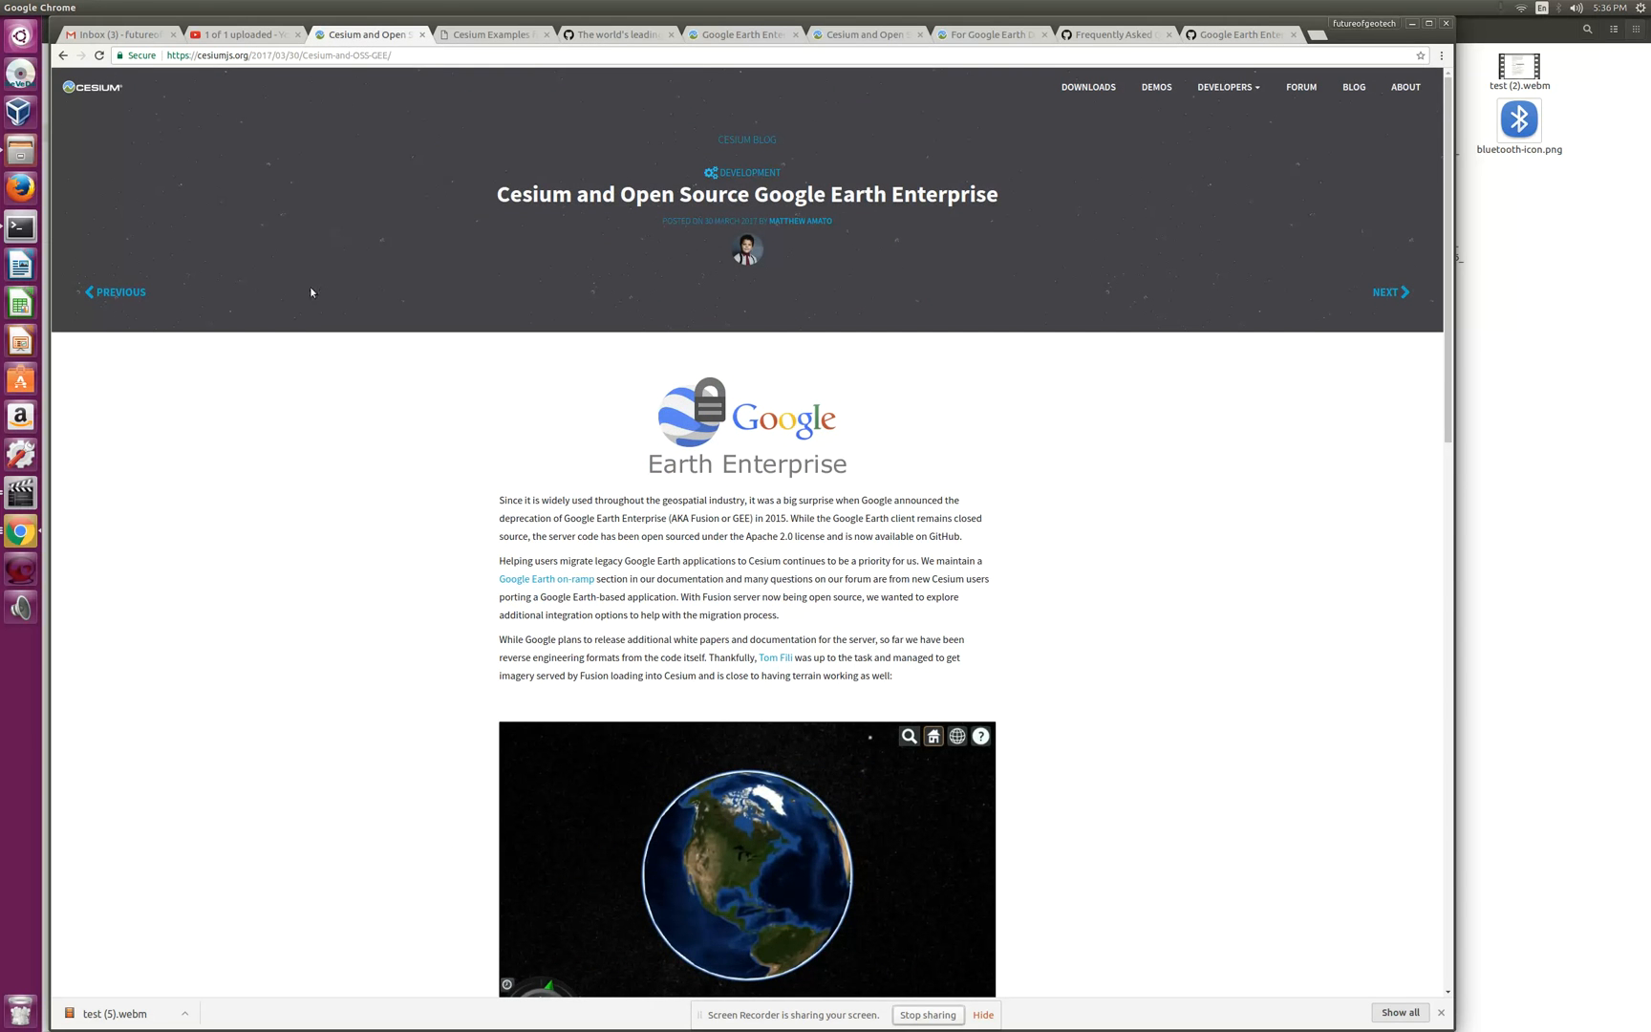
{"action": "mouse_move", "coordinate": [1181, 92]}
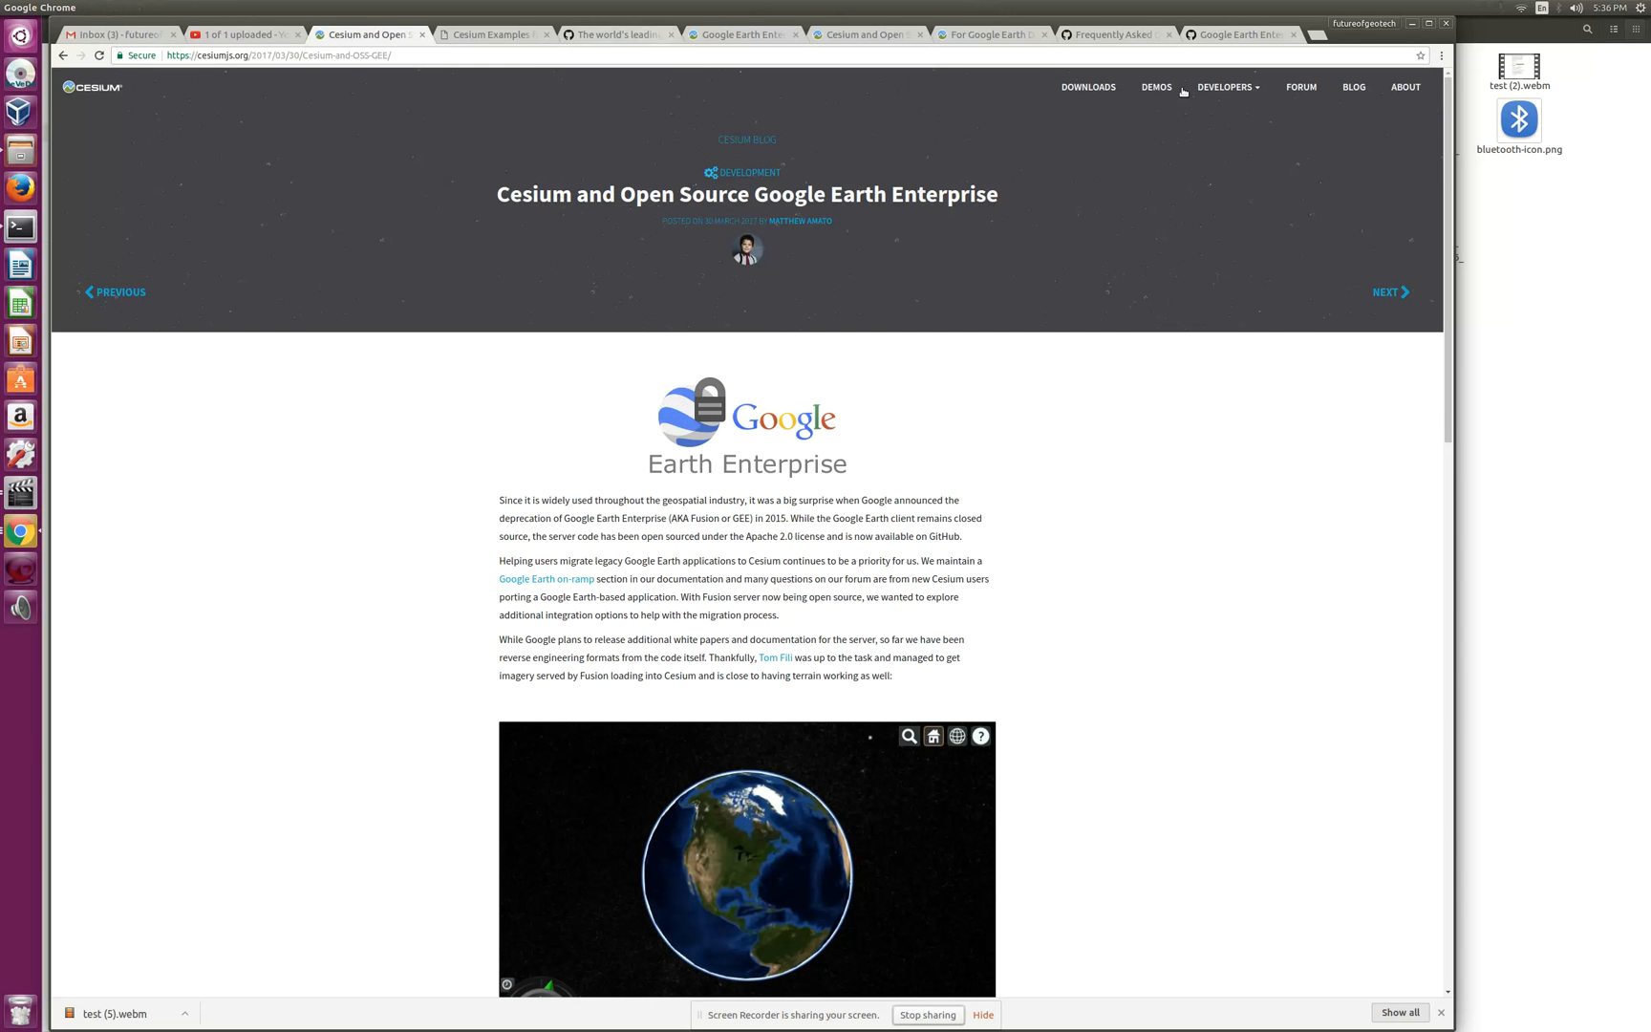
{"action": "left_click", "coordinate": [1116, 34]}
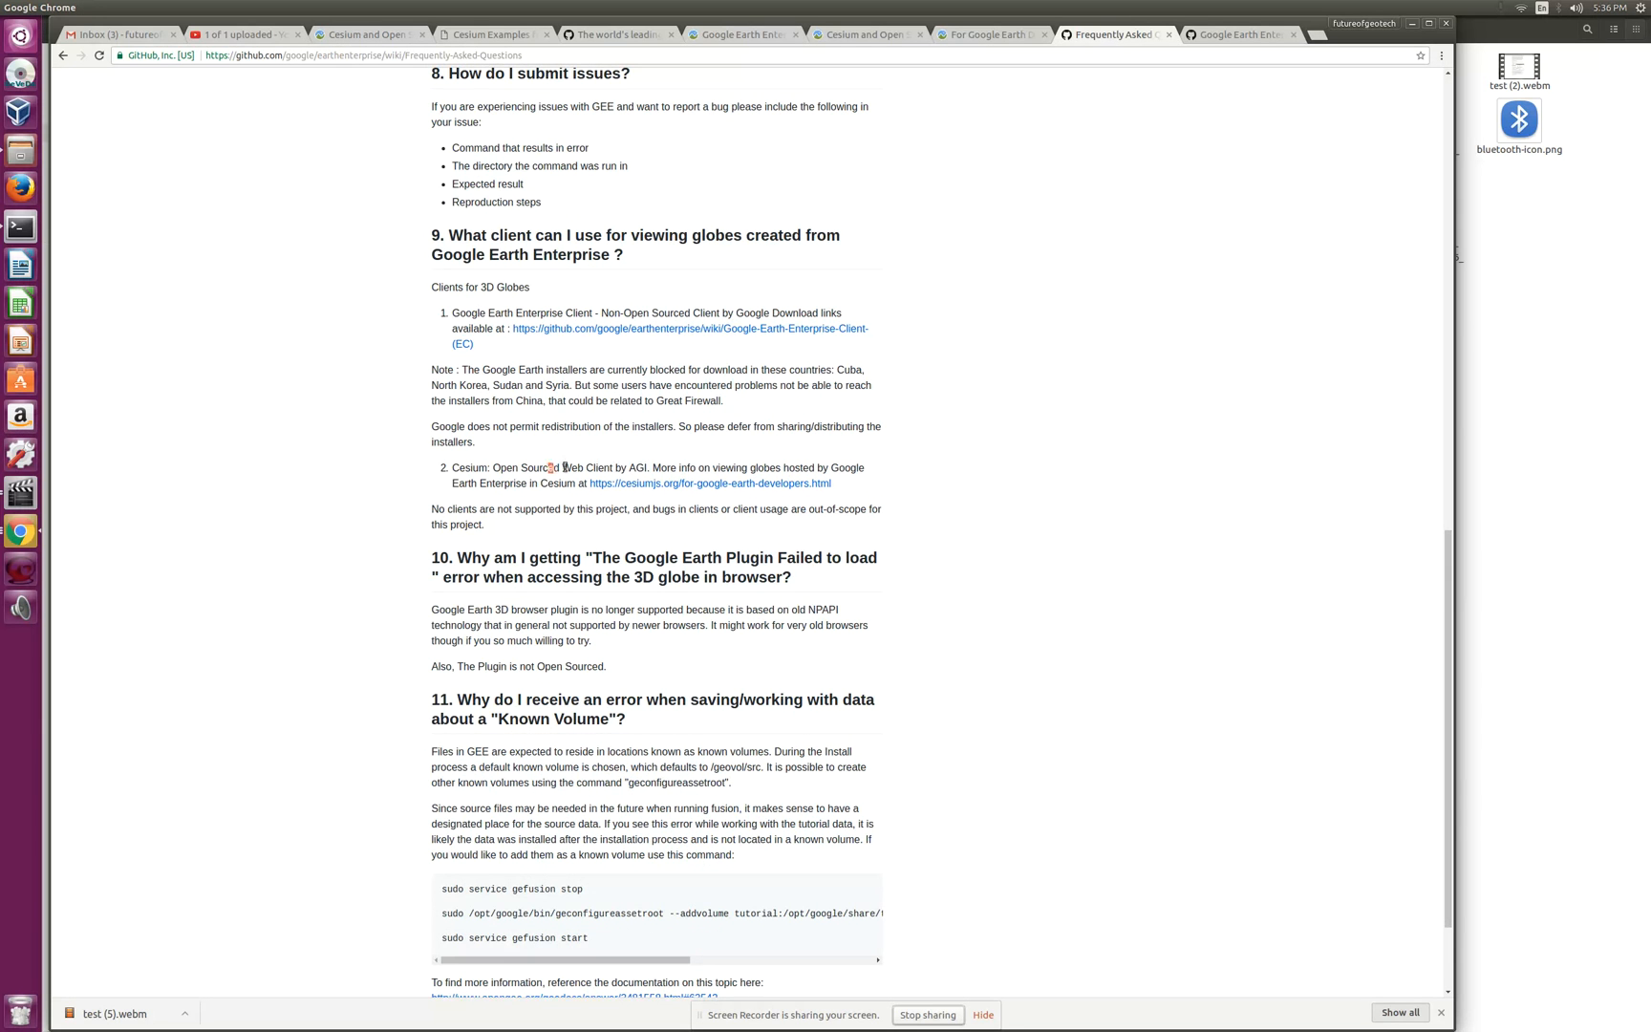
{"action": "mouse_move", "coordinate": [1003, 498]}
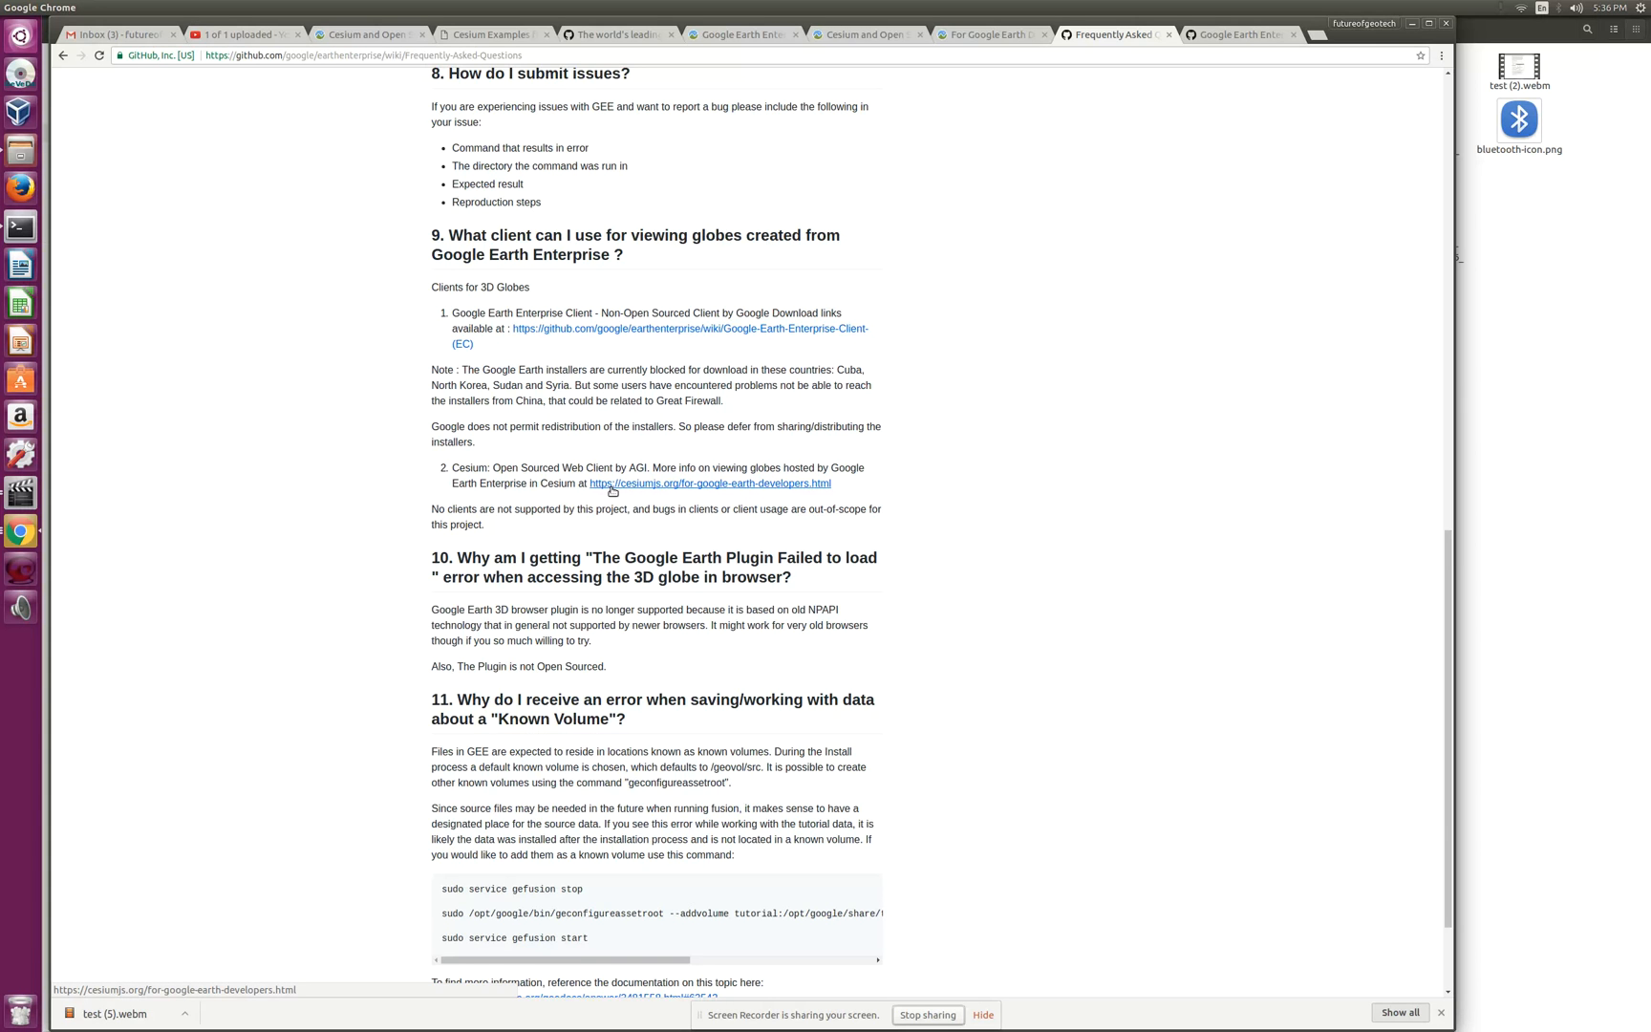
{"action": "mouse_move", "coordinate": [1278, 329]}
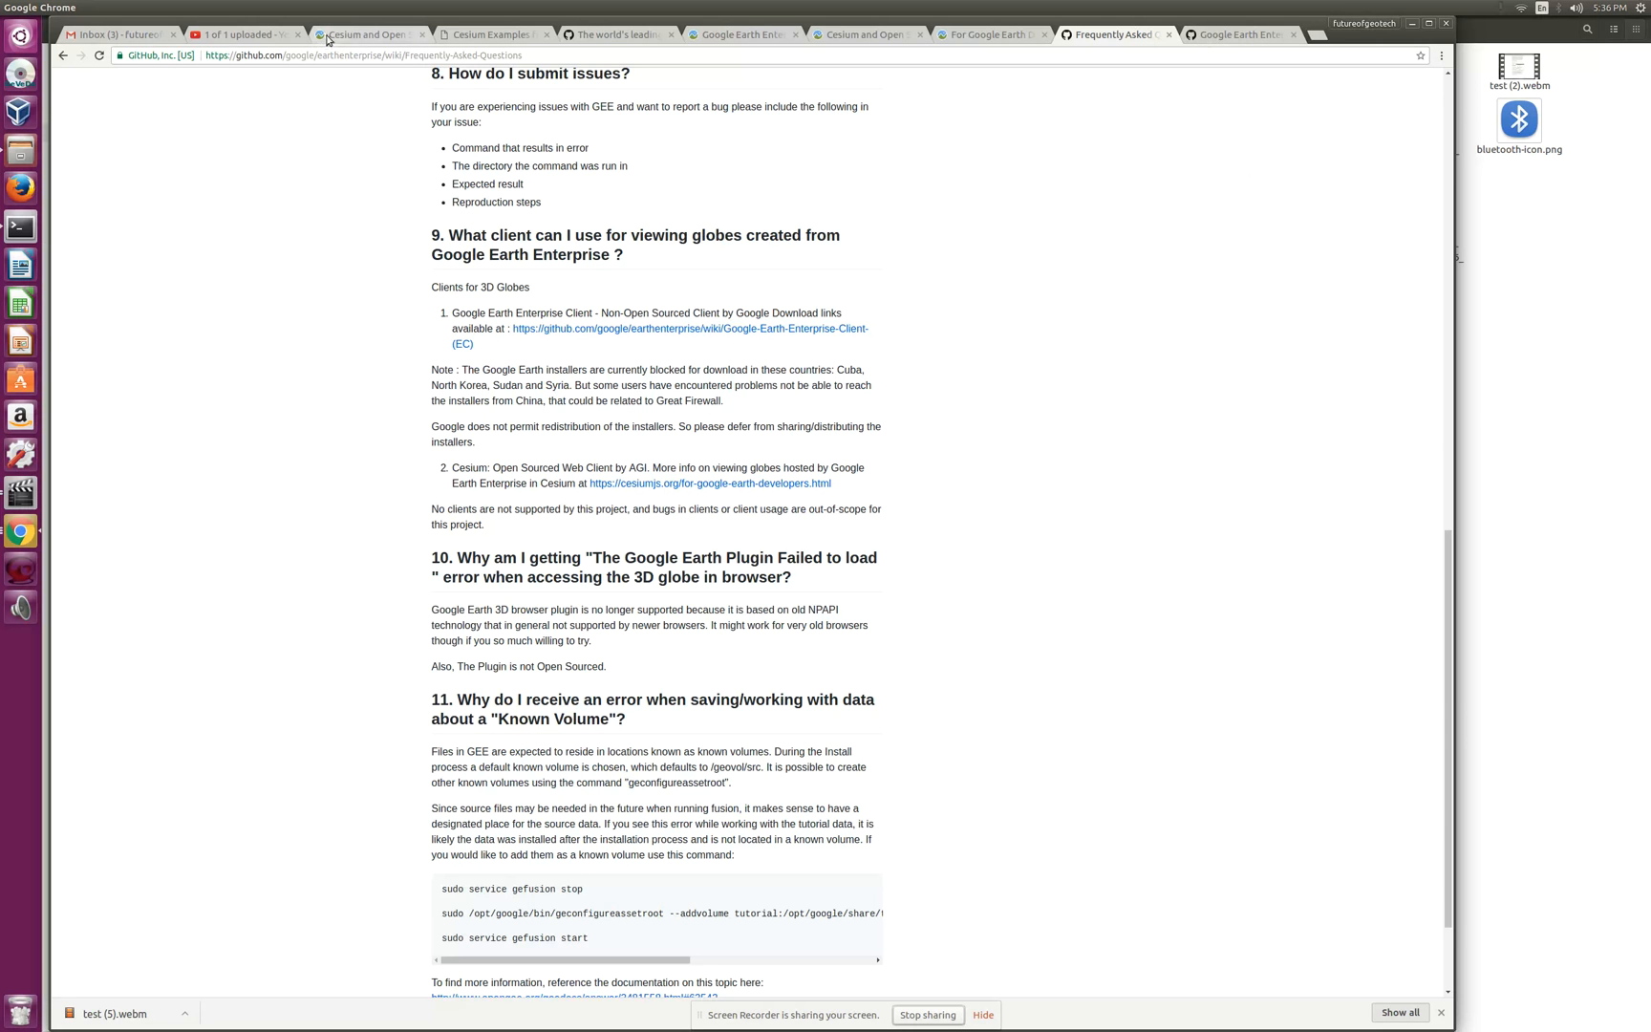
Step: Read the Cesium and Open Source Google Earth Enterprise post to its author section and back to top
{"action": "left_click", "coordinate": [365, 34]}
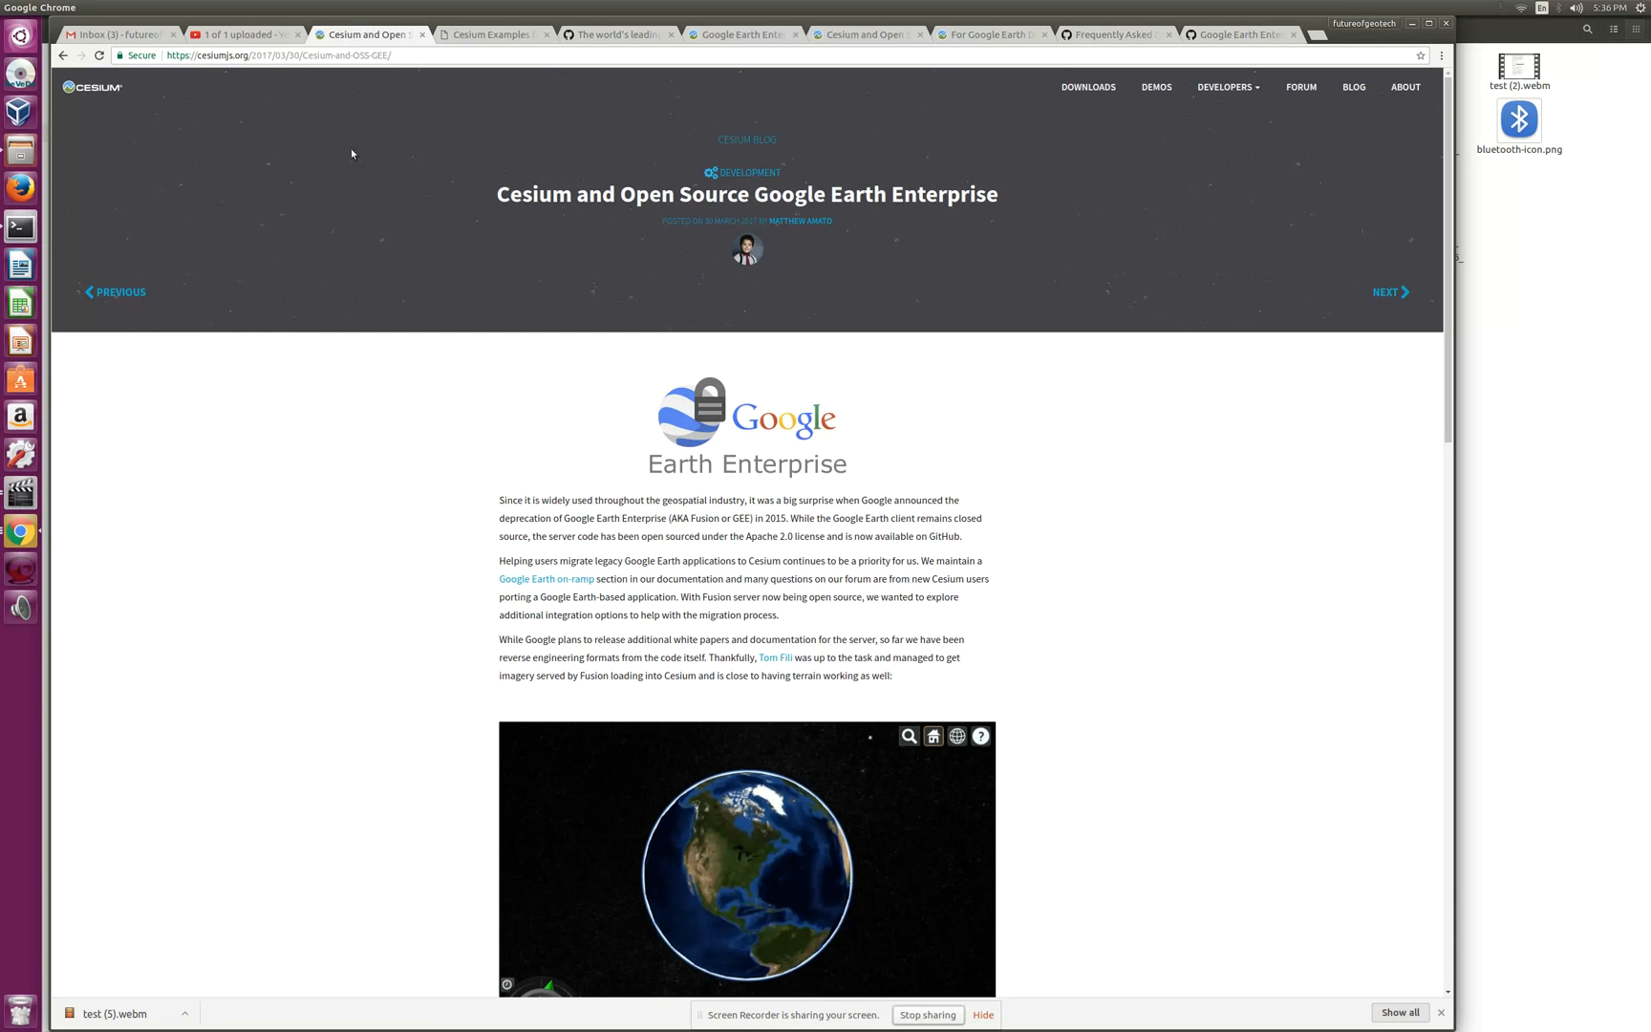
{"action": "left_click", "coordinate": [279, 54]}
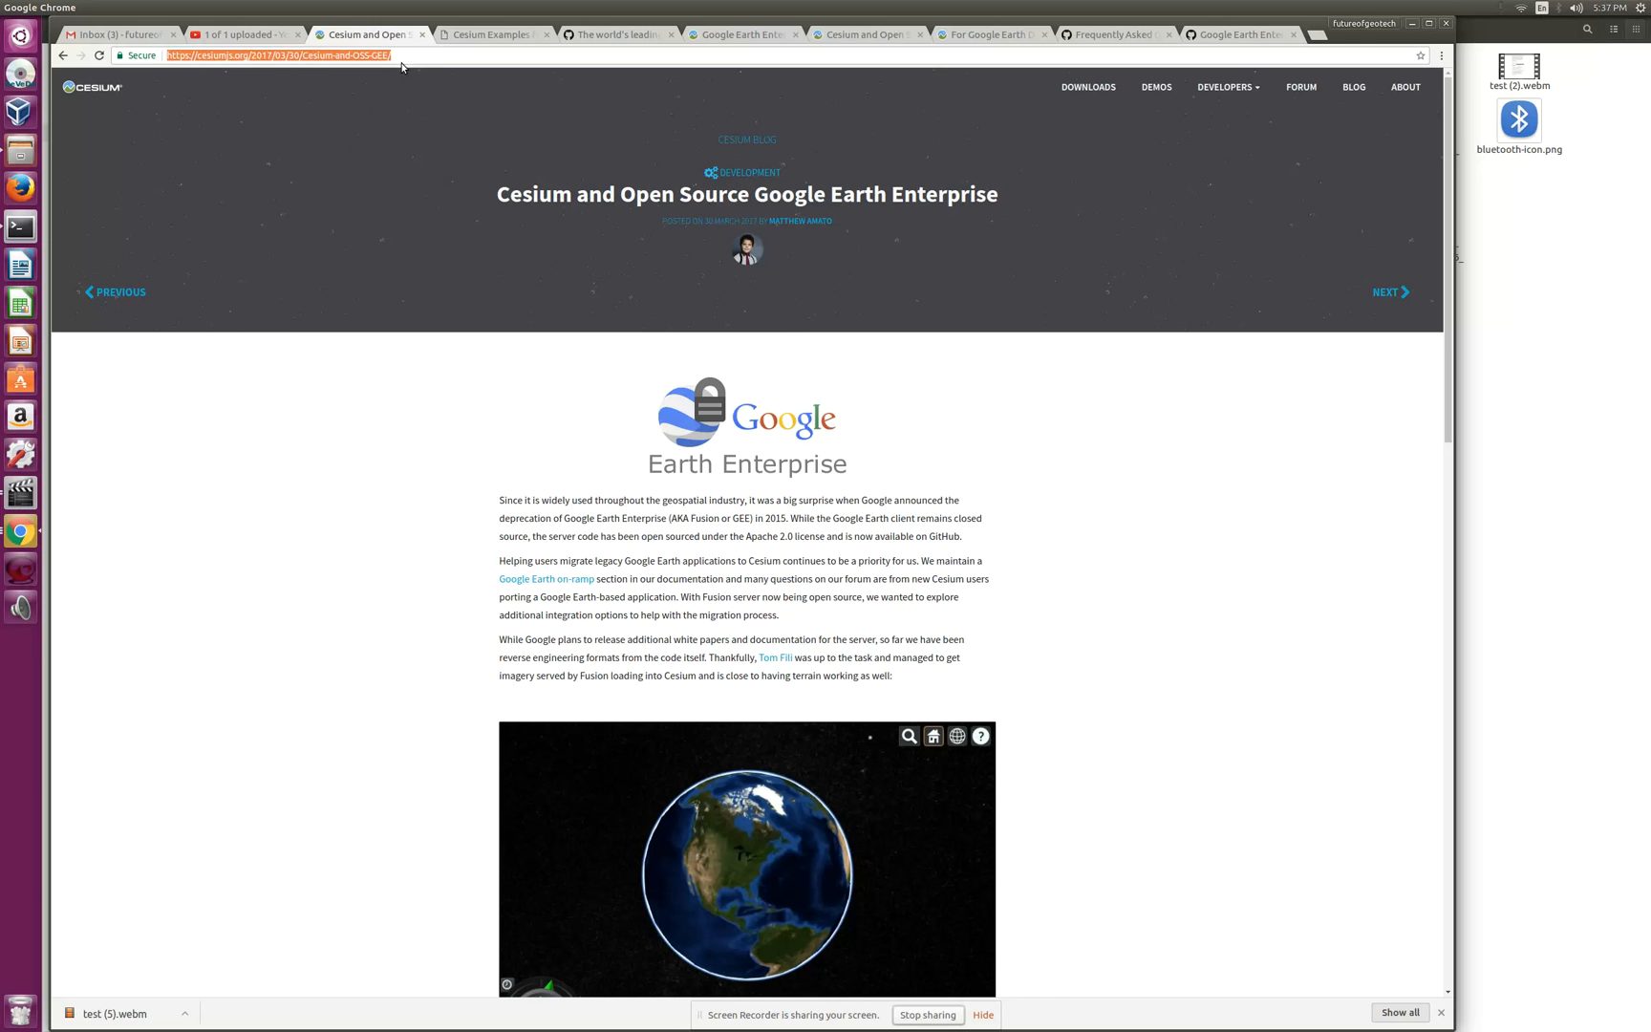
{"action": "mouse_move", "coordinate": [1232, 641]}
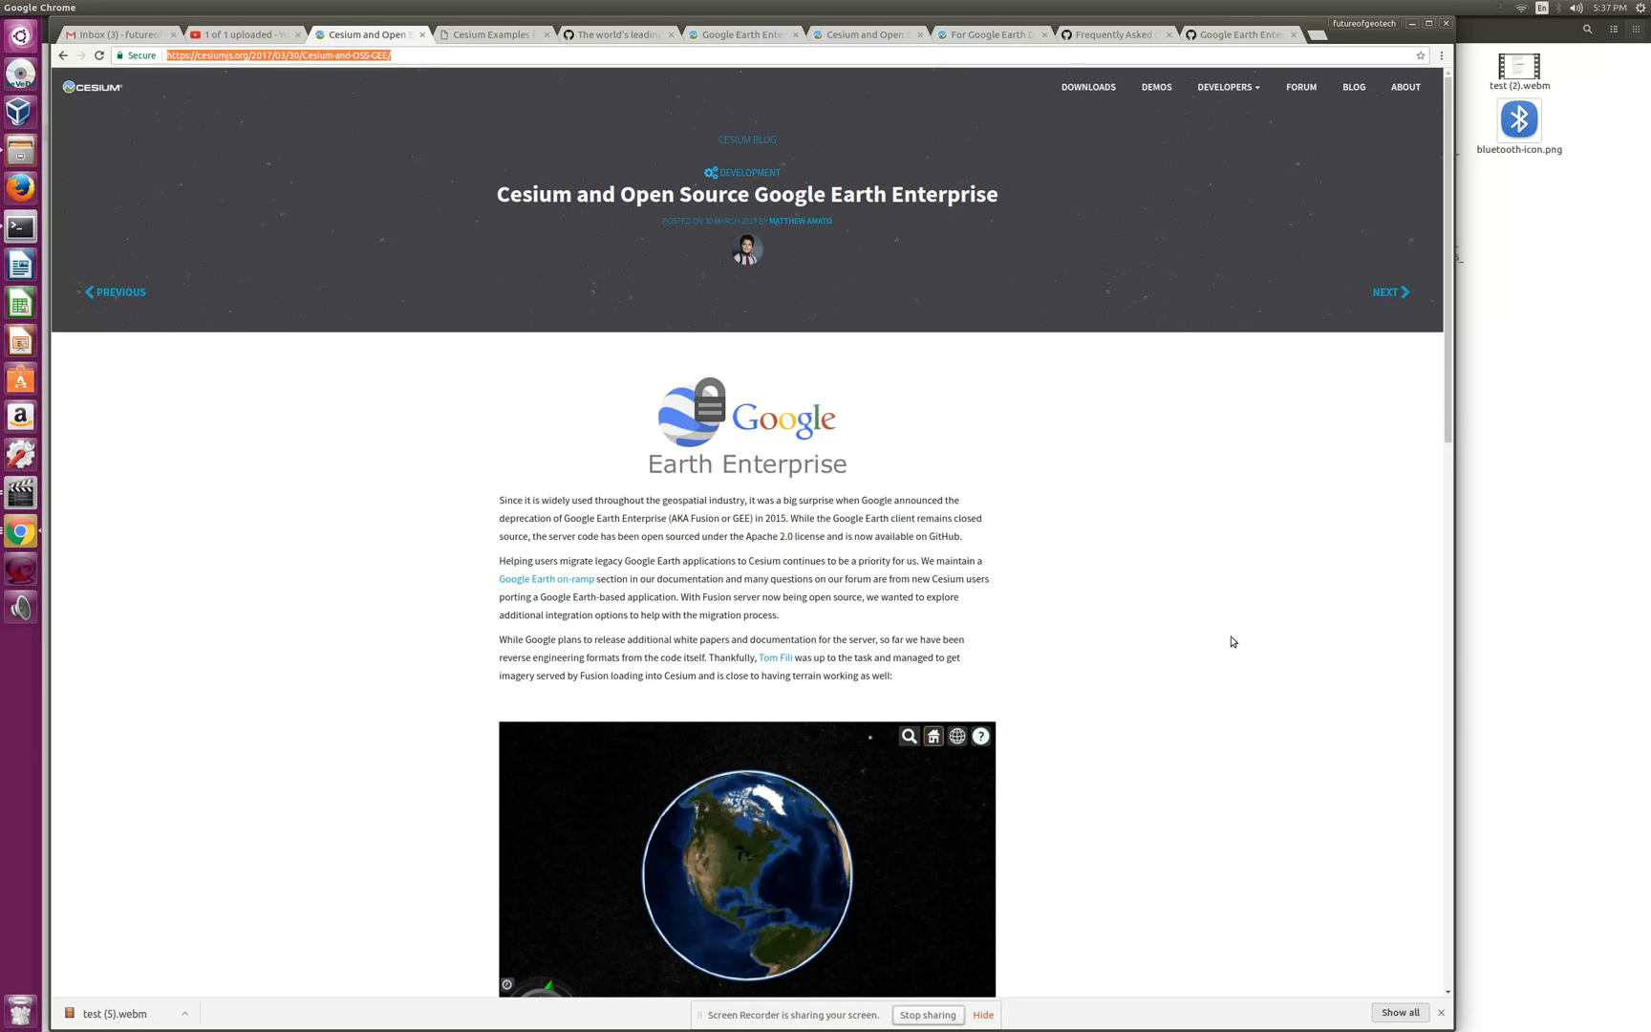
{"action": "mouse_move", "coordinate": [1242, 640]}
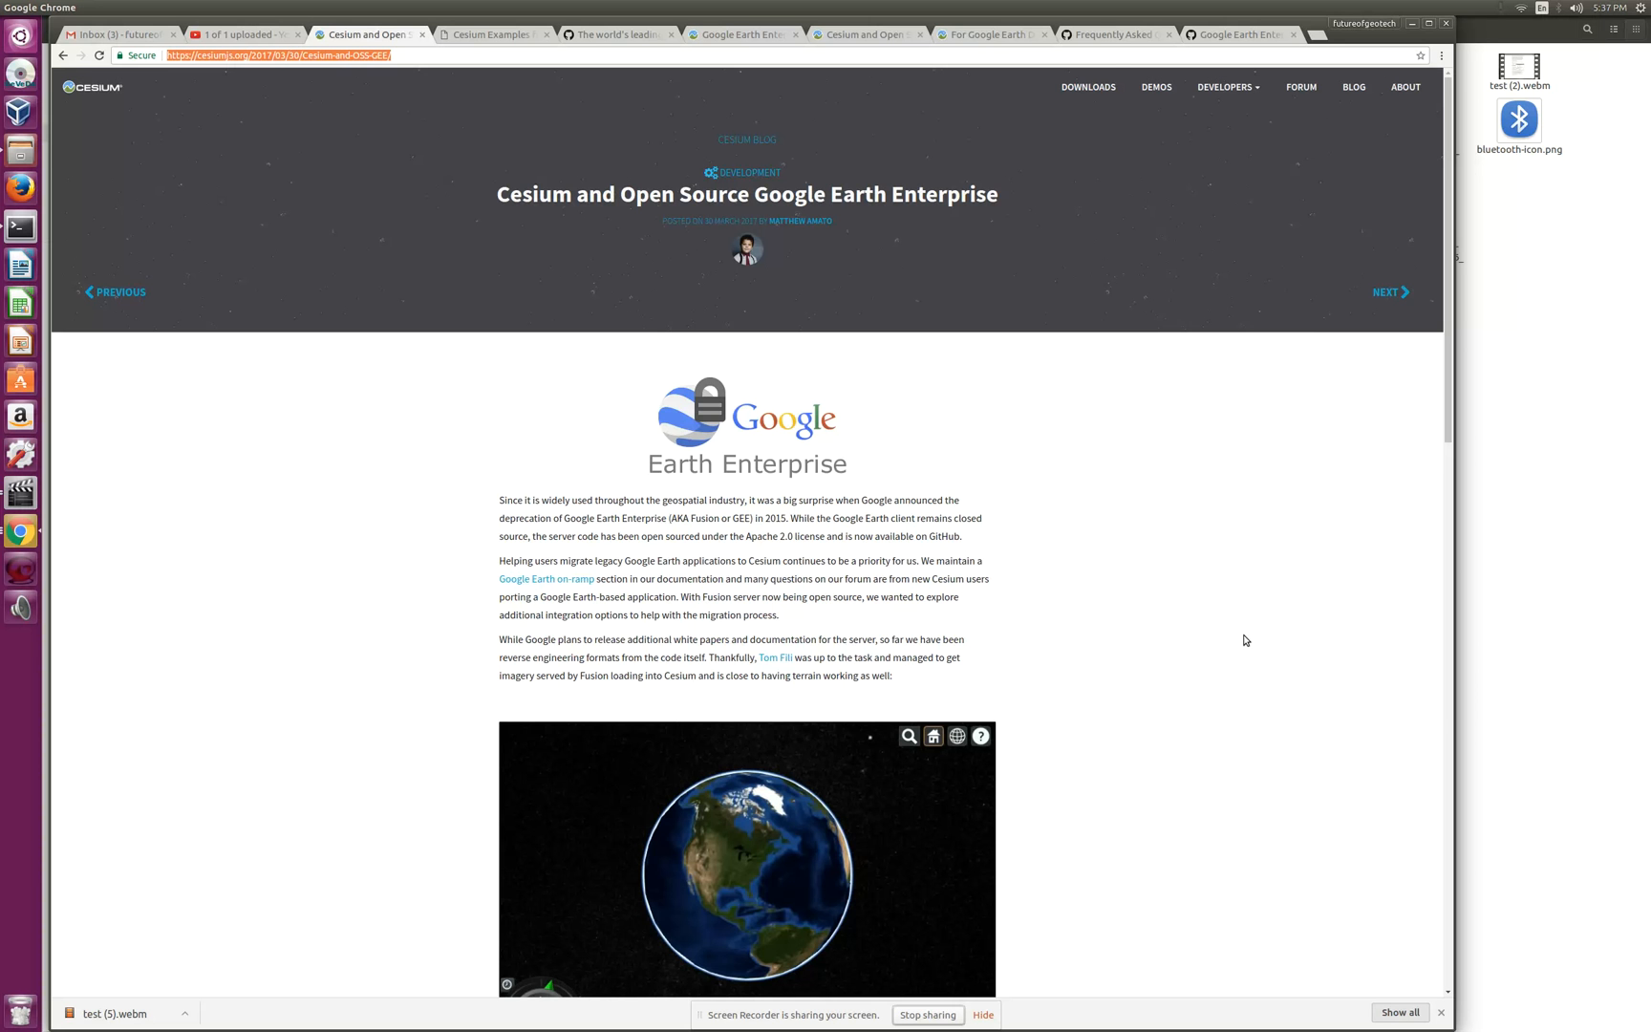
{"action": "scroll", "scroll_direction": "down", "scroll_amount": 3}
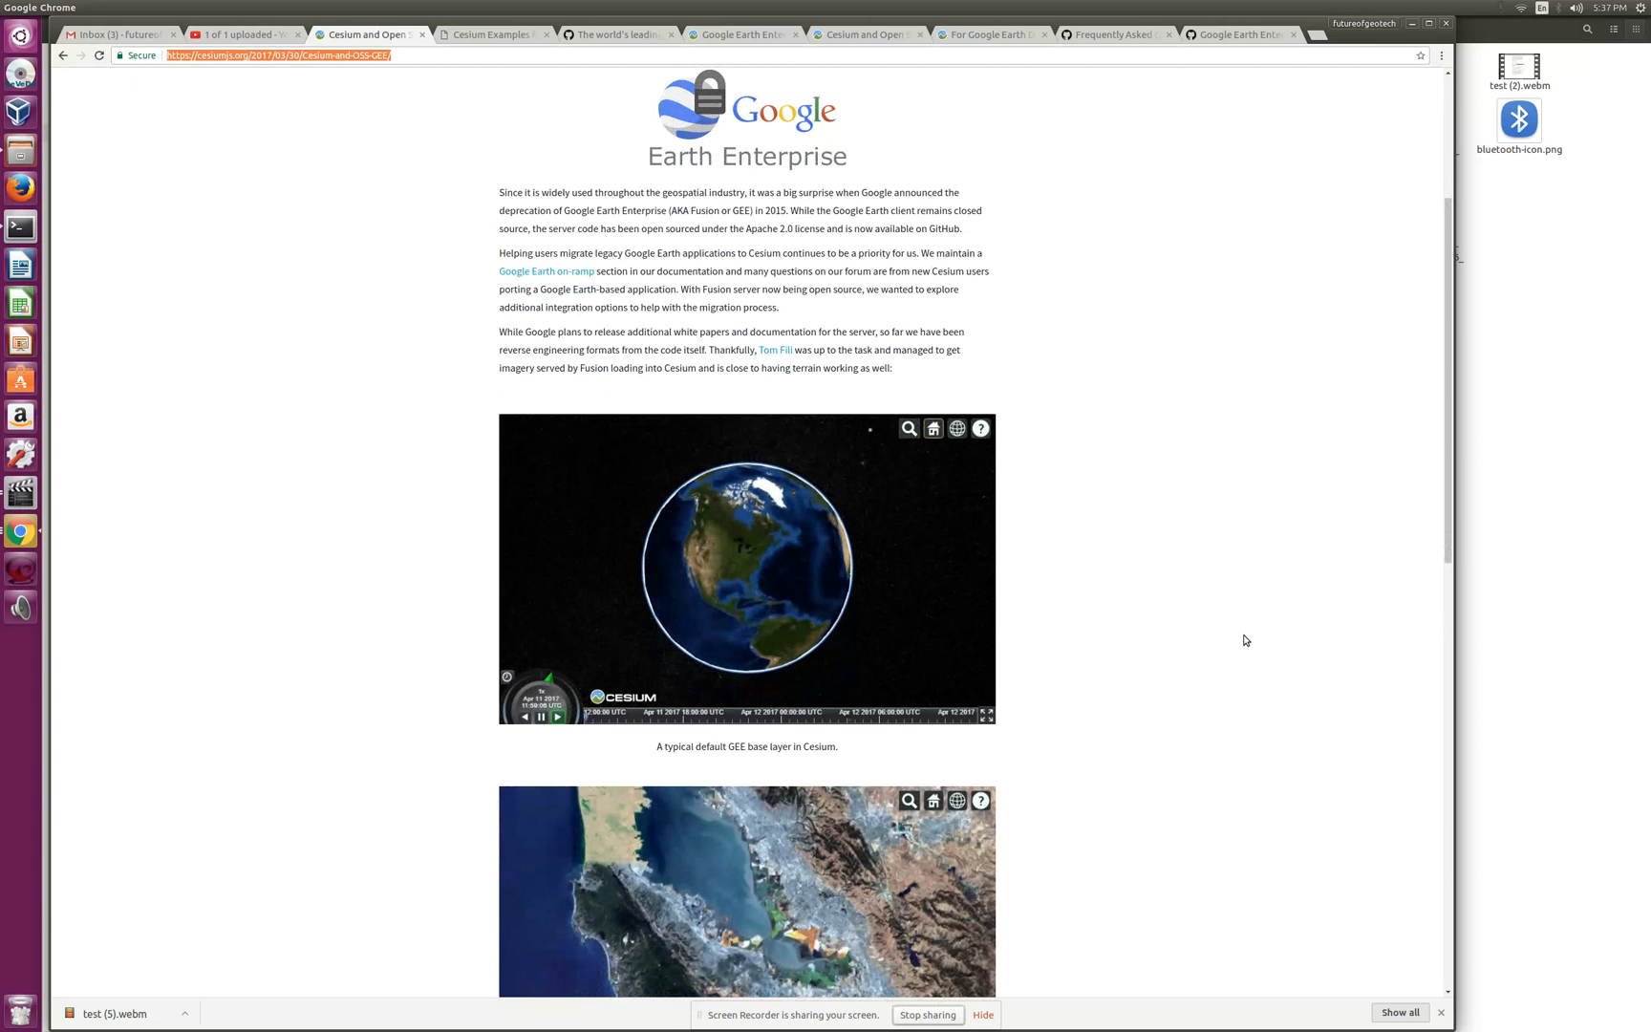
{"action": "scroll", "scroll_direction": "down", "scroll_amount": 3}
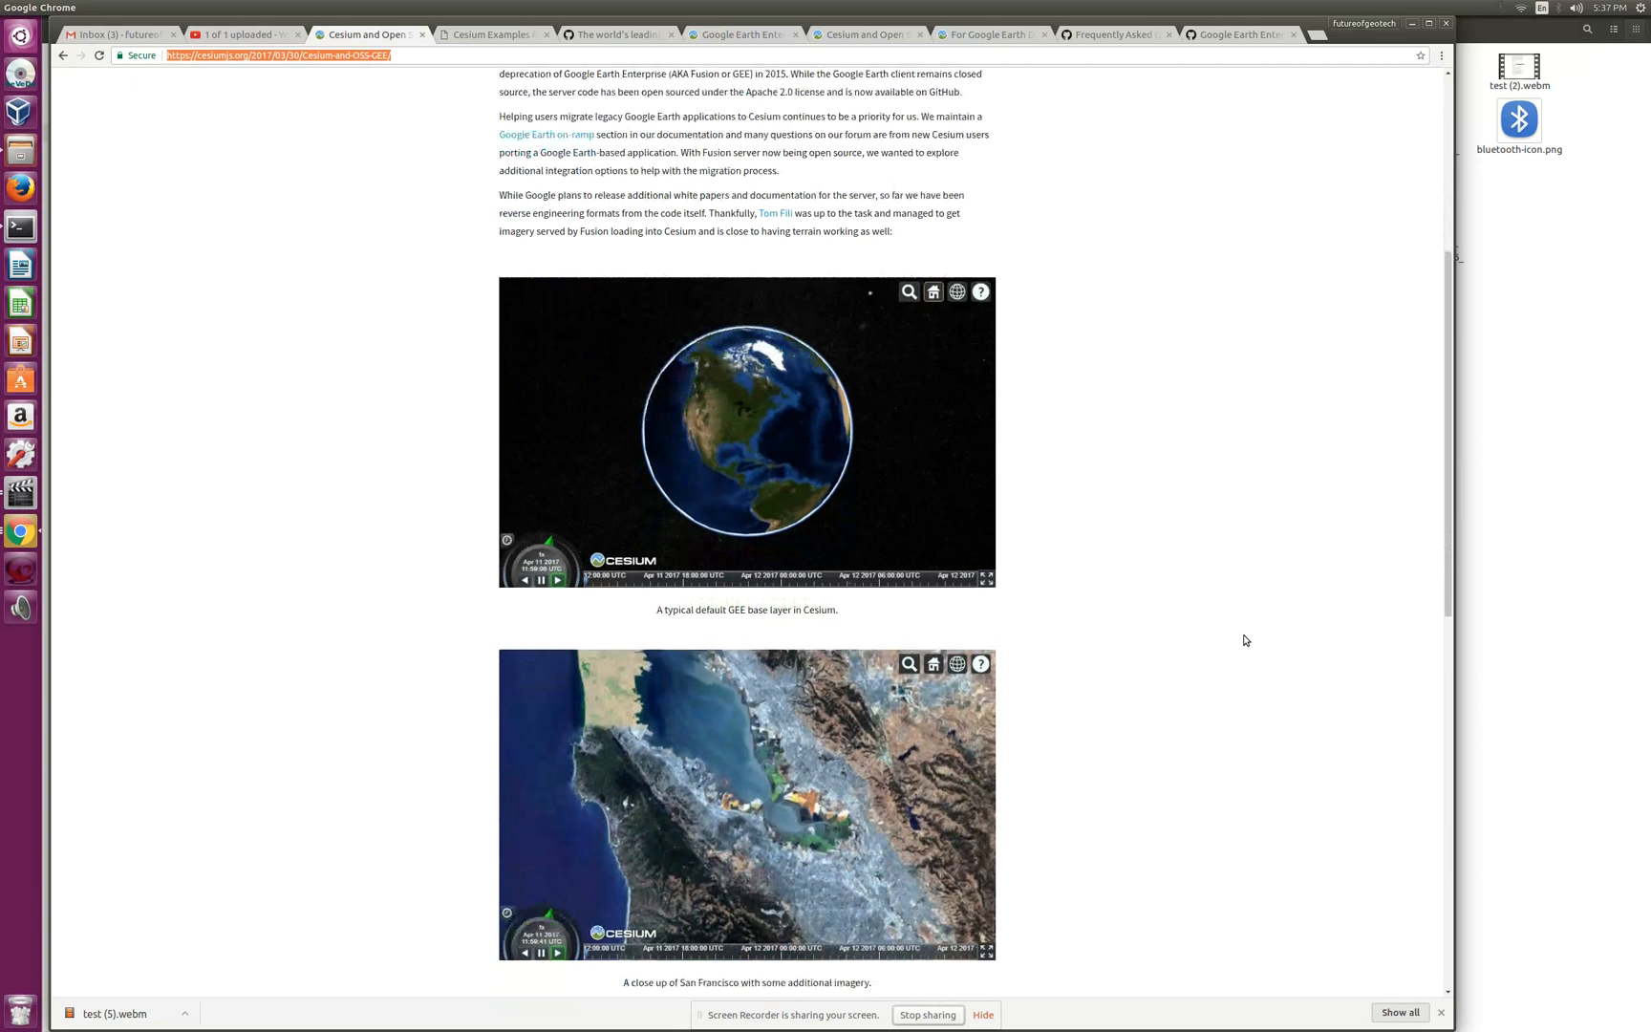
{"action": "scroll", "scroll_direction": "down", "scroll_amount": 3}
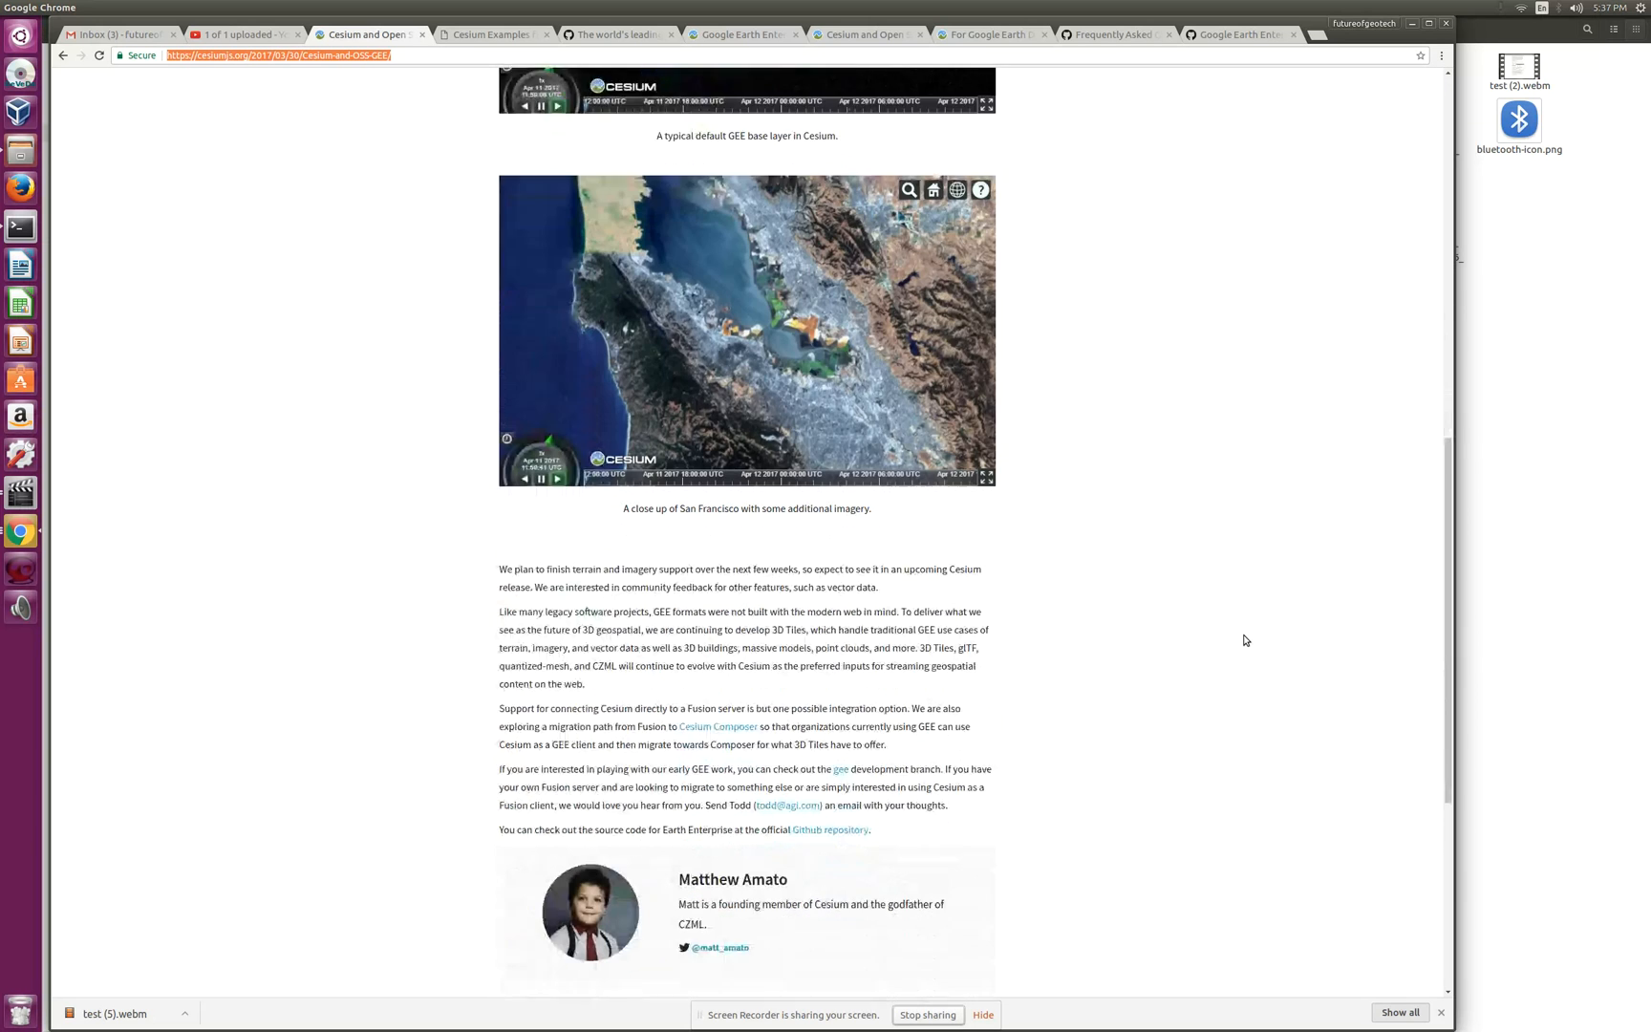
{"action": "scroll", "scroll_direction": "down", "scroll_amount": 3}
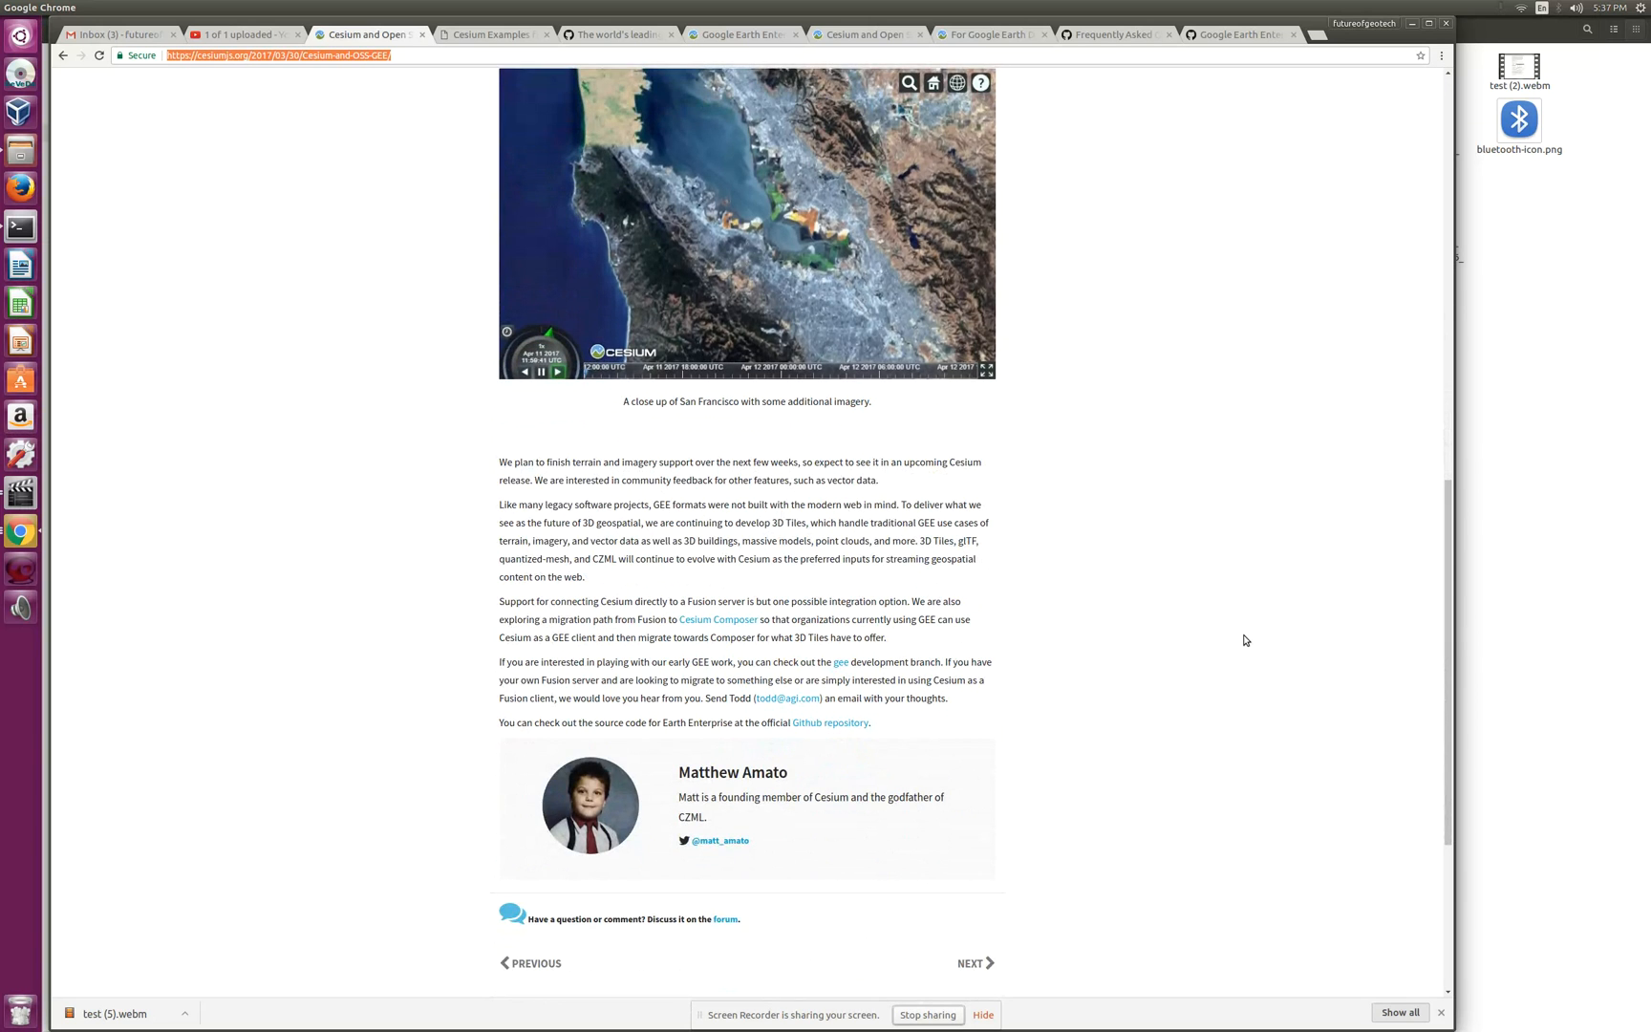
{"action": "scroll", "scroll_direction": "up", "scroll_amount": 3}
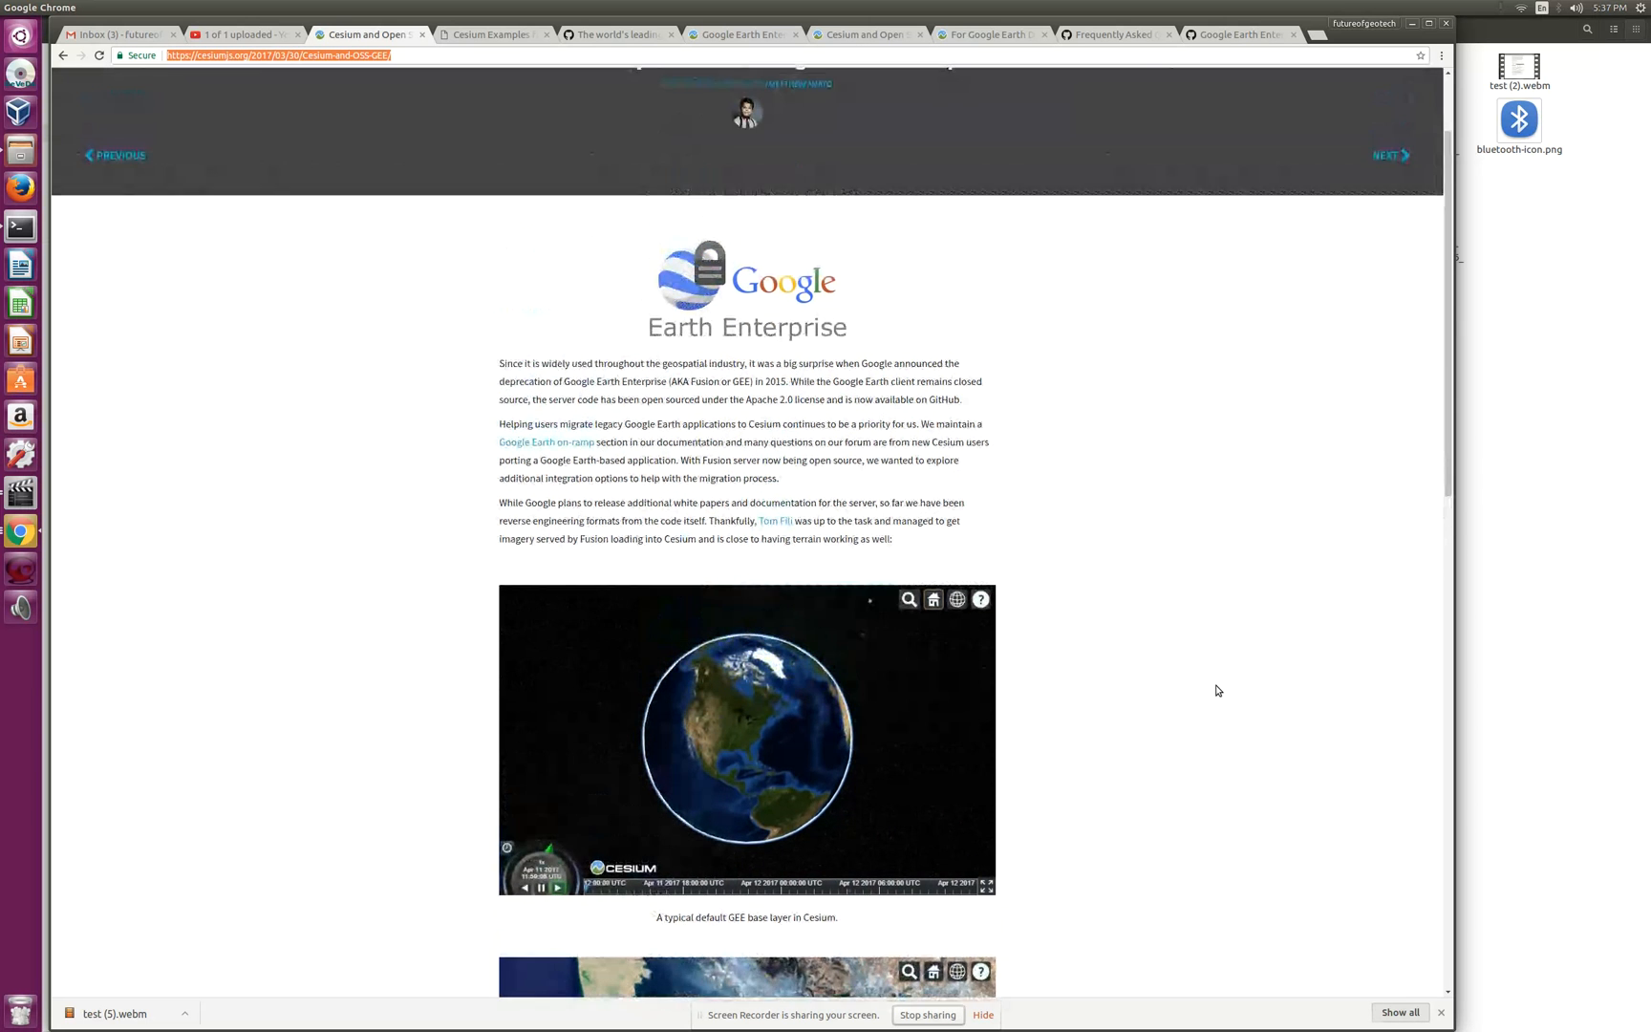
{"action": "scroll", "scroll_direction": "up", "scroll_amount": 3}
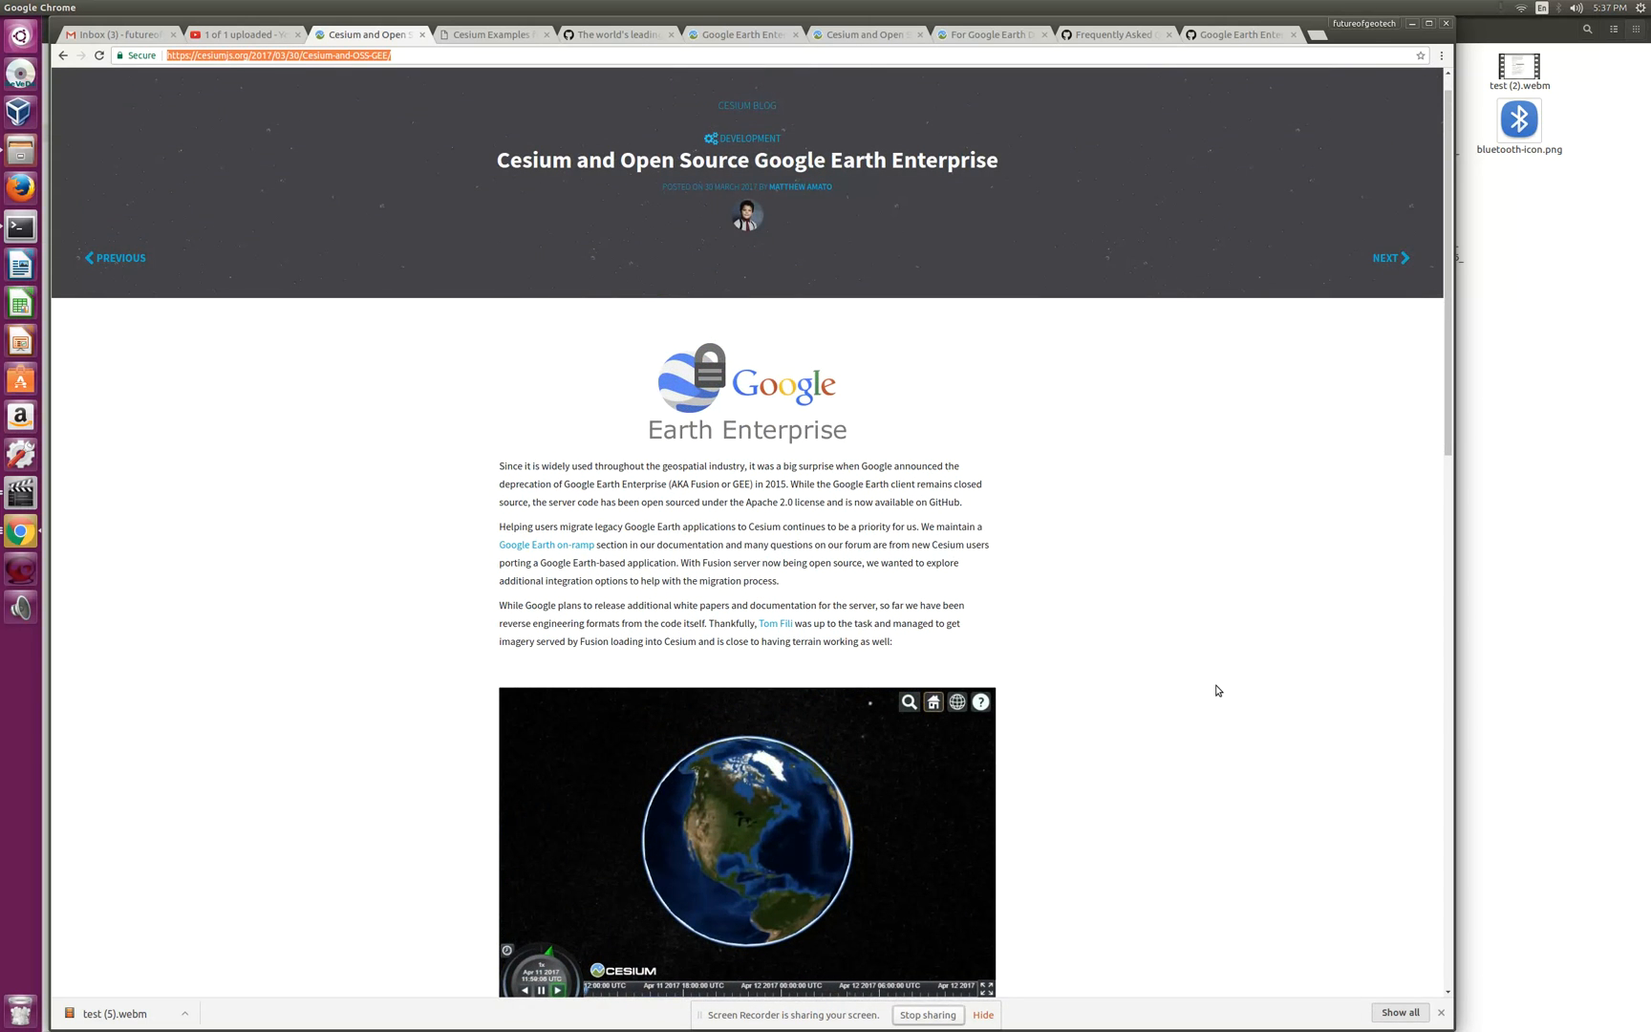
{"action": "mouse_move", "coordinate": [1211, 474]}
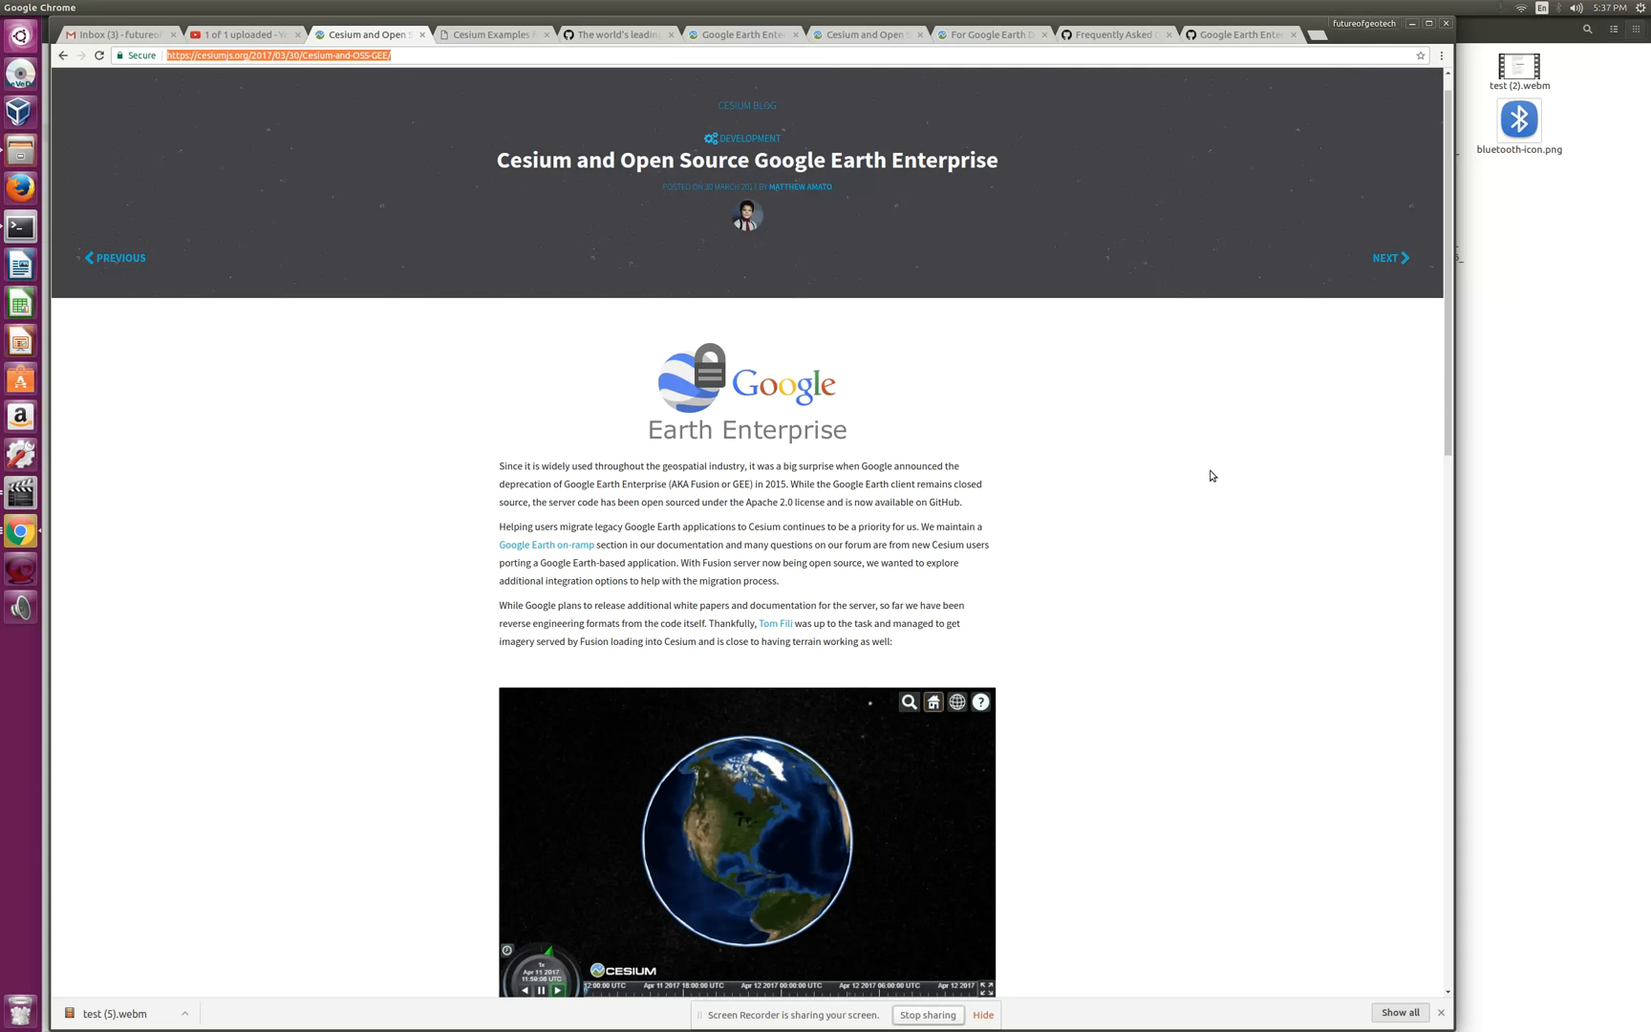
{"action": "mouse_move", "coordinate": [600, 618]}
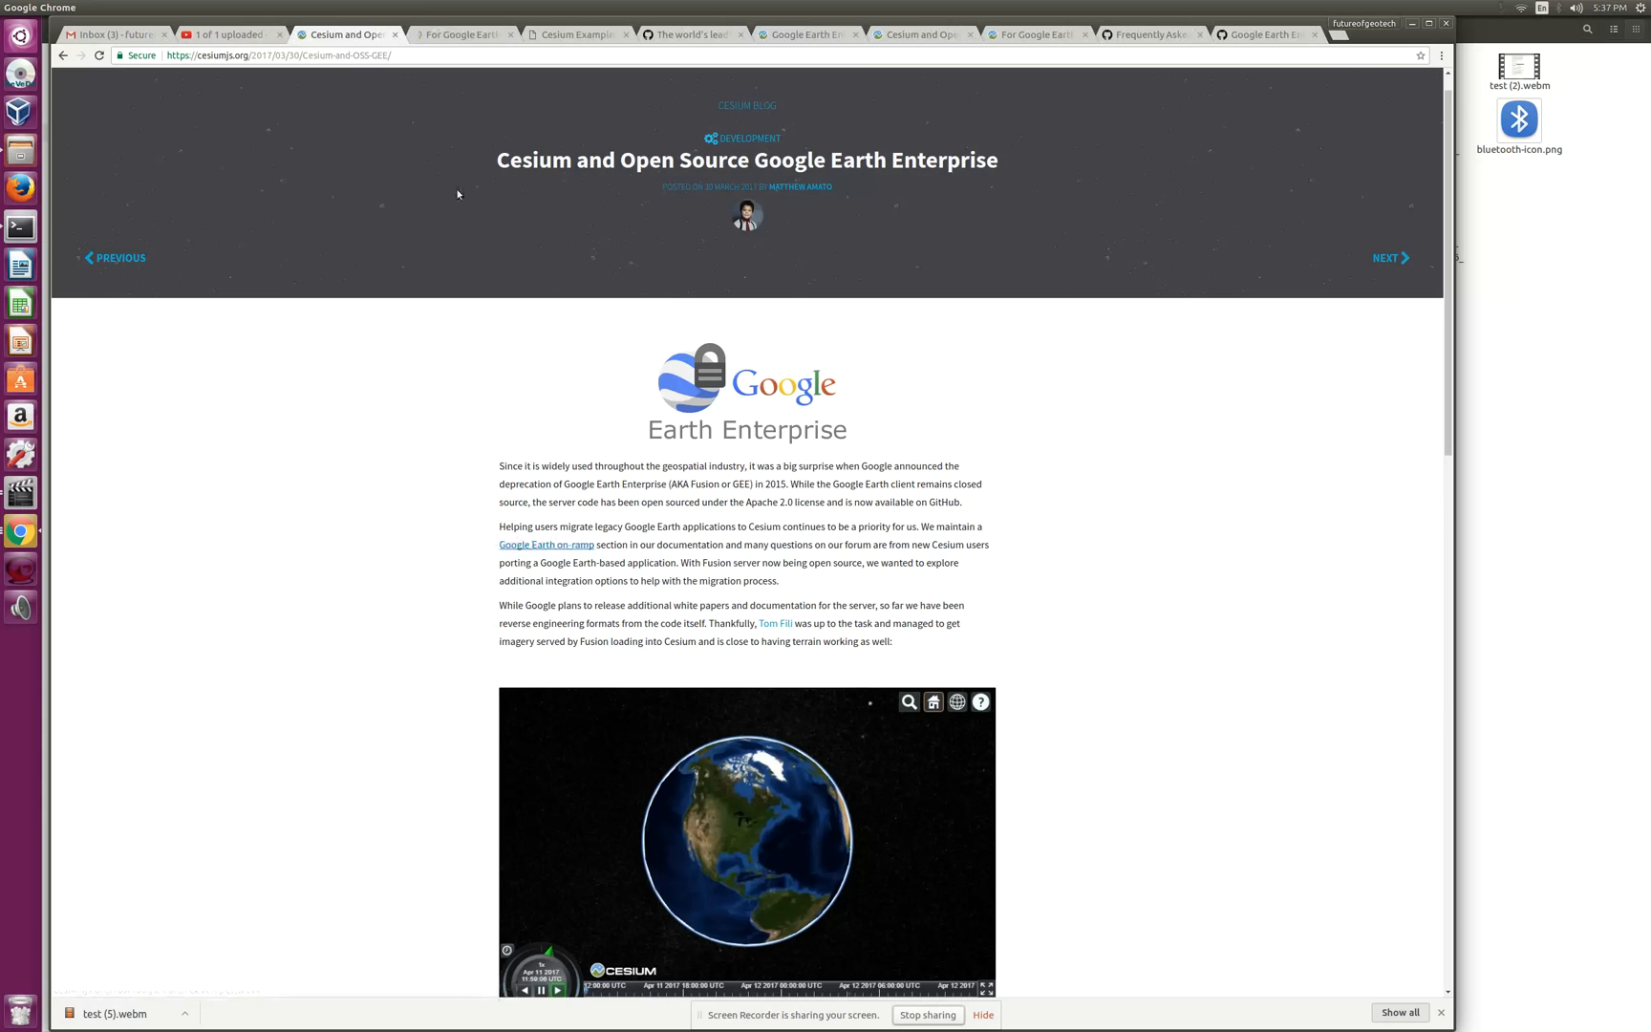
Step: Scroll the For Google Earth Developers page down through its tutorials and Enterprise blog links
{"action": "left_click", "coordinate": [460, 33]}
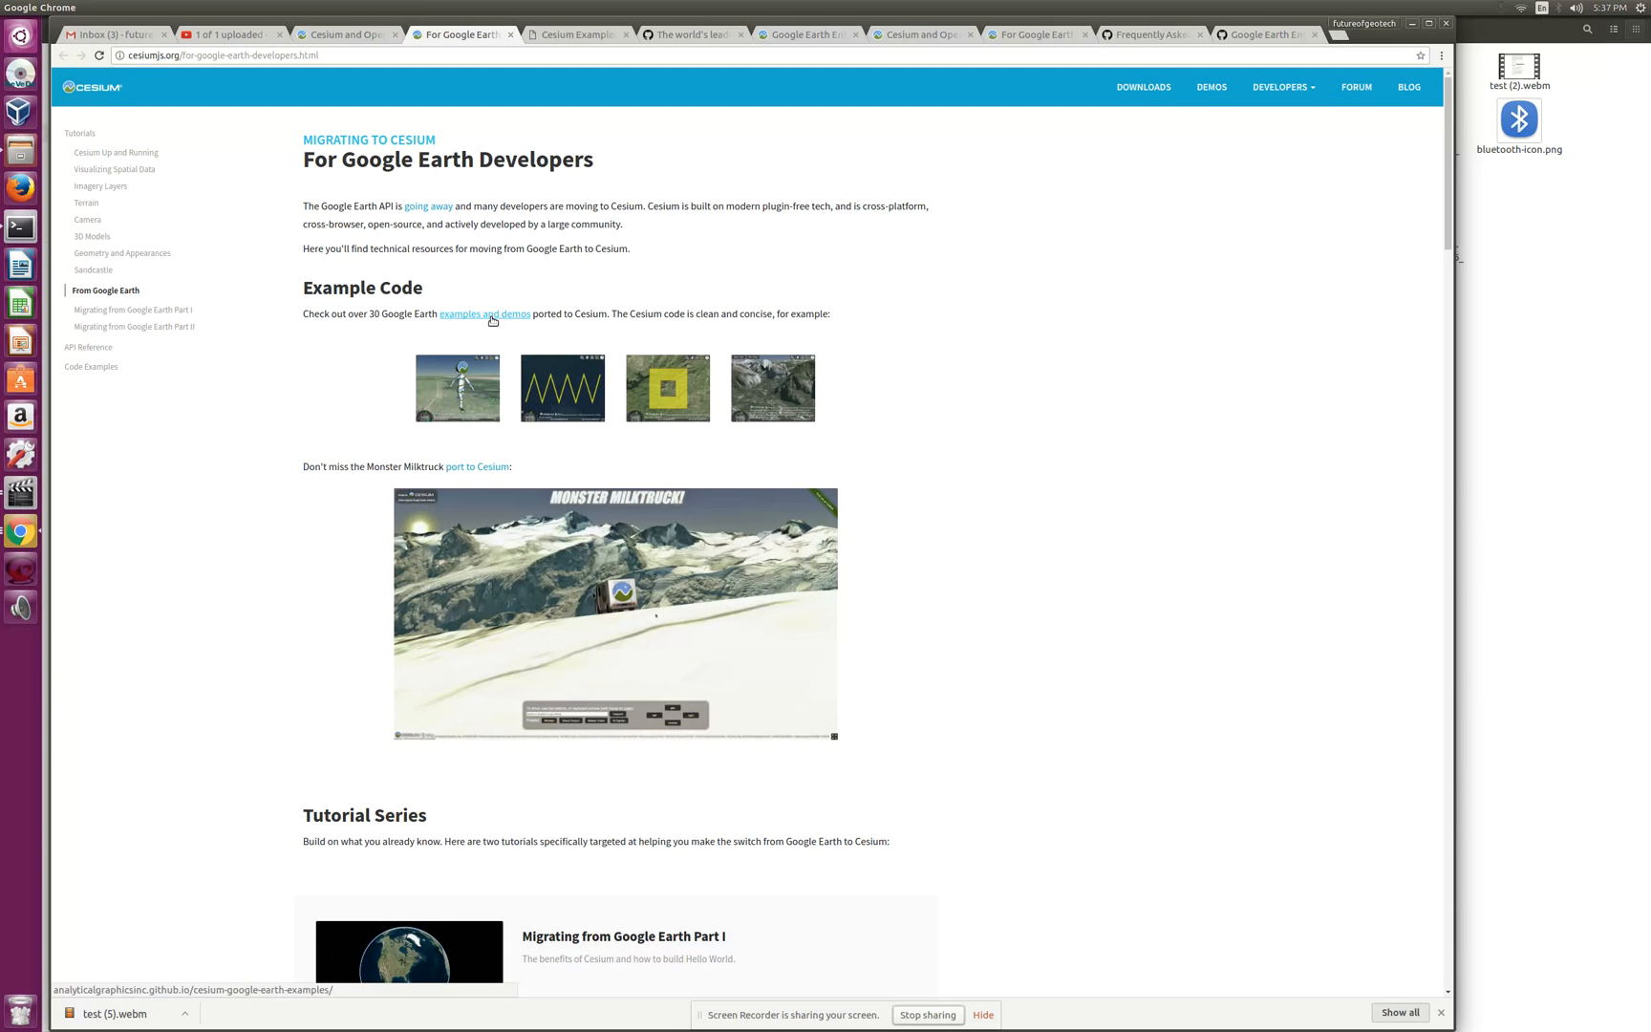
{"action": "mouse_move", "coordinate": [430, 206]}
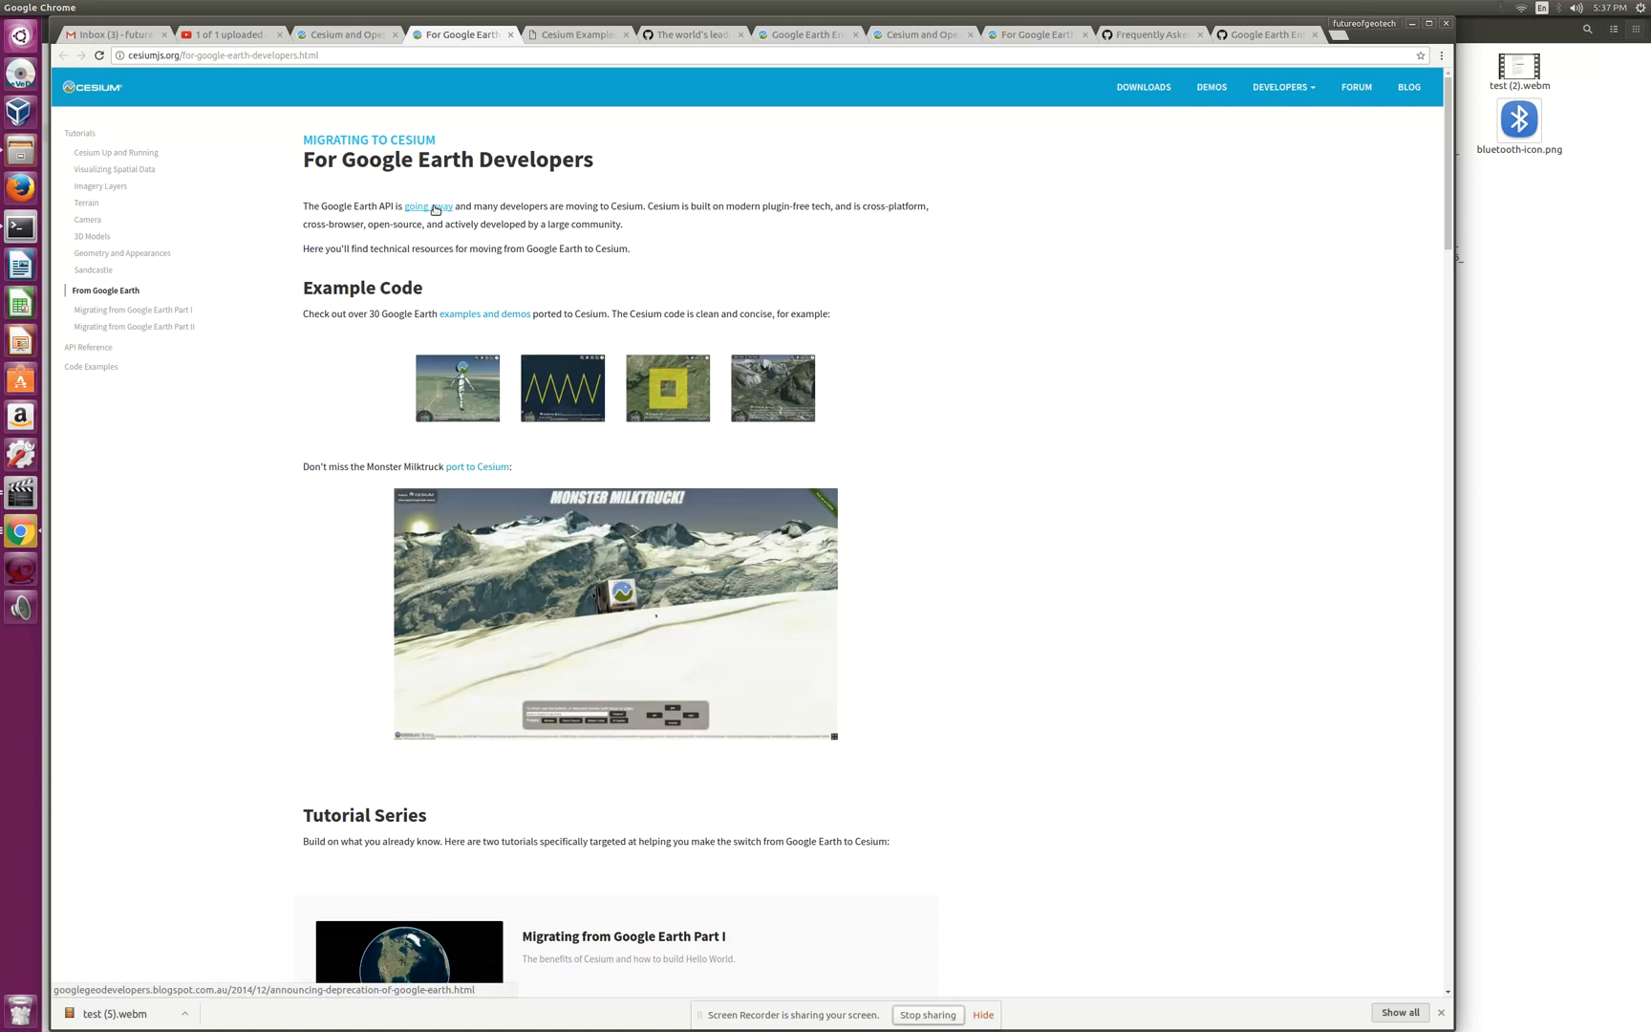
{"action": "mouse_move", "coordinate": [1011, 426]}
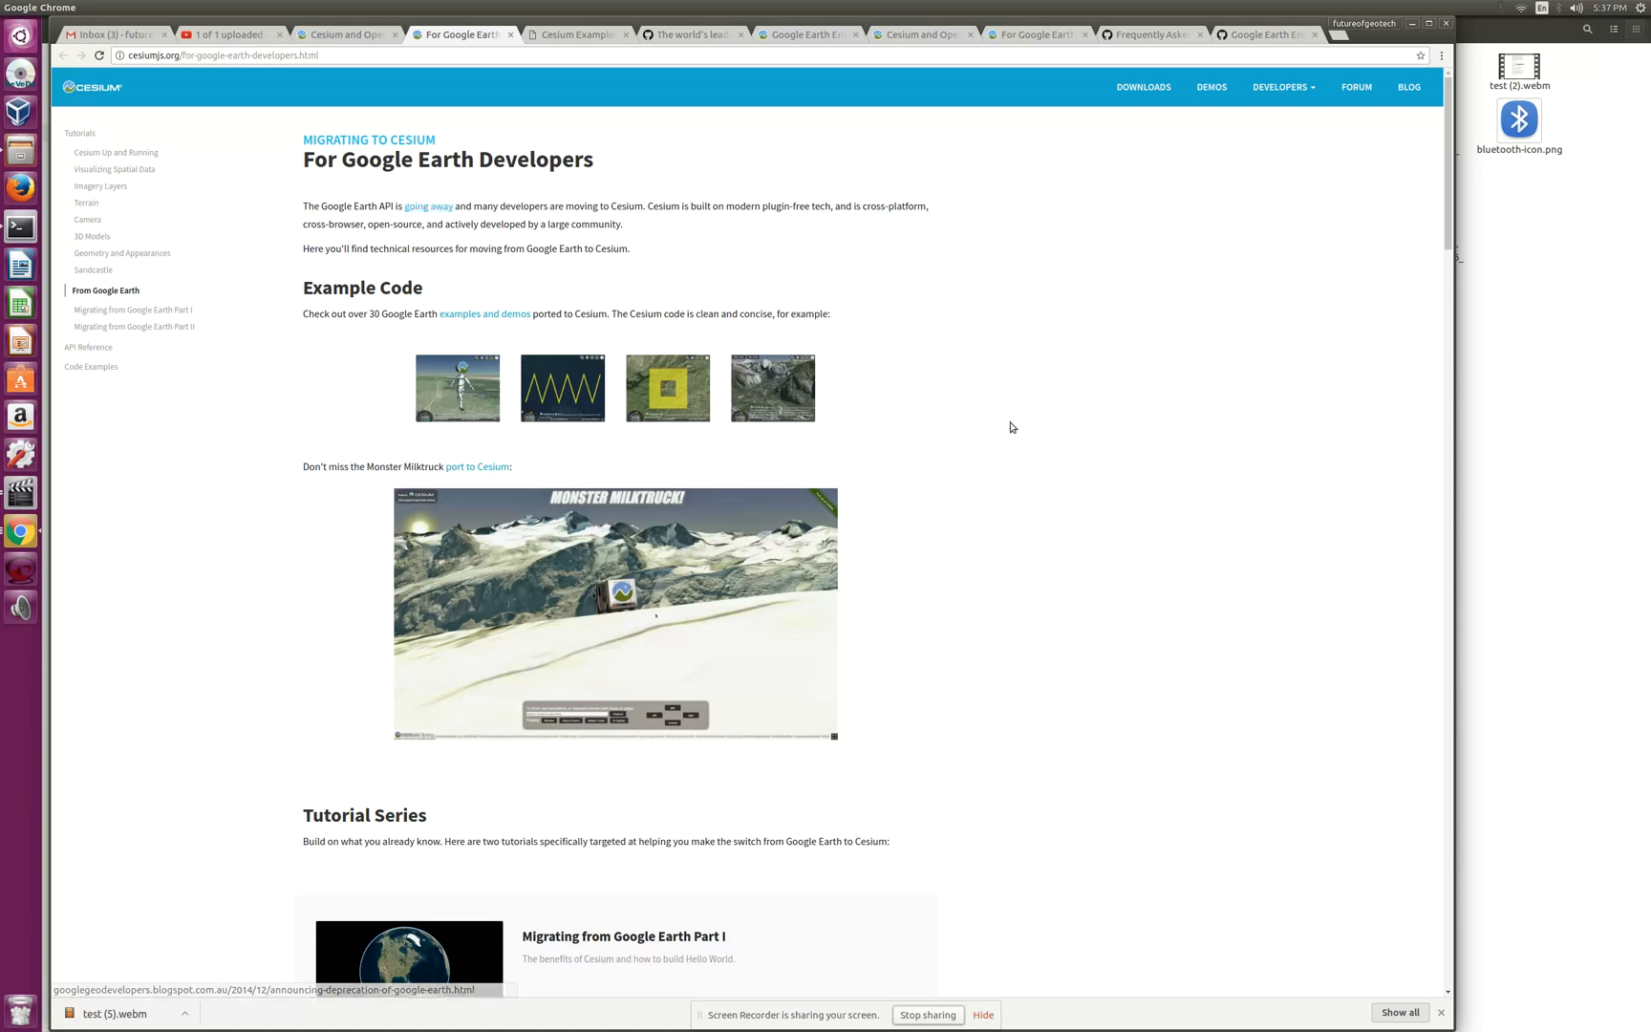
{"action": "mouse_move", "coordinate": [1000, 567]}
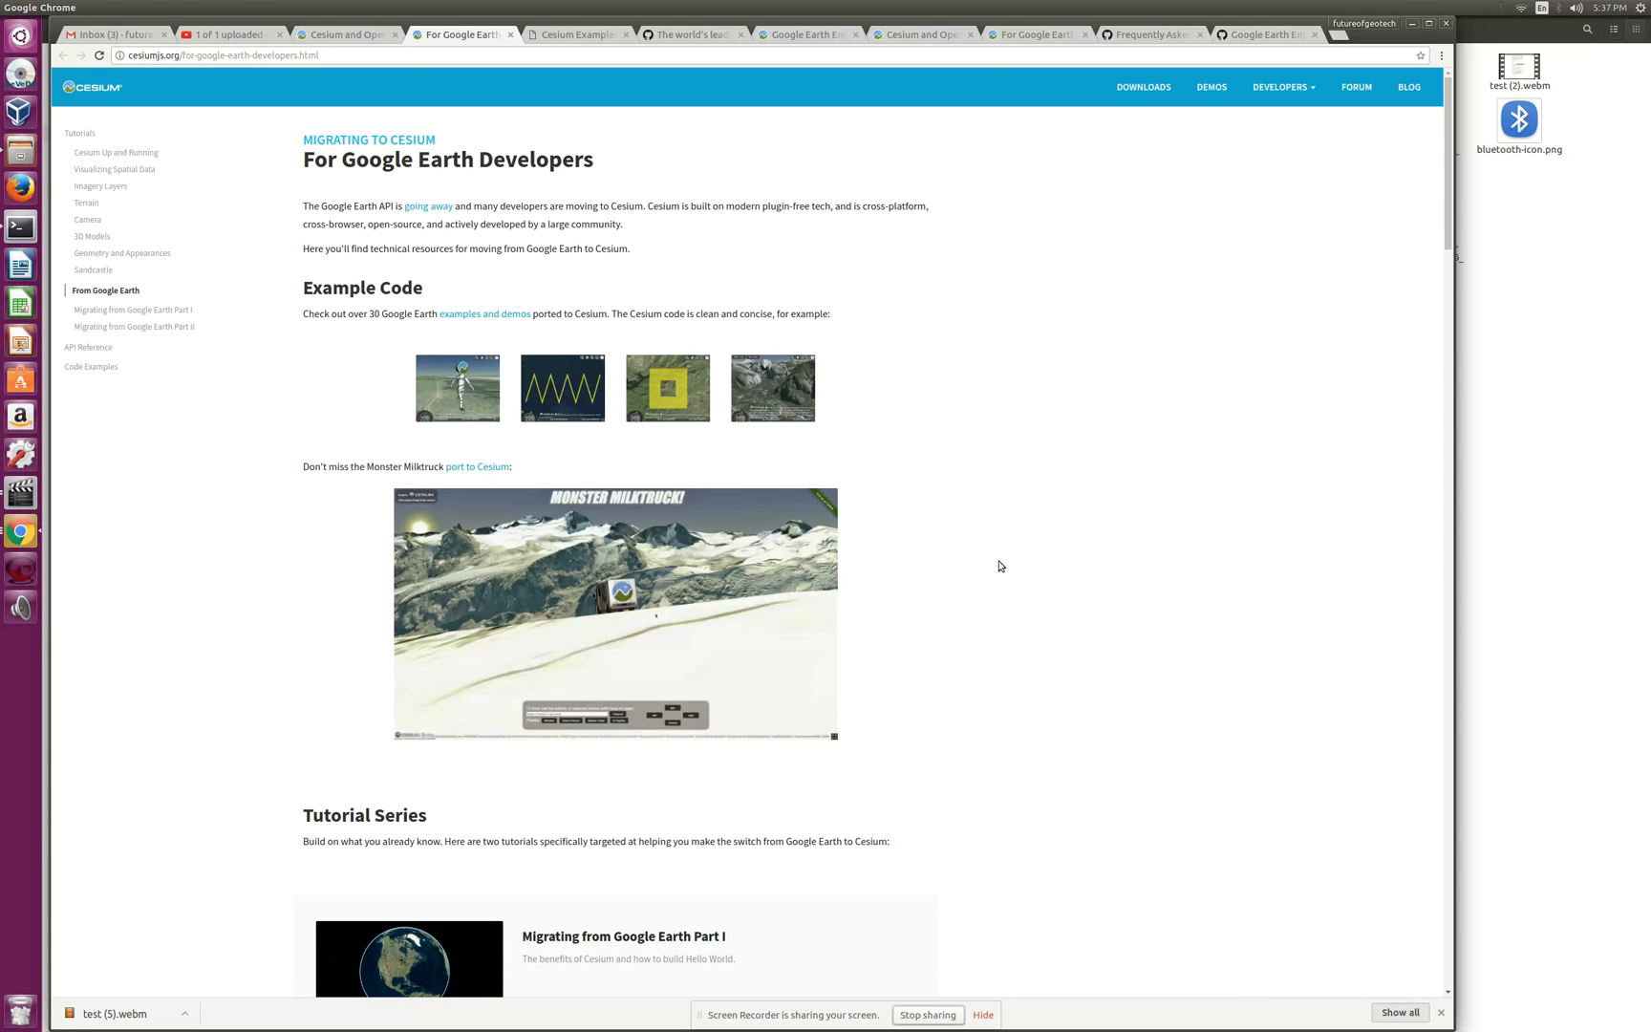
{"action": "scroll", "scroll_direction": "down", "scroll_amount": 3}
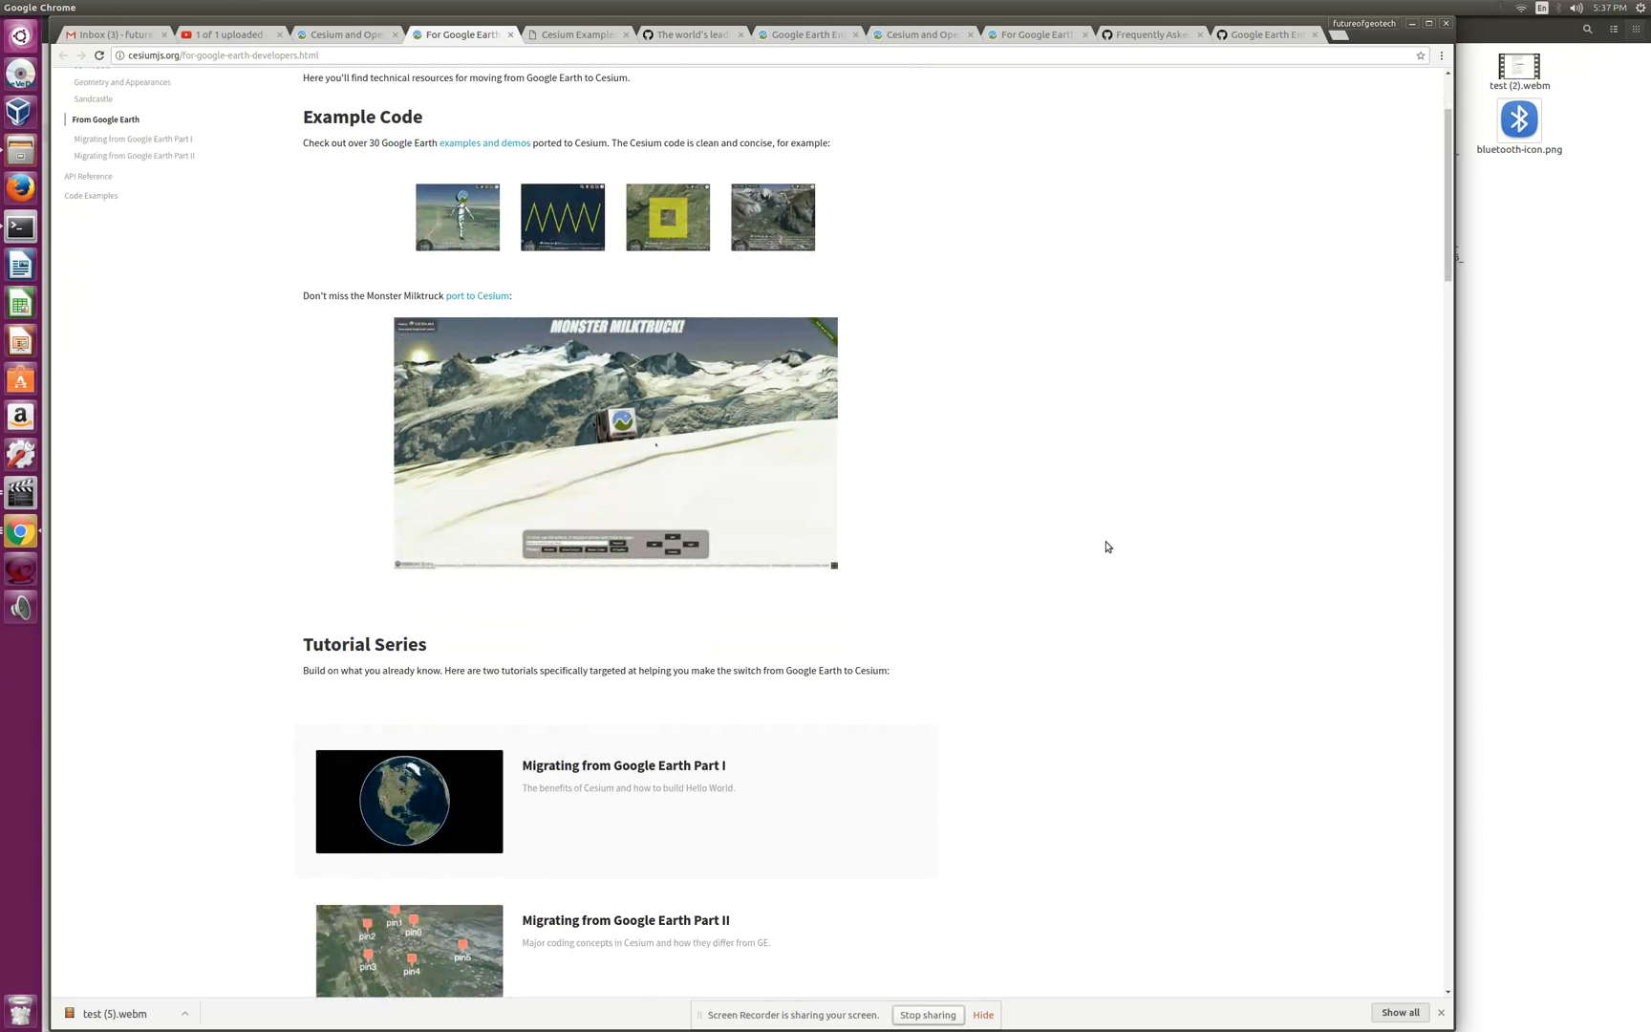
{"action": "scroll", "scroll_direction": "down", "scroll_amount": 3}
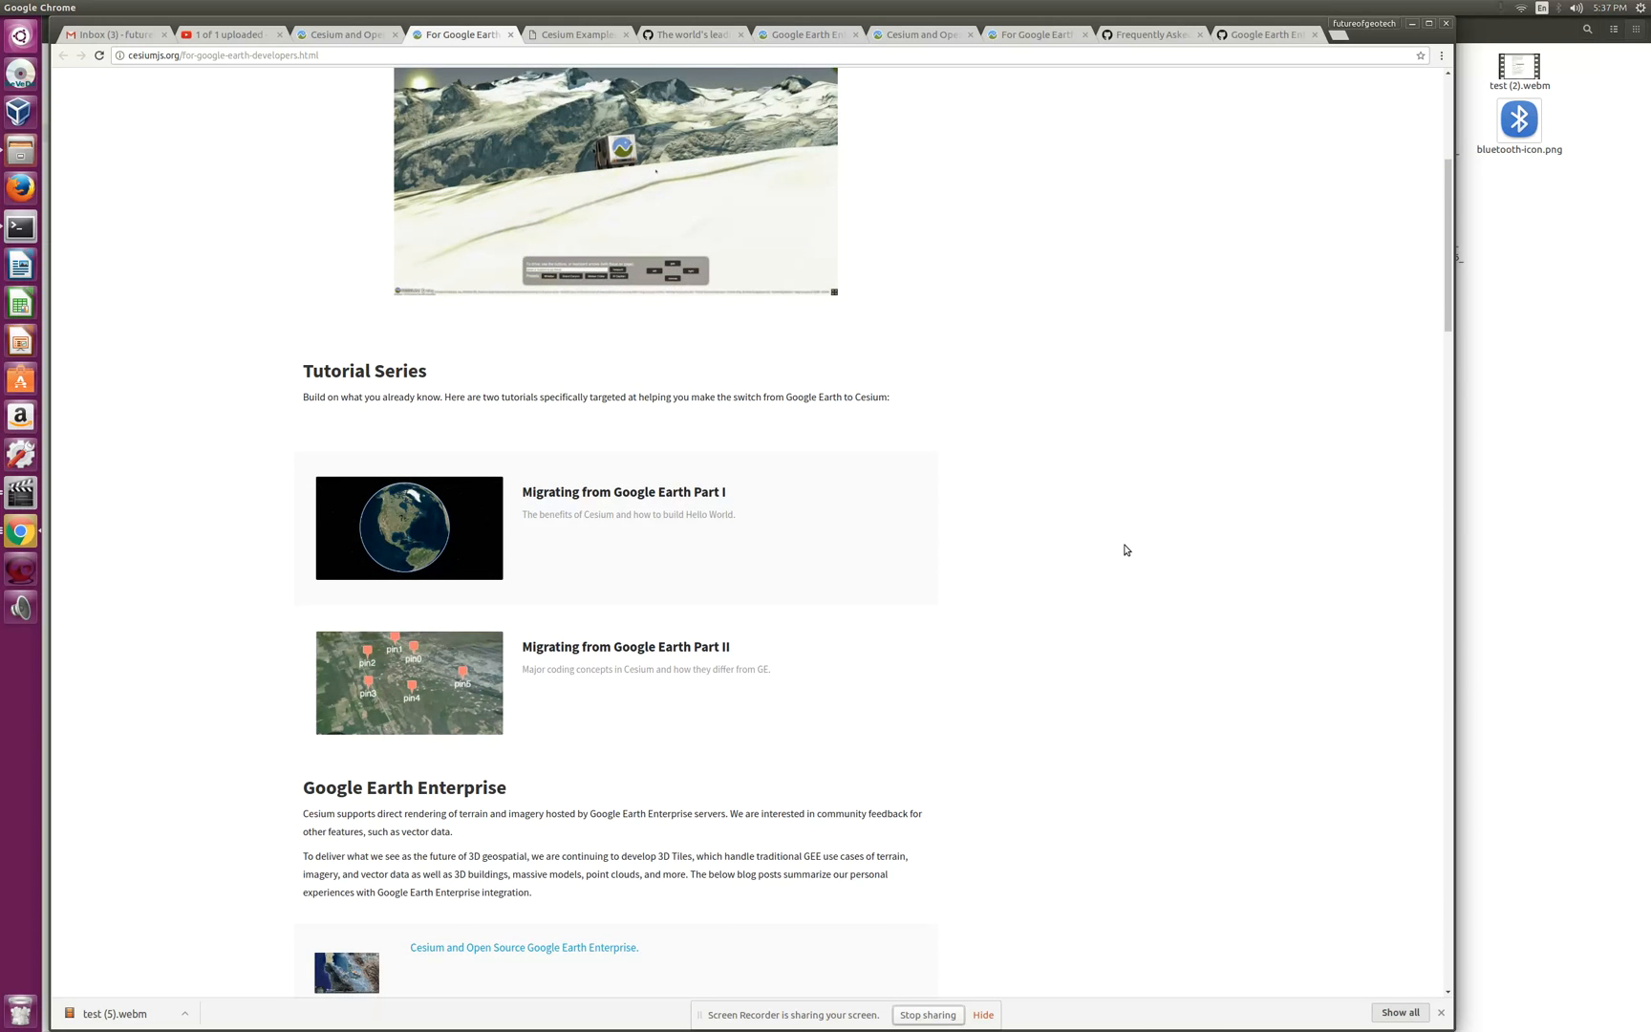
{"action": "scroll", "scroll_direction": "down", "scroll_amount": 3}
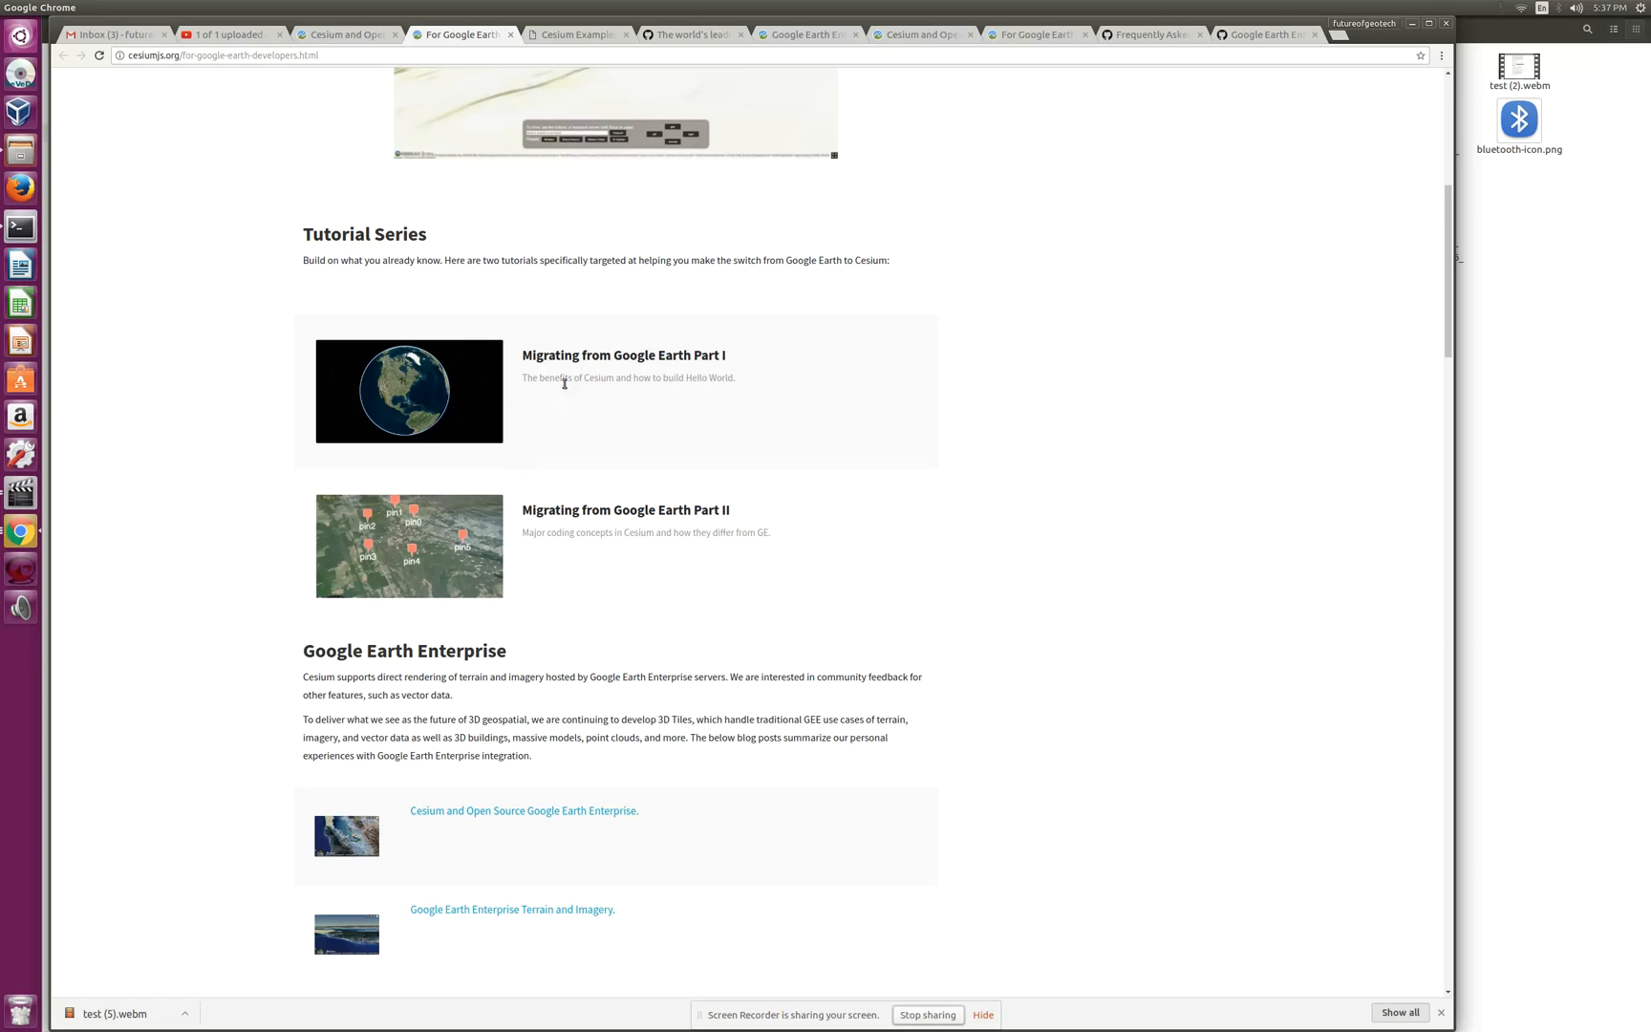
{"action": "mouse_move", "coordinate": [620, 394]}
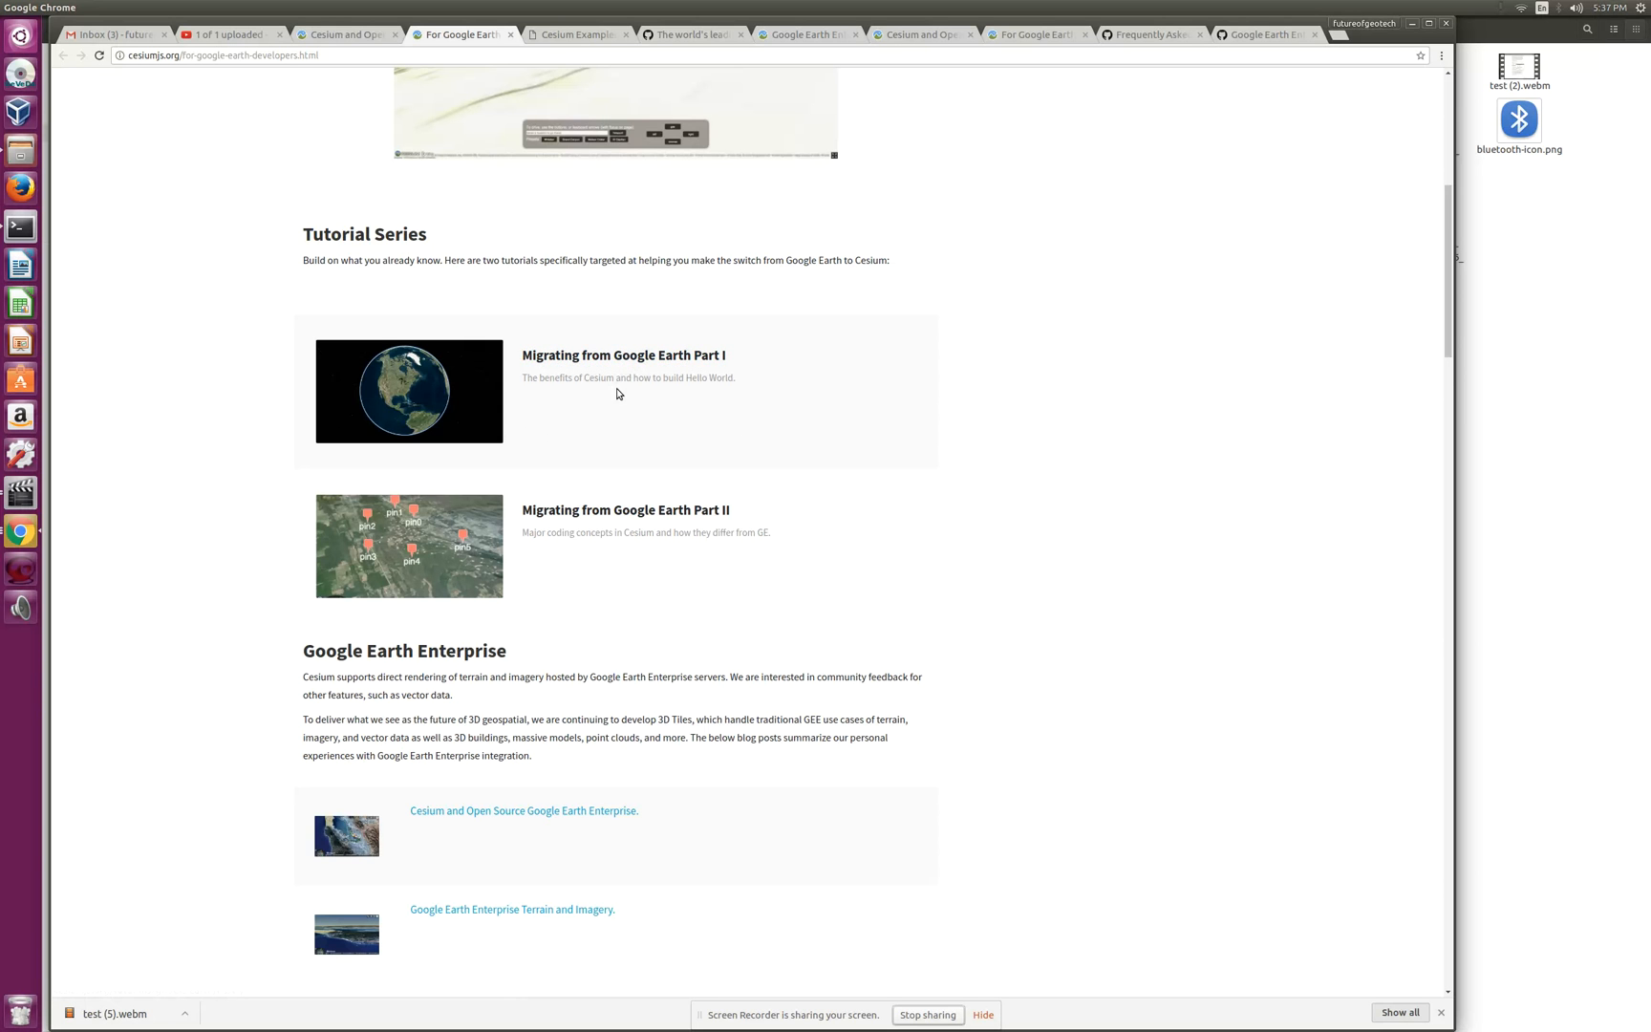
{"action": "mouse_move", "coordinate": [623, 354]}
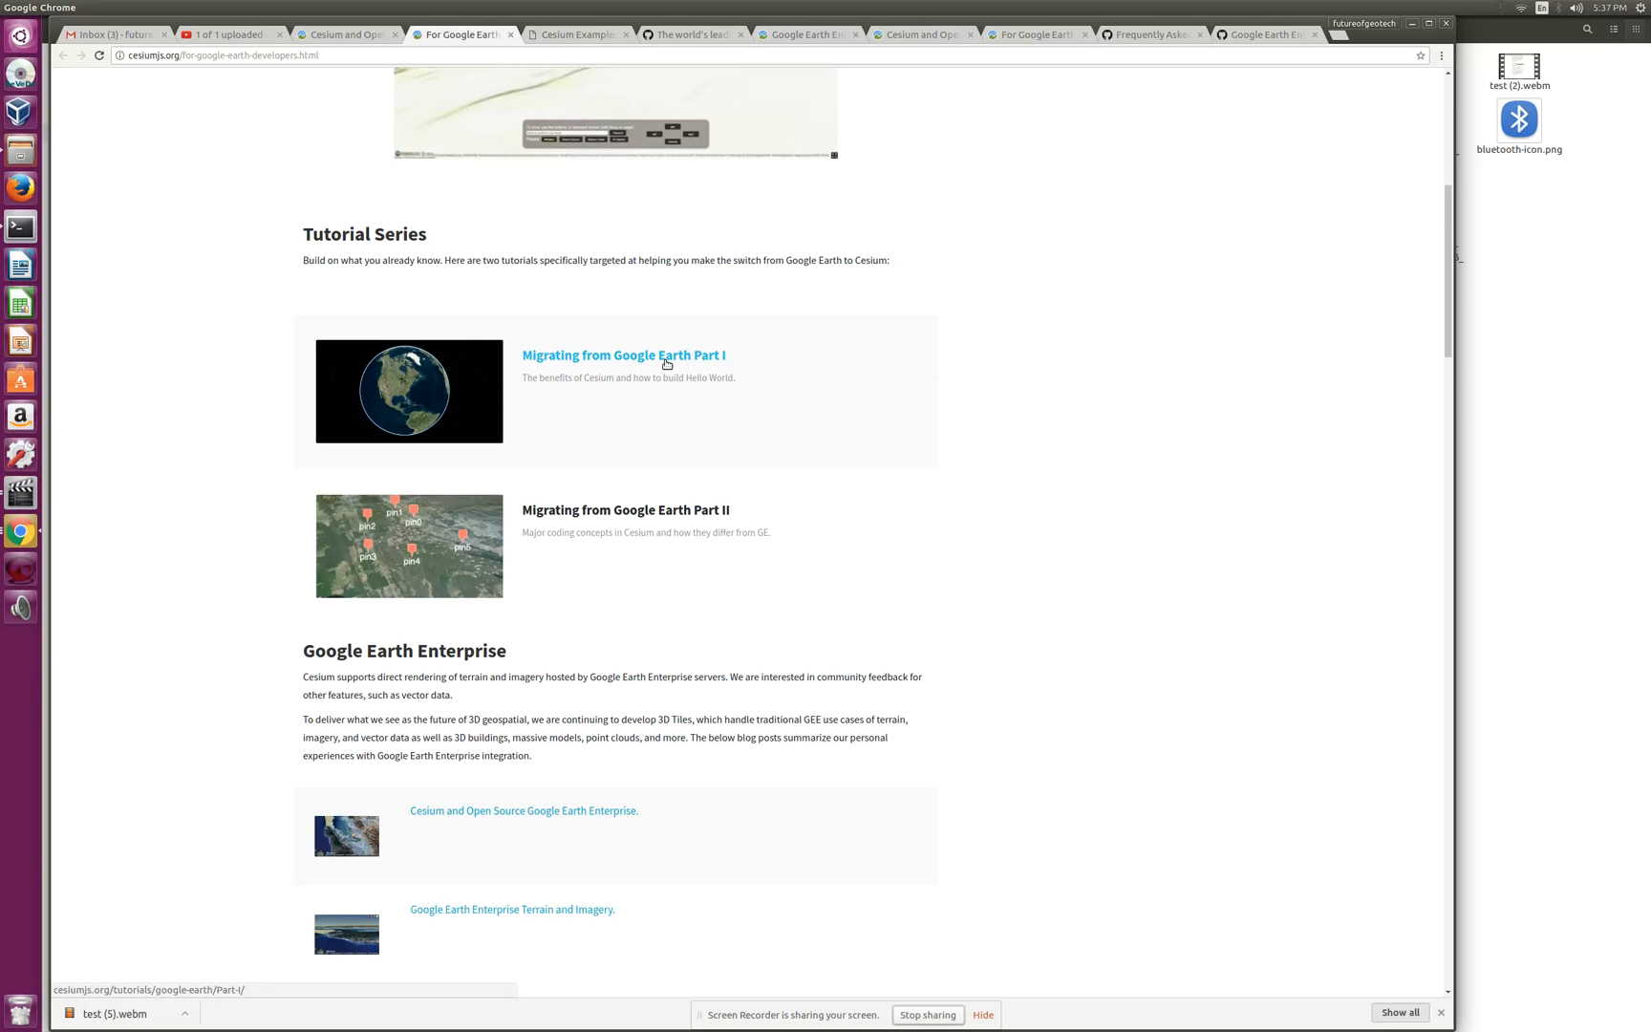
{"action": "mouse_move", "coordinate": [681, 524]}
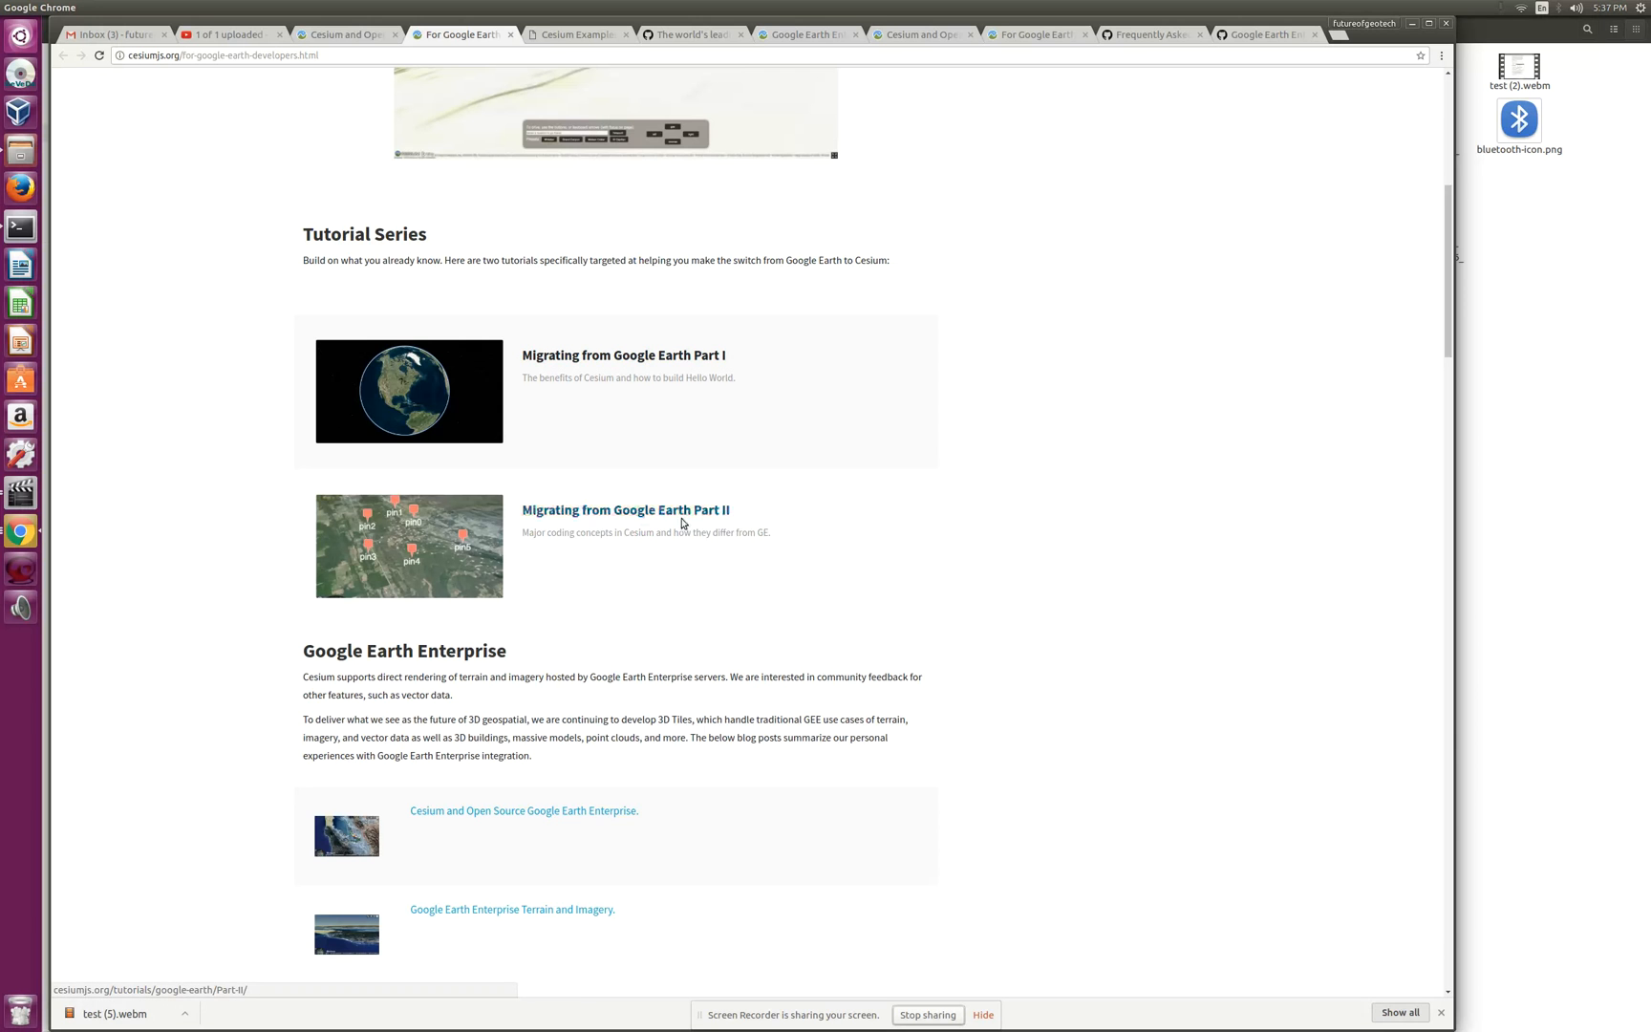
{"action": "scroll", "scroll_direction": "down", "scroll_amount": 3}
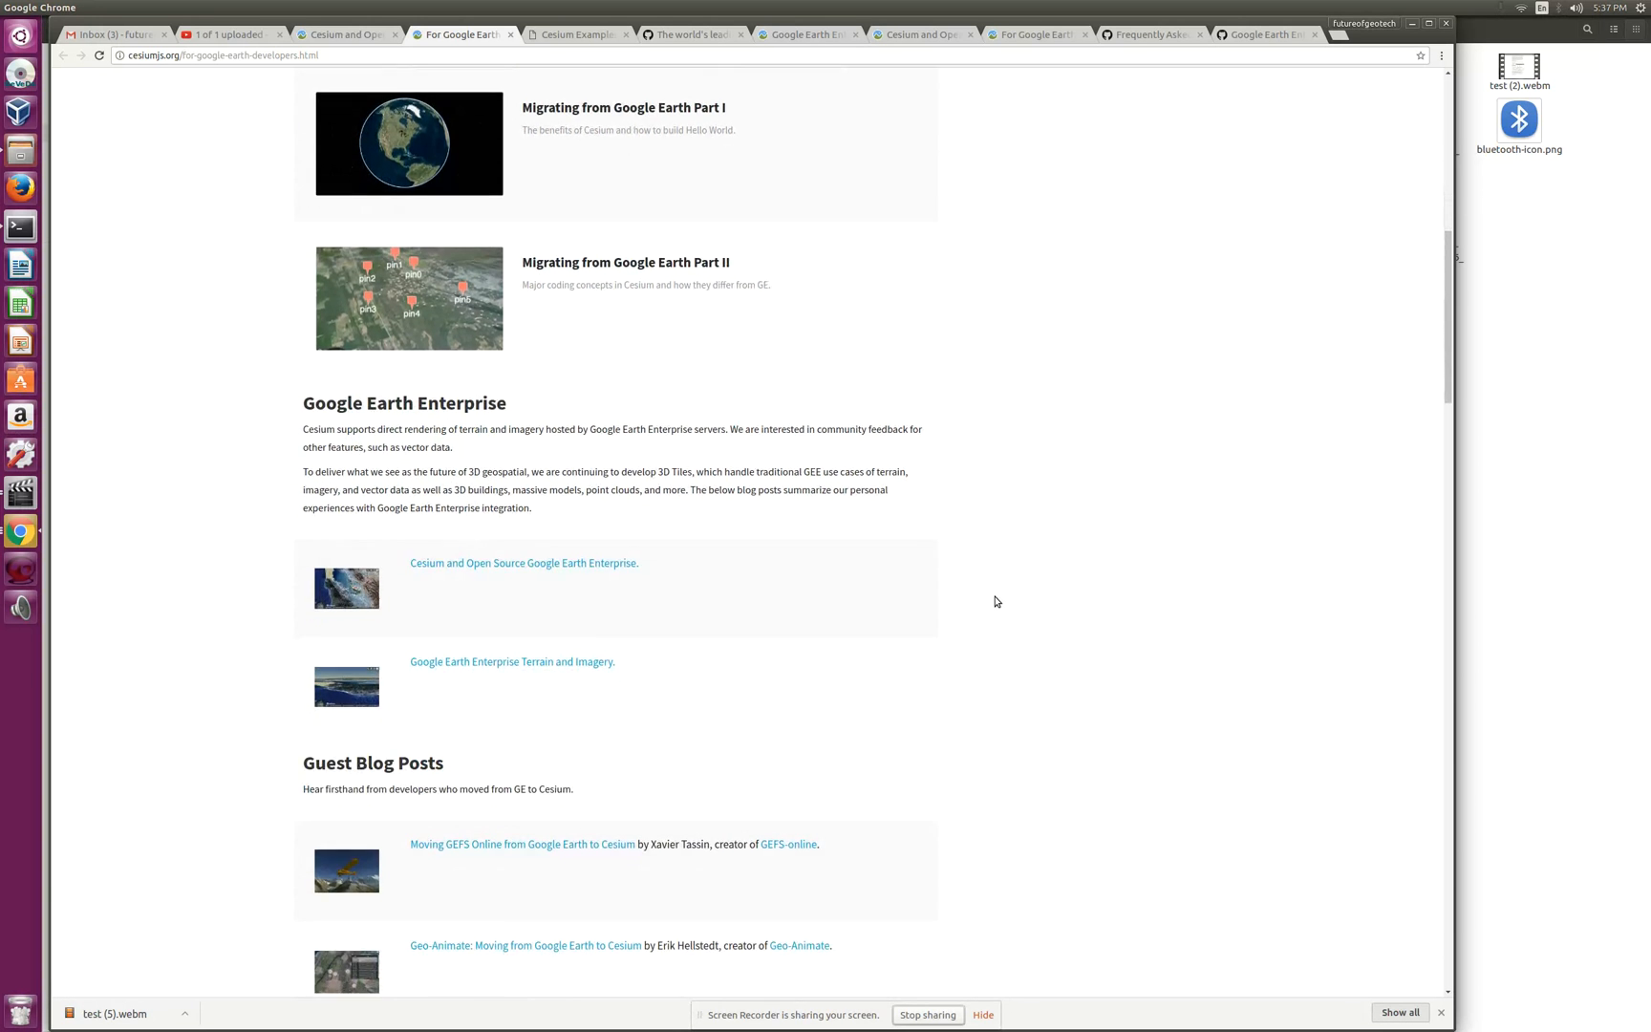
{"action": "scroll", "scroll_direction": "down", "scroll_amount": 3}
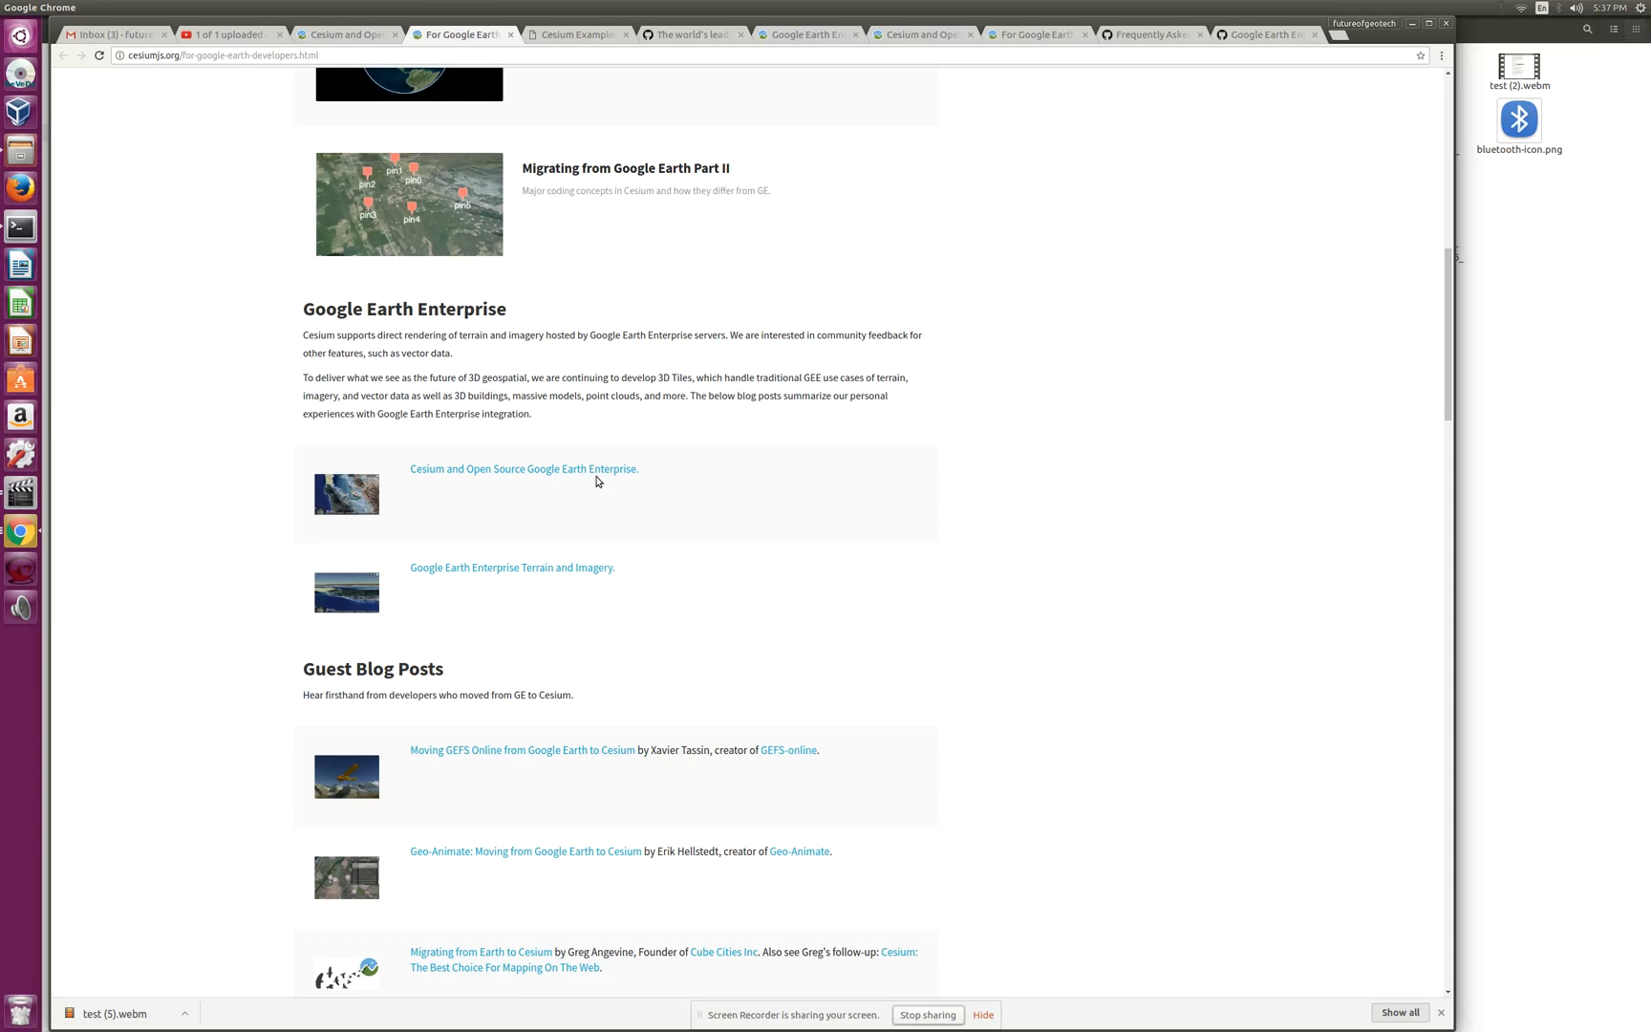
Step: Visit the linked Open Source GEE post, then return to the migration page's top
{"action": "left_click", "coordinate": [524, 469]}
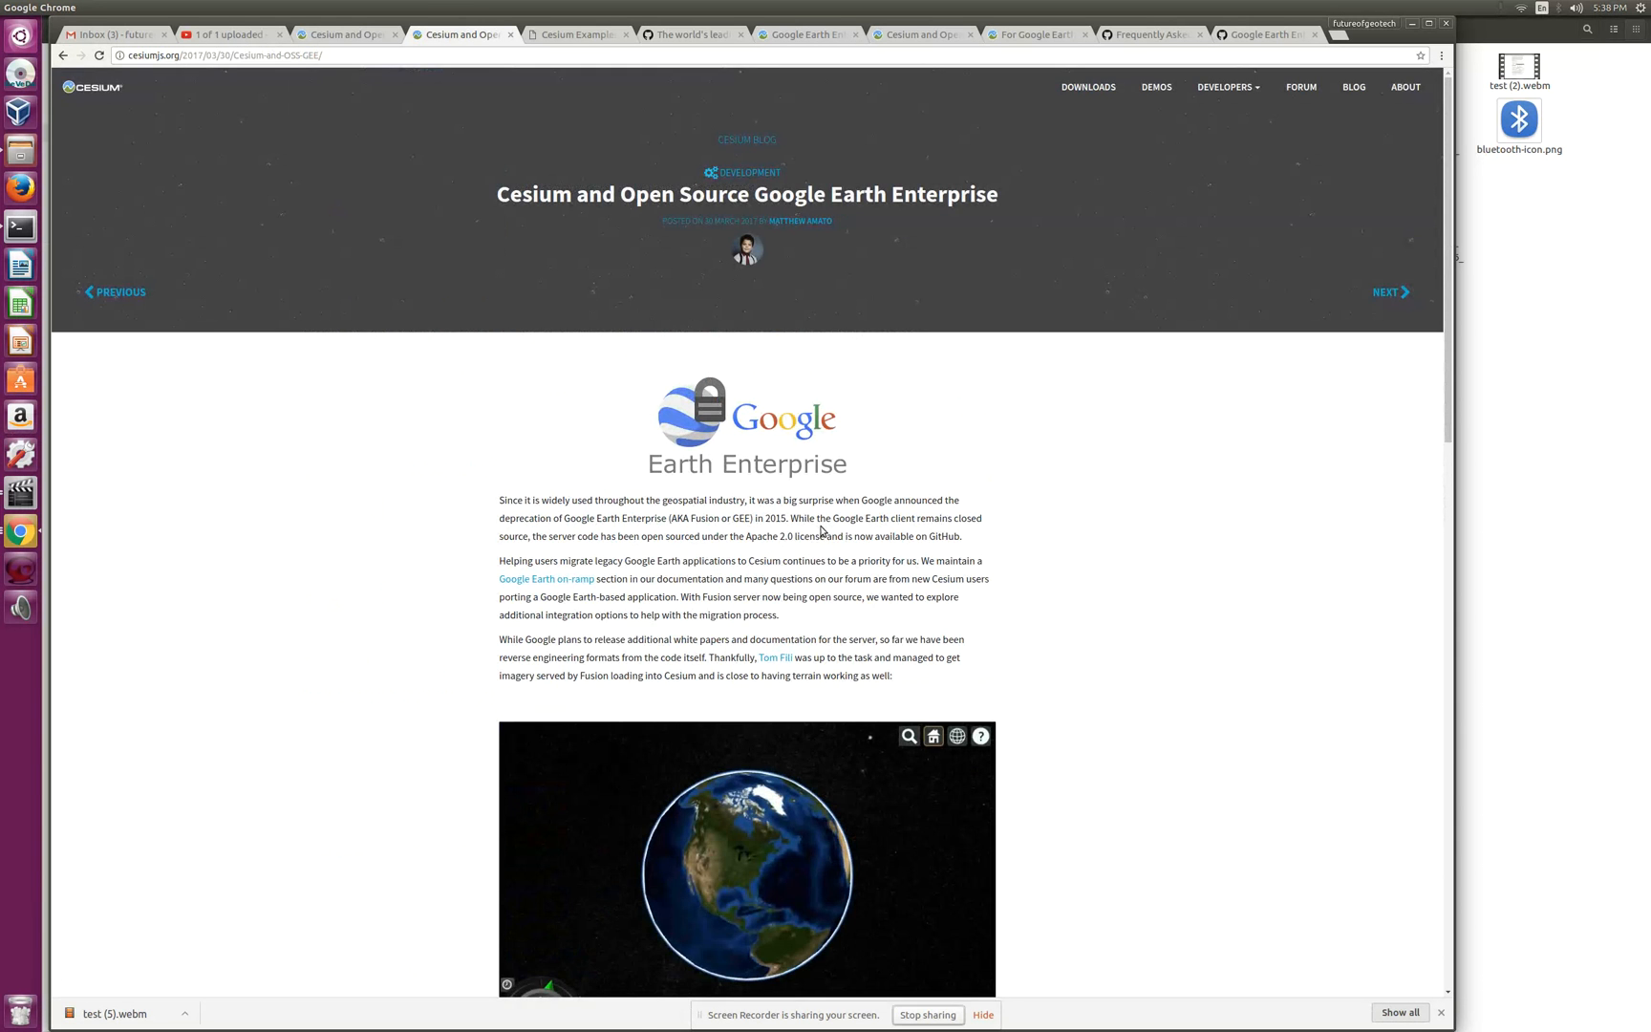
{"action": "scroll", "scroll_direction": "down", "scroll_amount": 3}
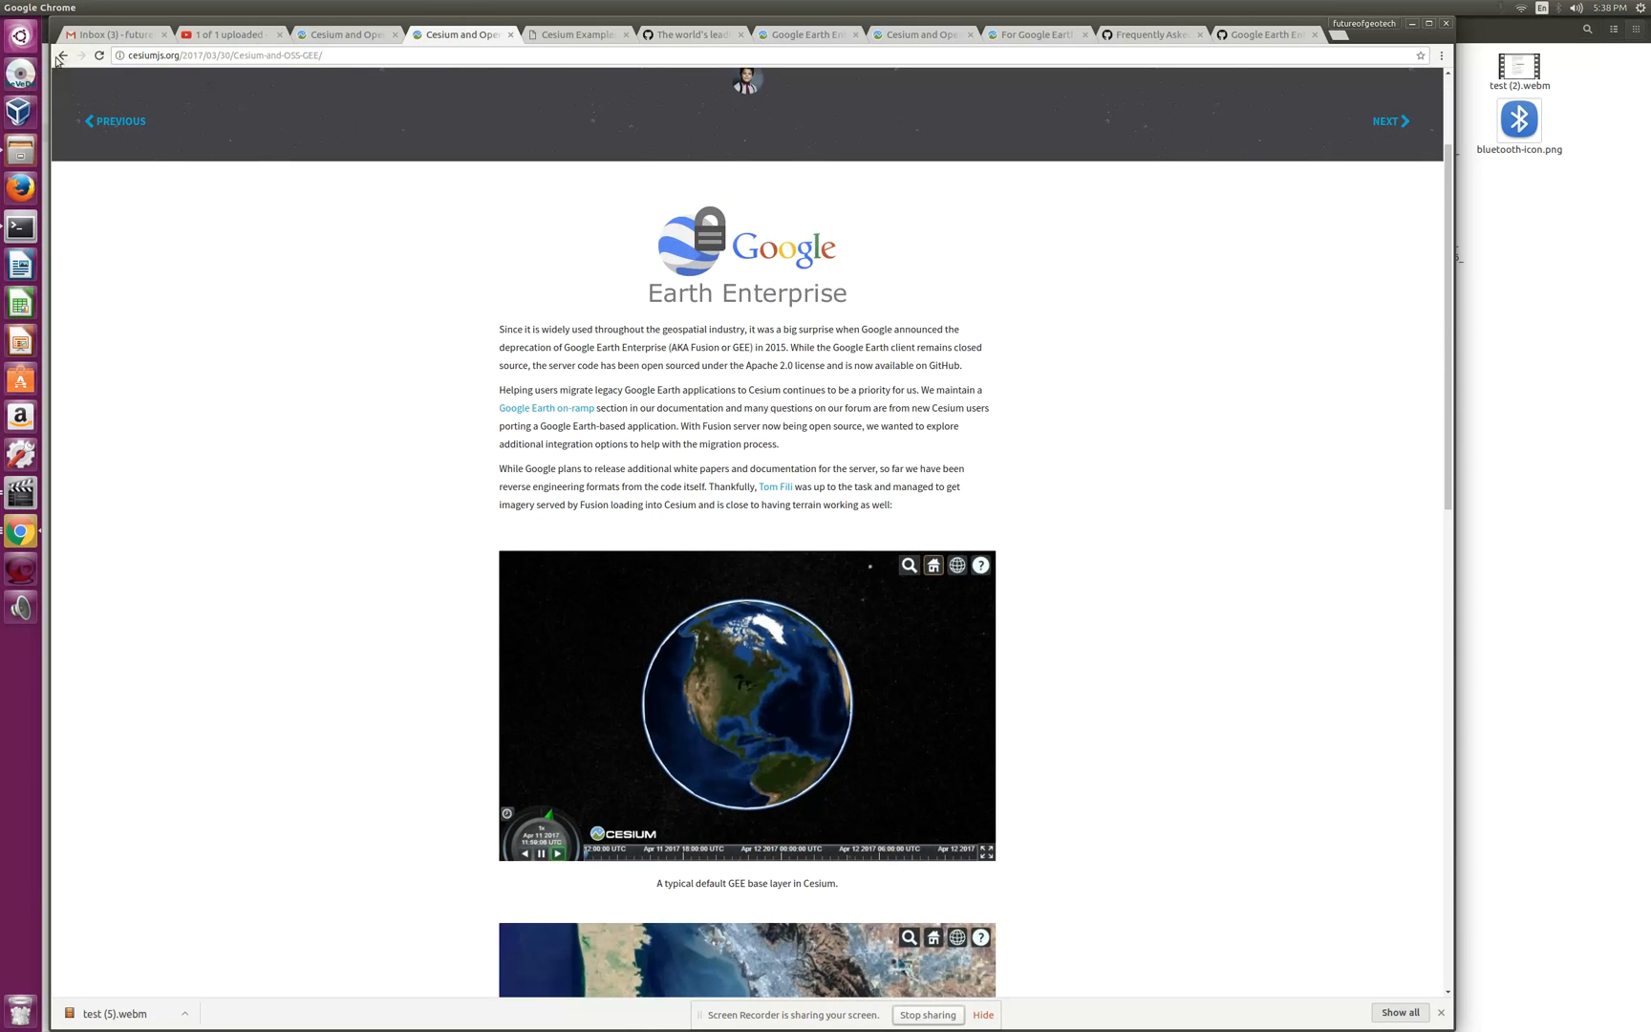
{"action": "left_click", "coordinate": [458, 34]}
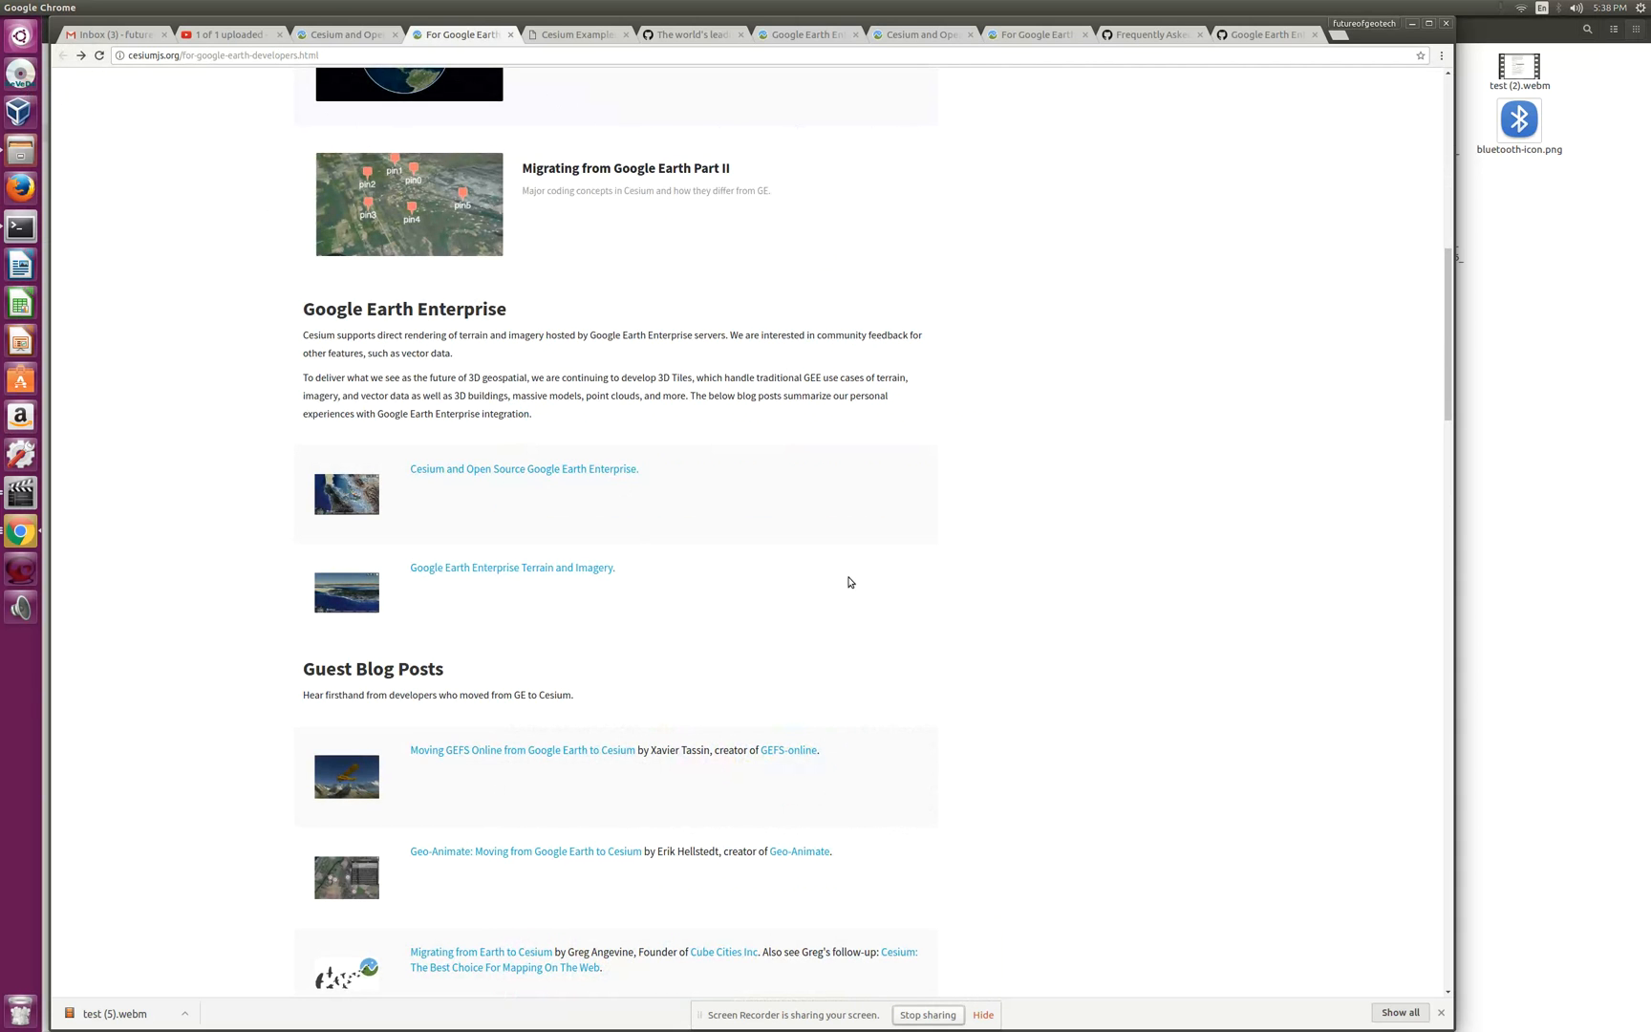
{"action": "scroll", "scroll_direction": "up", "scroll_amount": 3}
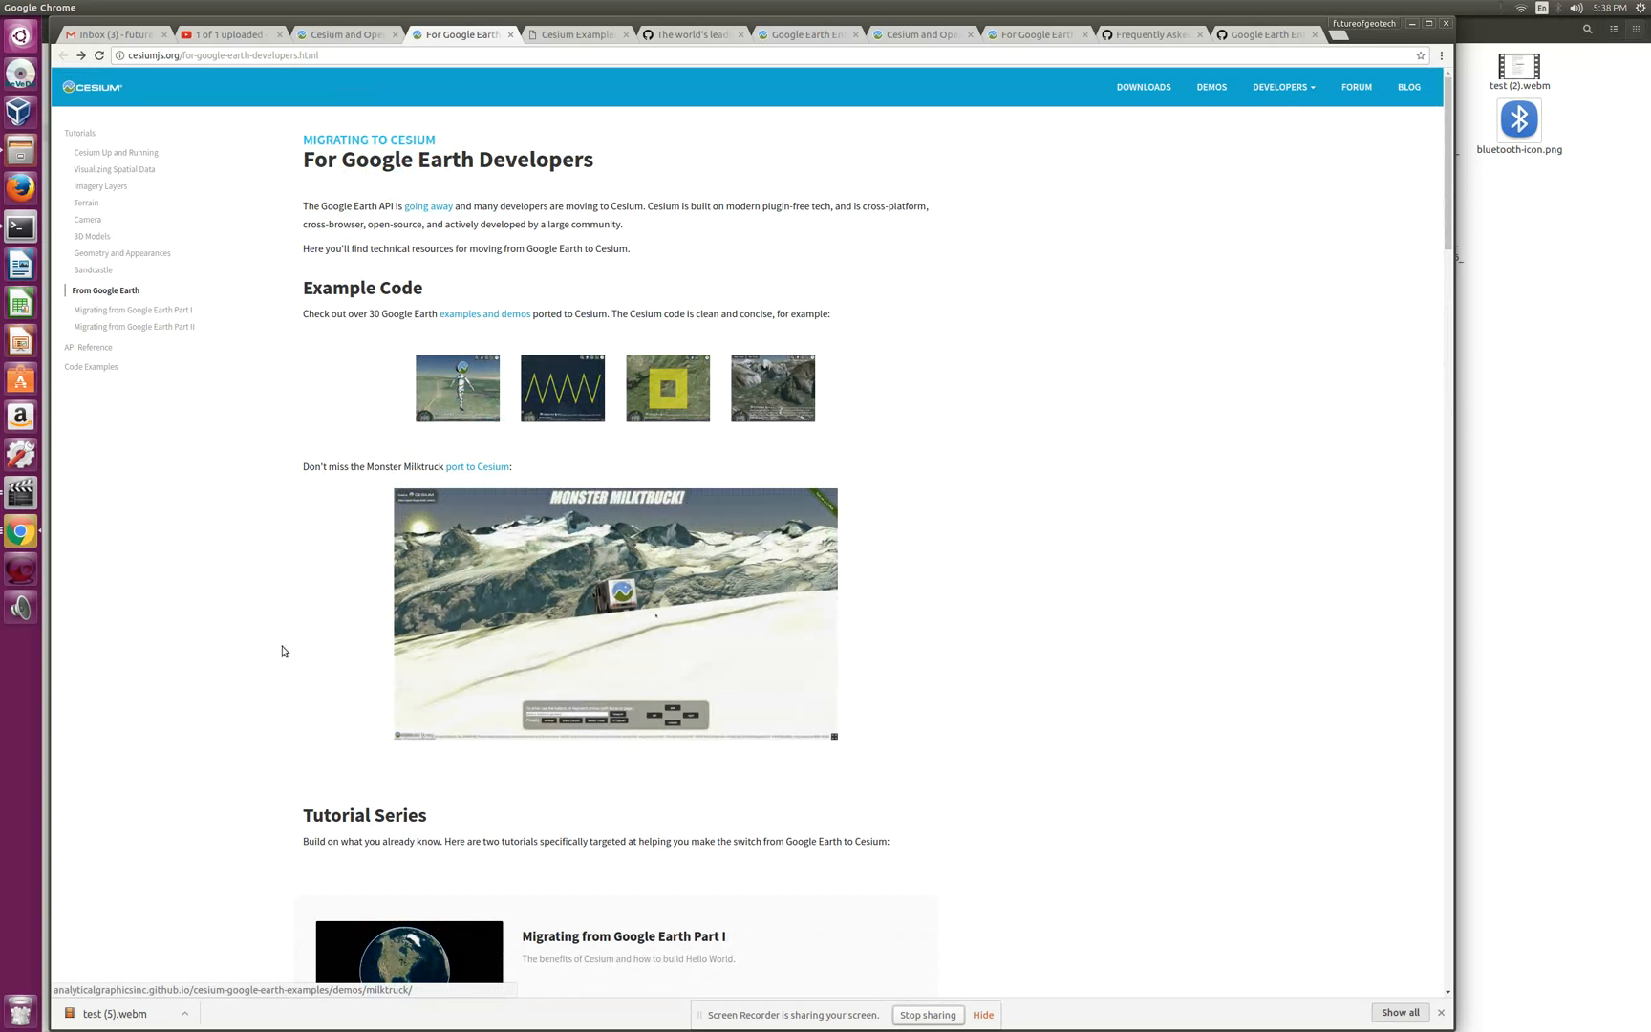
{"action": "mouse_move", "coordinate": [85, 197]}
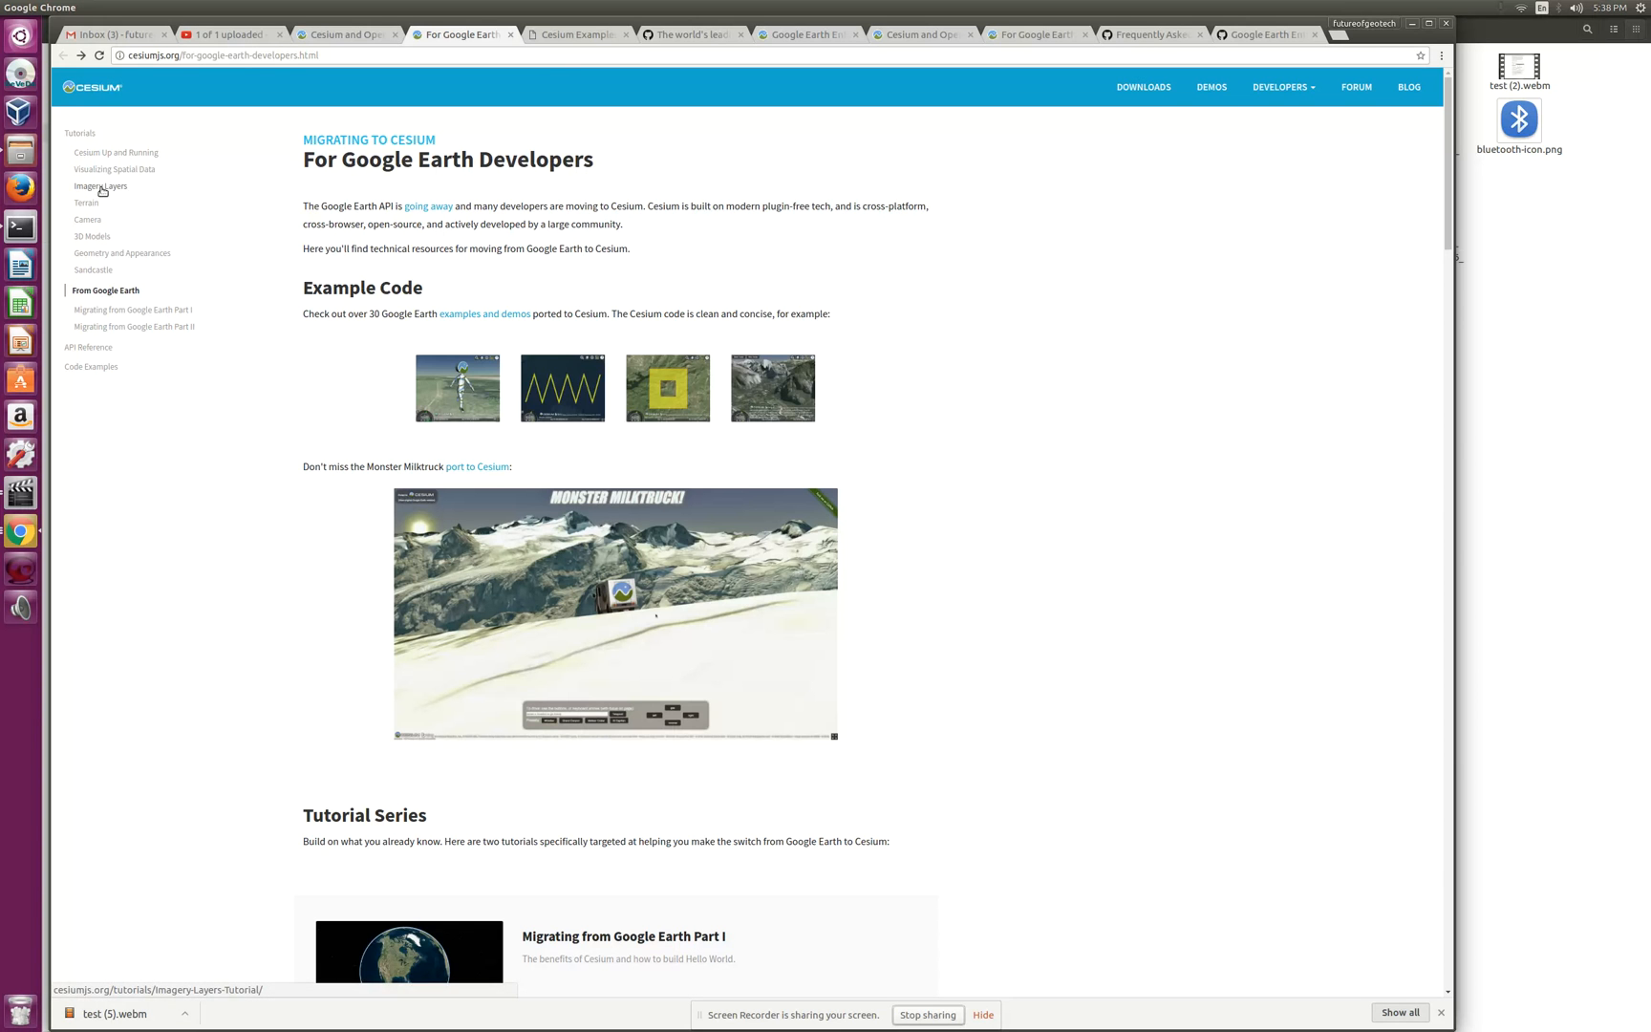
{"action": "left_click", "coordinate": [101, 187]}
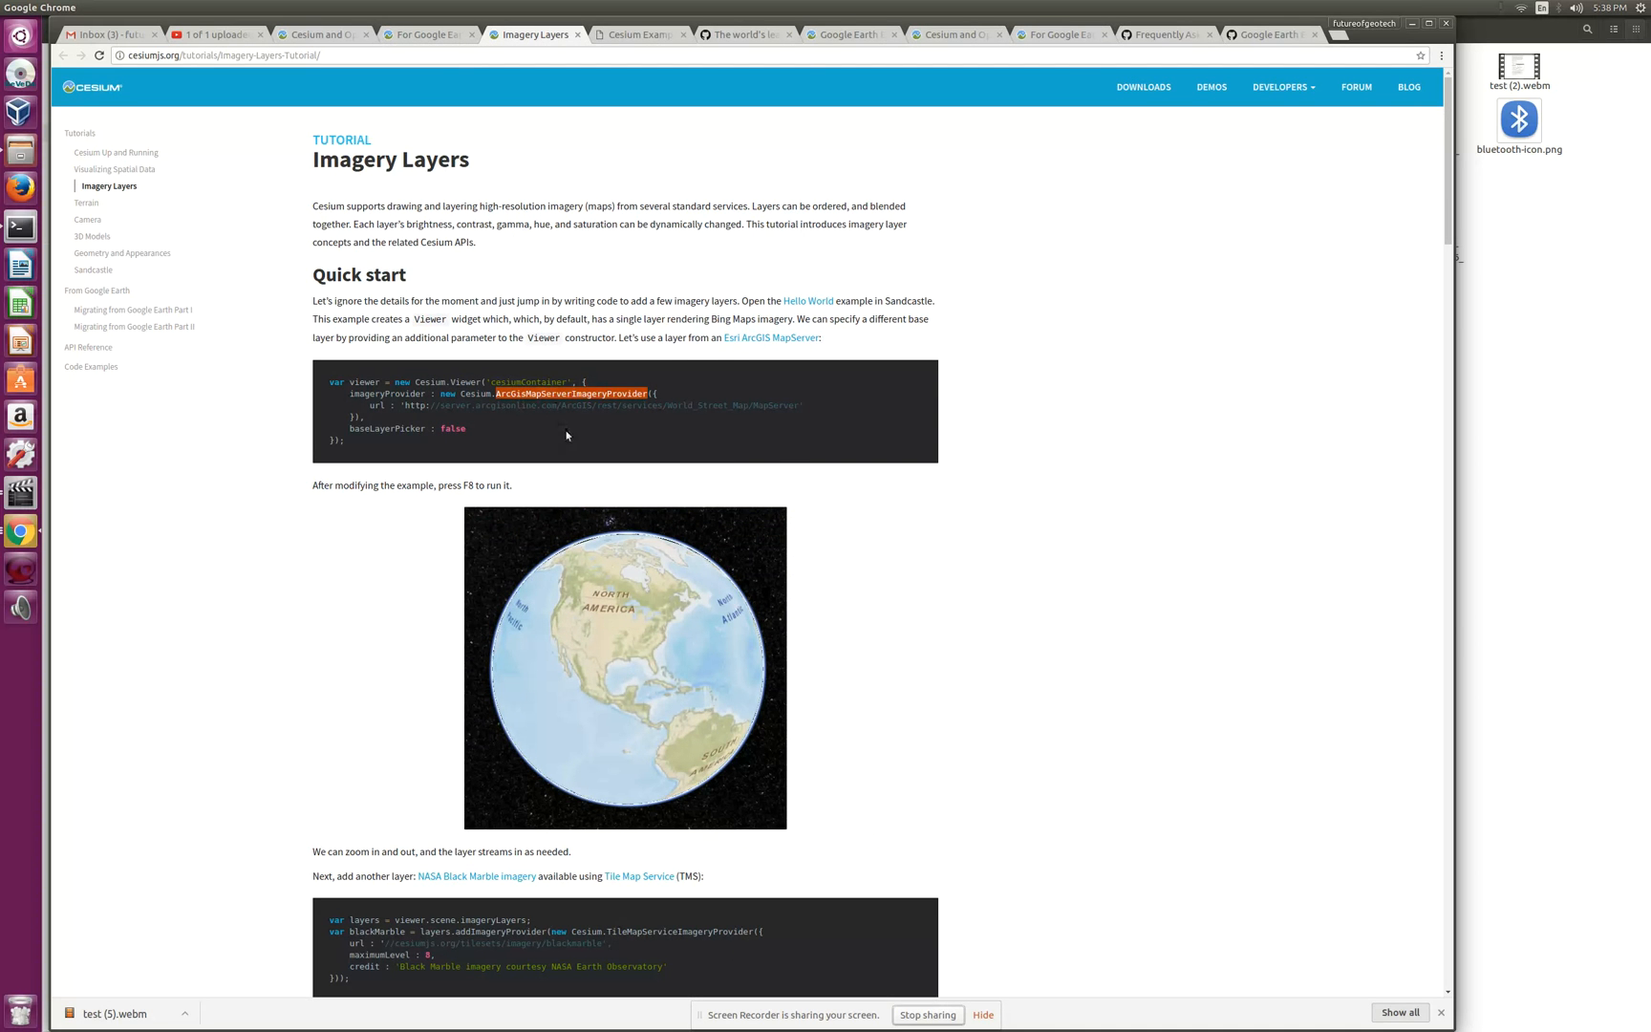
{"action": "mouse_move", "coordinate": [867, 500]}
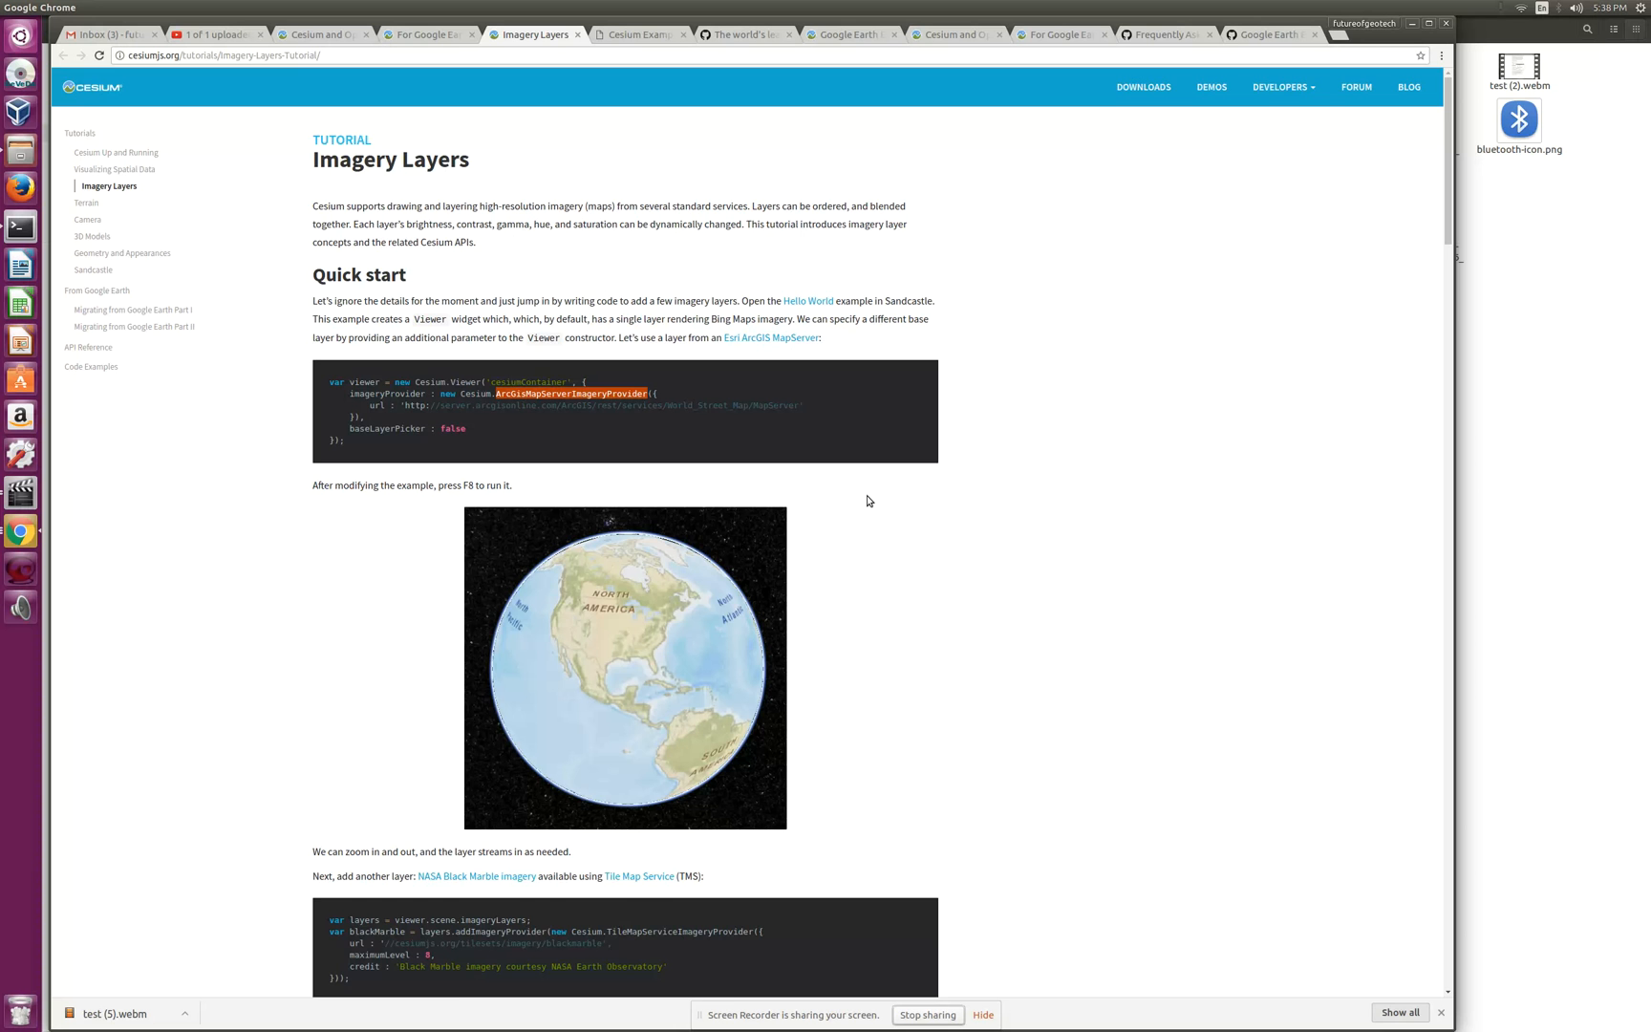
{"action": "scroll", "scroll_direction": "down", "scroll_amount": 3}
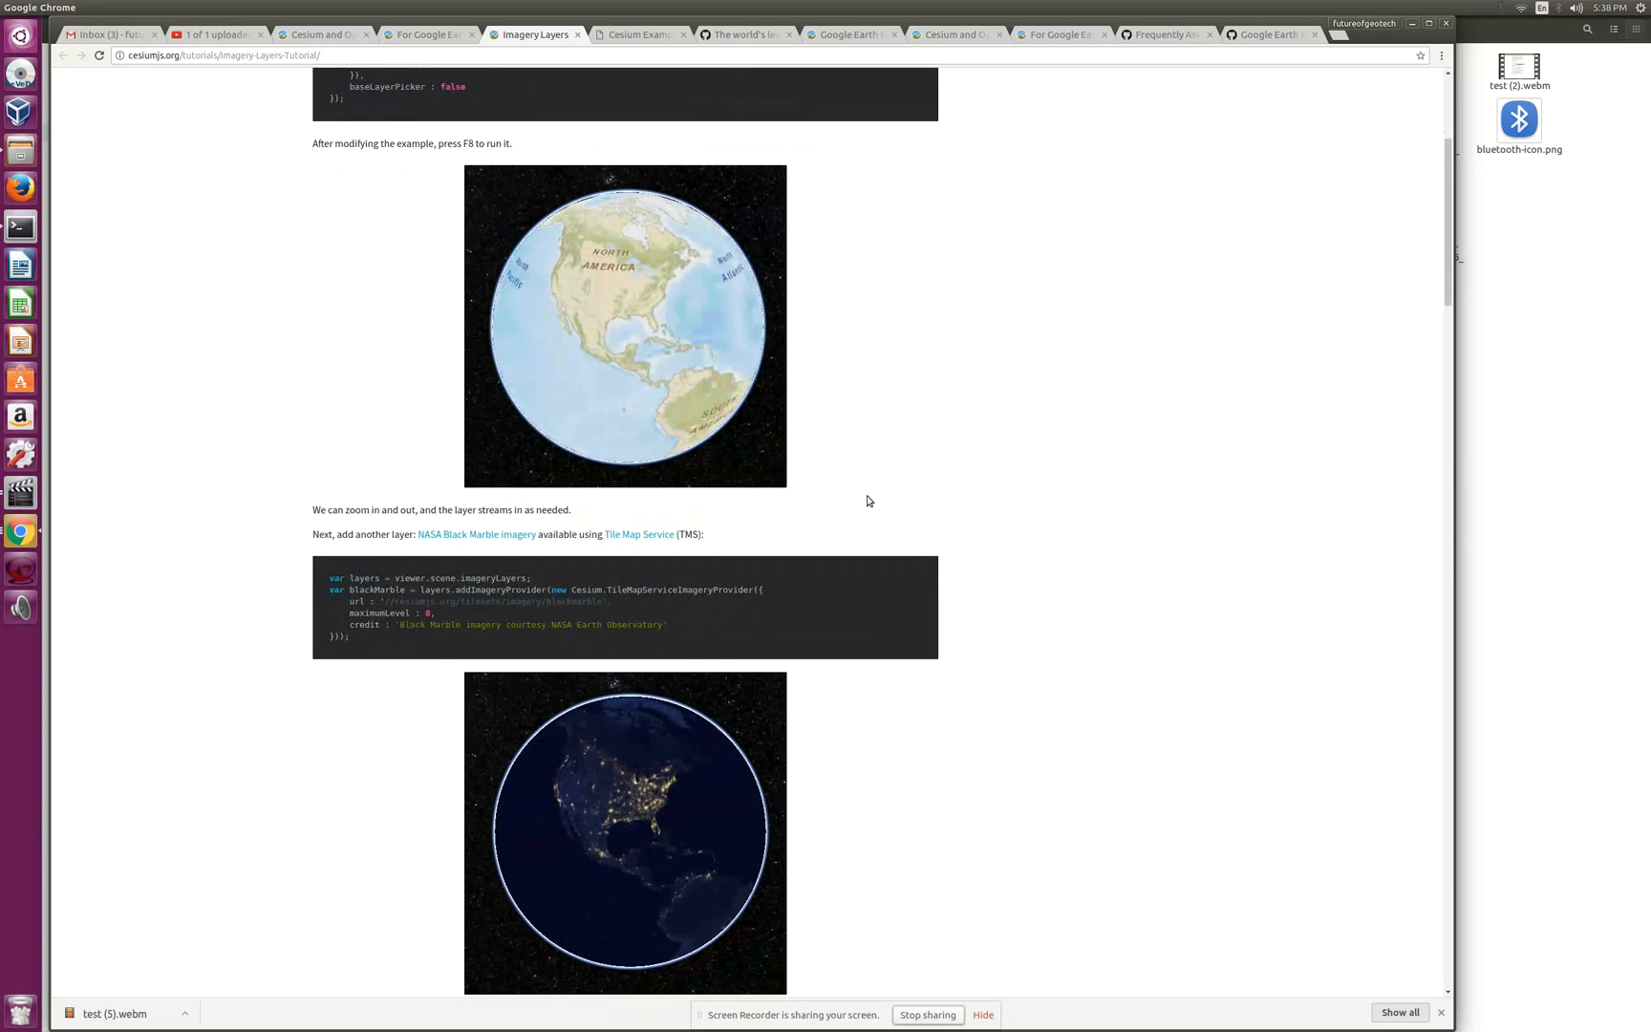
{"action": "scroll", "scroll_direction": "down", "scroll_amount": 3}
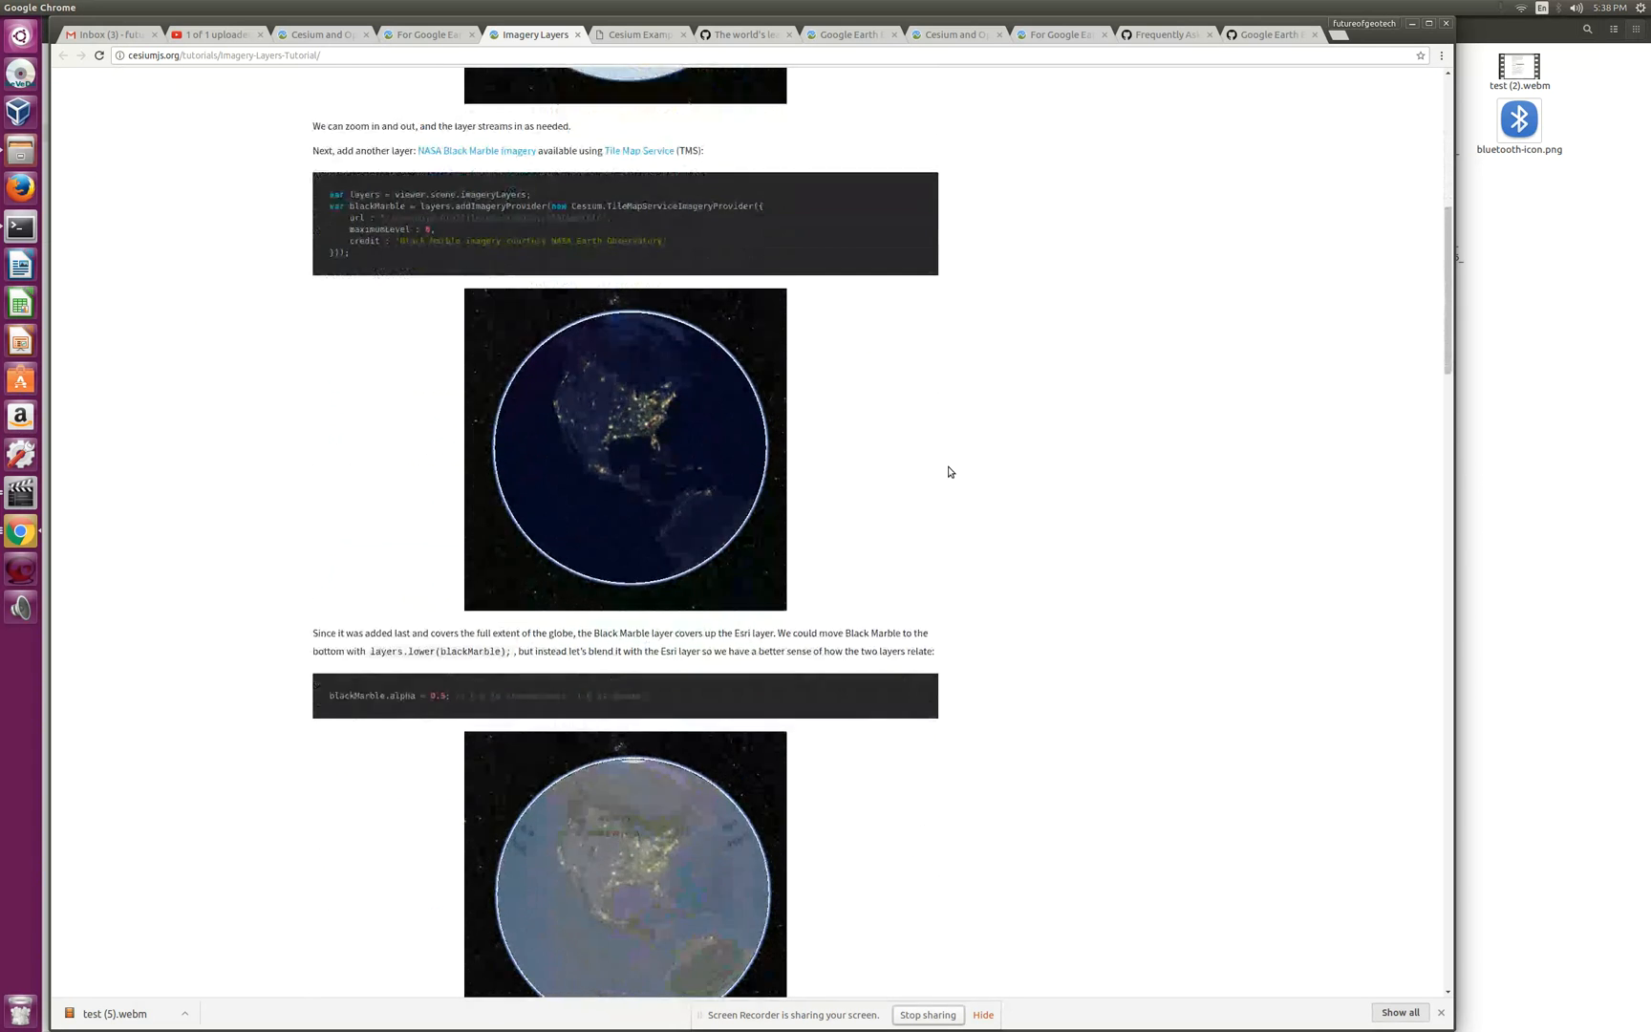
{"action": "scroll", "scroll_direction": "up", "scroll_amount": 3}
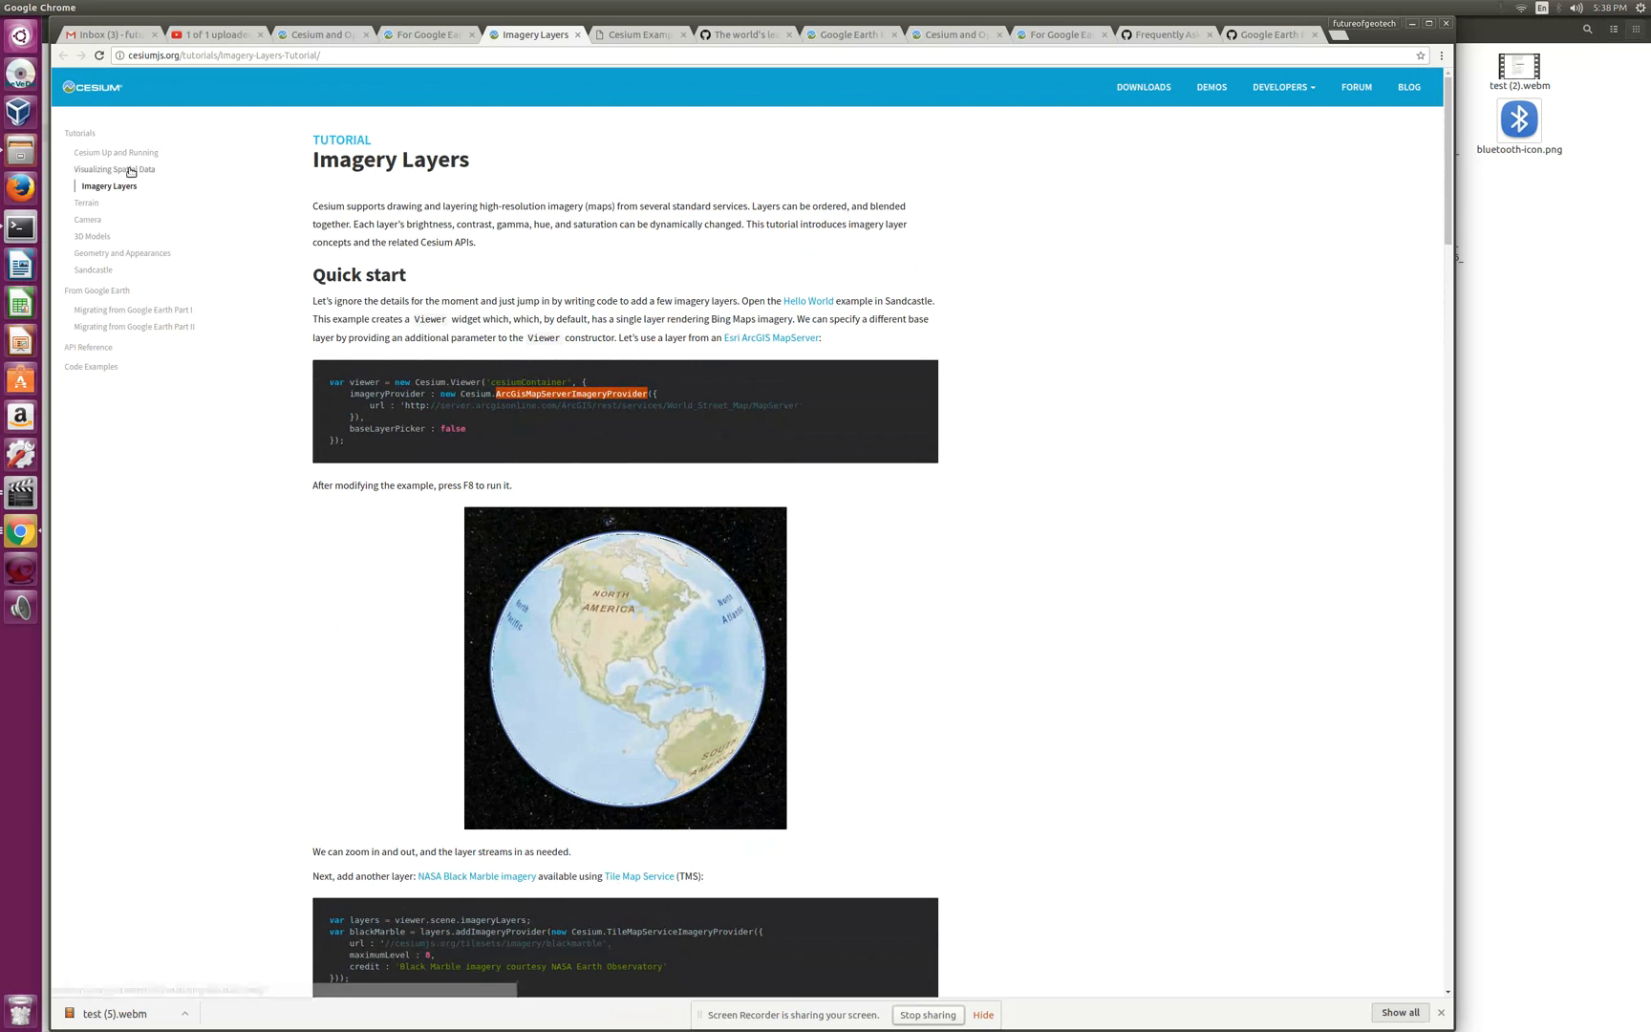
Step: Switch to the Visualizing Spatial Data tutorial and scroll to its Wyoming polygon example and back
{"action": "left_click", "coordinate": [114, 169]}
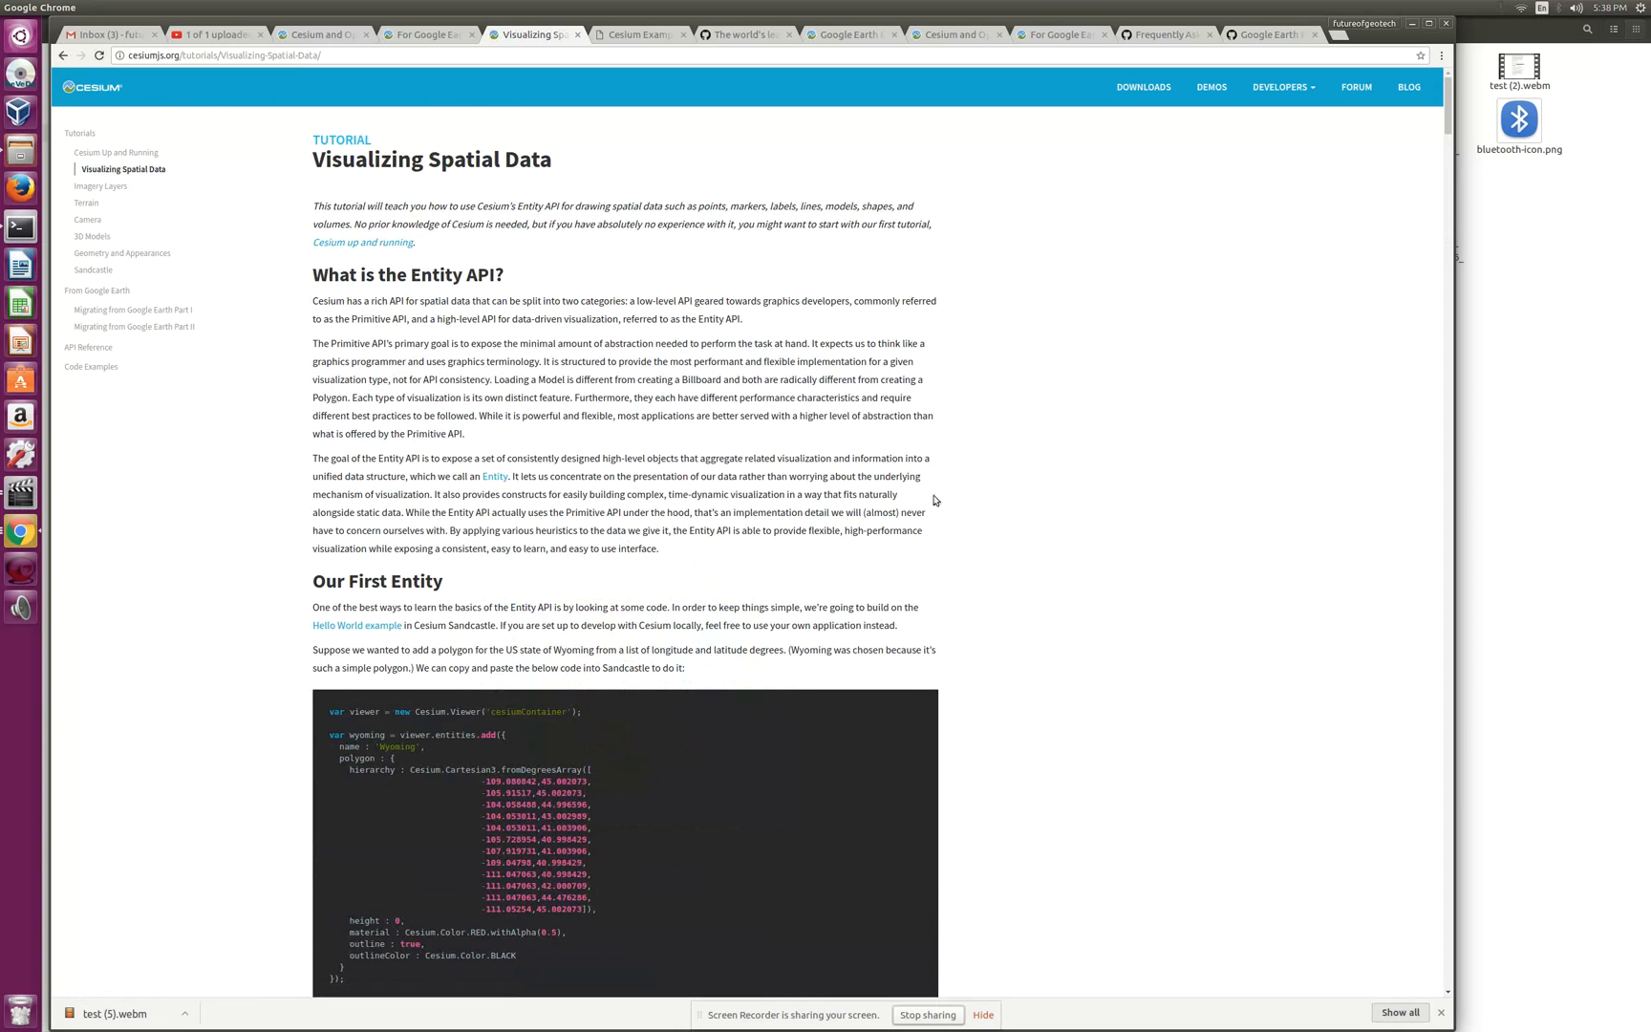
{"action": "mouse_move", "coordinate": [1030, 568]}
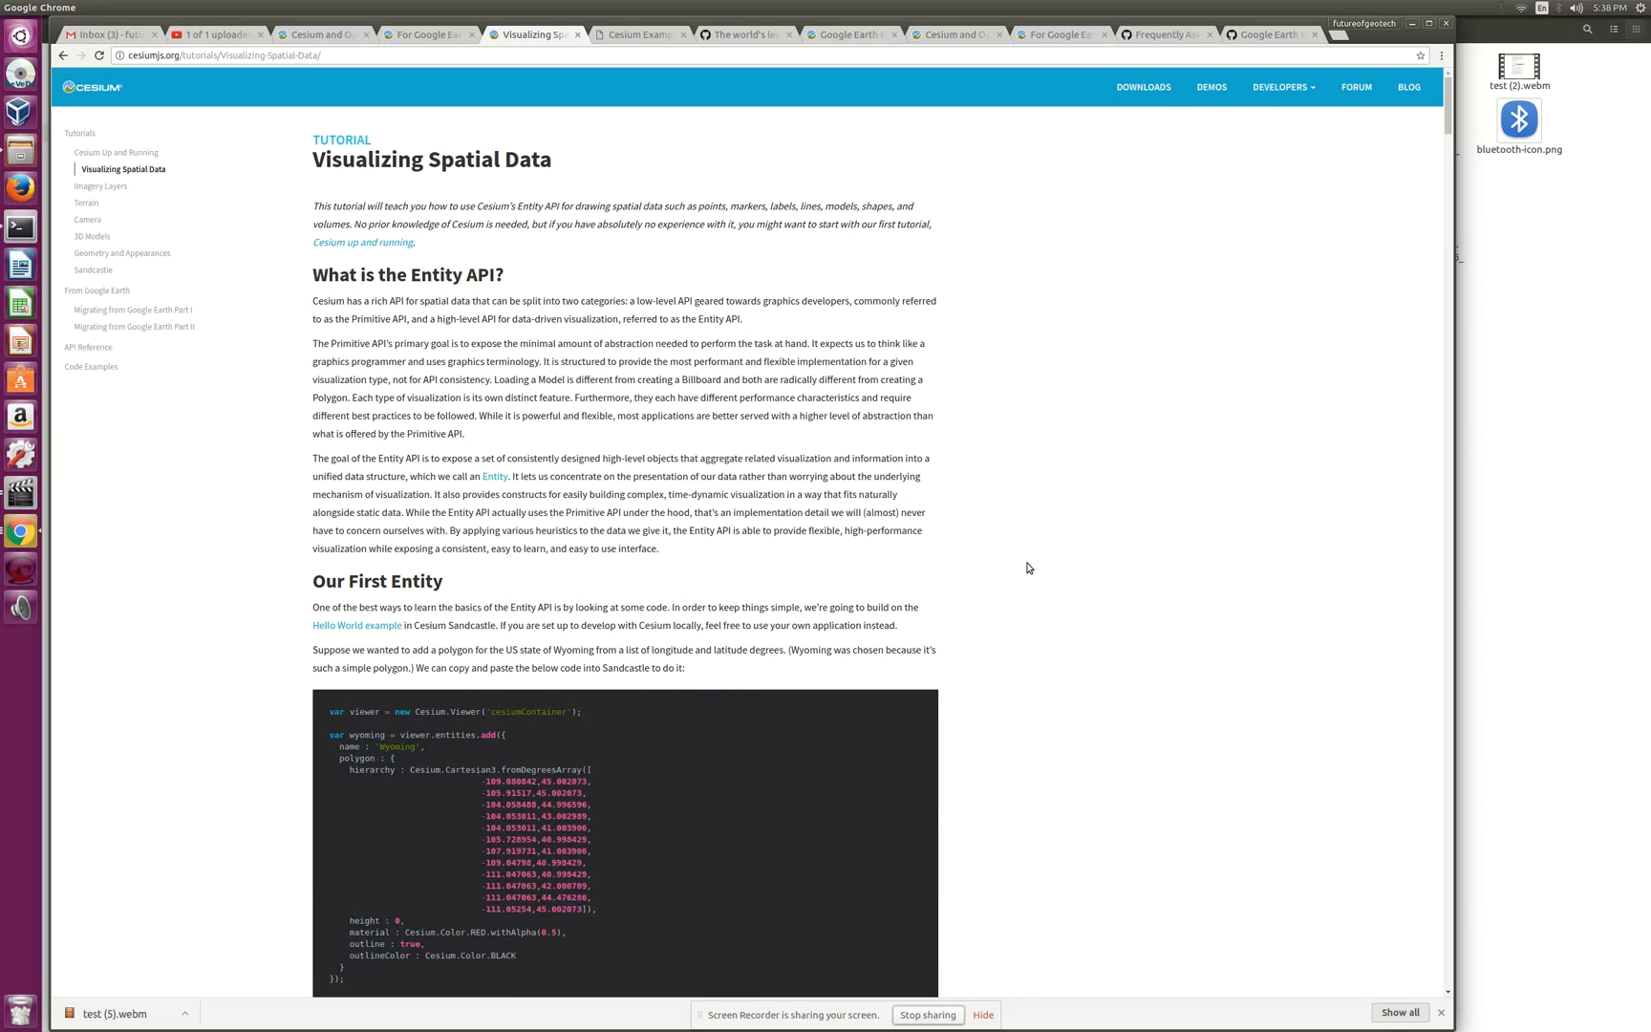
{"action": "scroll", "scroll_direction": "down", "scroll_amount": 3}
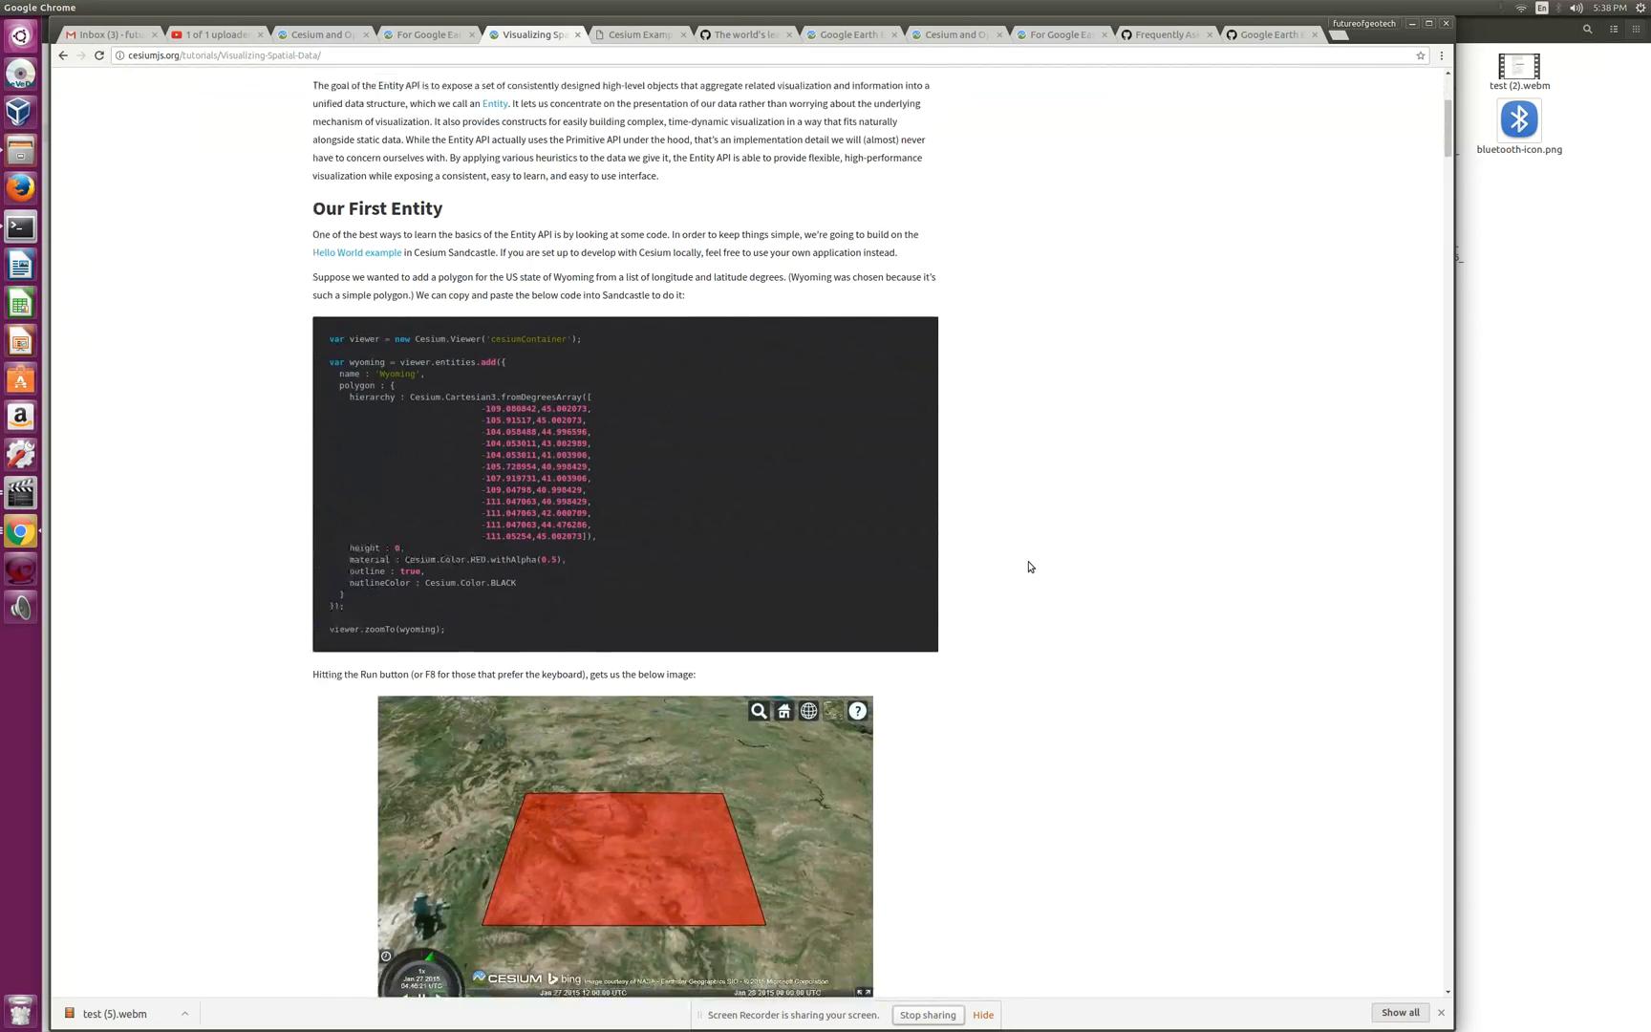
{"action": "scroll", "scroll_direction": "up", "scroll_amount": 3}
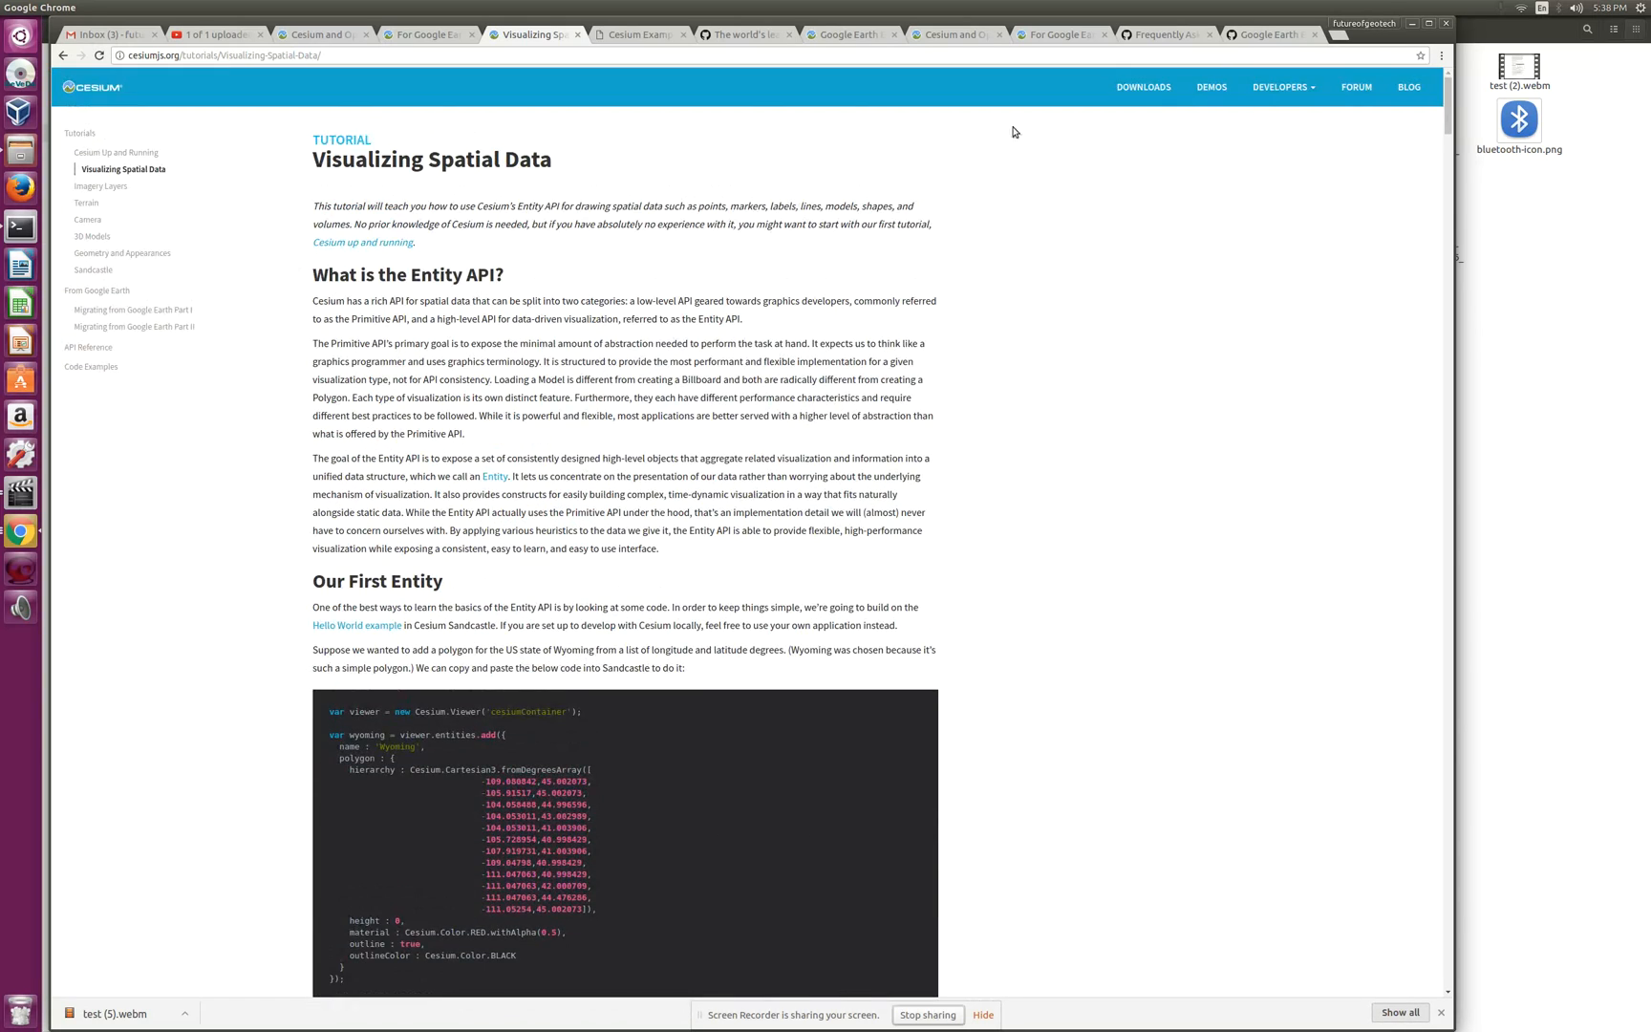
Step: Search Google in a new tab for 'earth enterprise imagery provider'
{"action": "left_click", "coordinate": [1340, 34]}
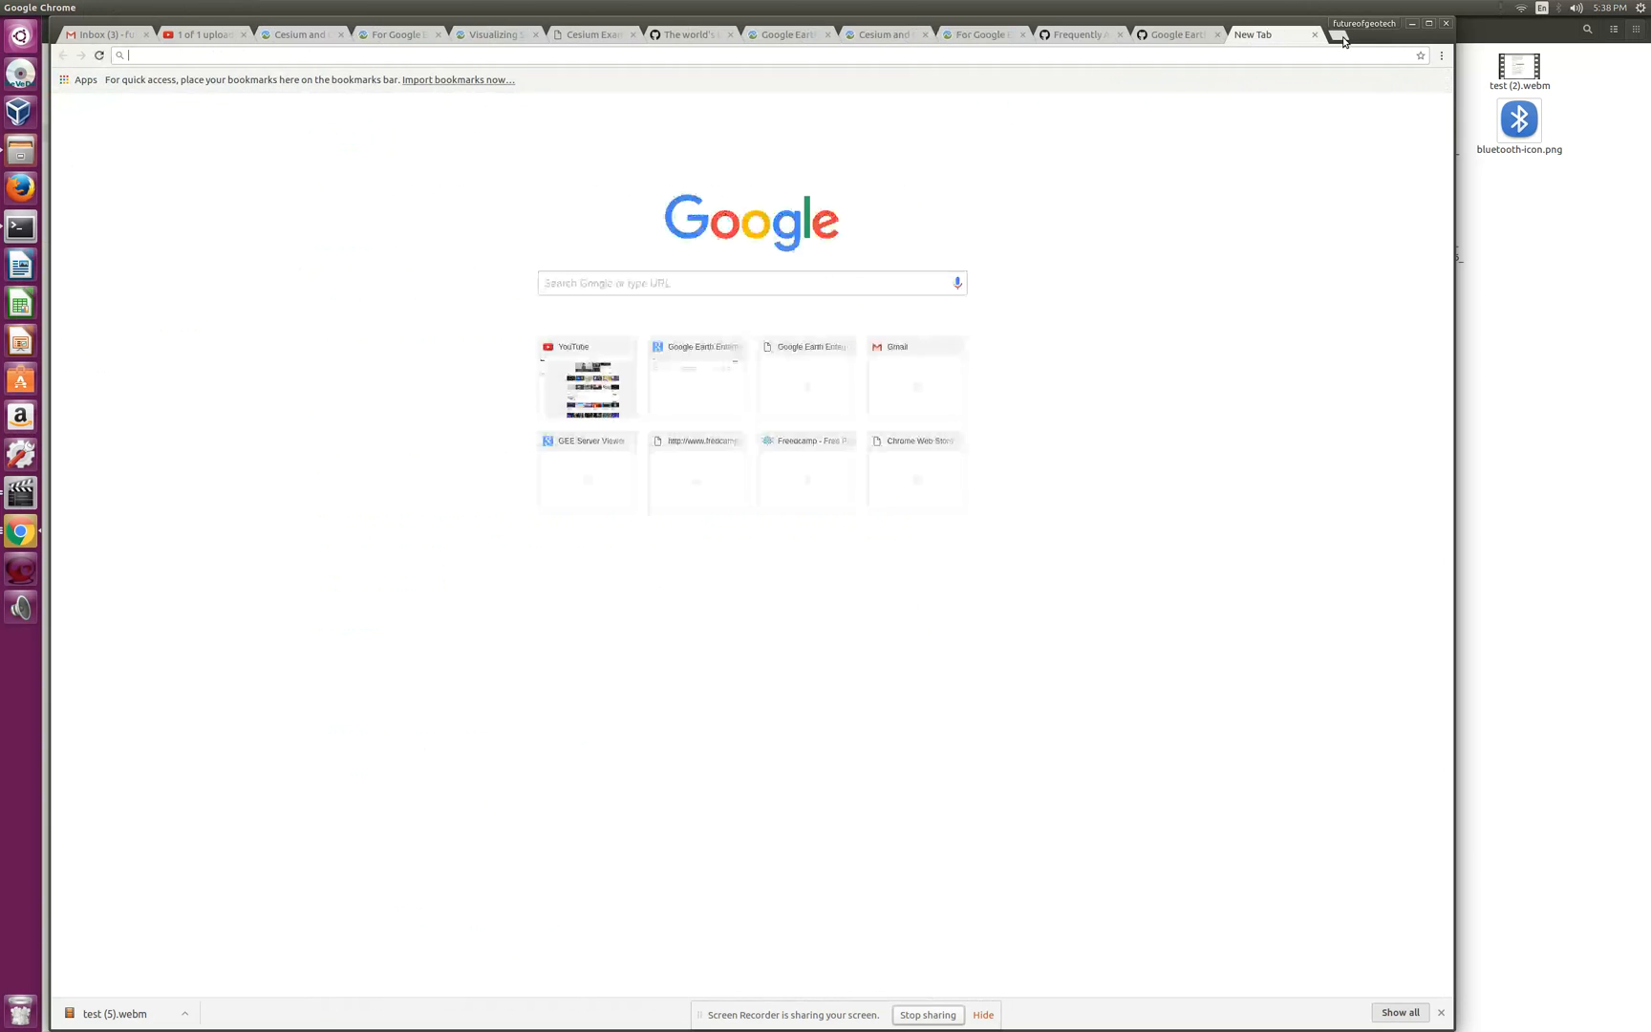
{"action": "type", "text": "google"}
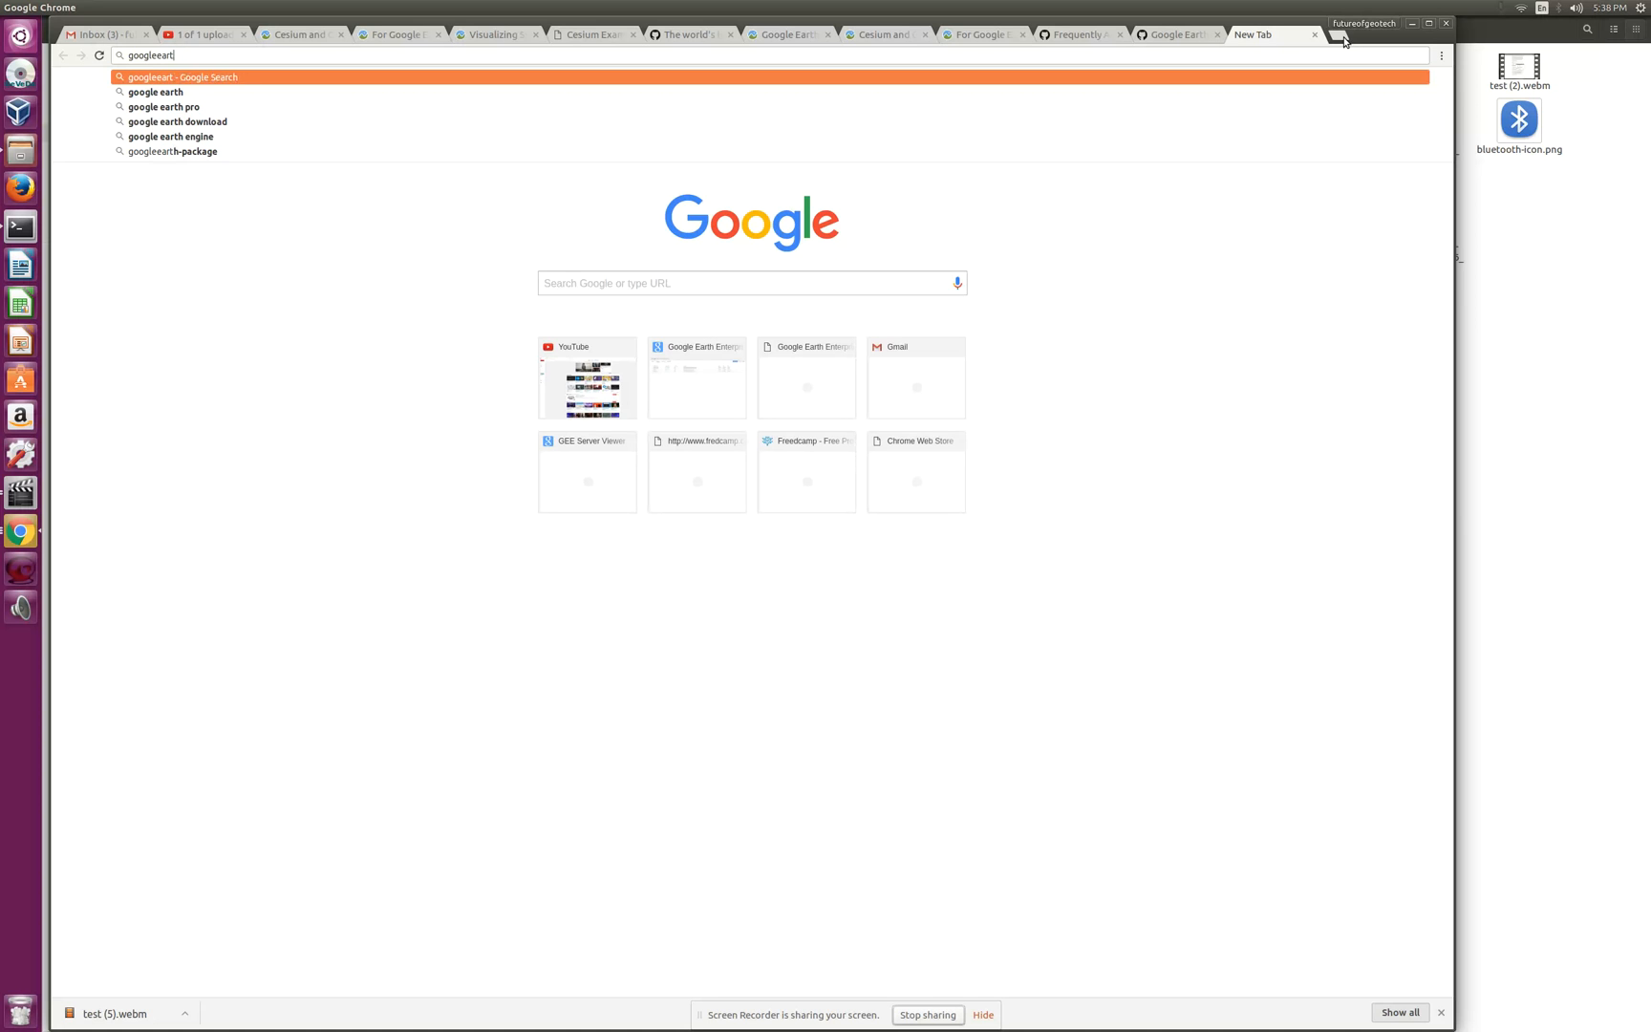
{"action": "type", "text": "earth enterprise"}
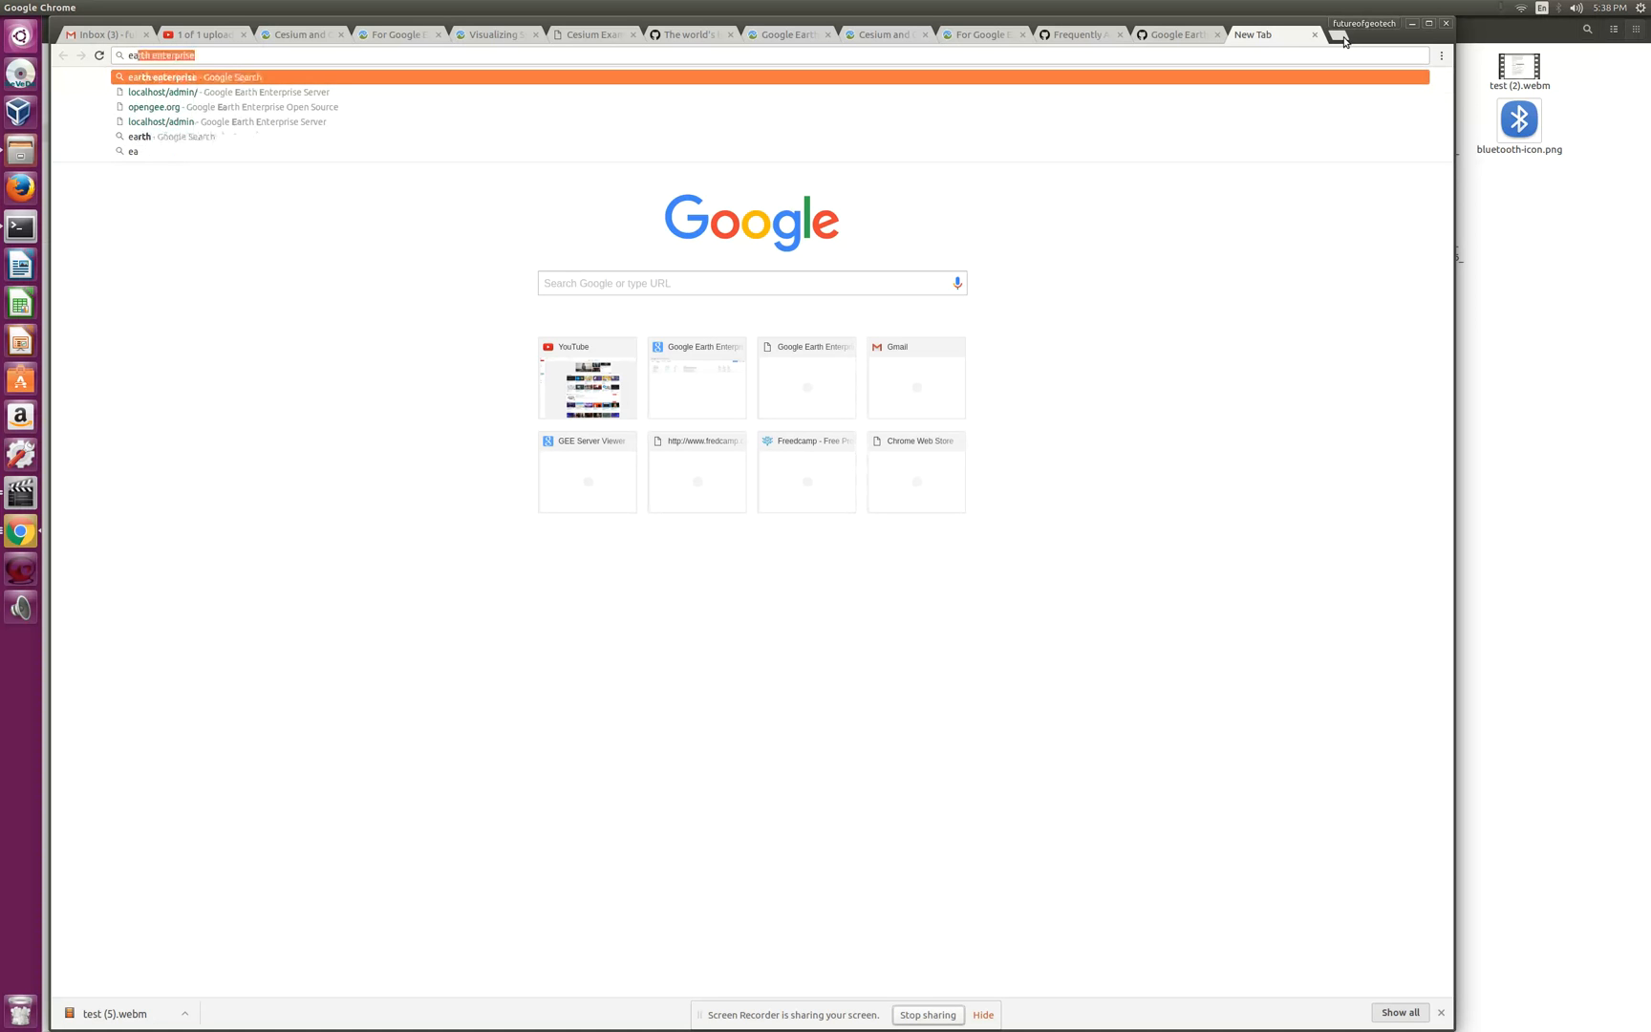
{"action": "type", "text": "earthimage"}
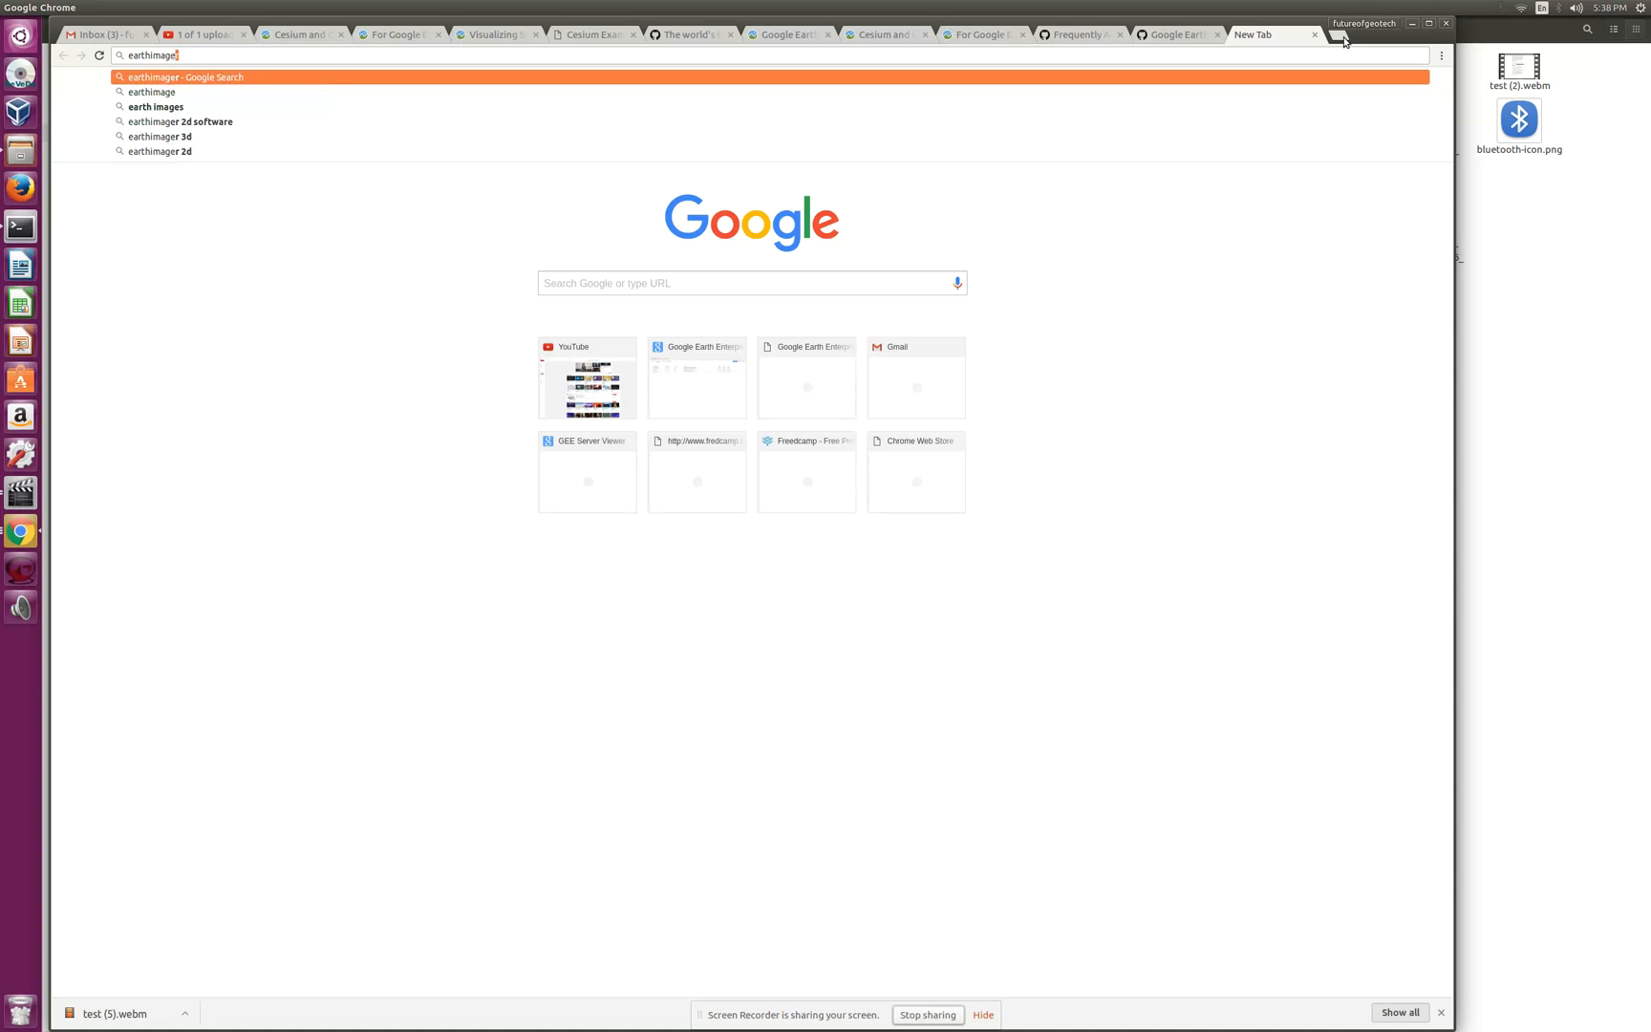
{"action": "type", "text": "ry"}
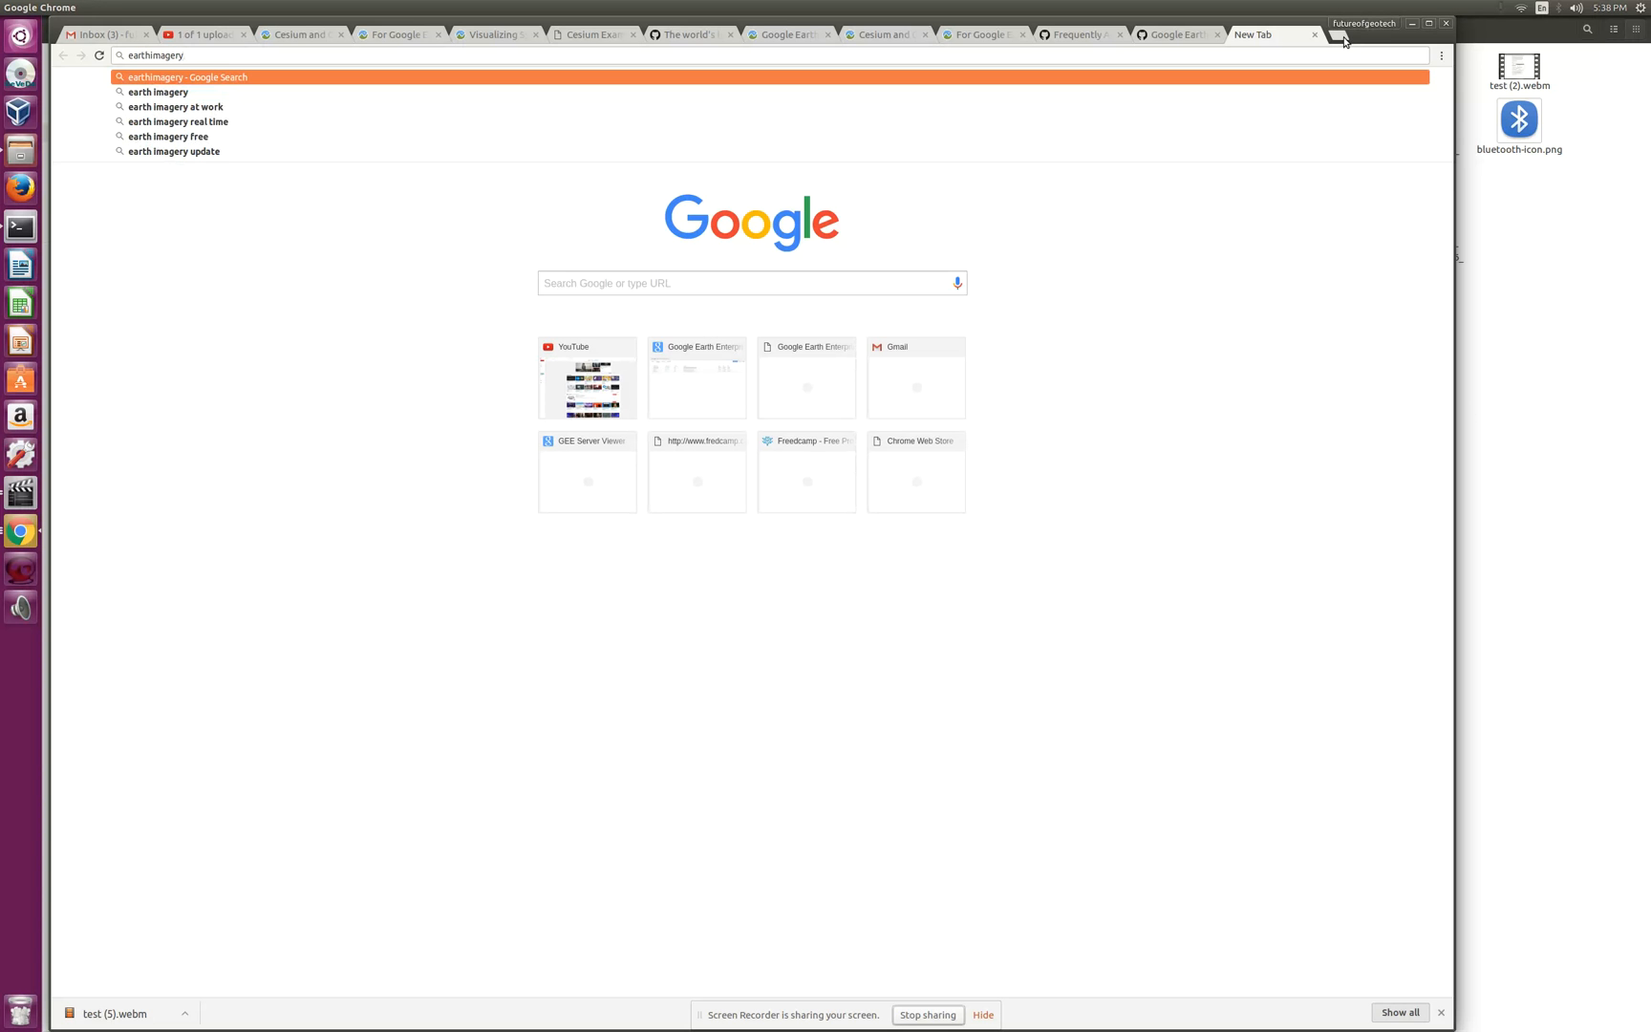
{"action": "type", "text": "provider"}
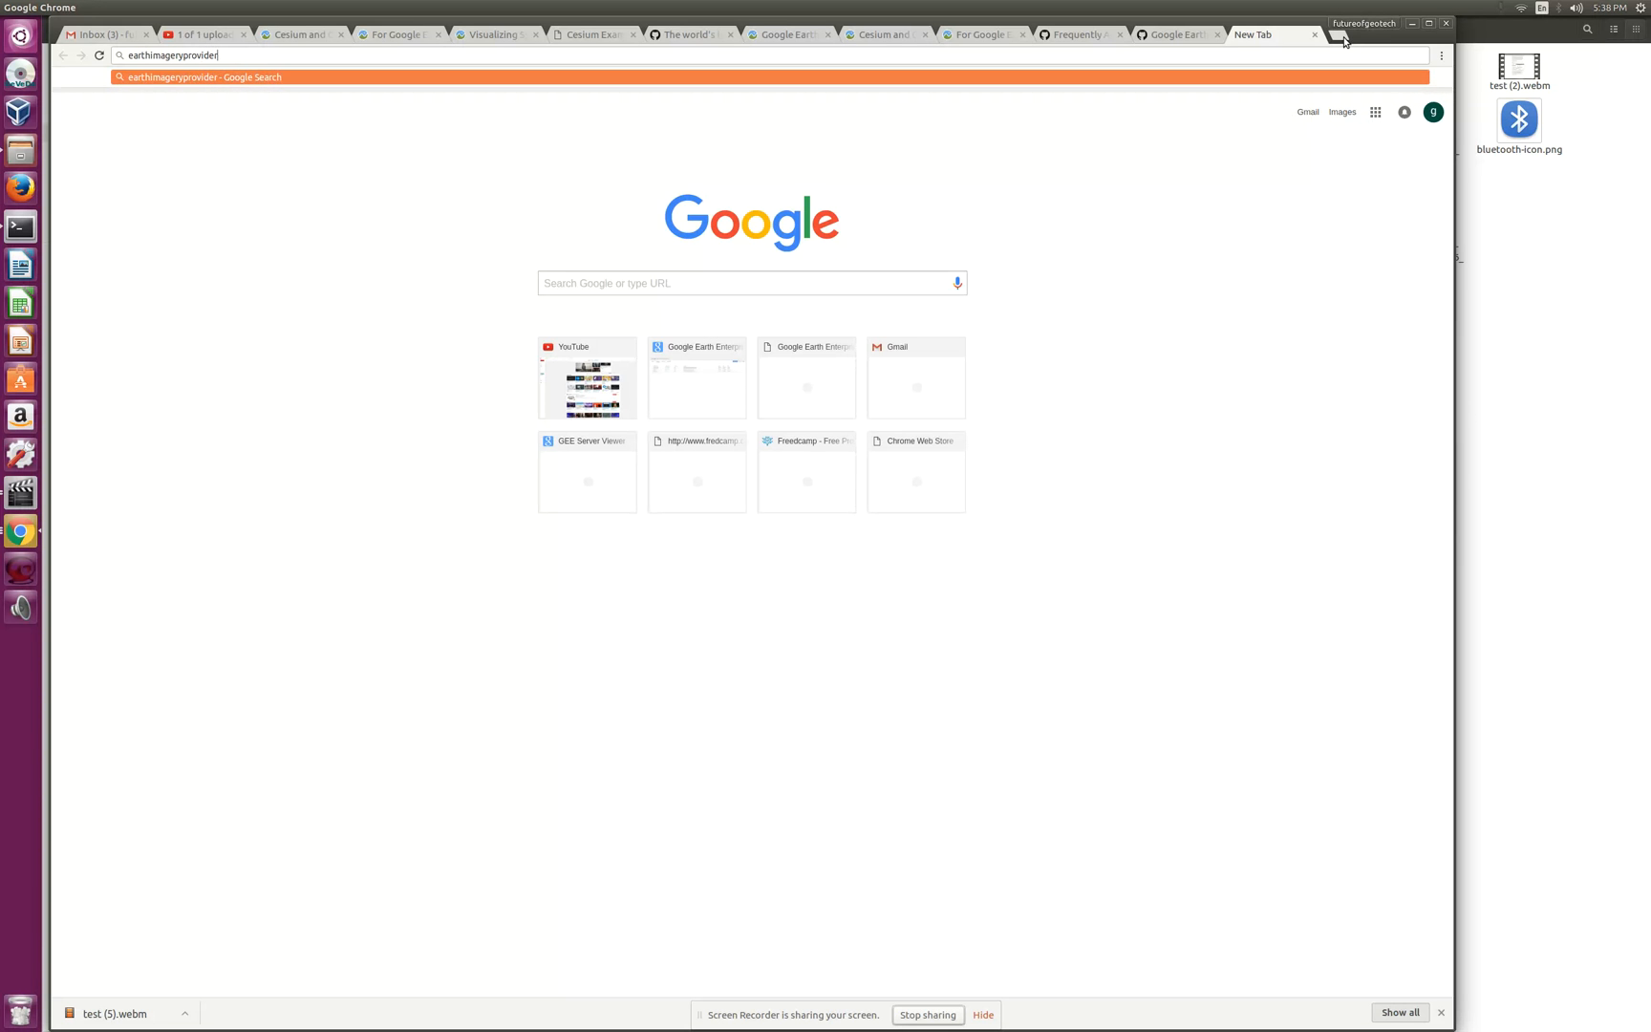
{"action": "key", "text": "Return"}
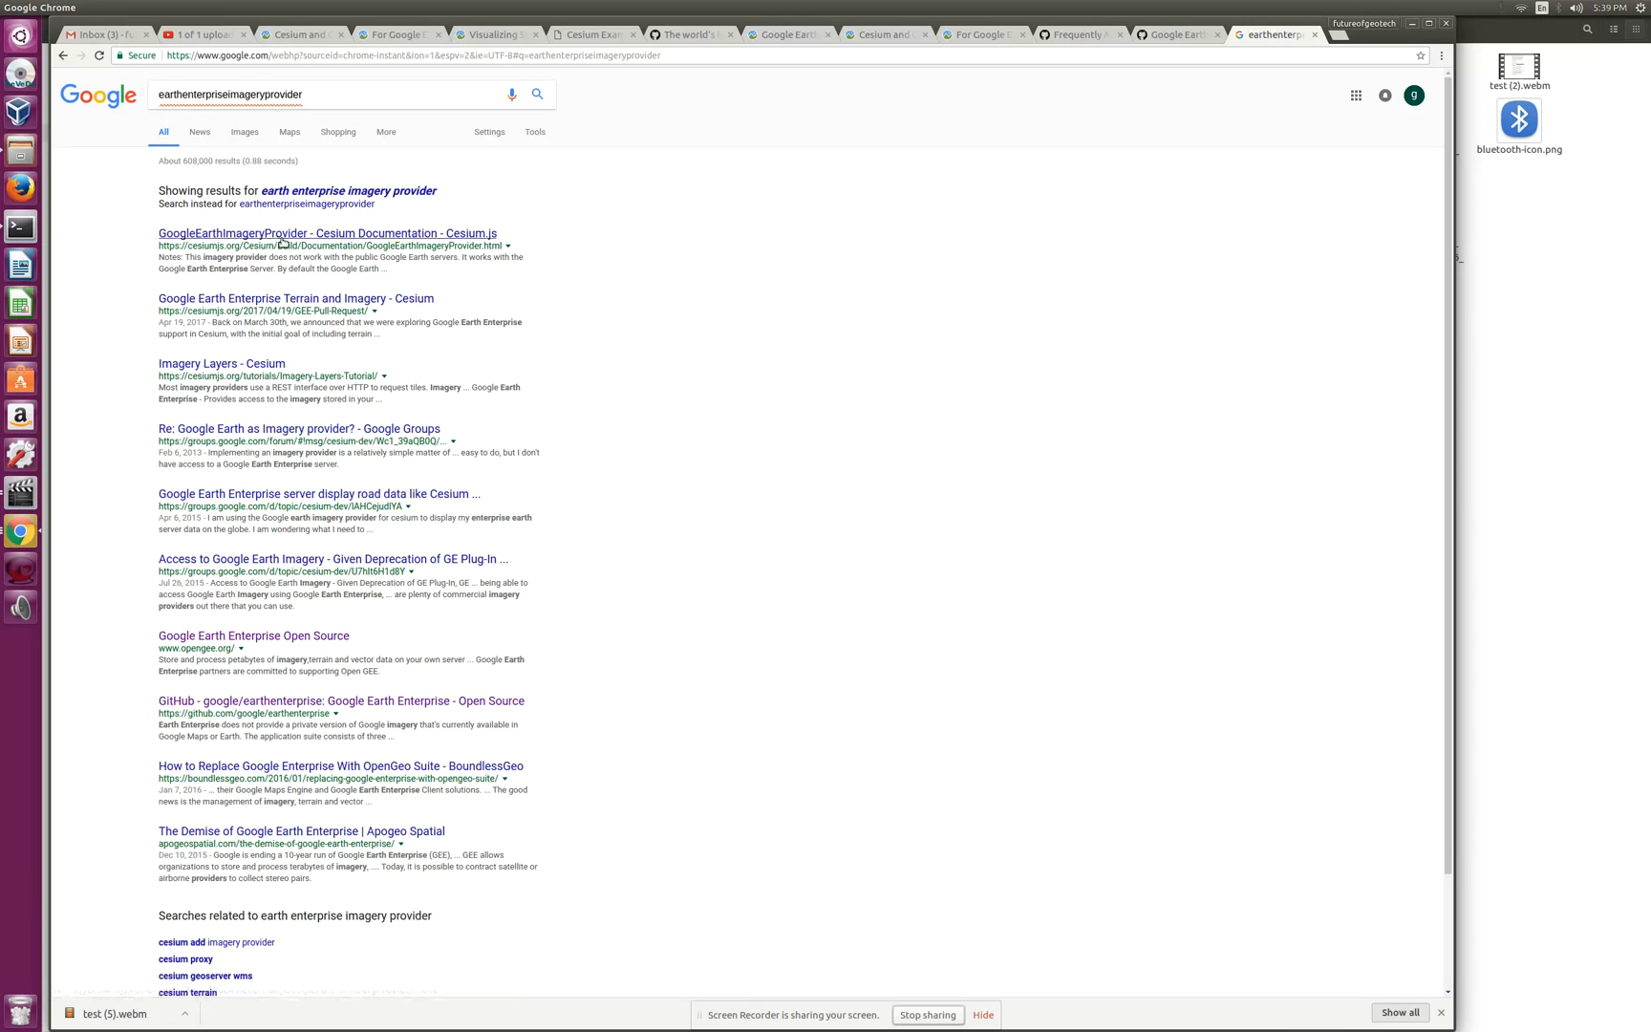
Step: View the GoogleEarthImageryProvider documentation result and select its class name
{"action": "left_click", "coordinate": [327, 234]}
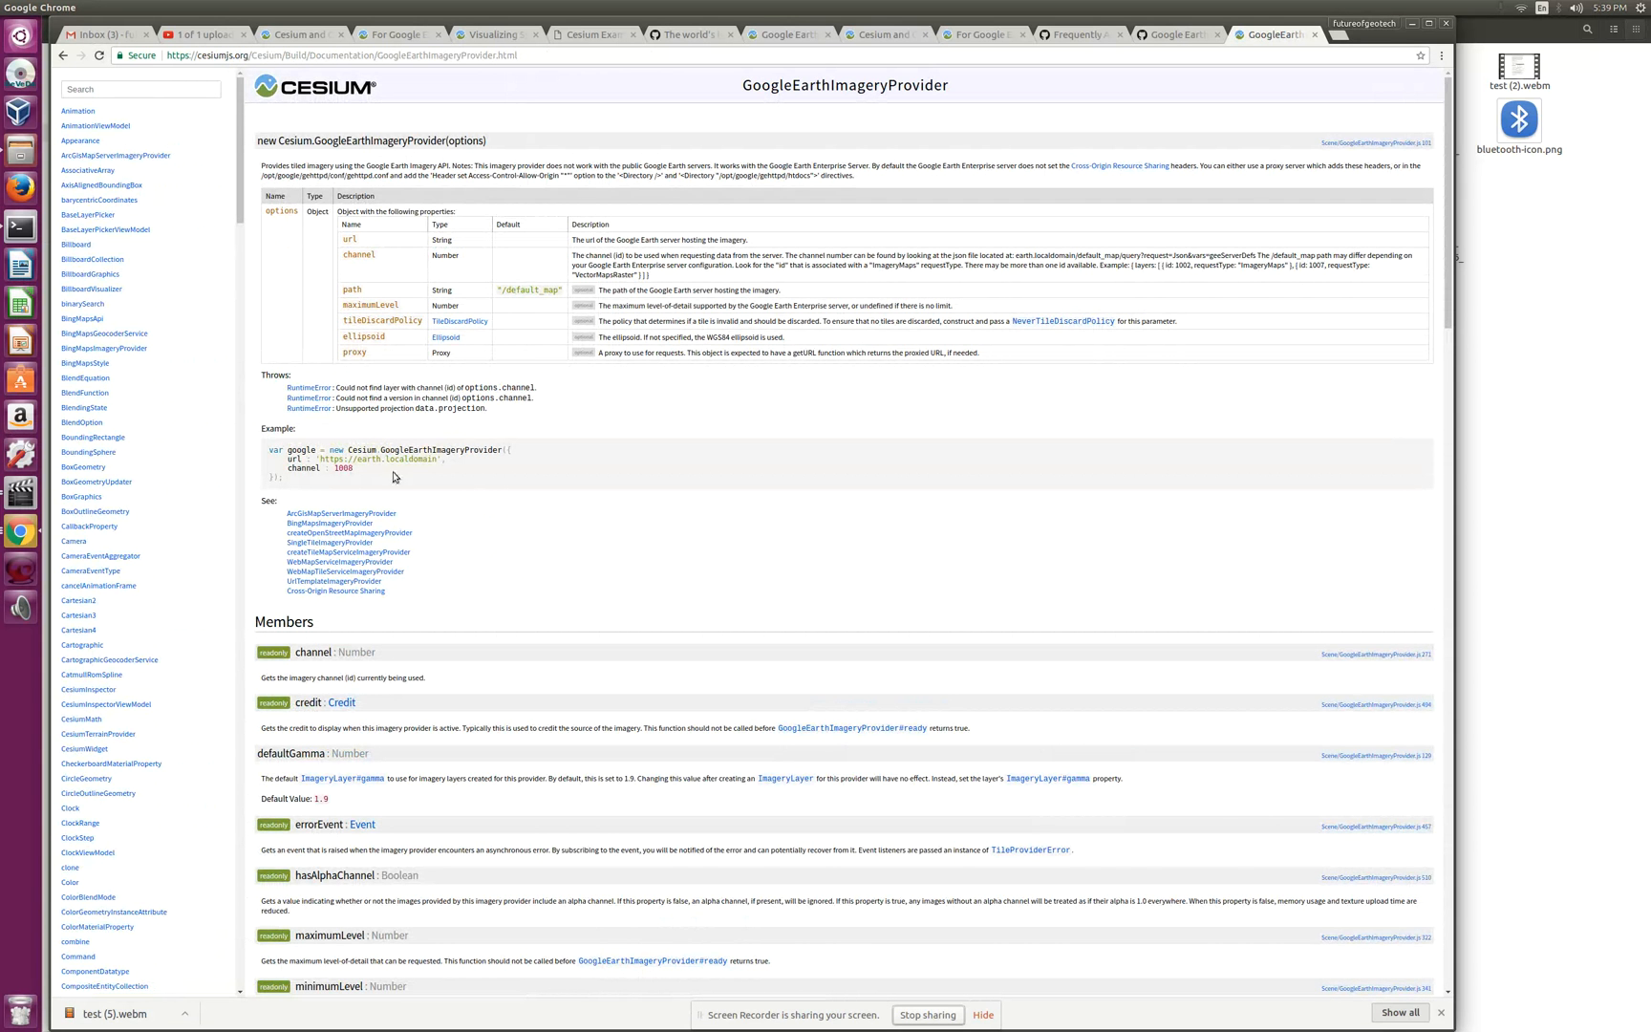
{"action": "double_click", "coordinate": [379, 141]}
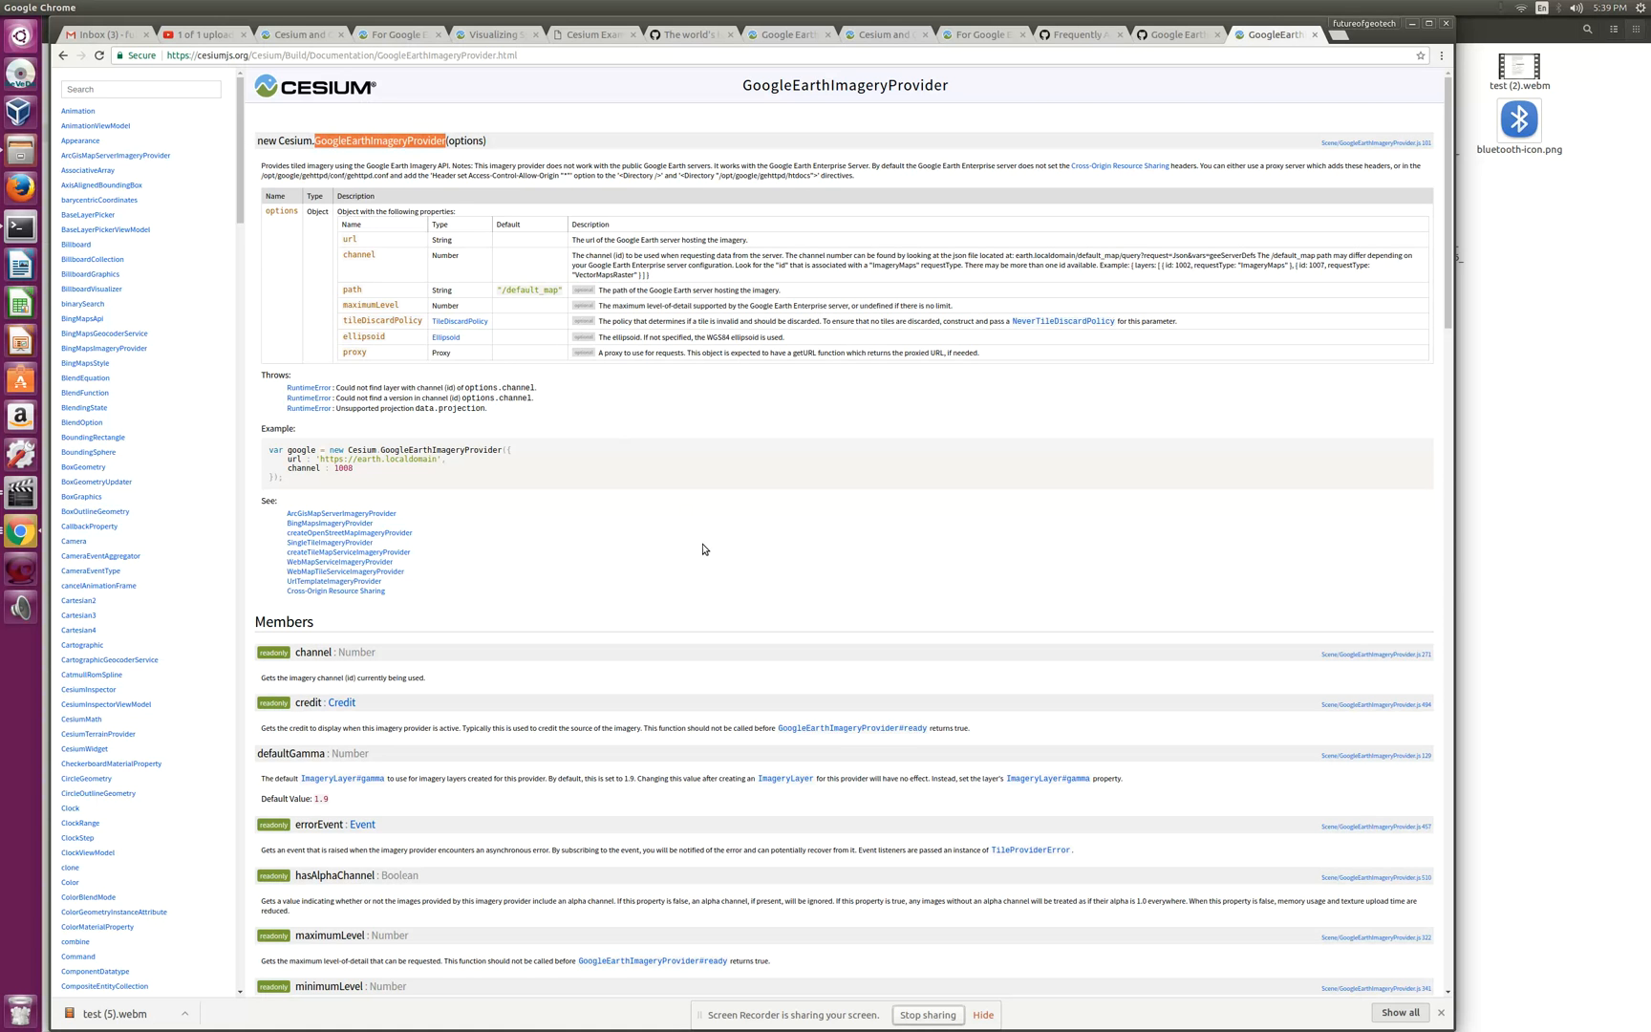
{"action": "mouse_move", "coordinate": [686, 558]}
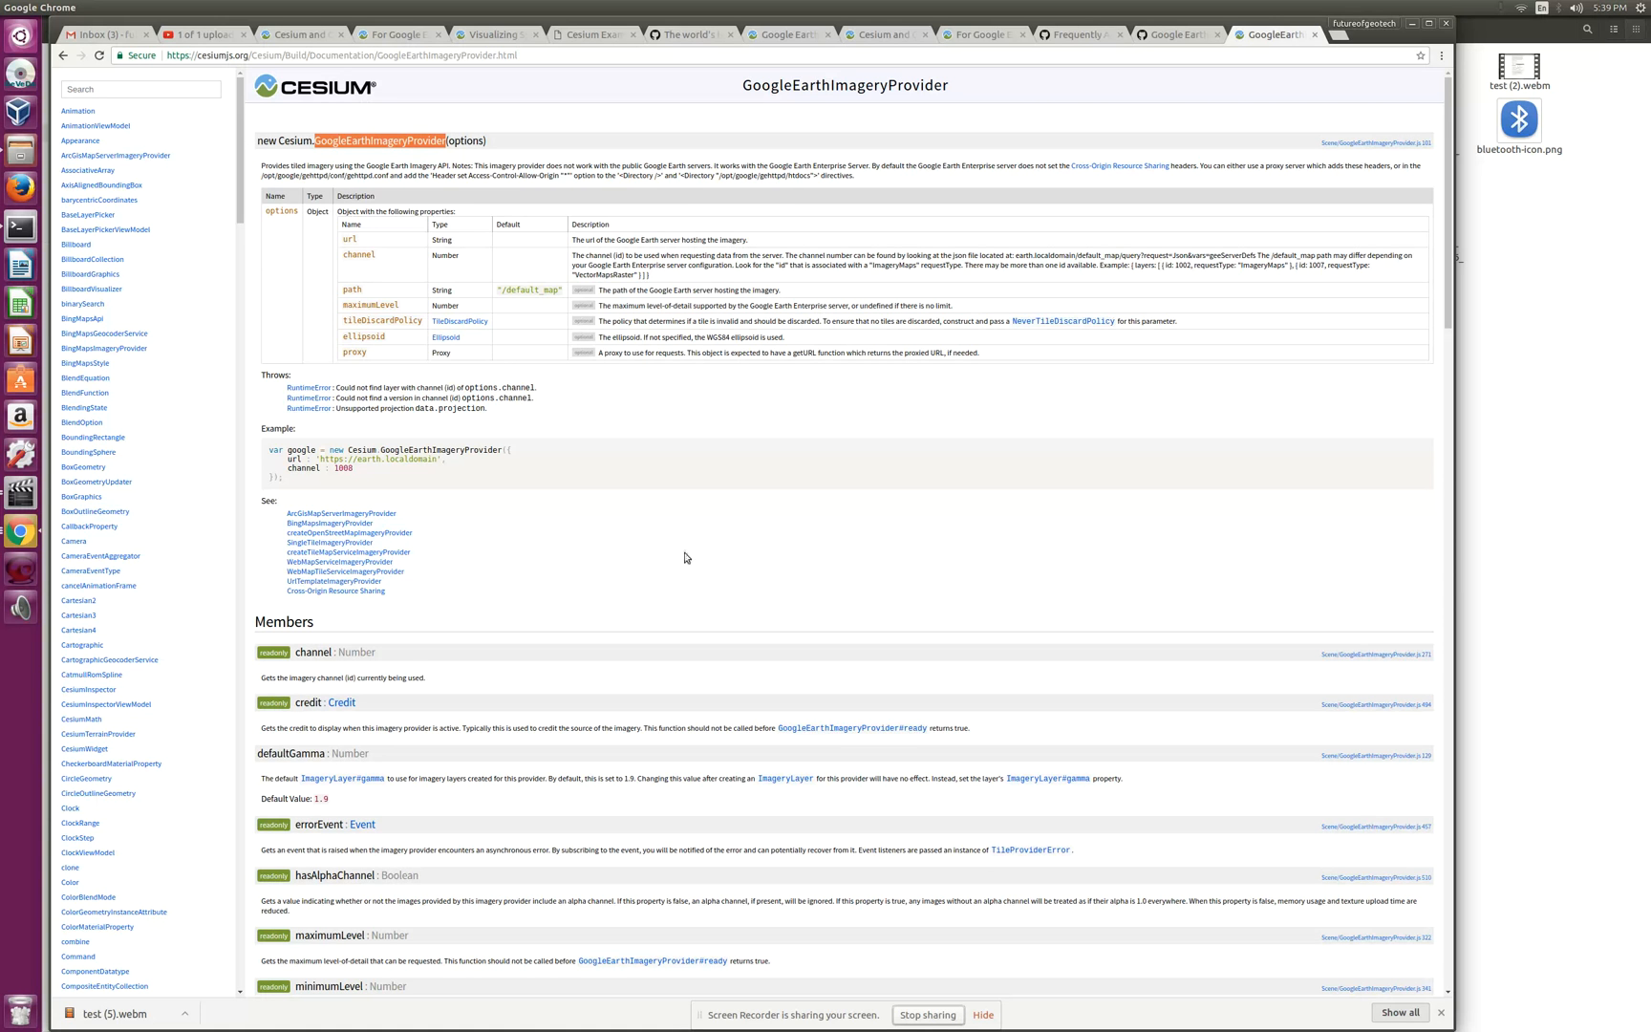
{"action": "mouse_move", "coordinate": [348, 570]}
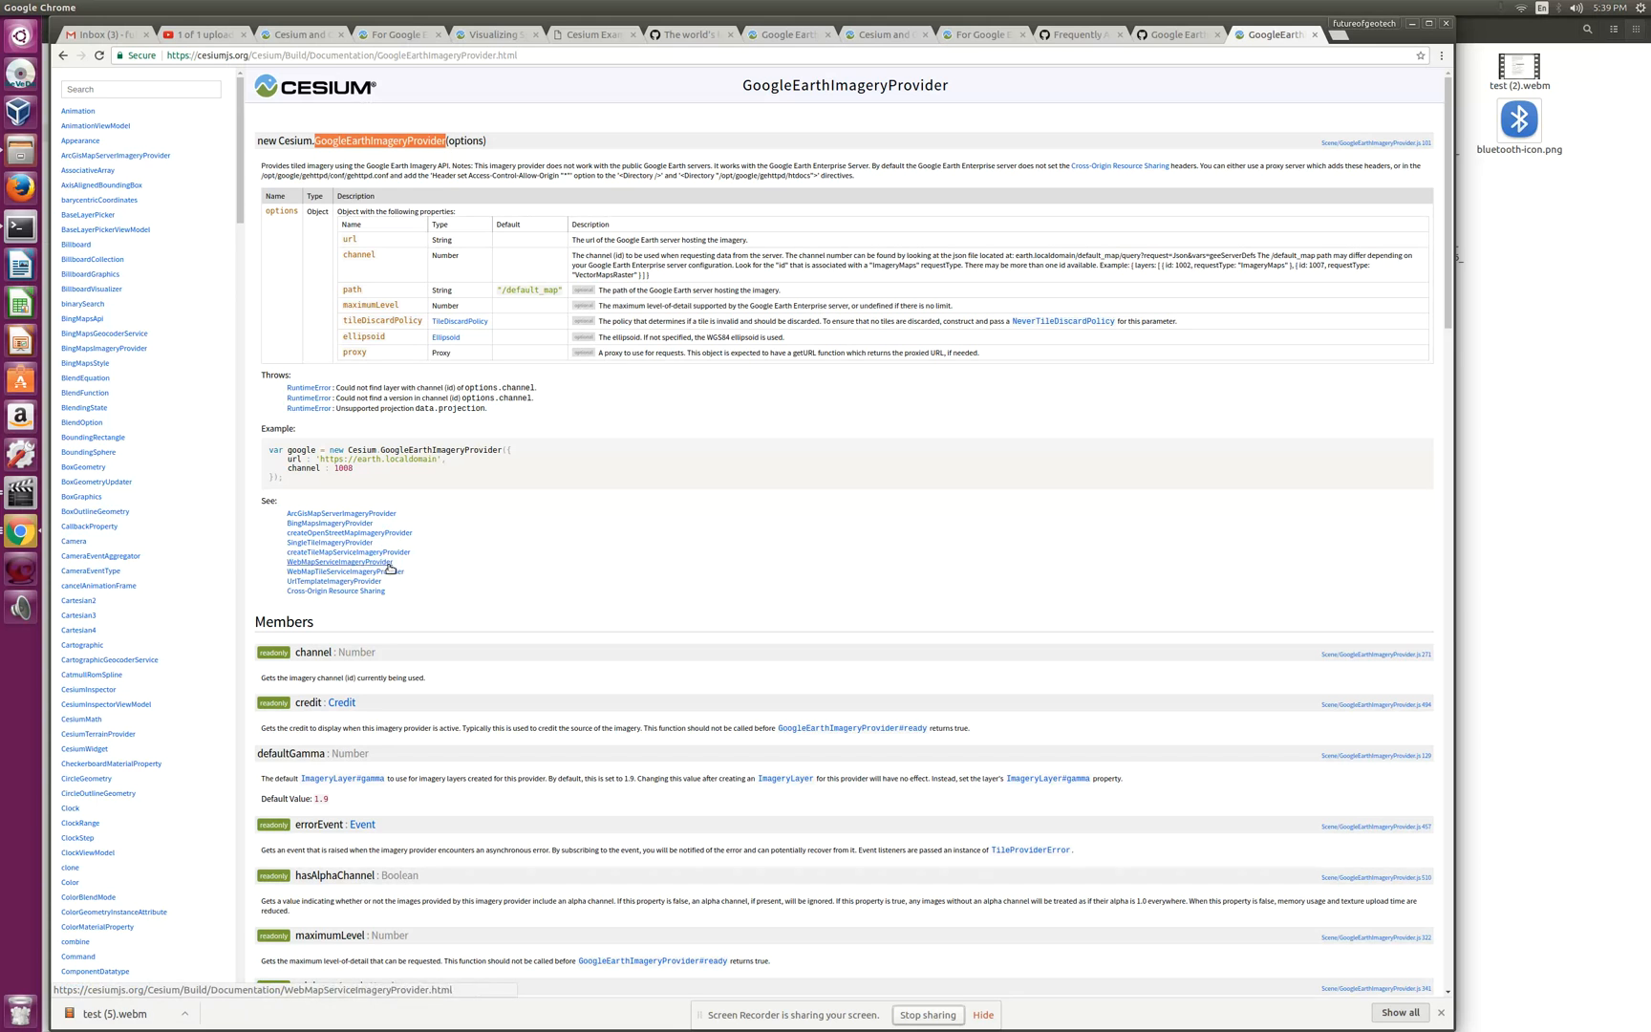
{"action": "mouse_move", "coordinate": [515, 601]}
{"action": "type", "text": "GoogleEarthEnterpriseImageryProvider"}
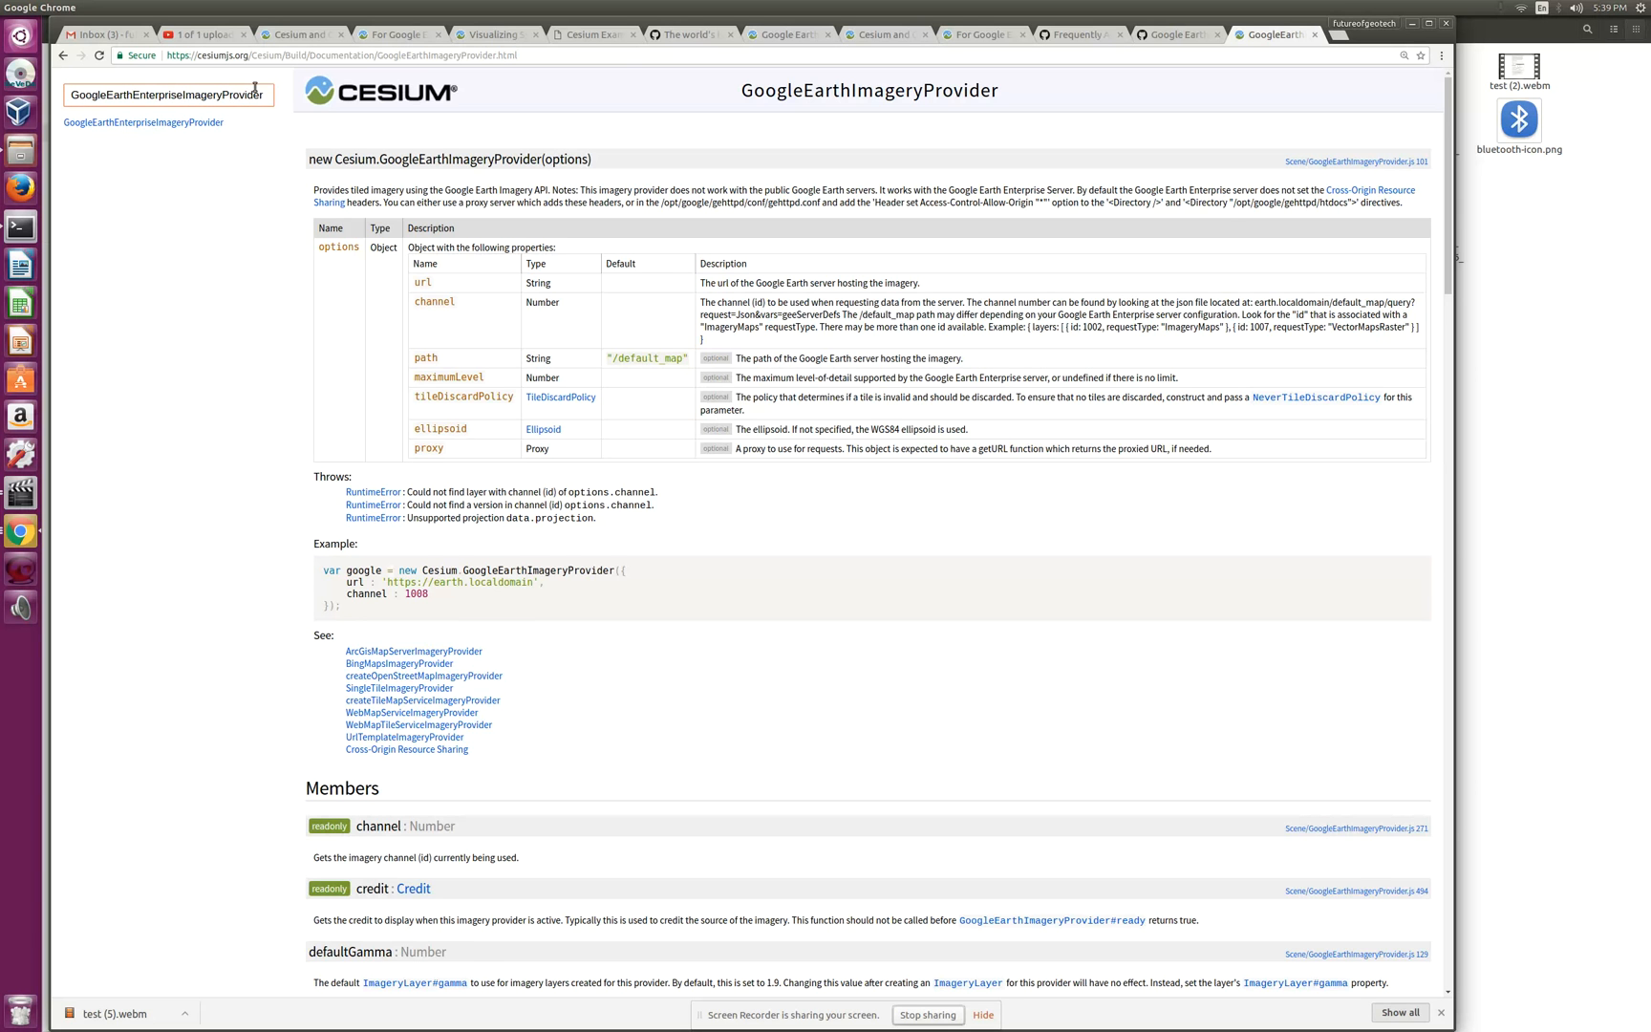
Step: Read through the GoogleEarthEnterpriseImageryProvider reference page and return to the GEE blog post
{"action": "left_click", "coordinate": [143, 122]}
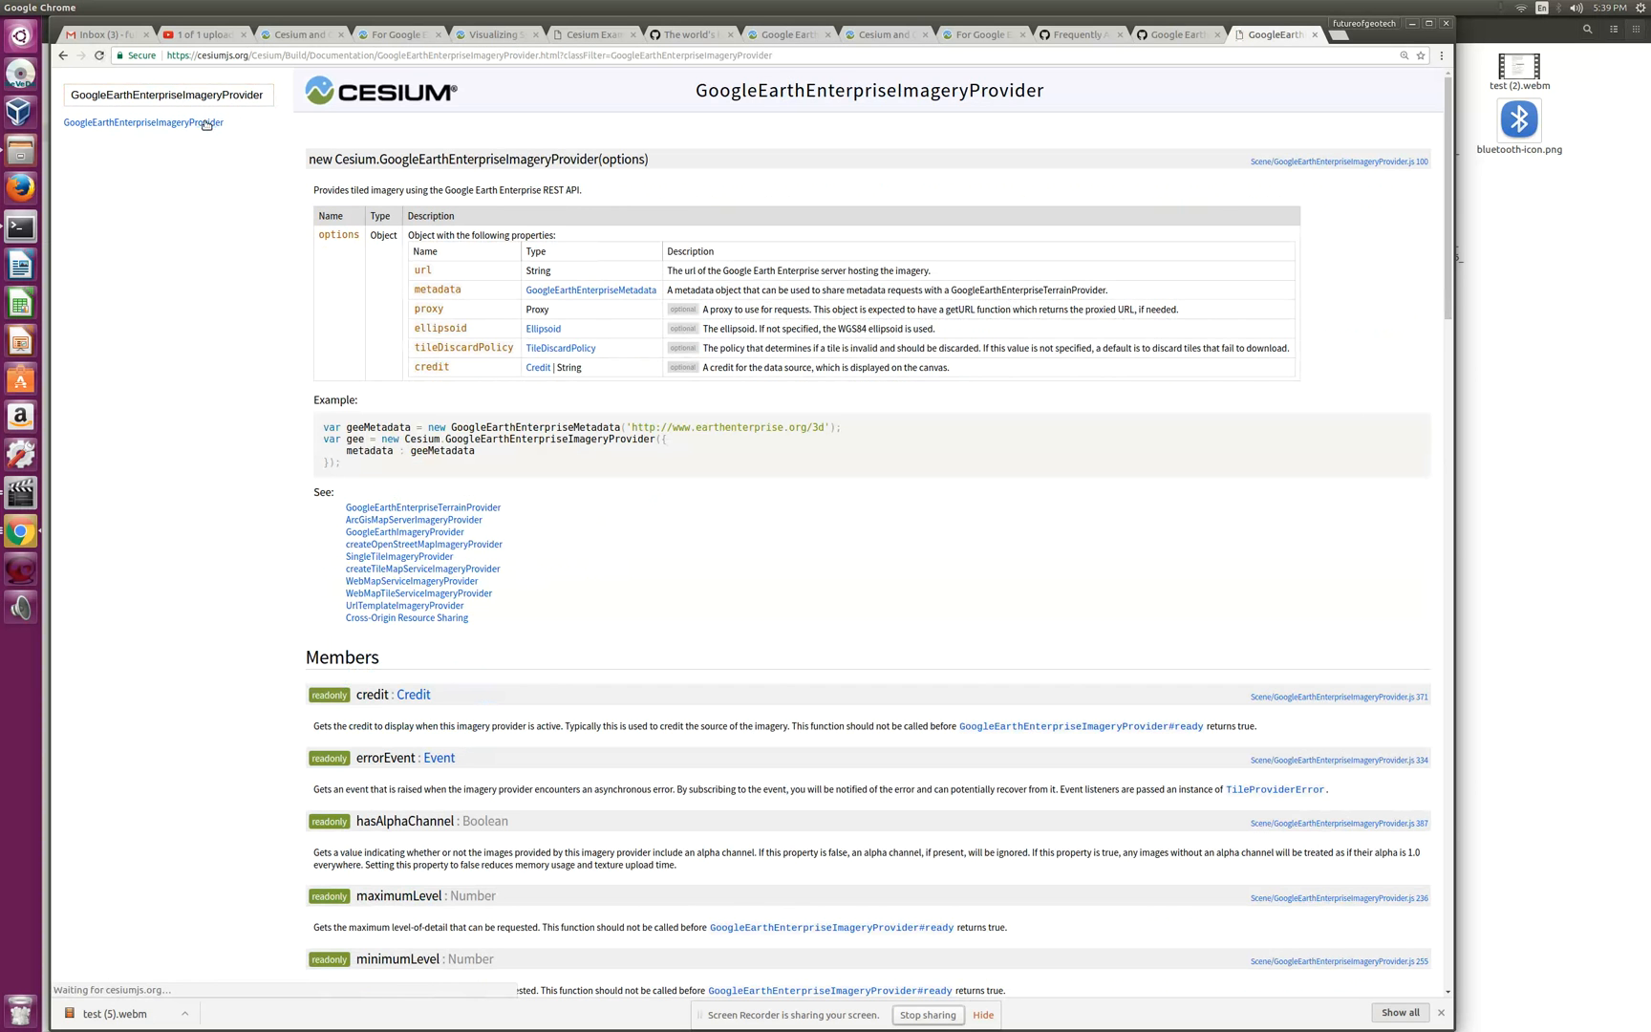
{"action": "left_click", "coordinate": [421, 55]}
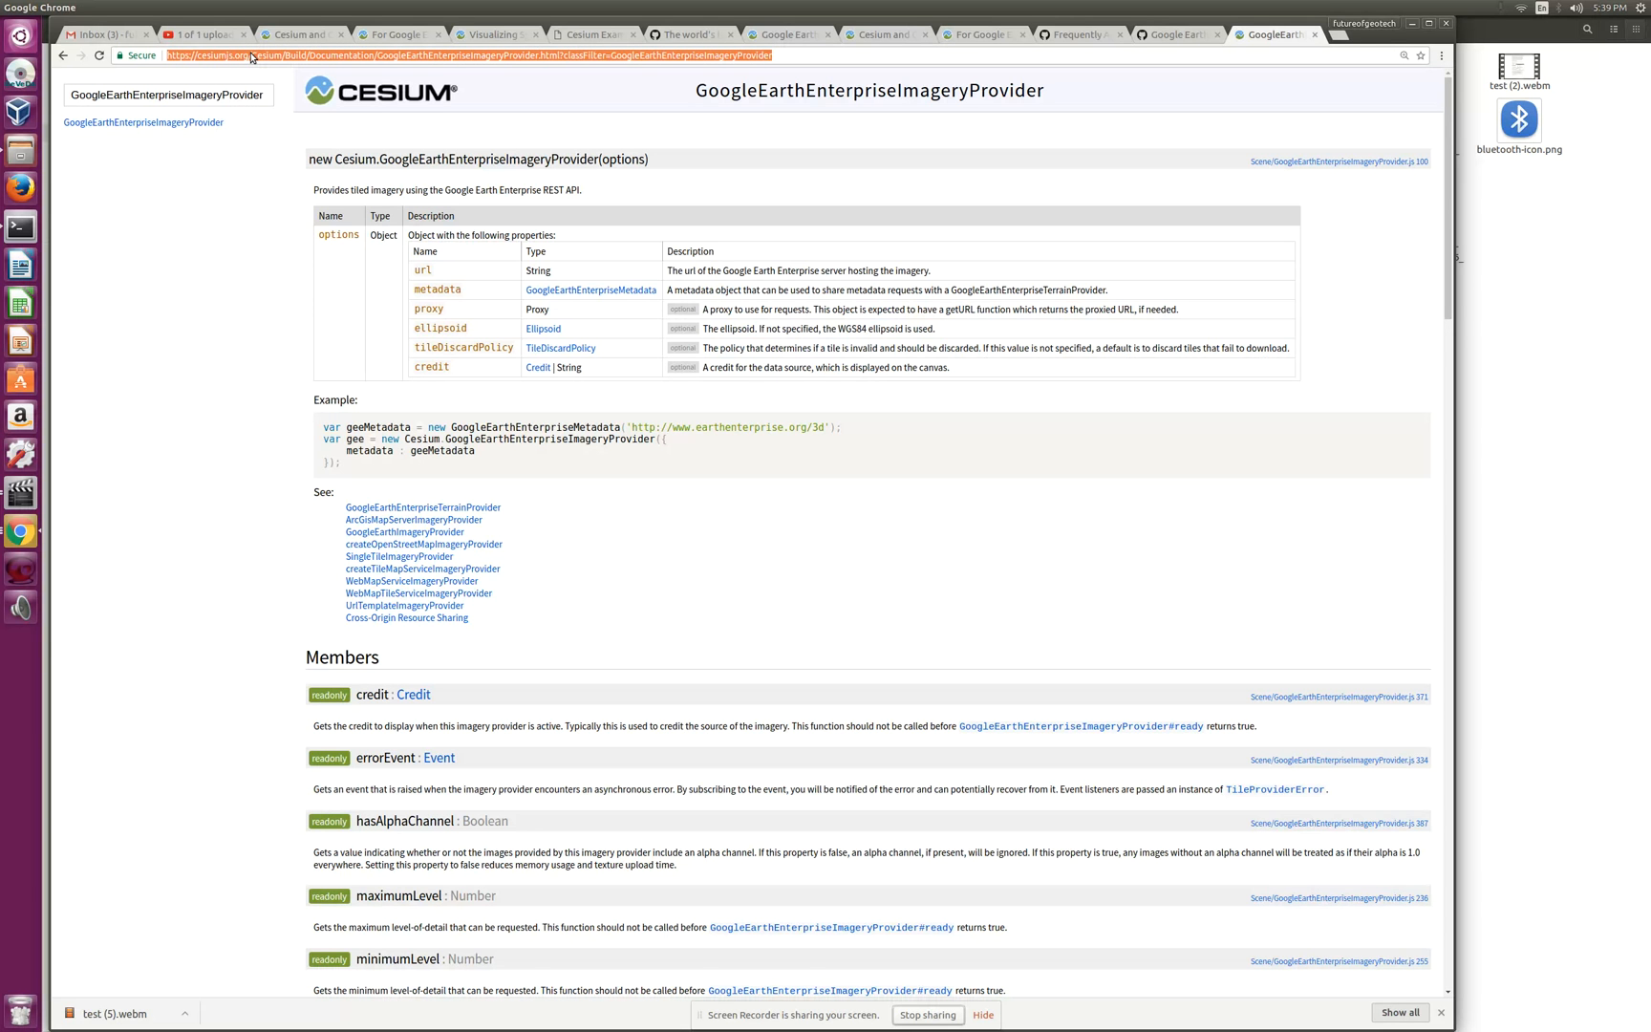
{"action": "scroll", "scroll_direction": "down", "scroll_amount": 3}
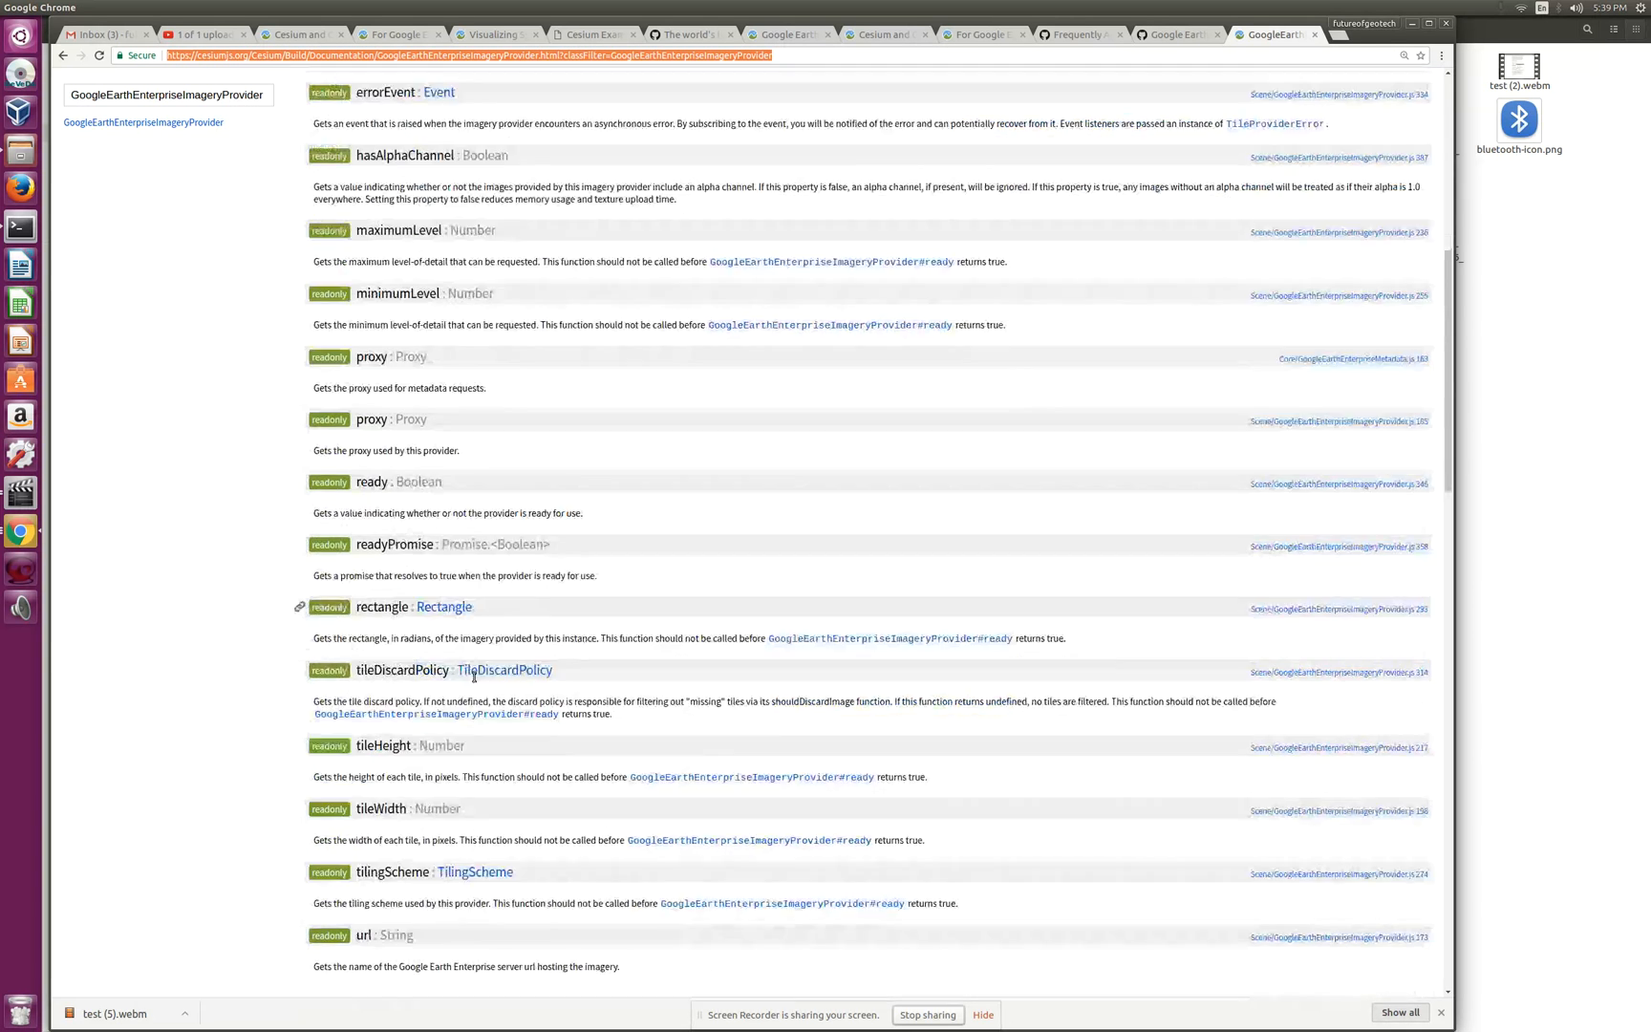
{"action": "scroll", "scroll_direction": "down", "scroll_amount": 3}
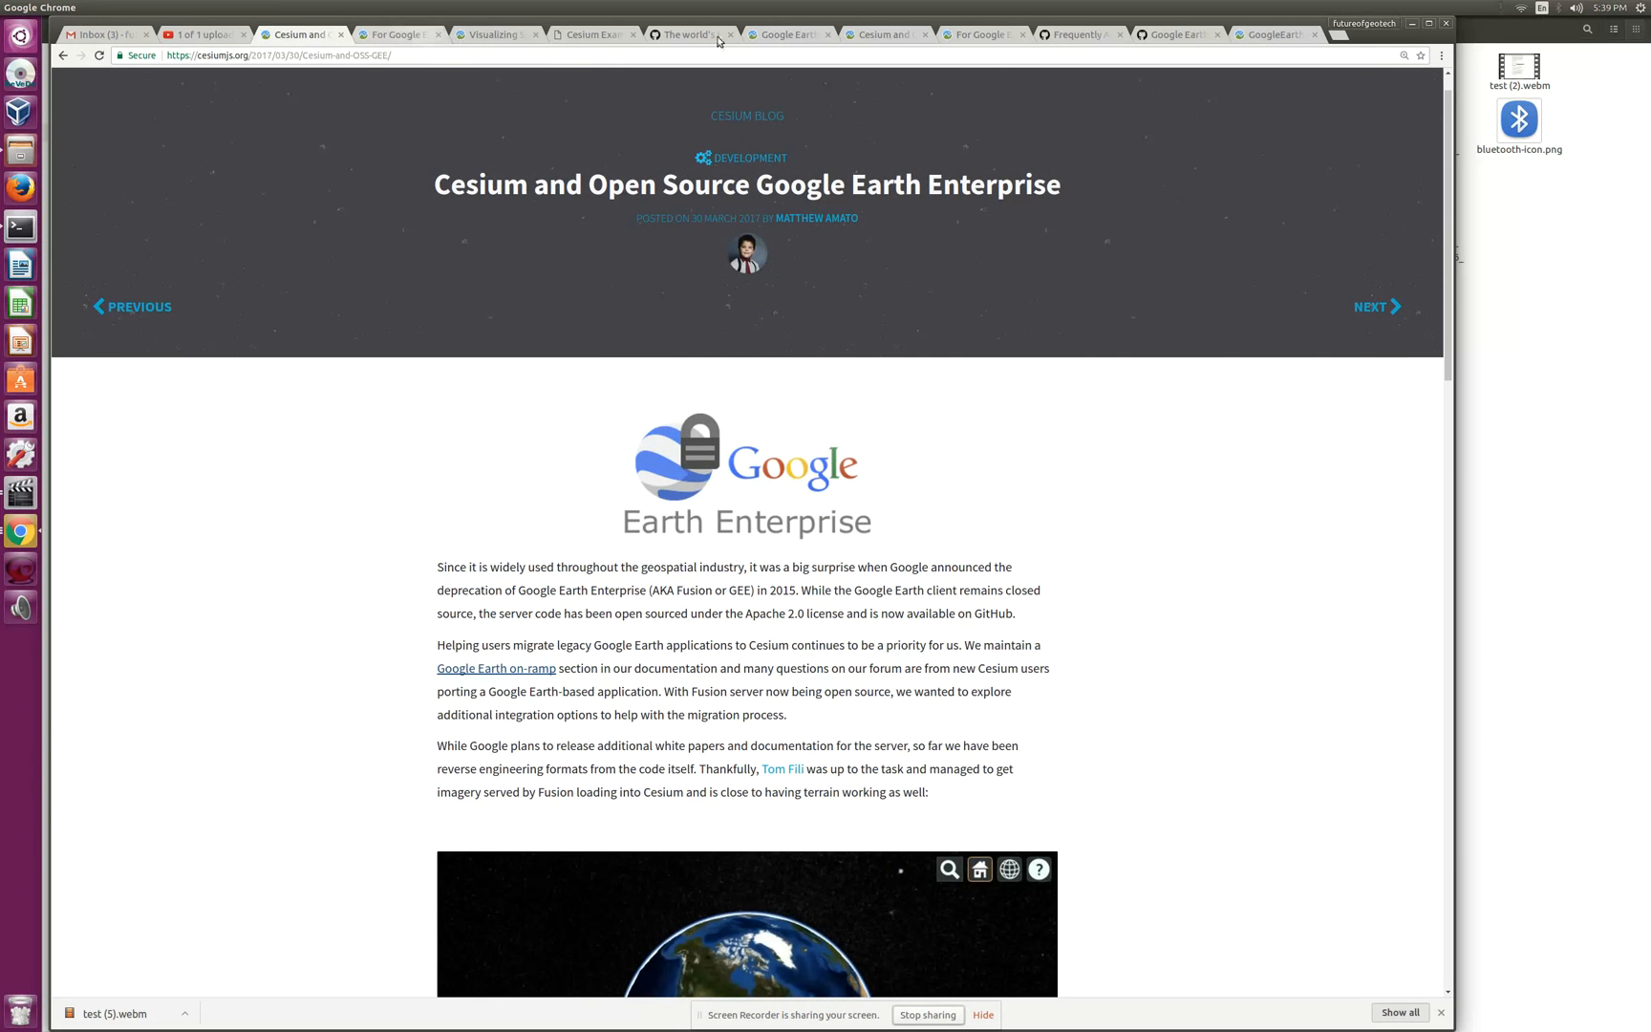
{"action": "left_click", "coordinate": [982, 34]}
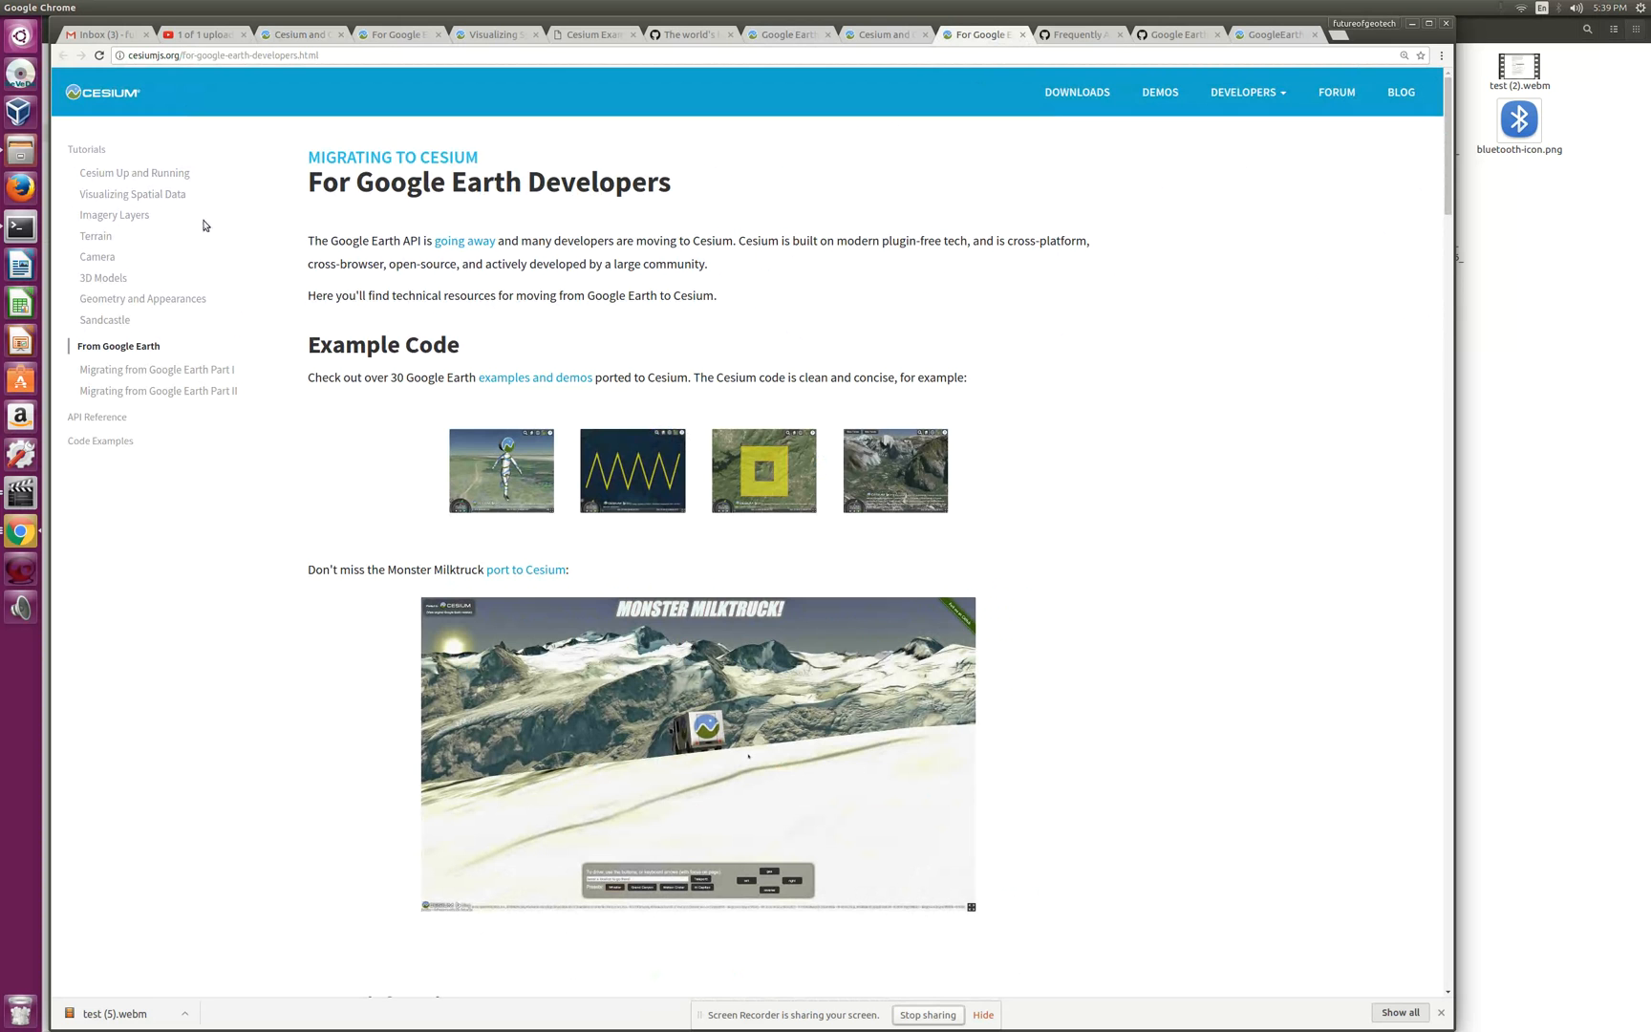
{"action": "mouse_move", "coordinate": [104, 321]}
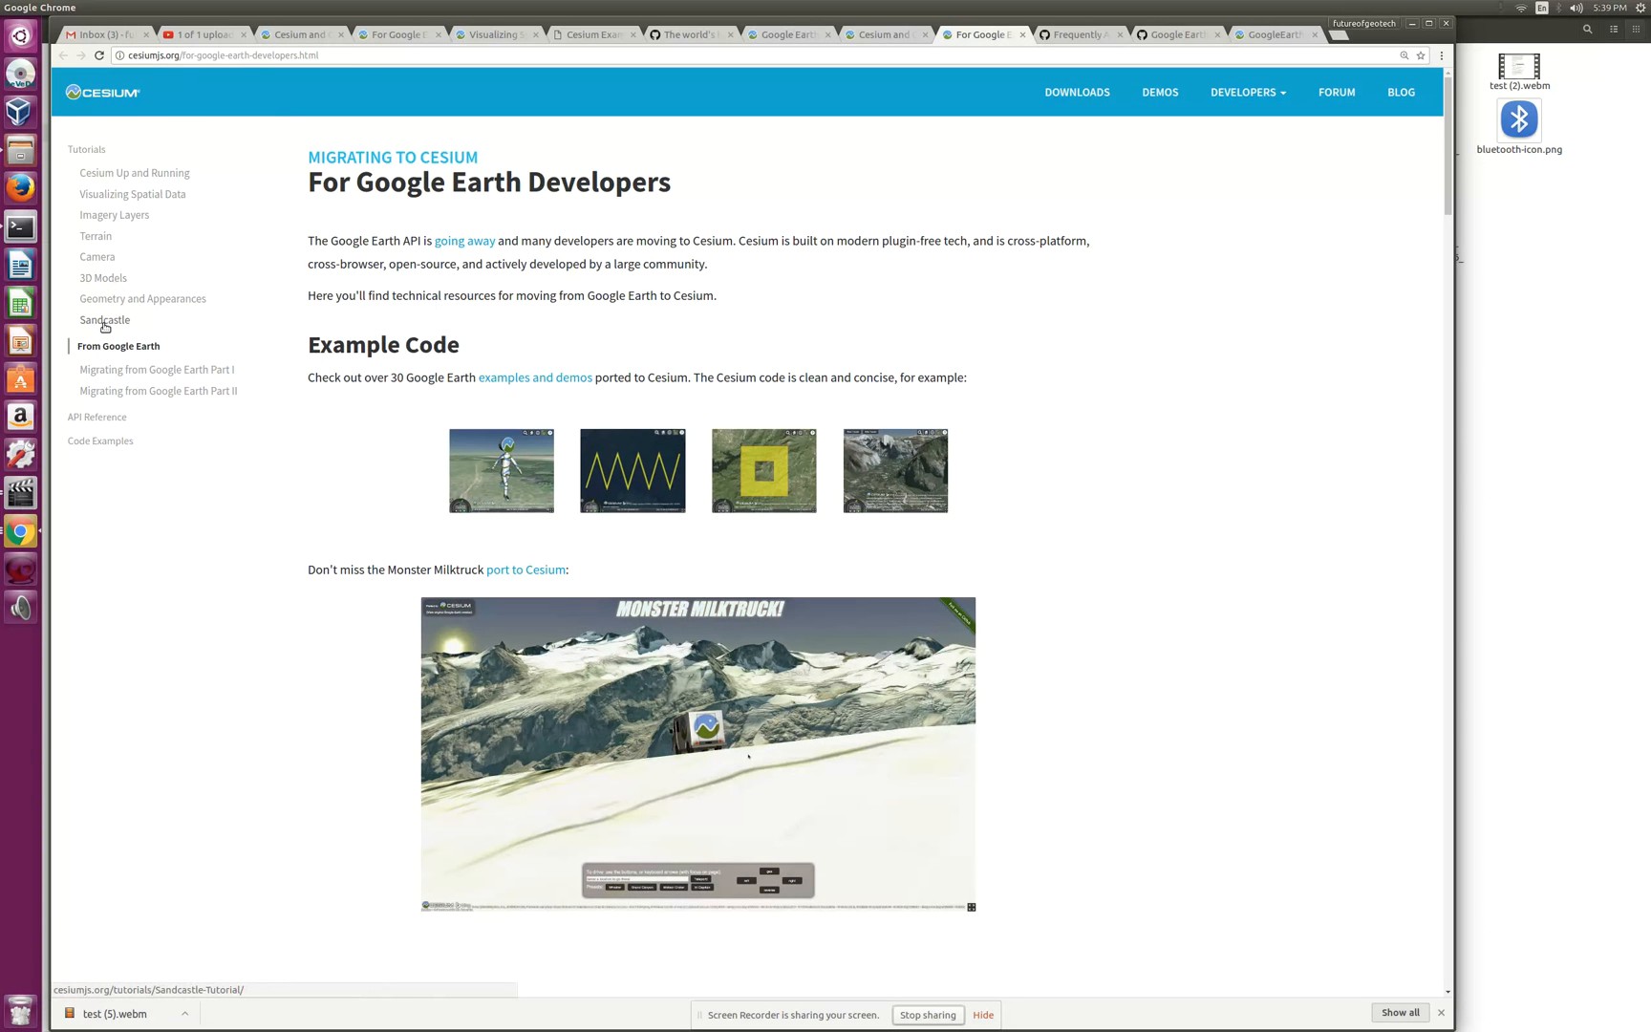
{"action": "left_click", "coordinate": [103, 321]}
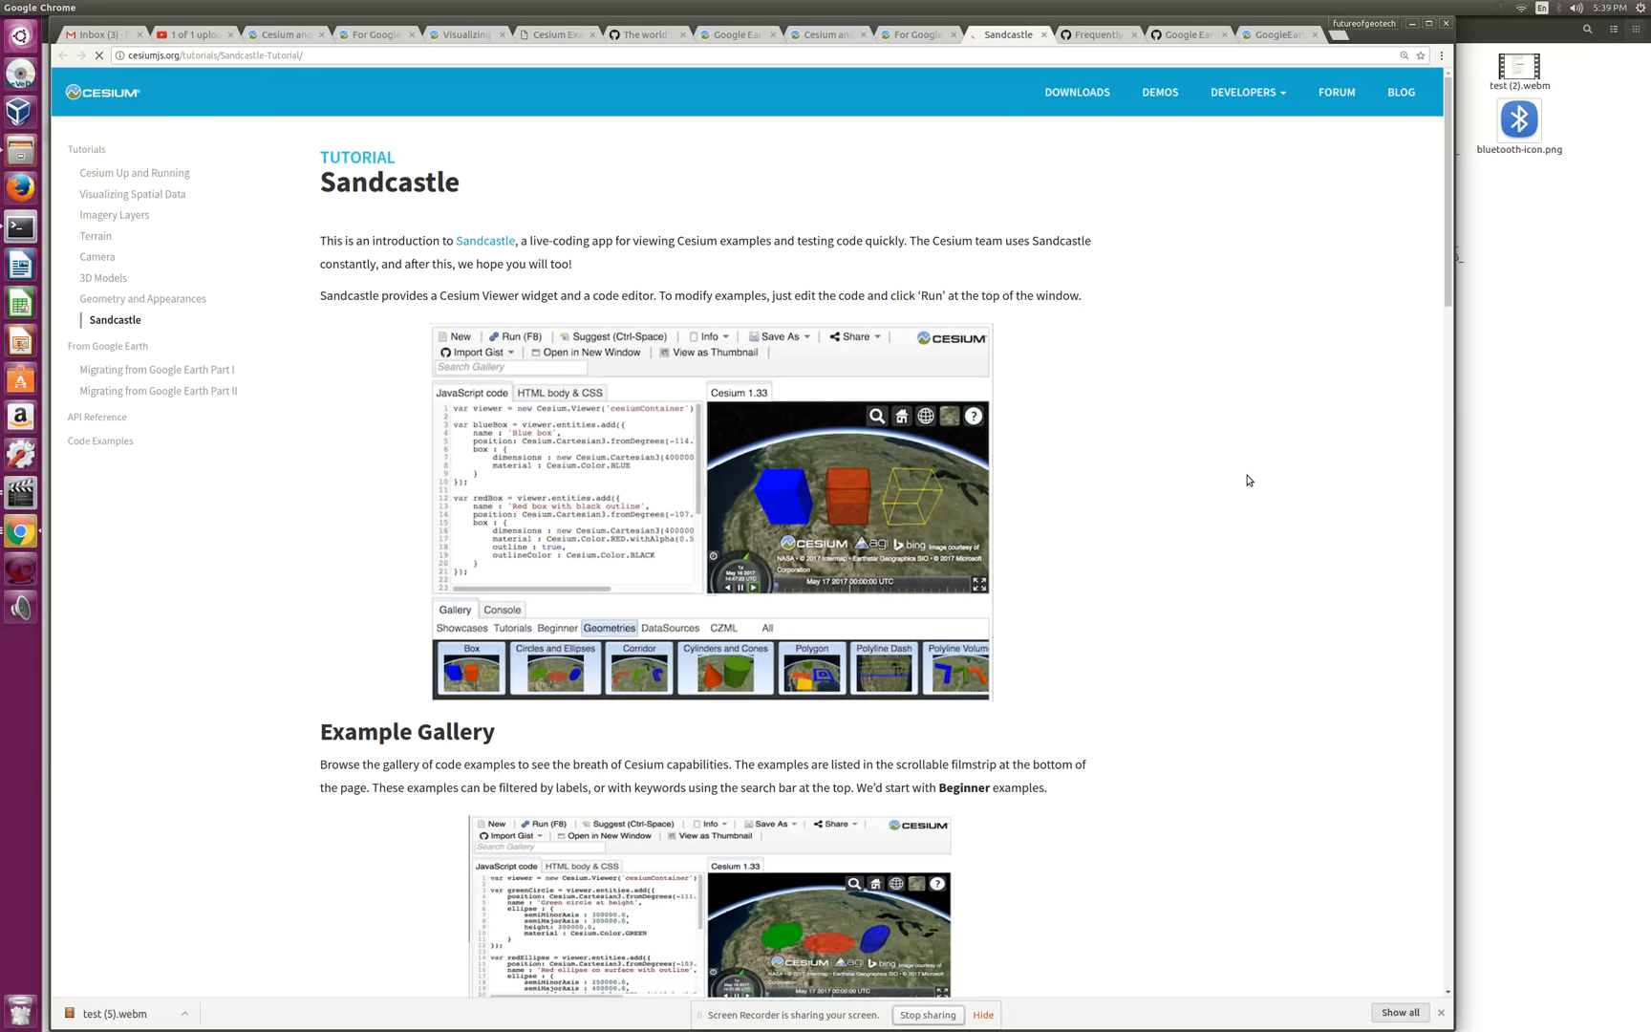
{"action": "scroll", "scroll_direction": "down", "scroll_amount": 3}
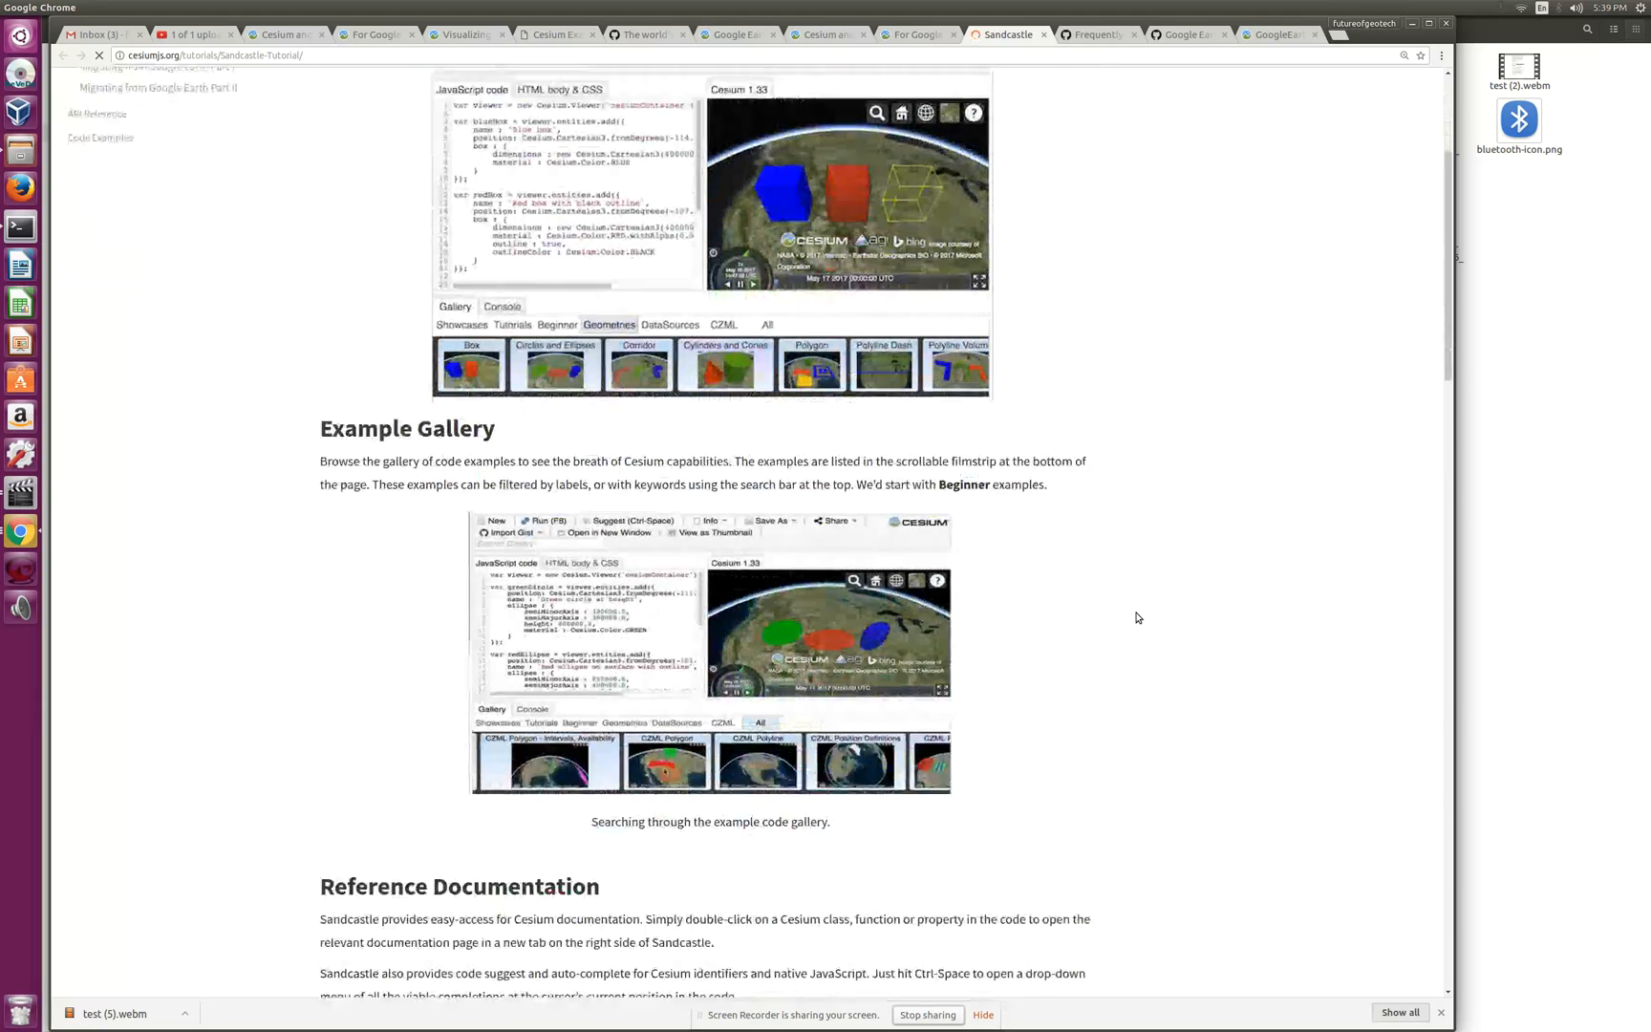
{"action": "scroll", "scroll_direction": "down", "scroll_amount": 3}
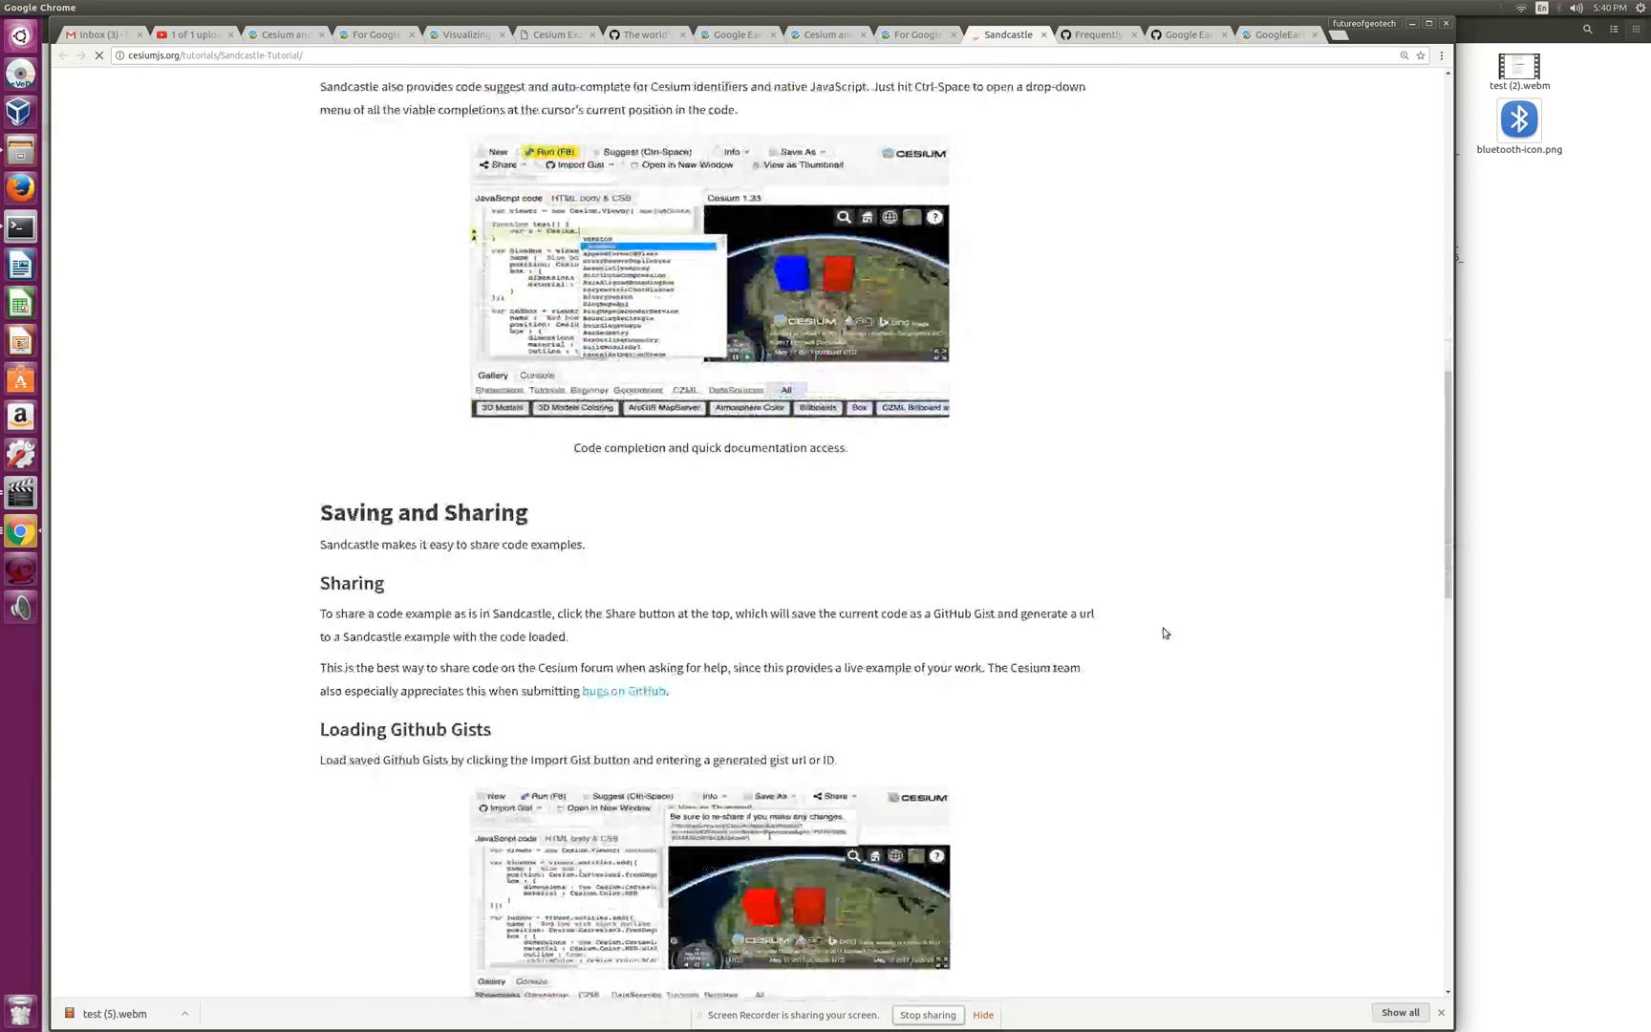
{"action": "scroll", "scroll_direction": "down", "scroll_amount": 3}
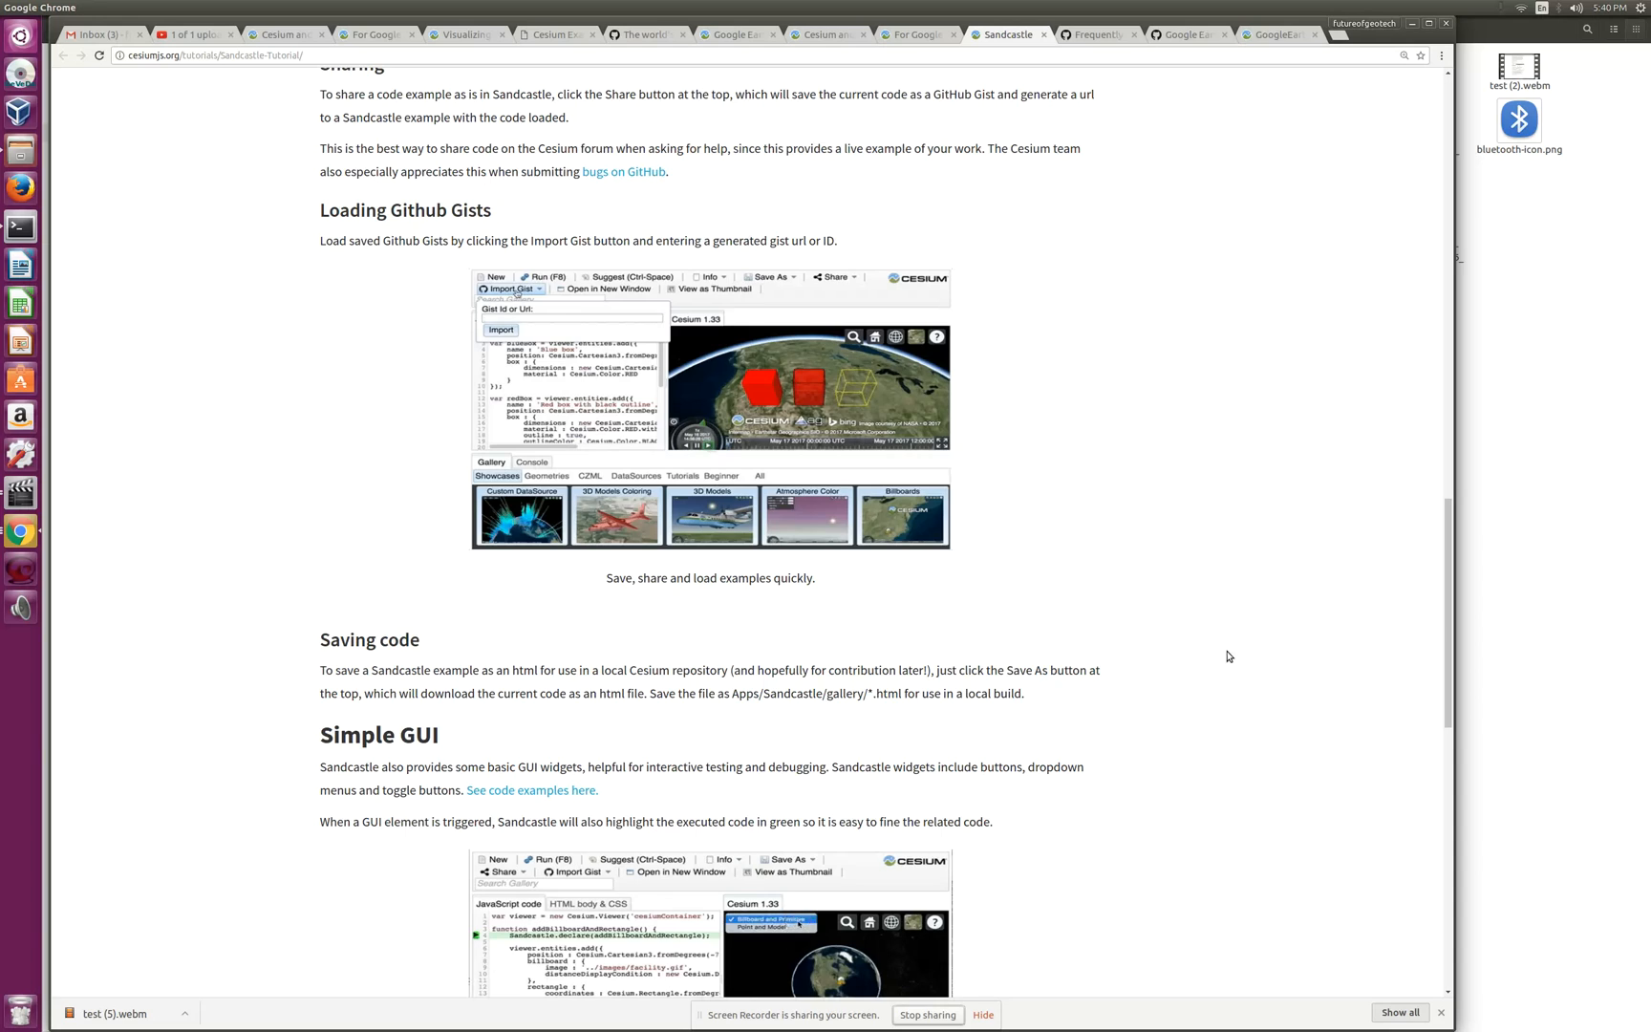
{"action": "scroll", "scroll_direction": "up", "scroll_amount": 3}
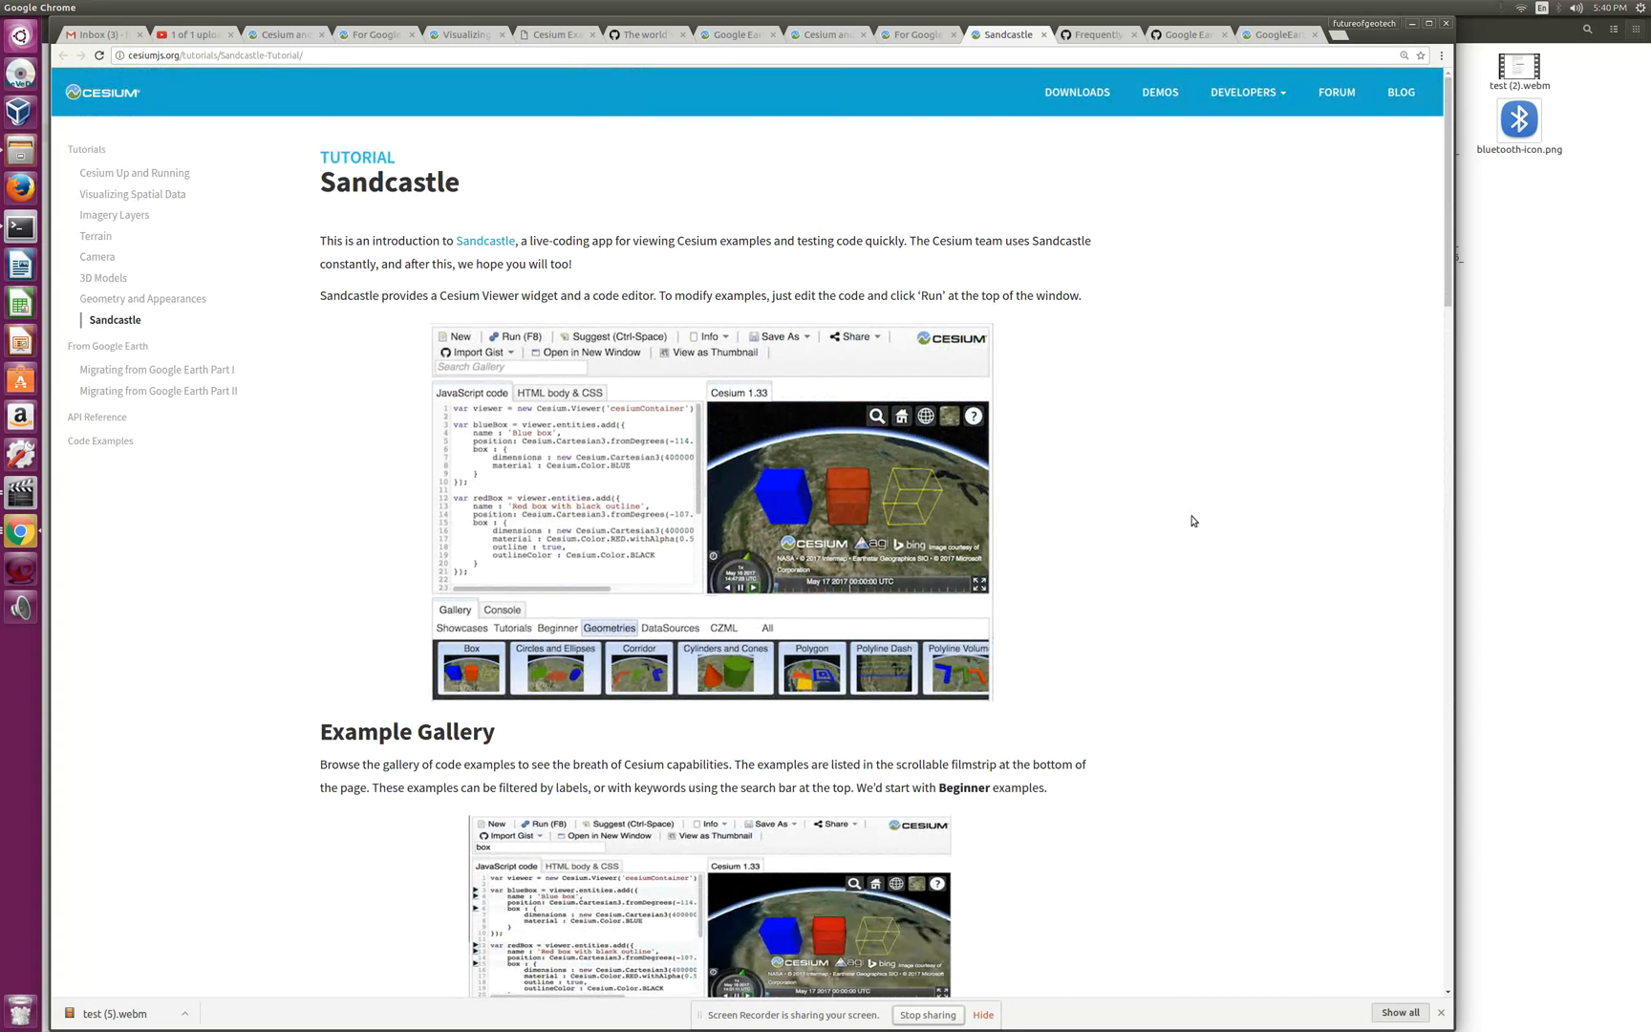
{"action": "scroll", "scroll_direction": "down", "scroll_amount": 3}
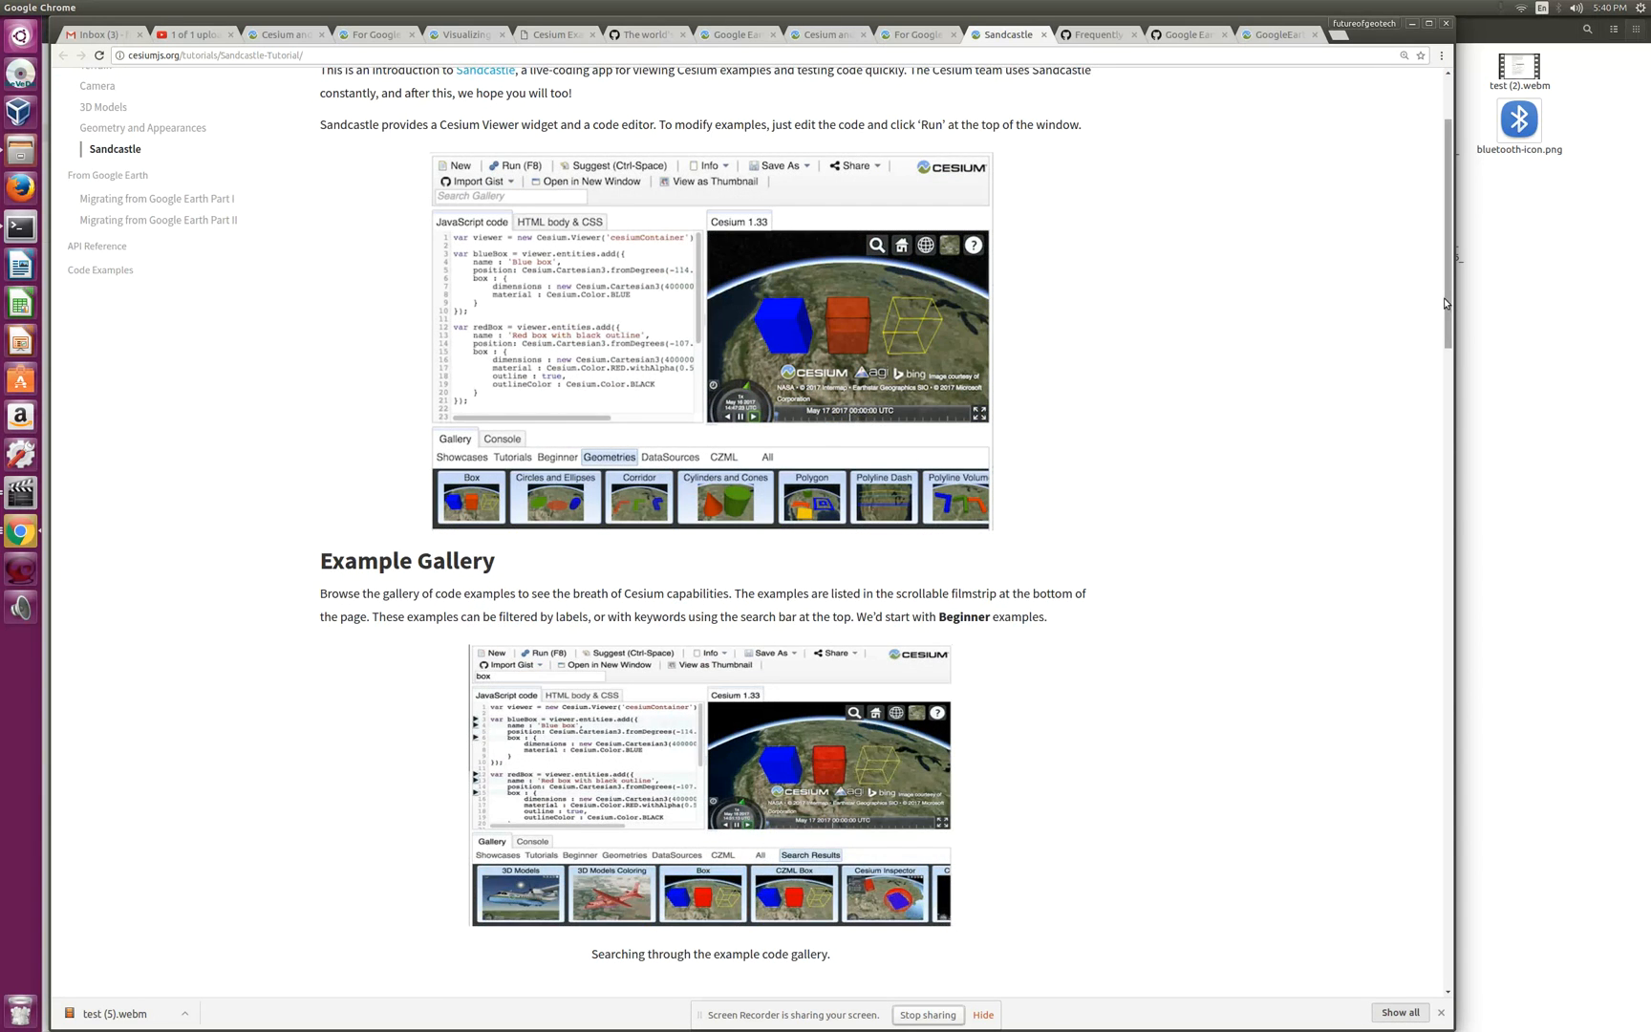
{"action": "scroll", "scroll_direction": "down", "scroll_amount": 3}
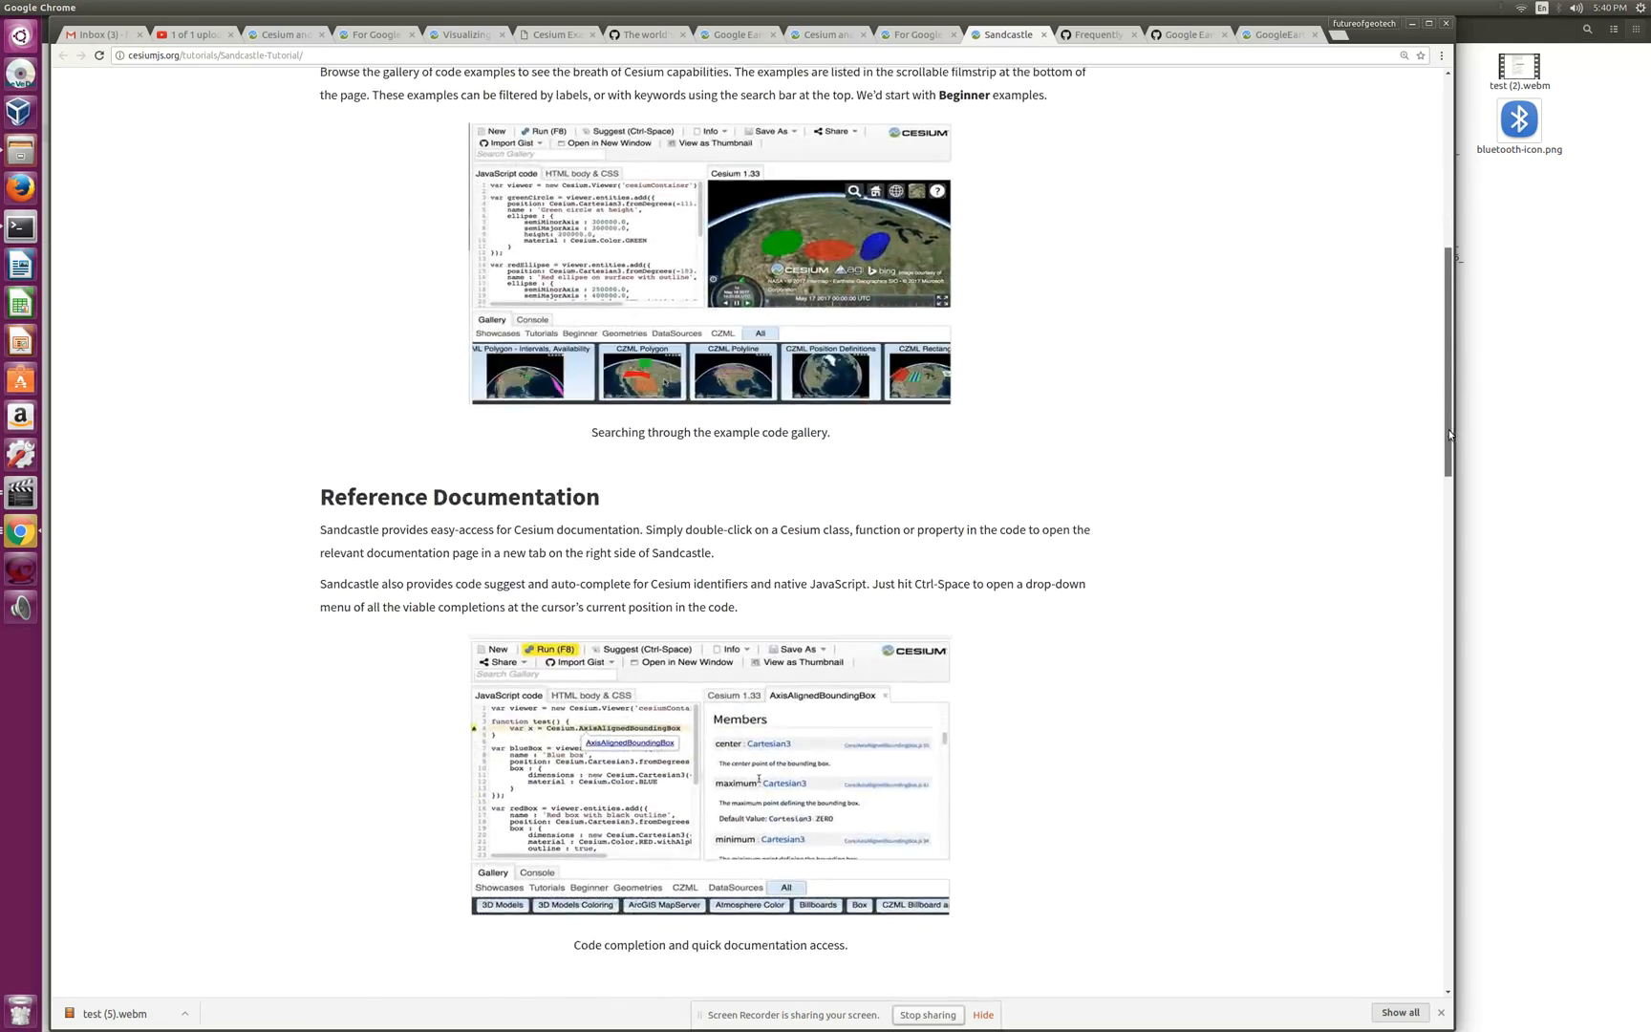
{"action": "scroll", "scroll_direction": "down", "scroll_amount": 3}
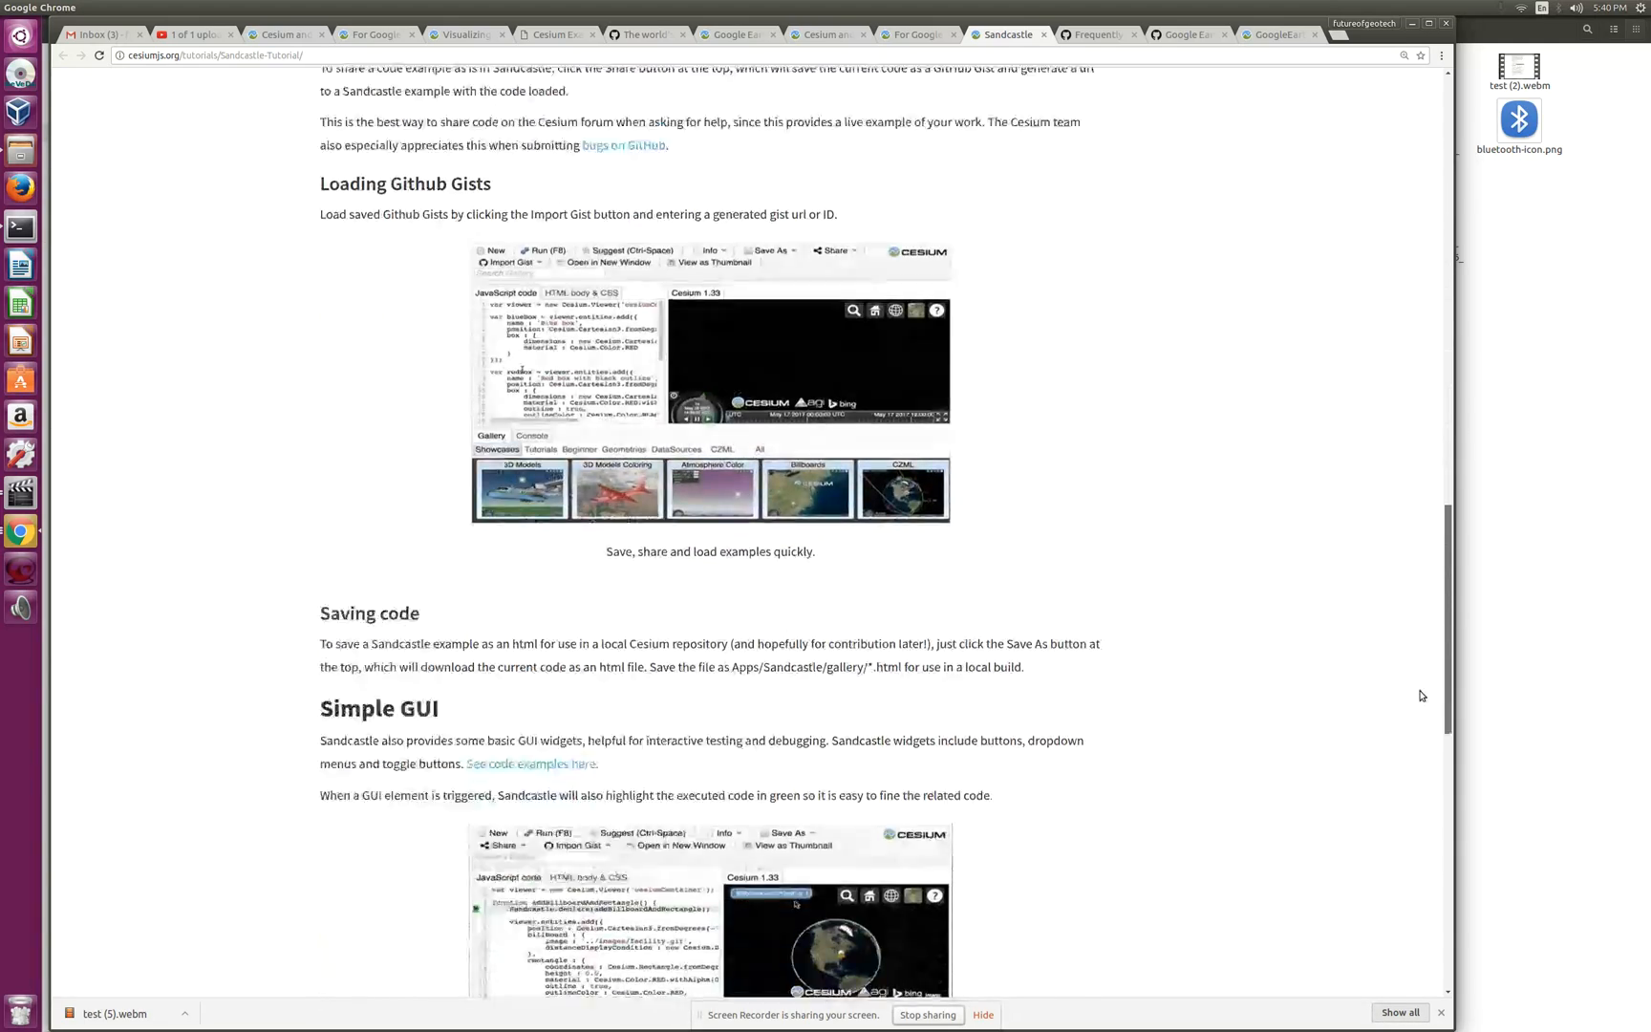
{"action": "scroll", "scroll_direction": "down", "scroll_amount": 3}
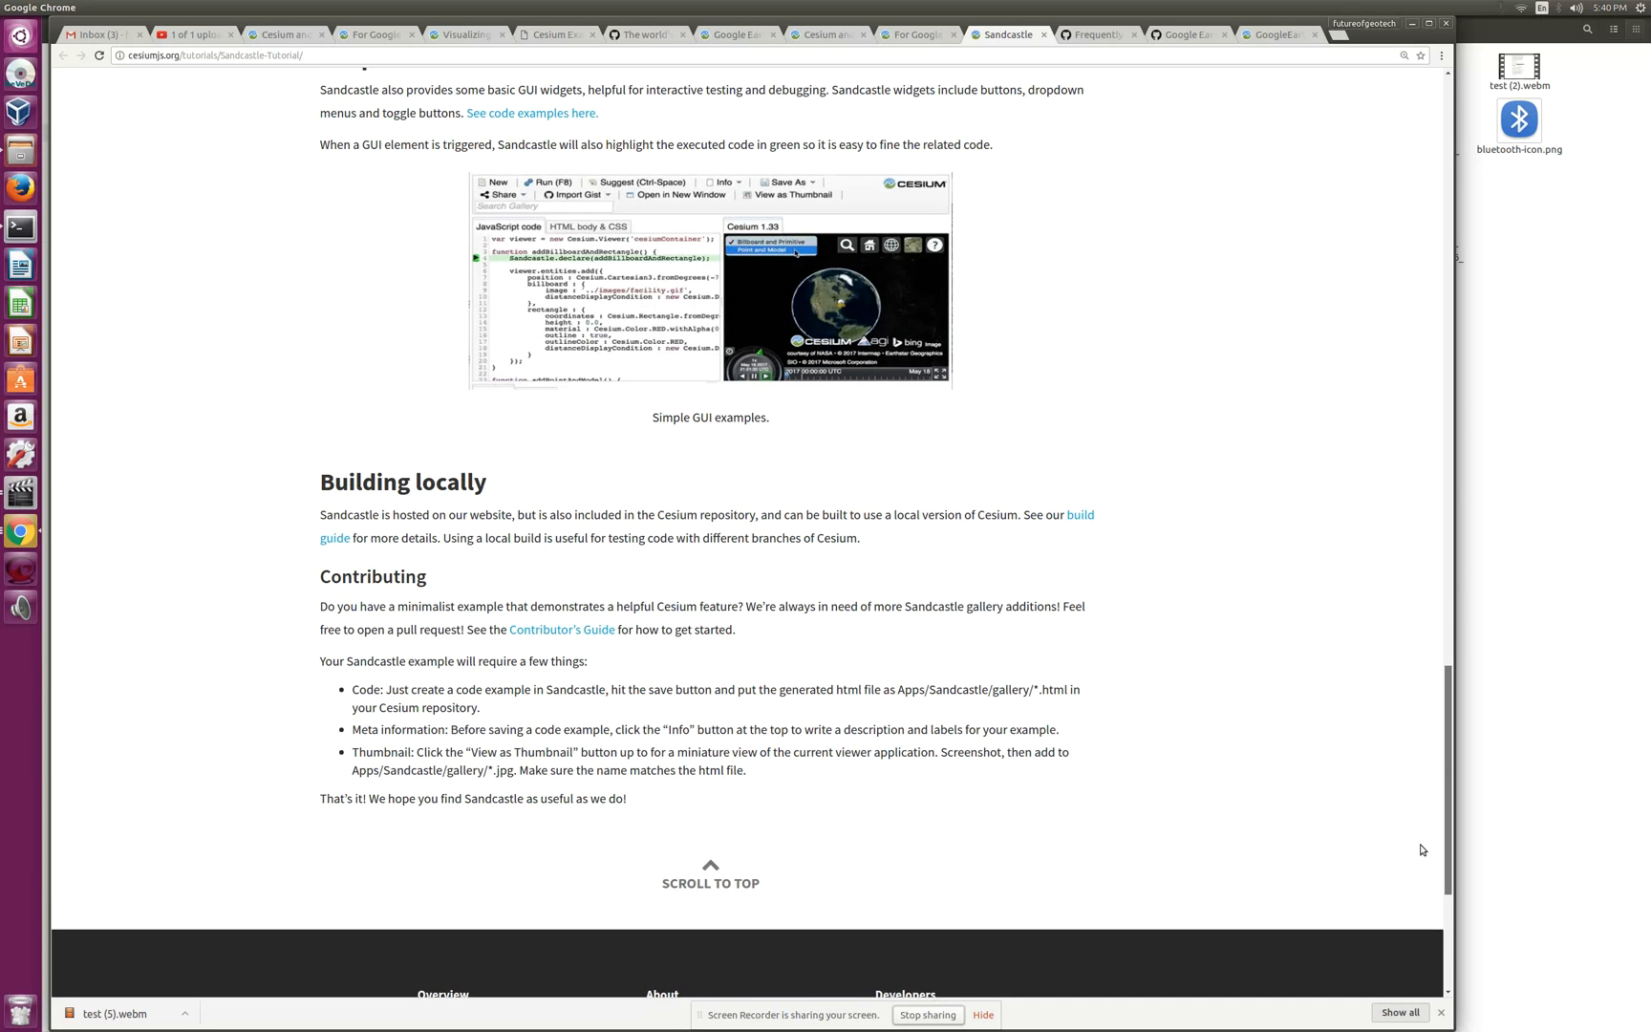
{"action": "scroll", "scroll_direction": "up", "scroll_amount": 3}
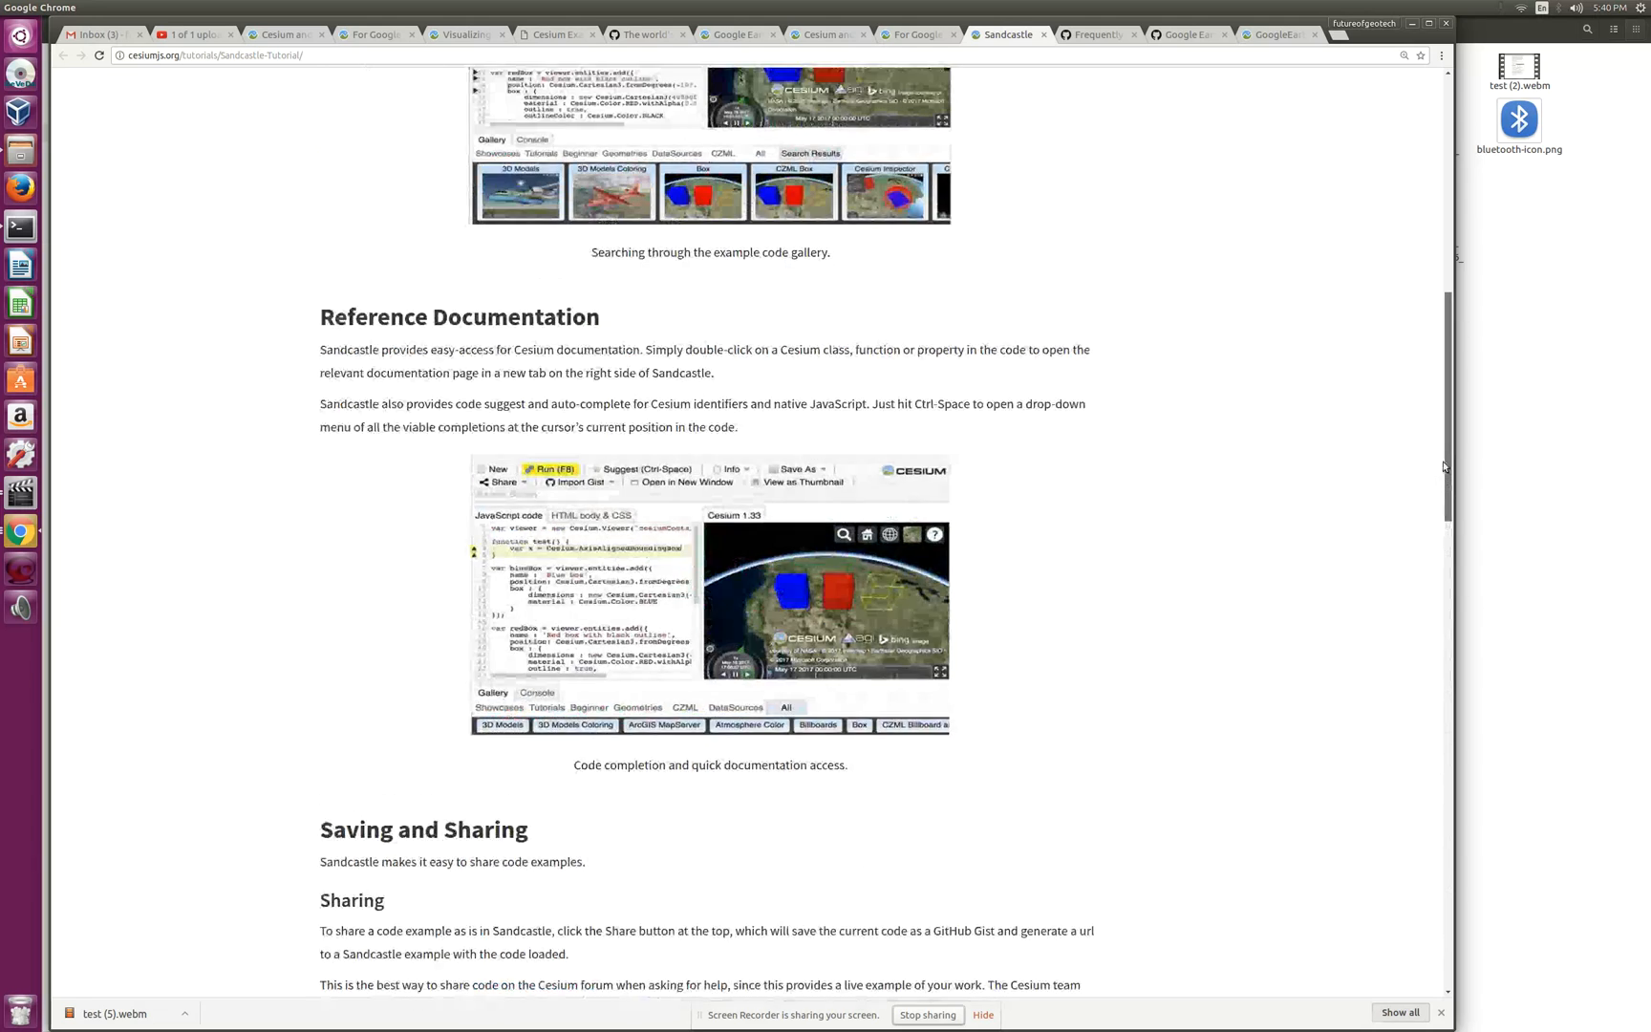
{"action": "scroll", "scroll_direction": "up", "scroll_amount": 3}
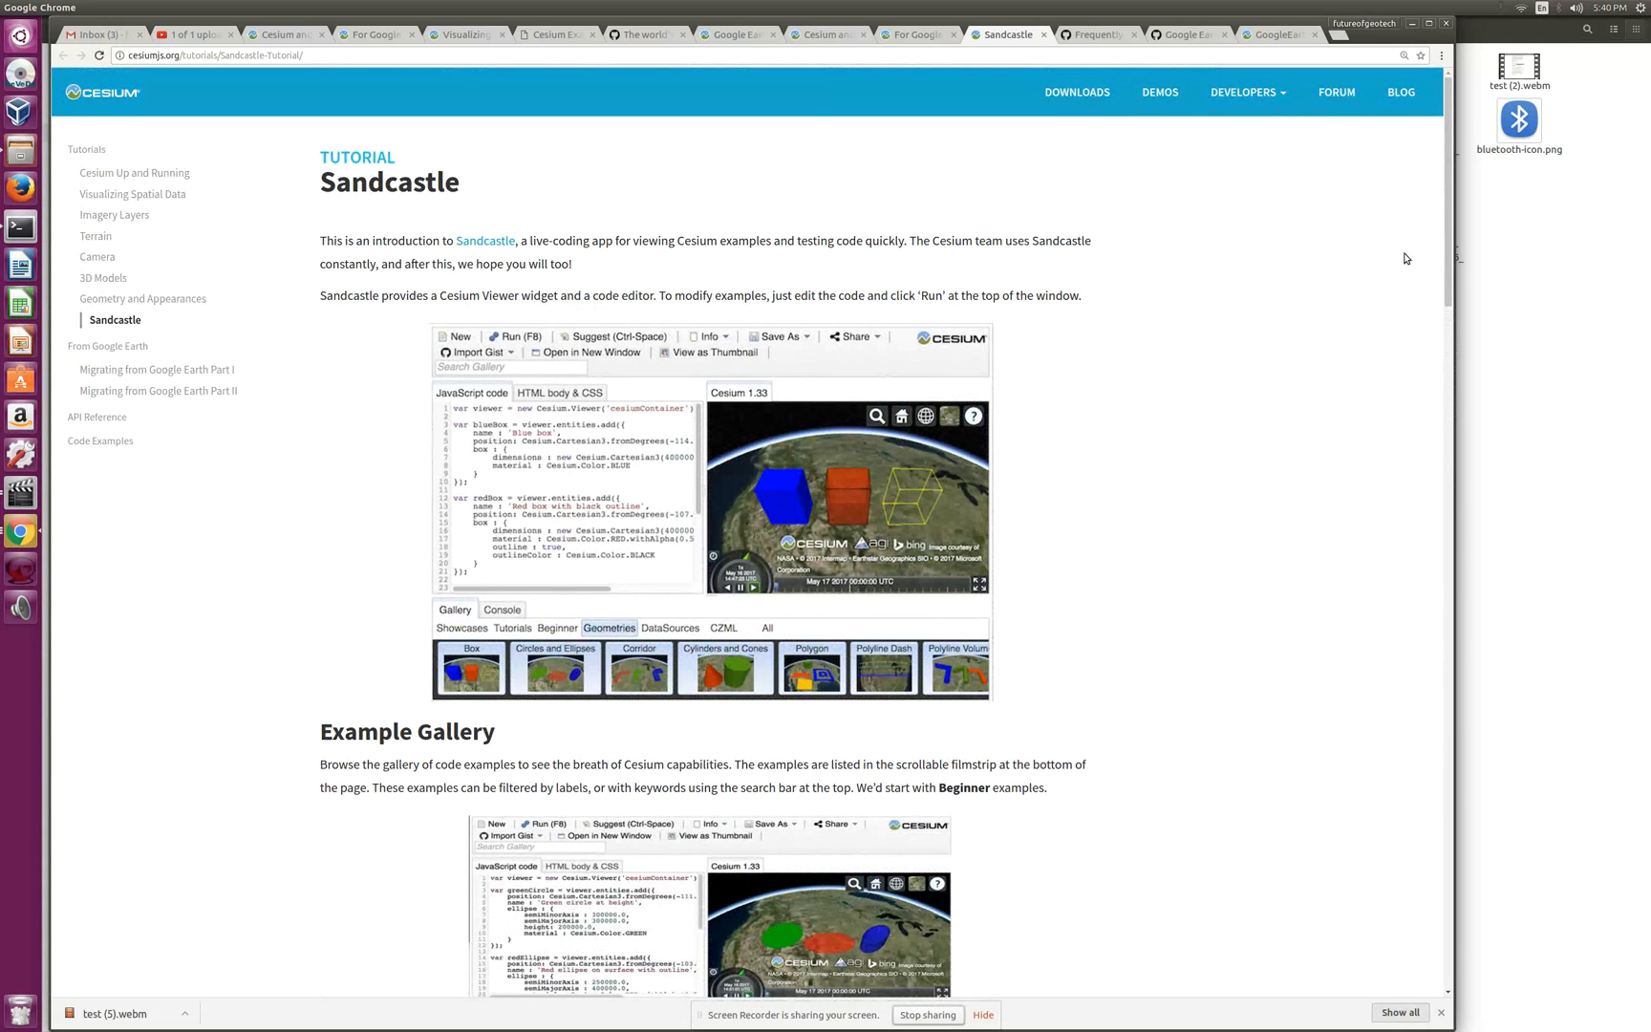
{"action": "mouse_move", "coordinate": [1377, 303]}
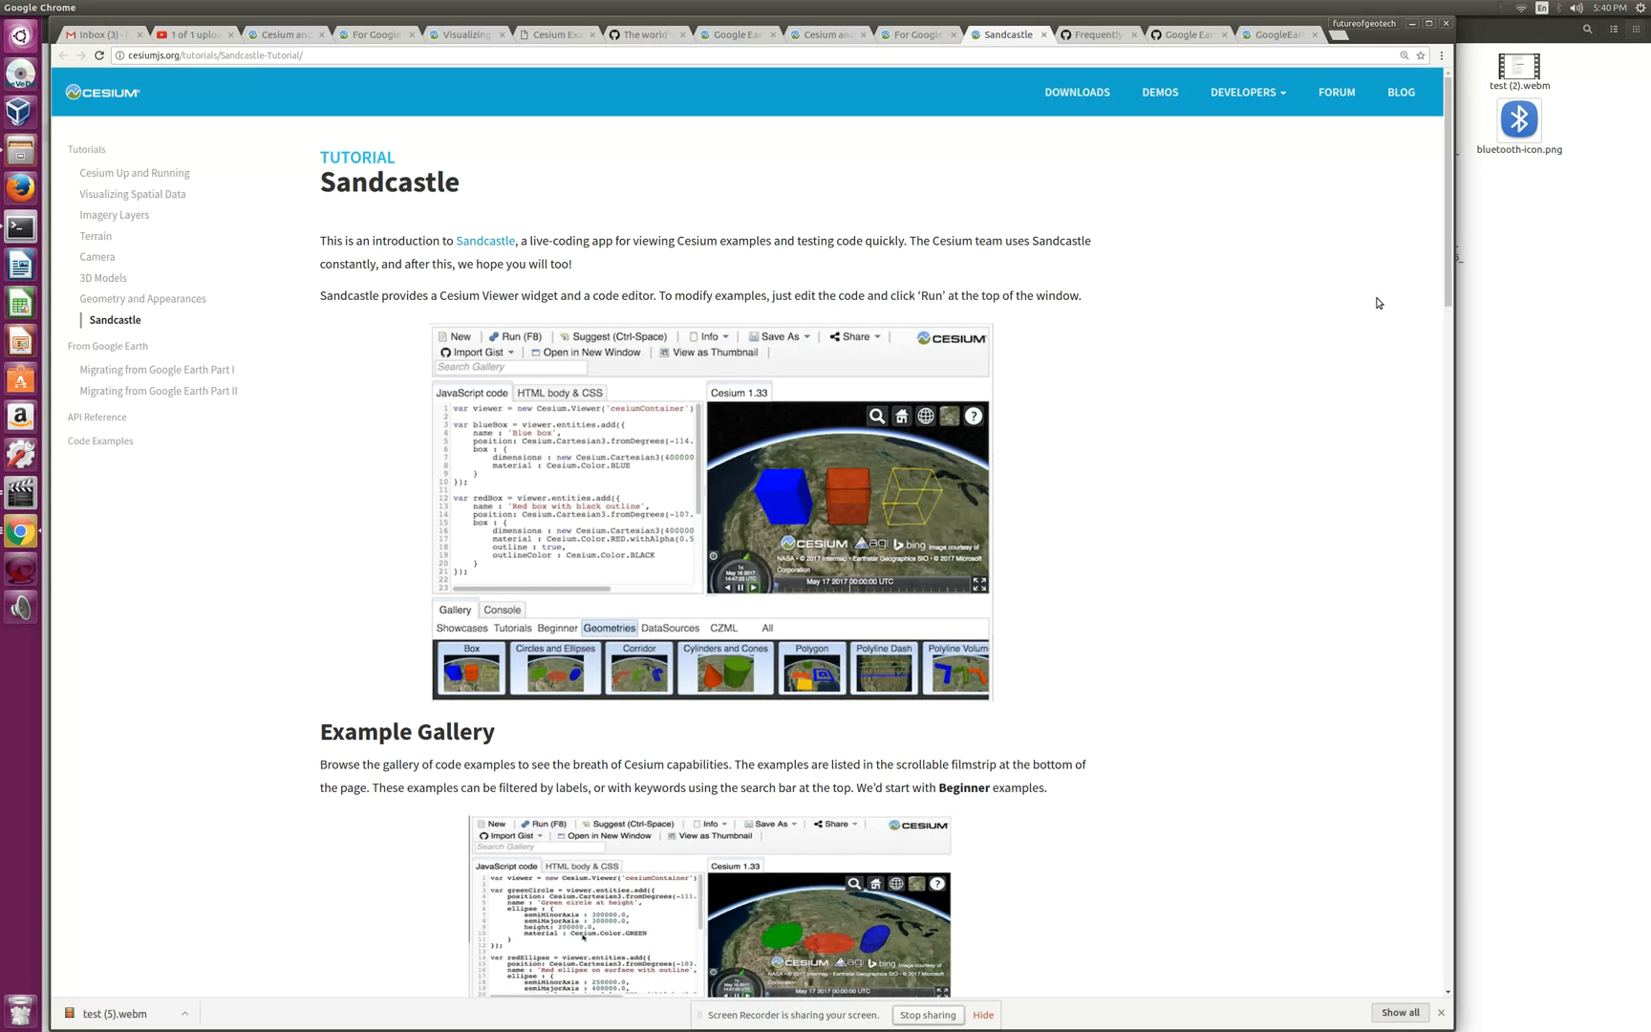
{"action": "mouse_move", "coordinate": [1277, 281]}
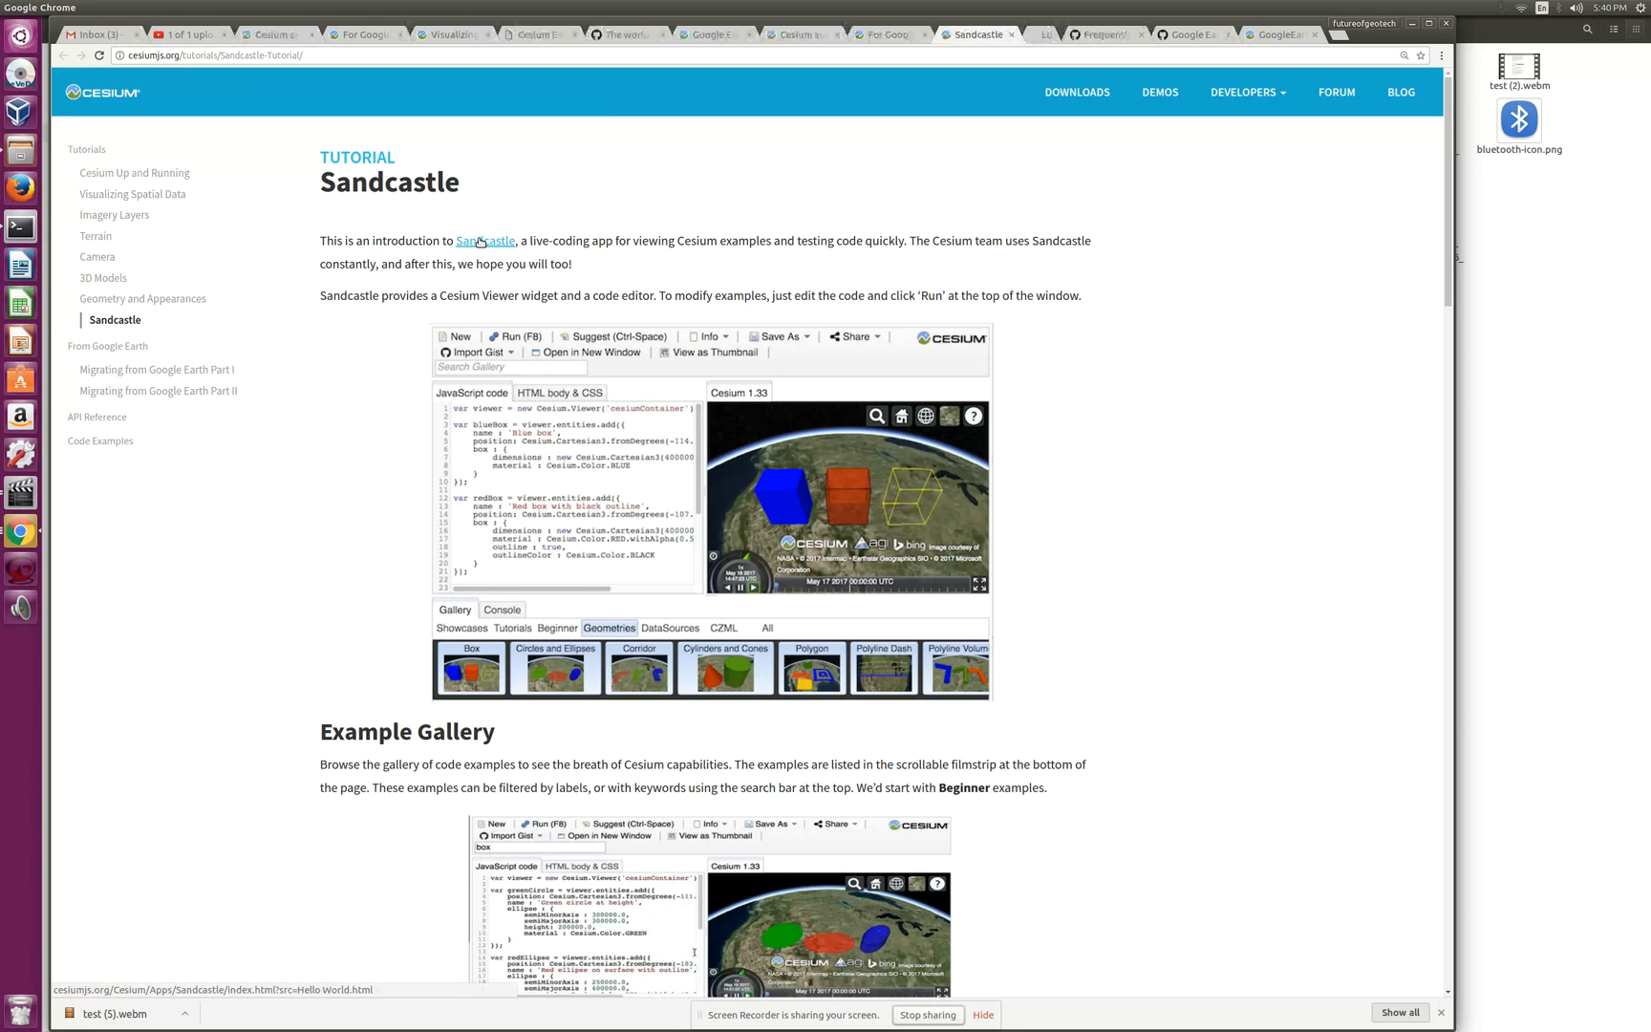
Step: Load the Google Earth Enterprise example from Sandcastle's Beginner gallery
{"action": "left_click", "coordinate": [484, 240]}
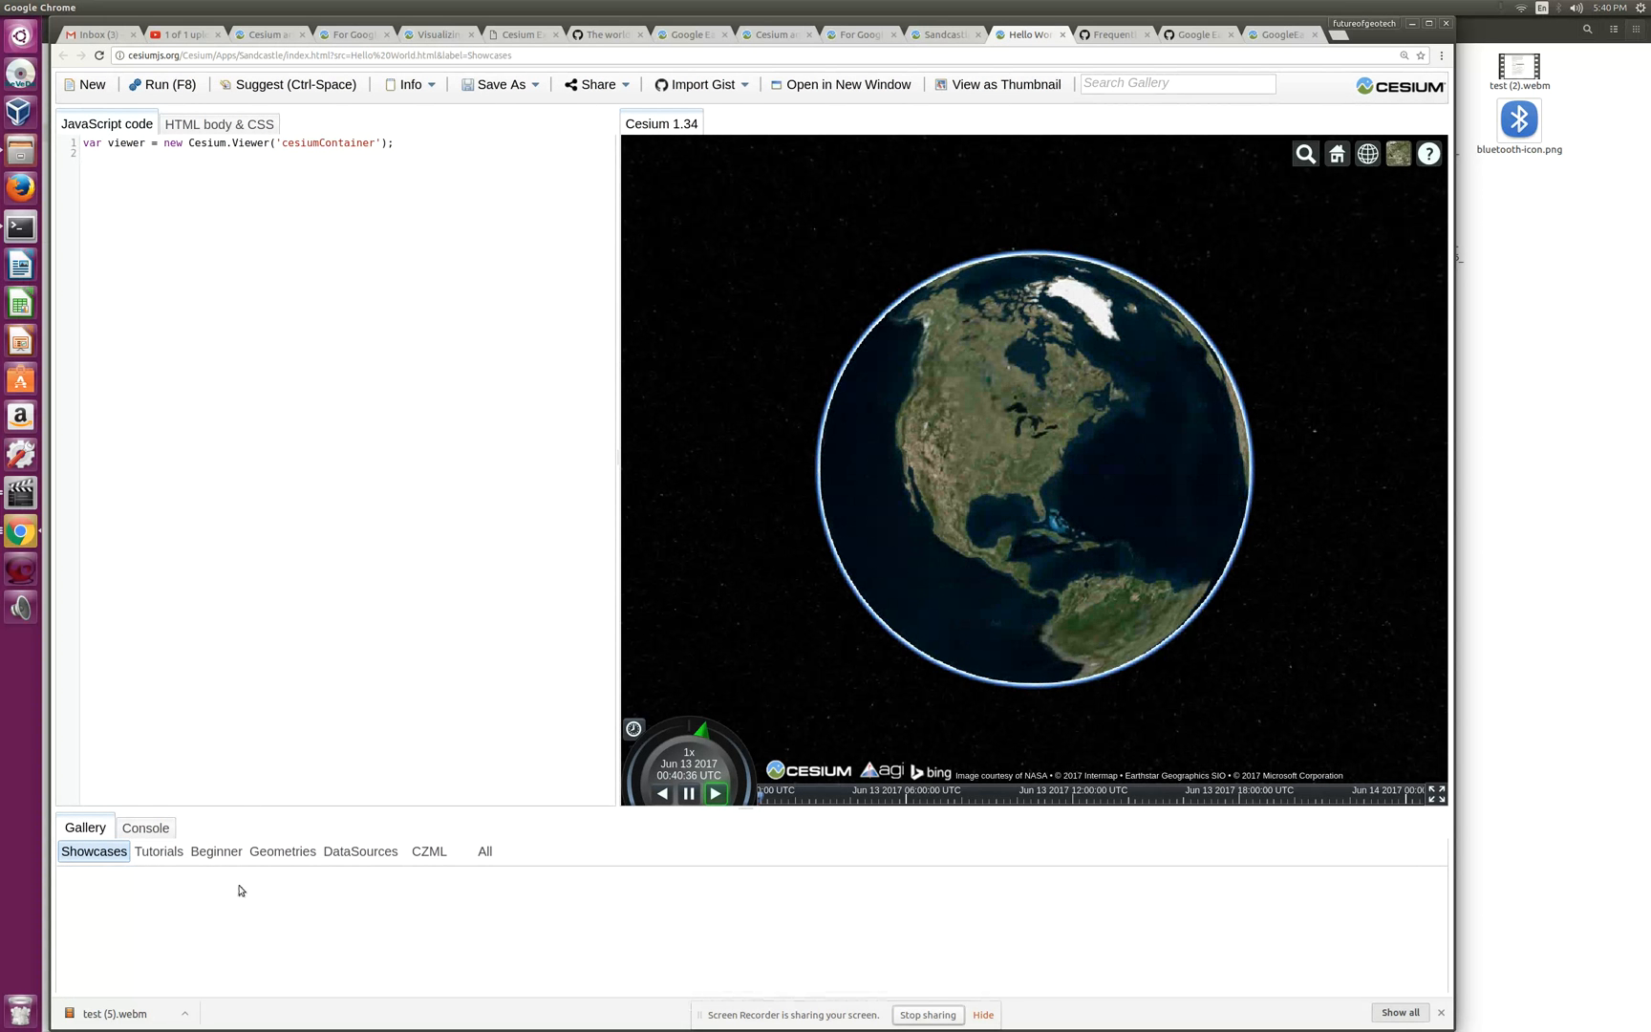
{"action": "left_click", "coordinate": [215, 851]}
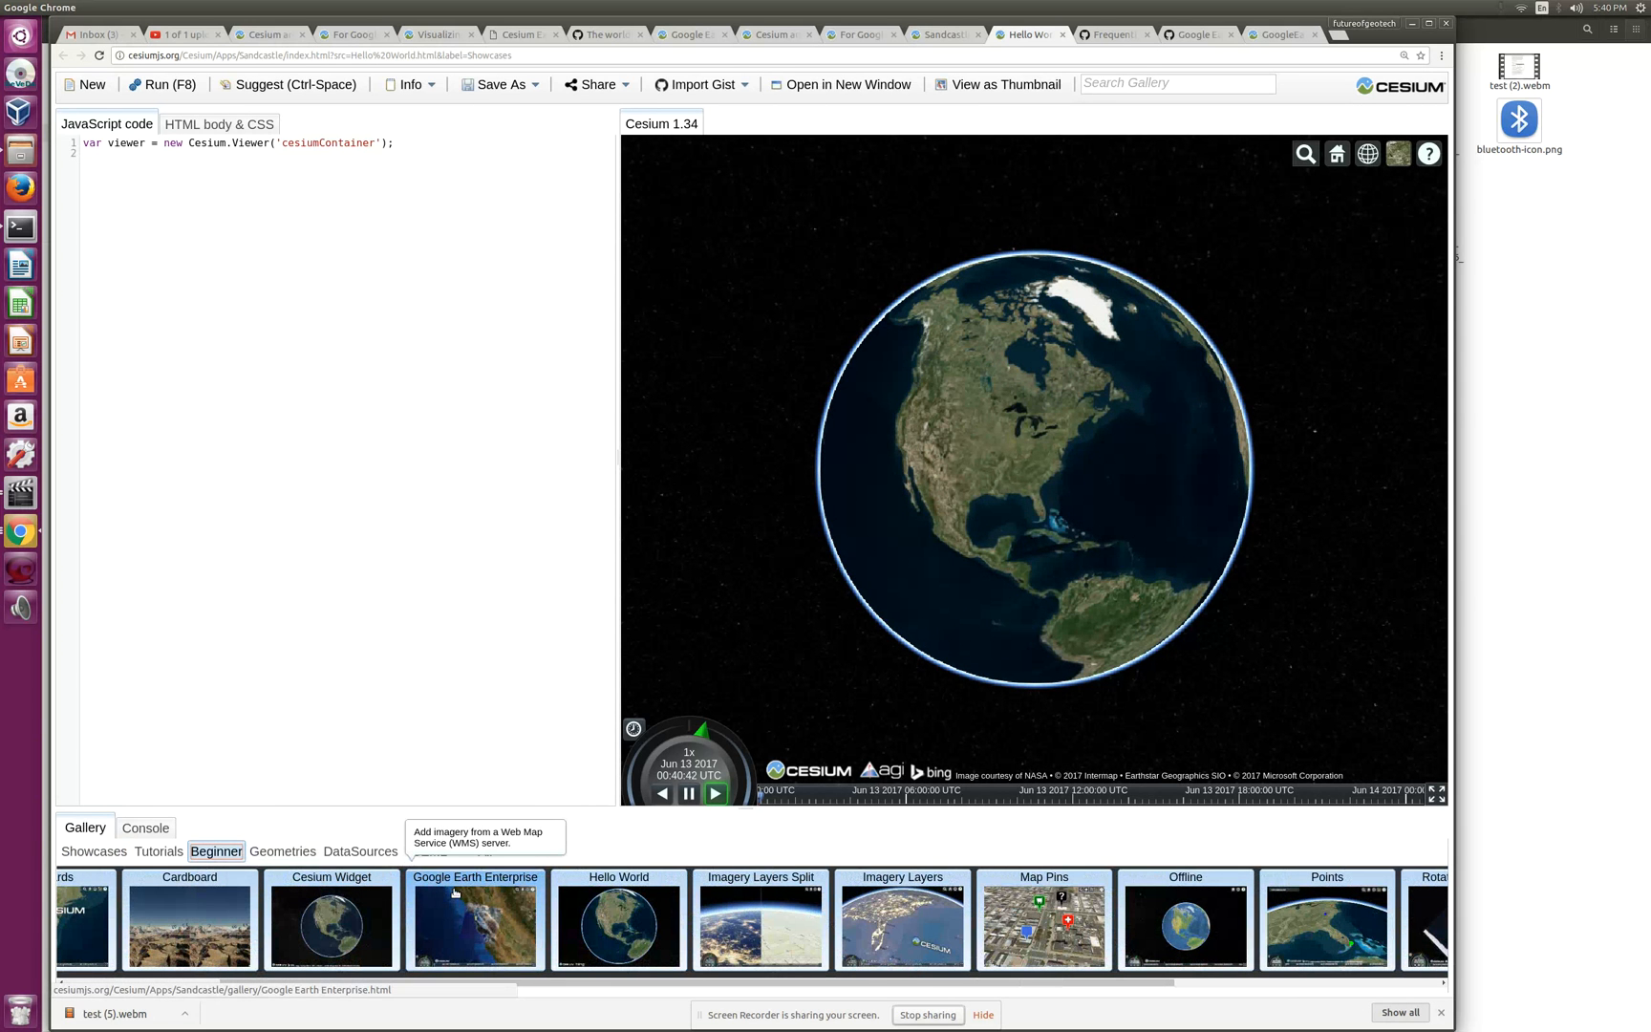
{"action": "left_click", "coordinate": [475, 921]}
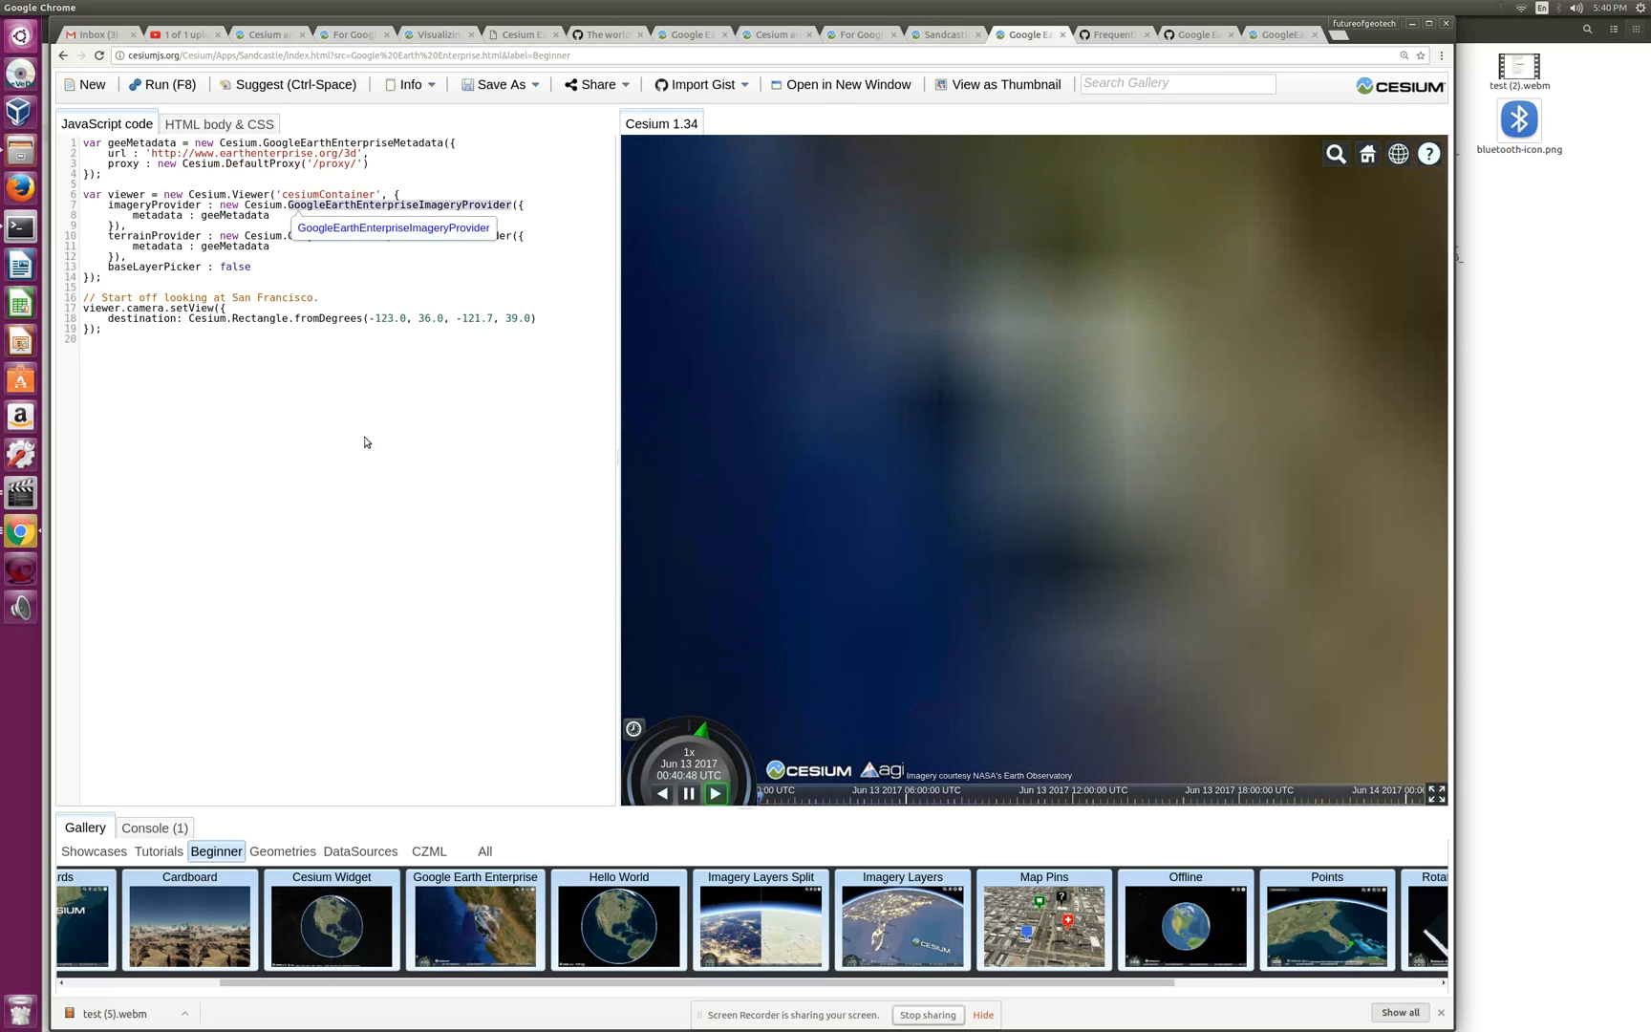
Step: Run the GEE example and switch the viewer's scene projection mode
{"action": "left_click", "coordinate": [162, 84]}
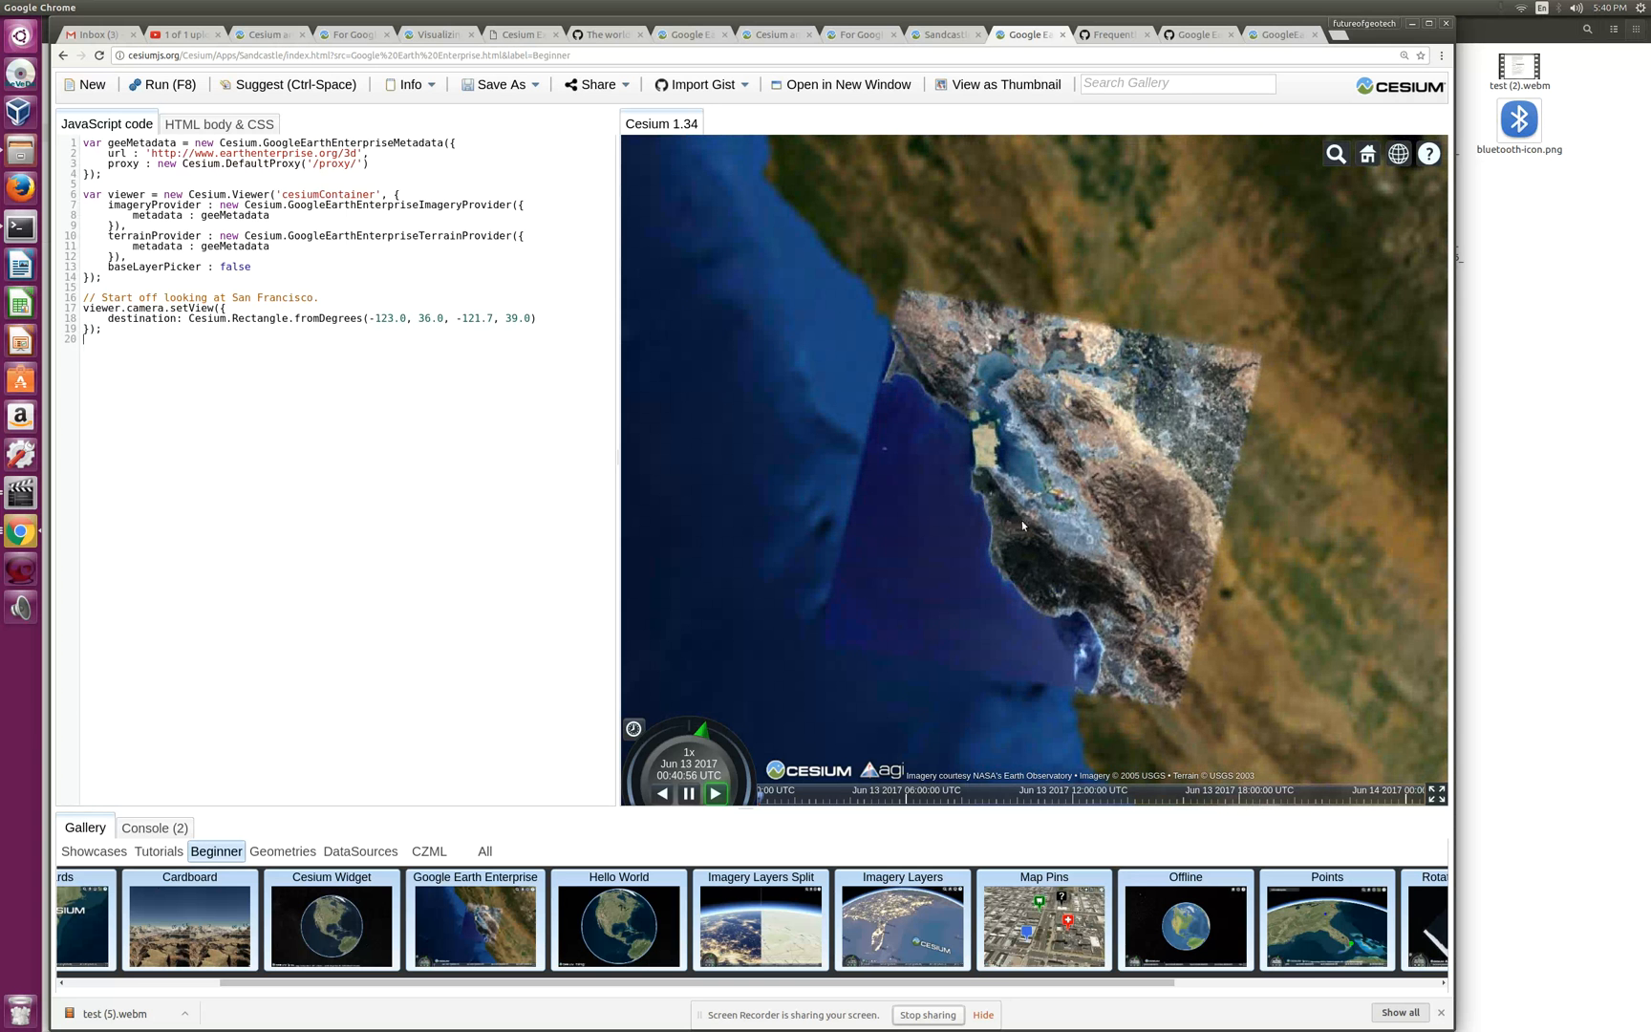
{"action": "mouse_move", "coordinate": [1327, 210]}
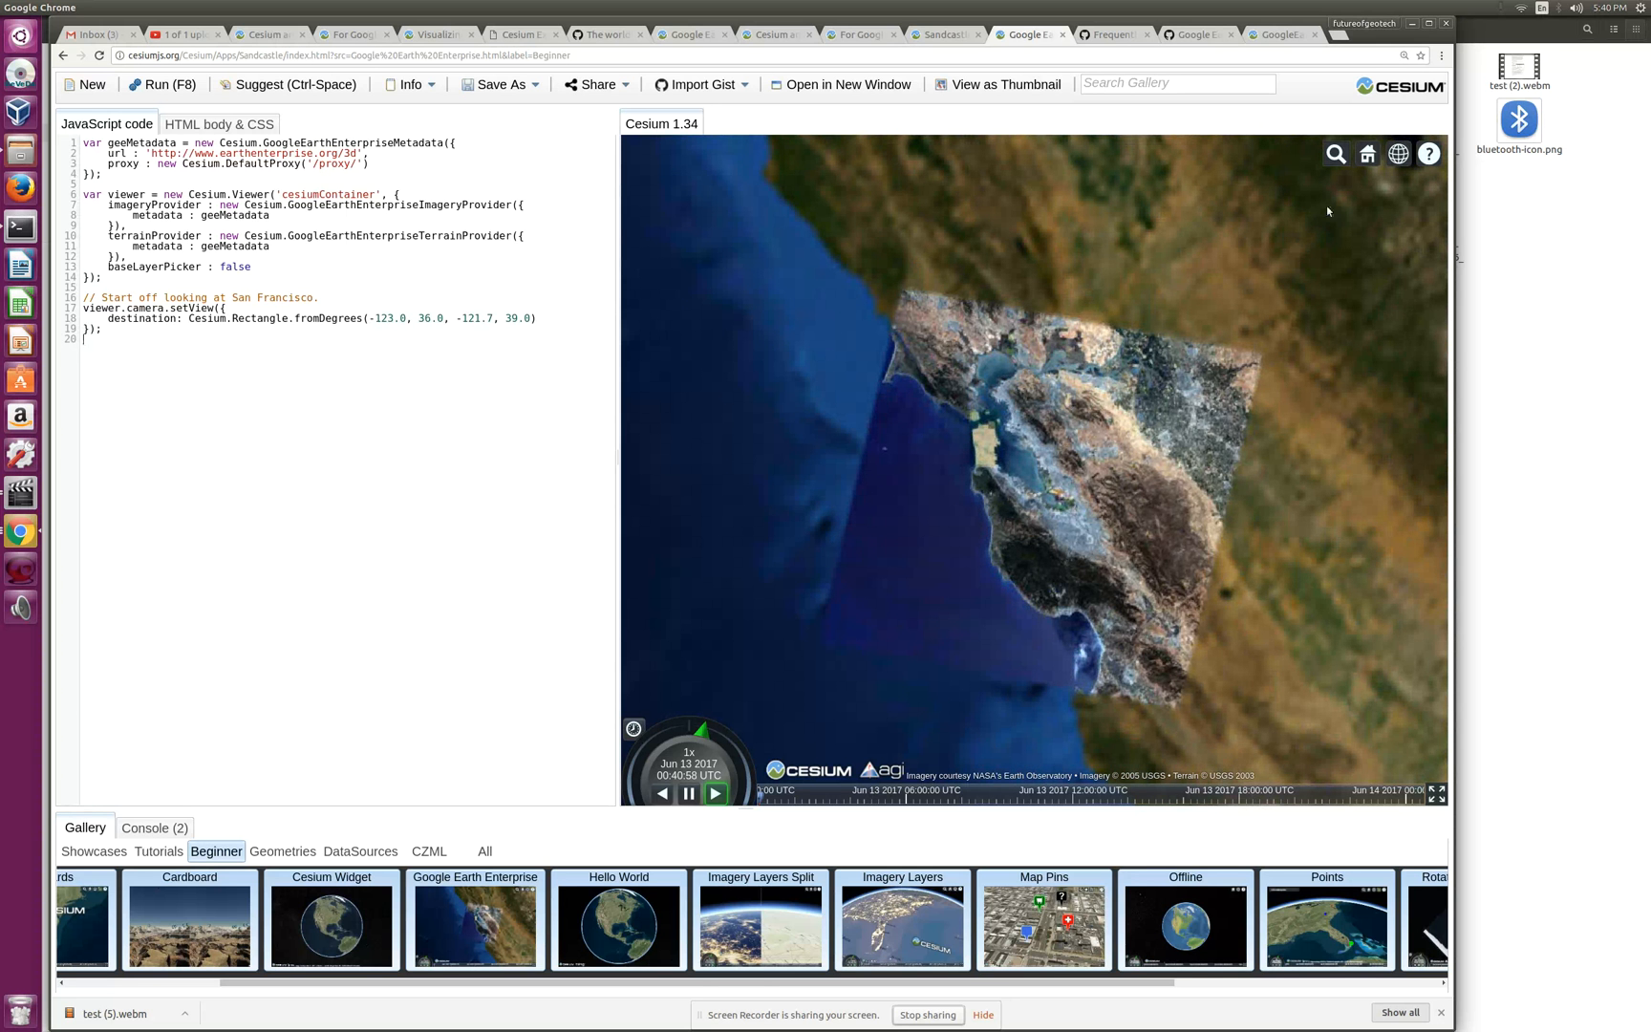
{"action": "left_click", "coordinate": [1400, 154]}
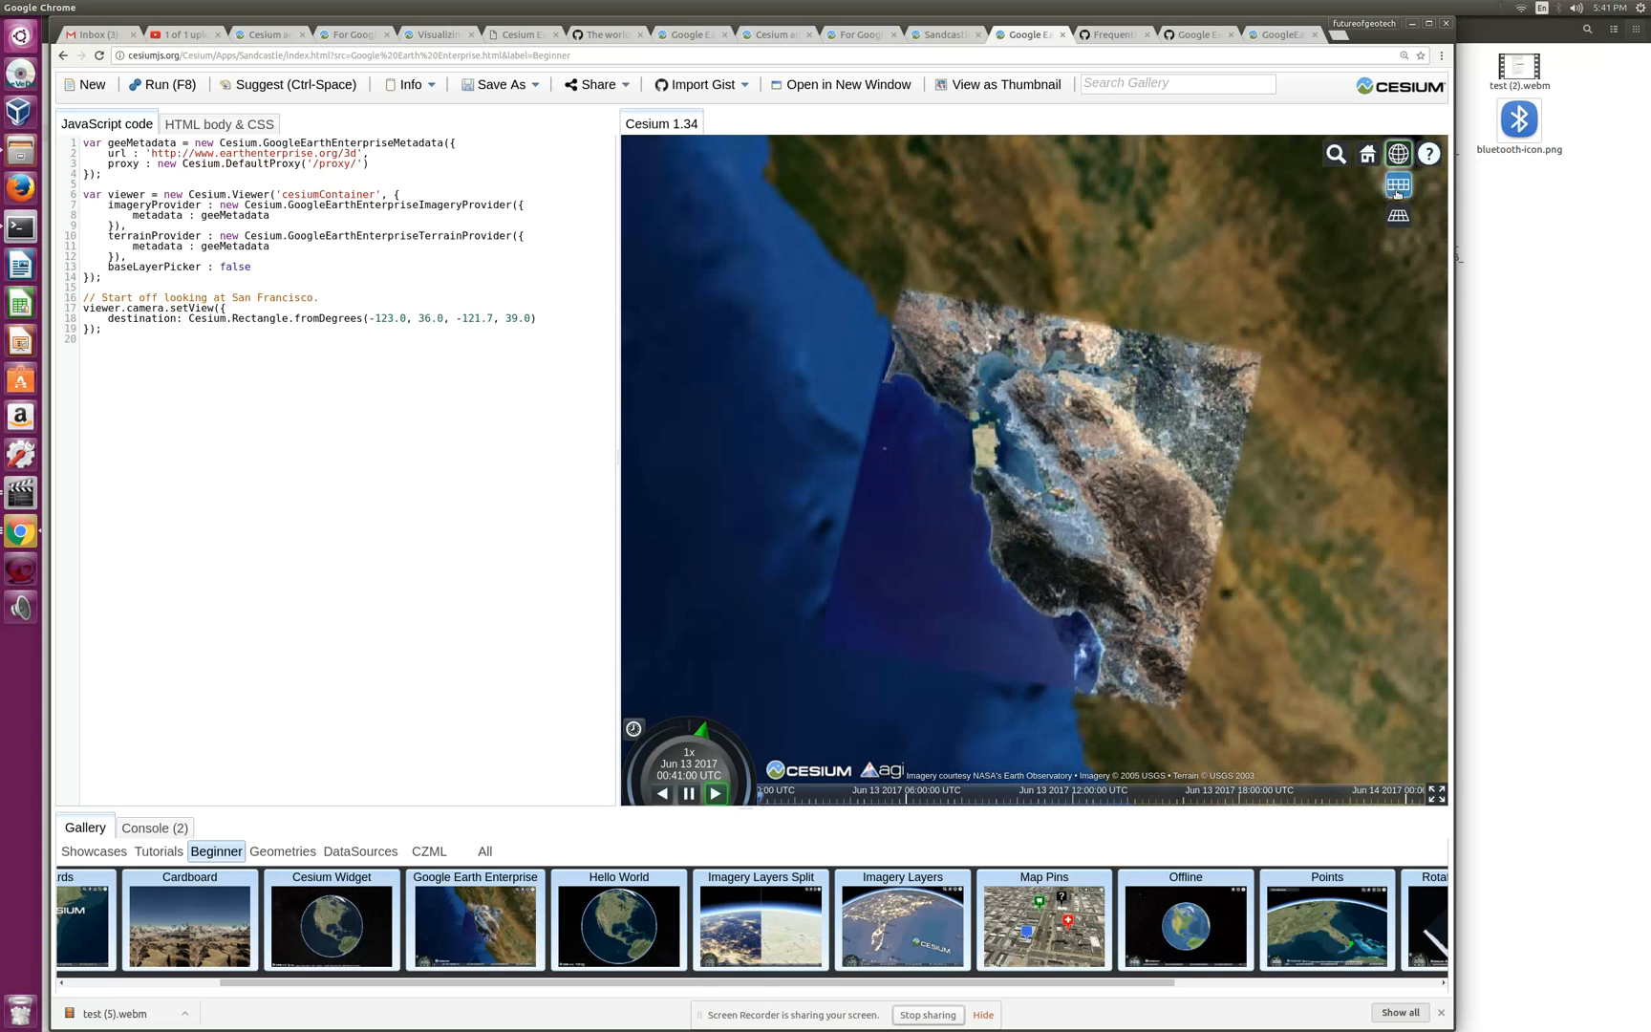
{"action": "left_click", "coordinate": [1367, 154]}
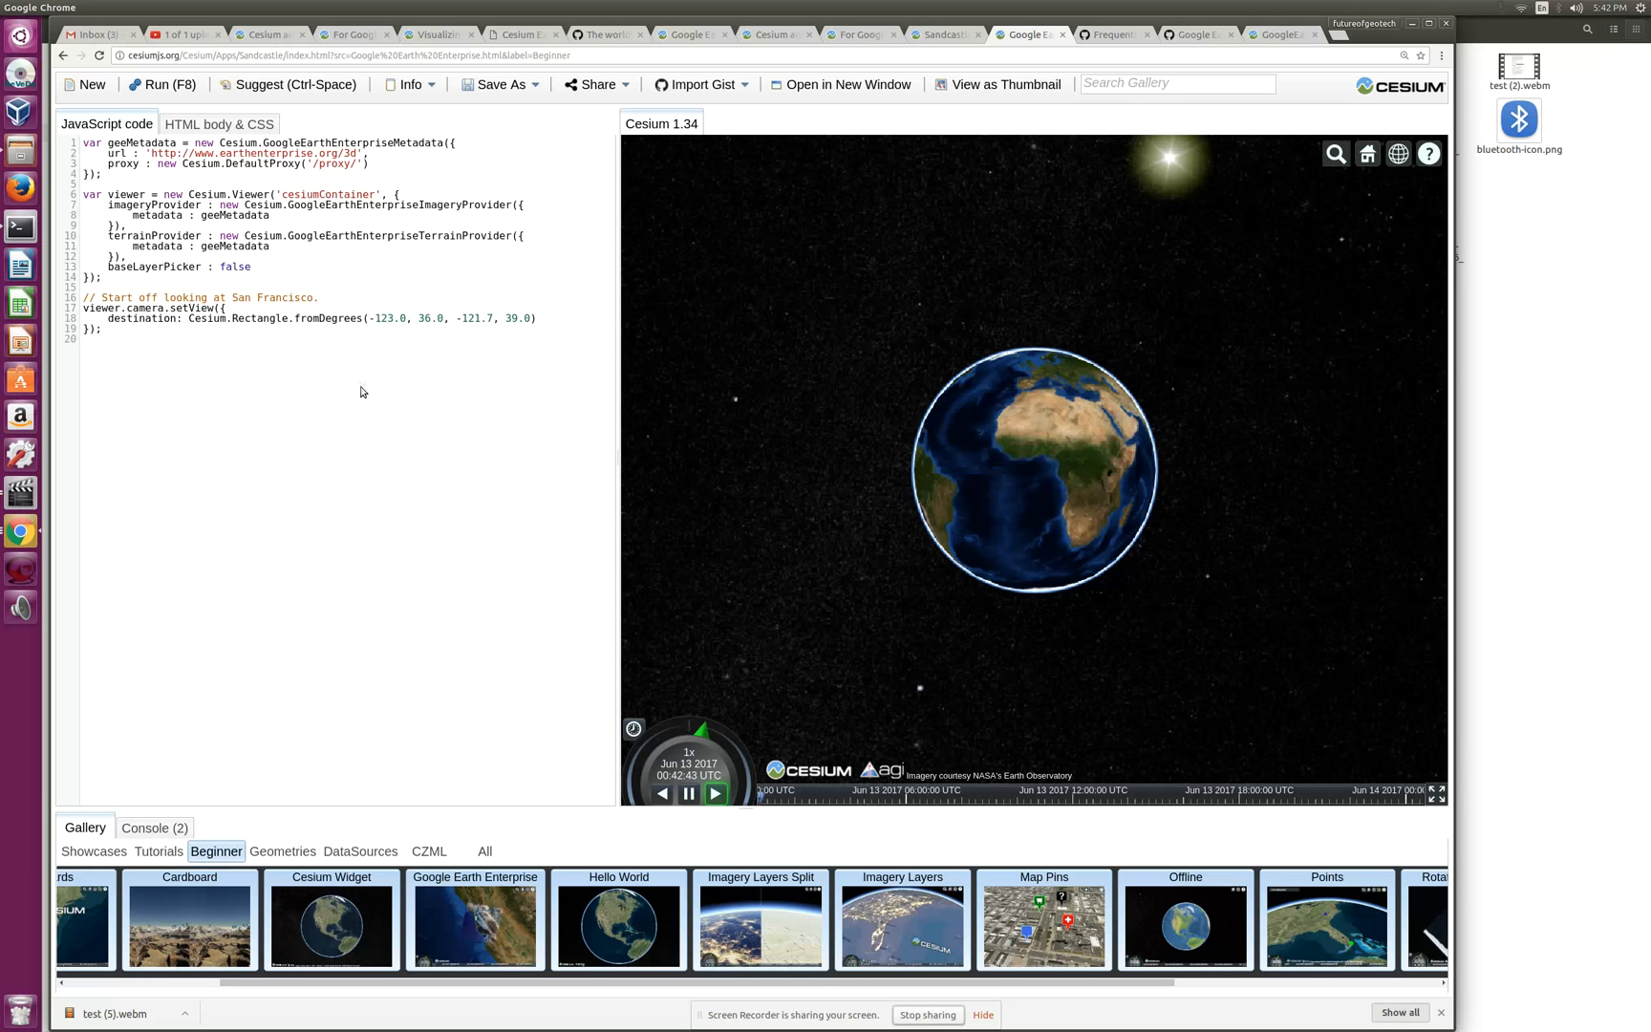
{"action": "mouse_move", "coordinate": [532, 110]}
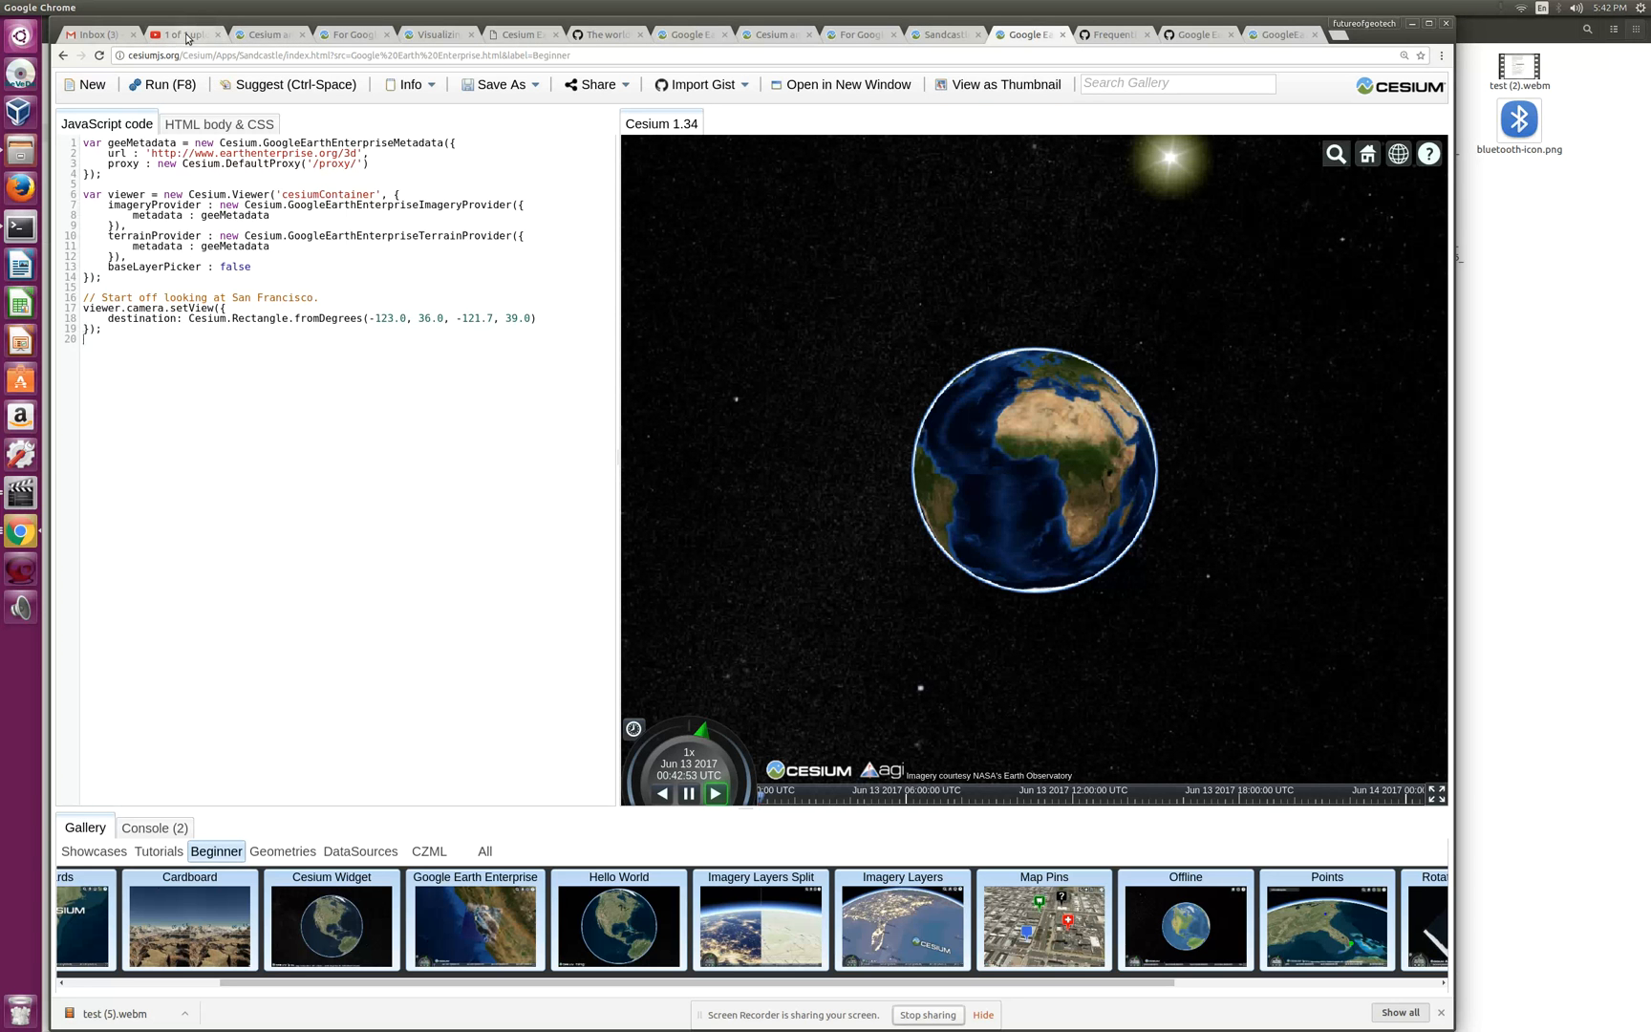
{"action": "mouse_move", "coordinate": [268, 34]}
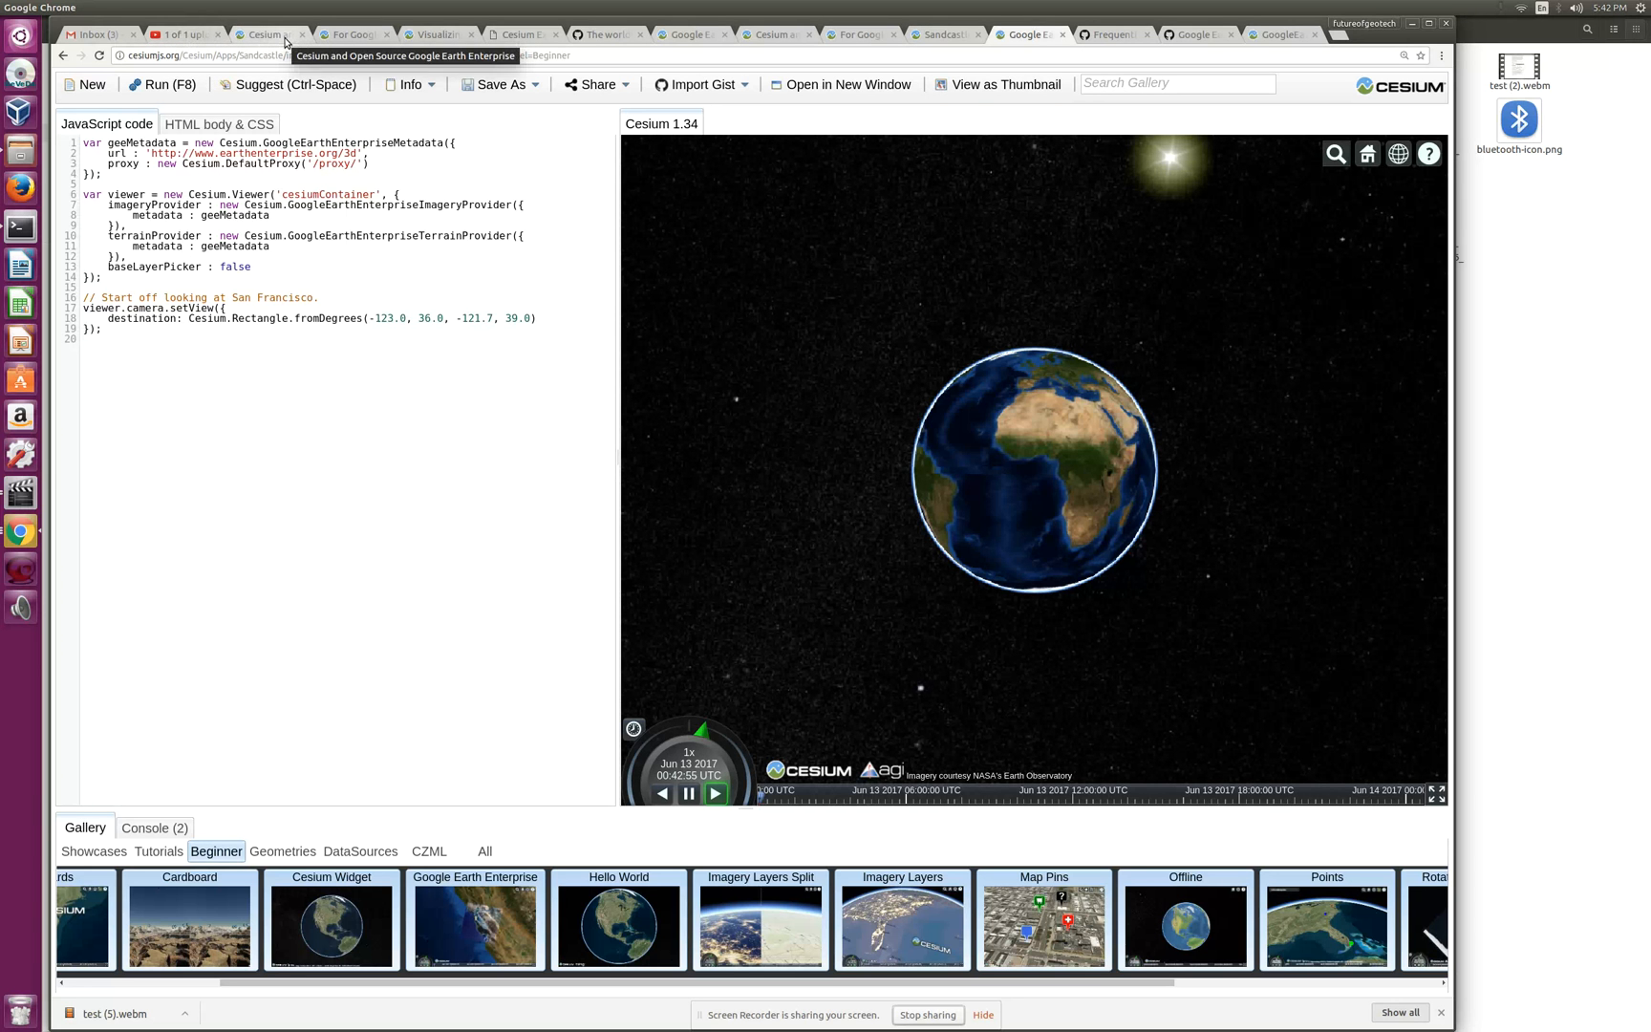
{"action": "mouse_move", "coordinate": [20, 492]}
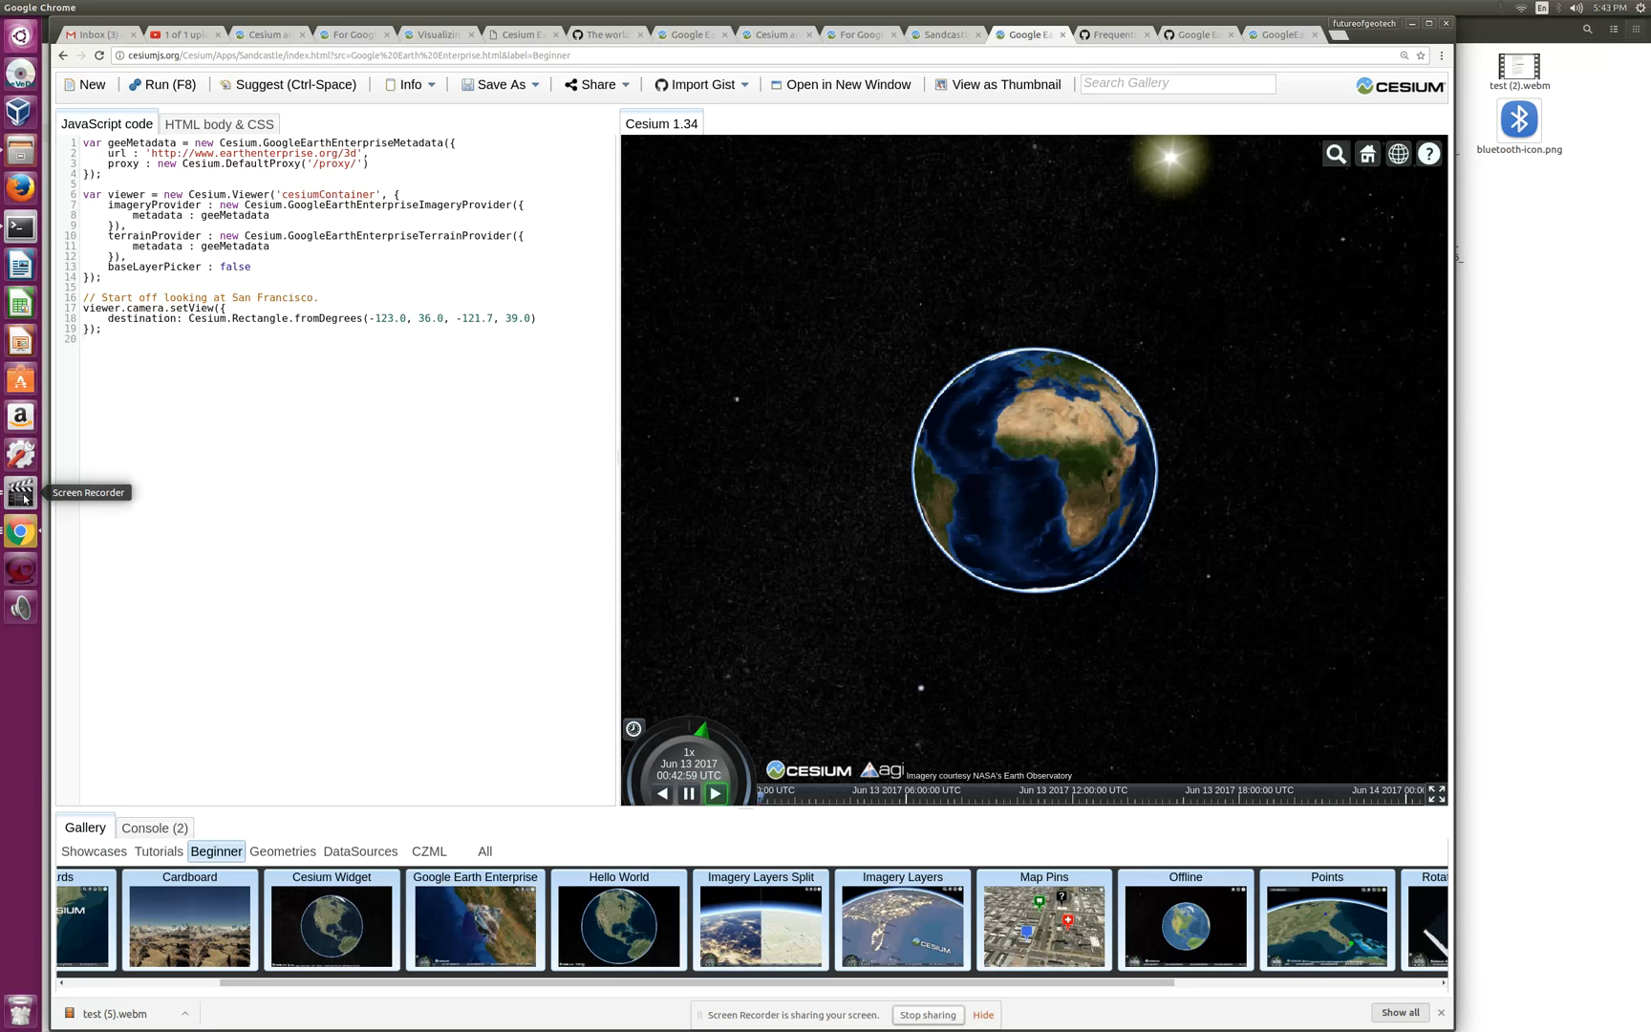
{"action": "mouse_move", "coordinate": [210, 503]}
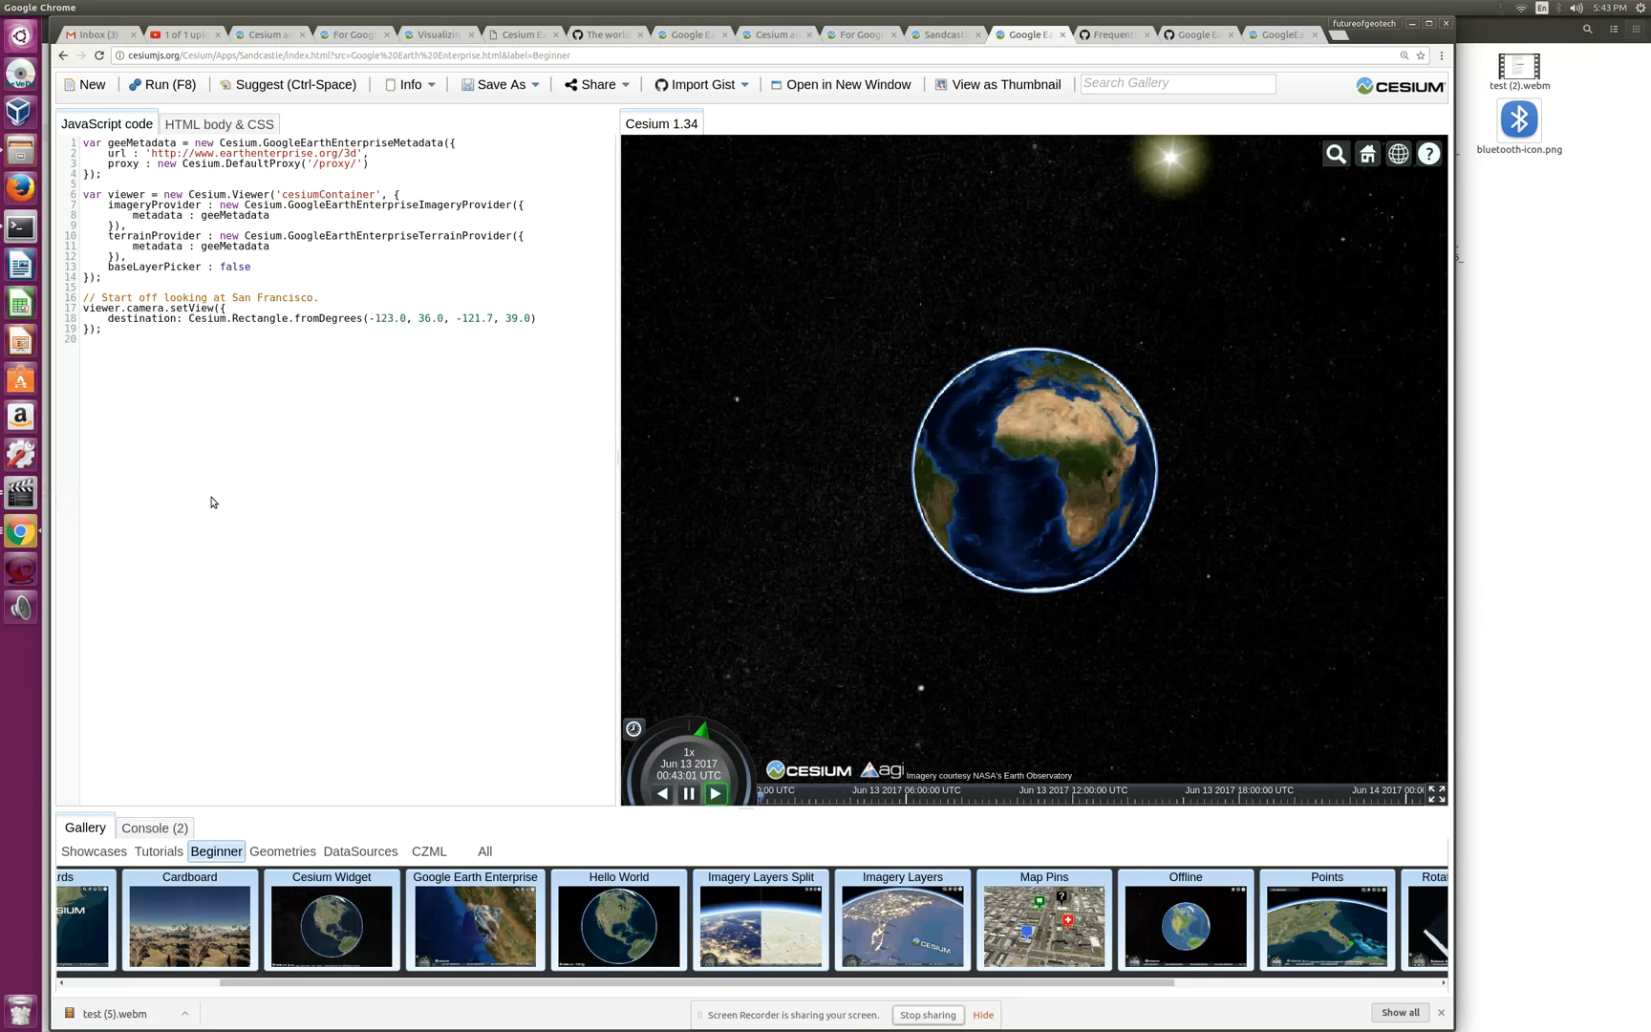
{"action": "left_click", "coordinate": [152, 827]}
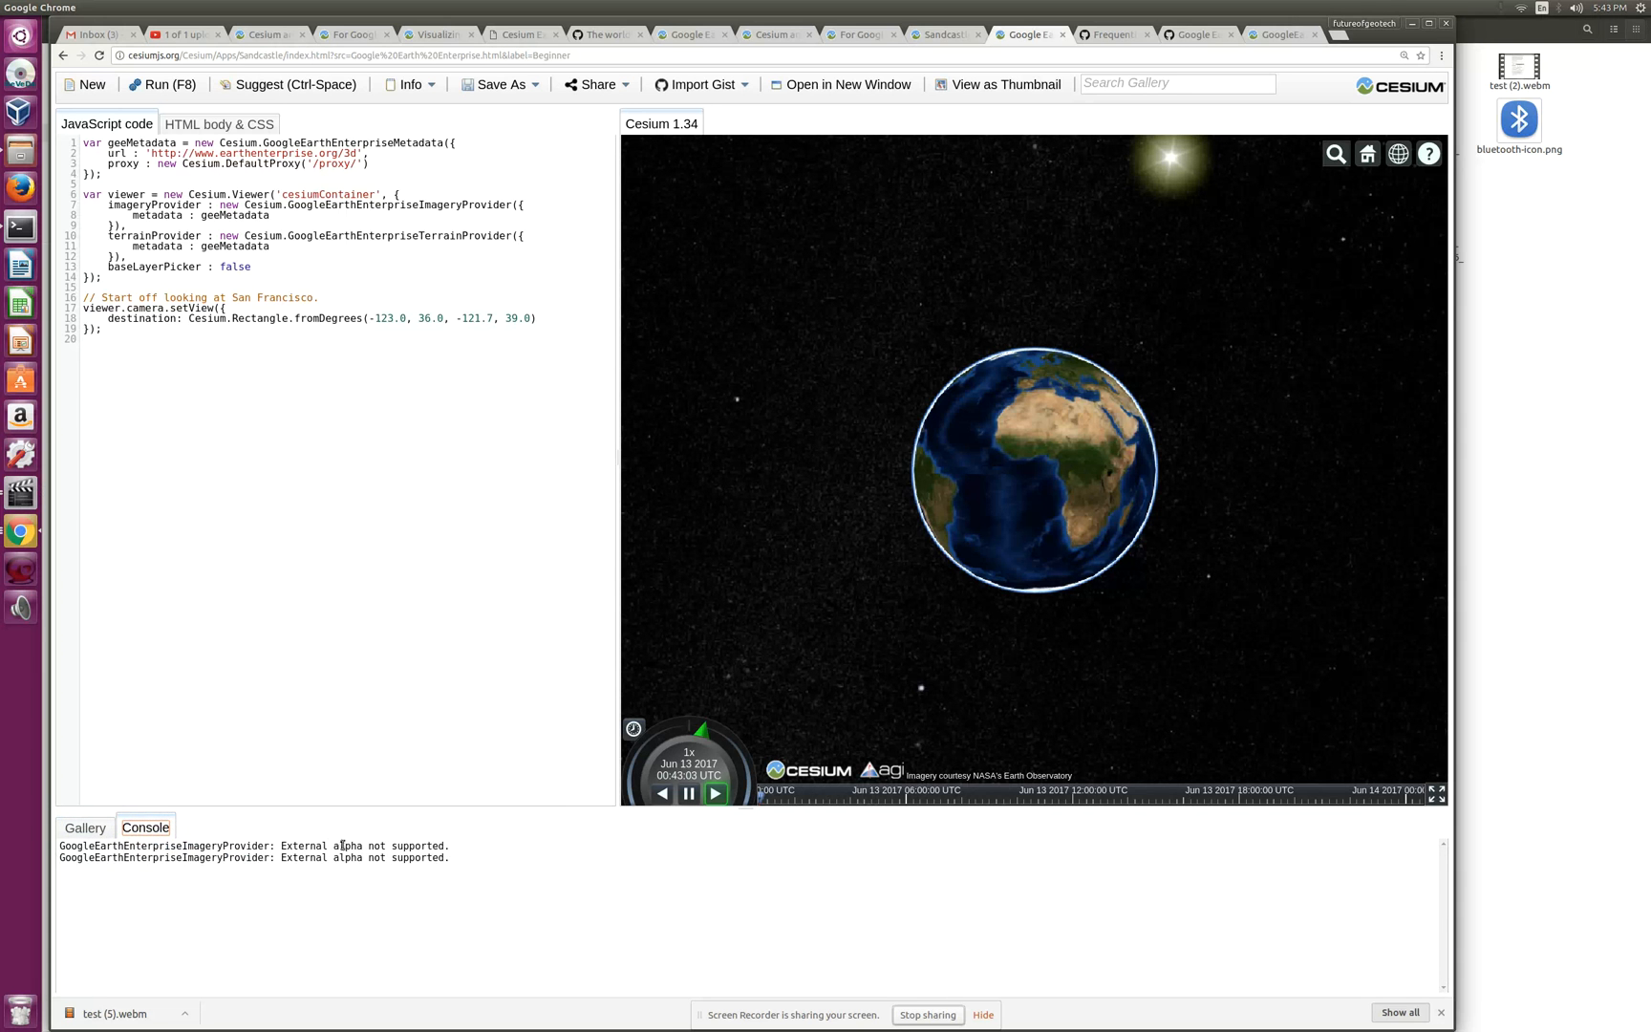
{"action": "key", "text": "ctrl+a"}
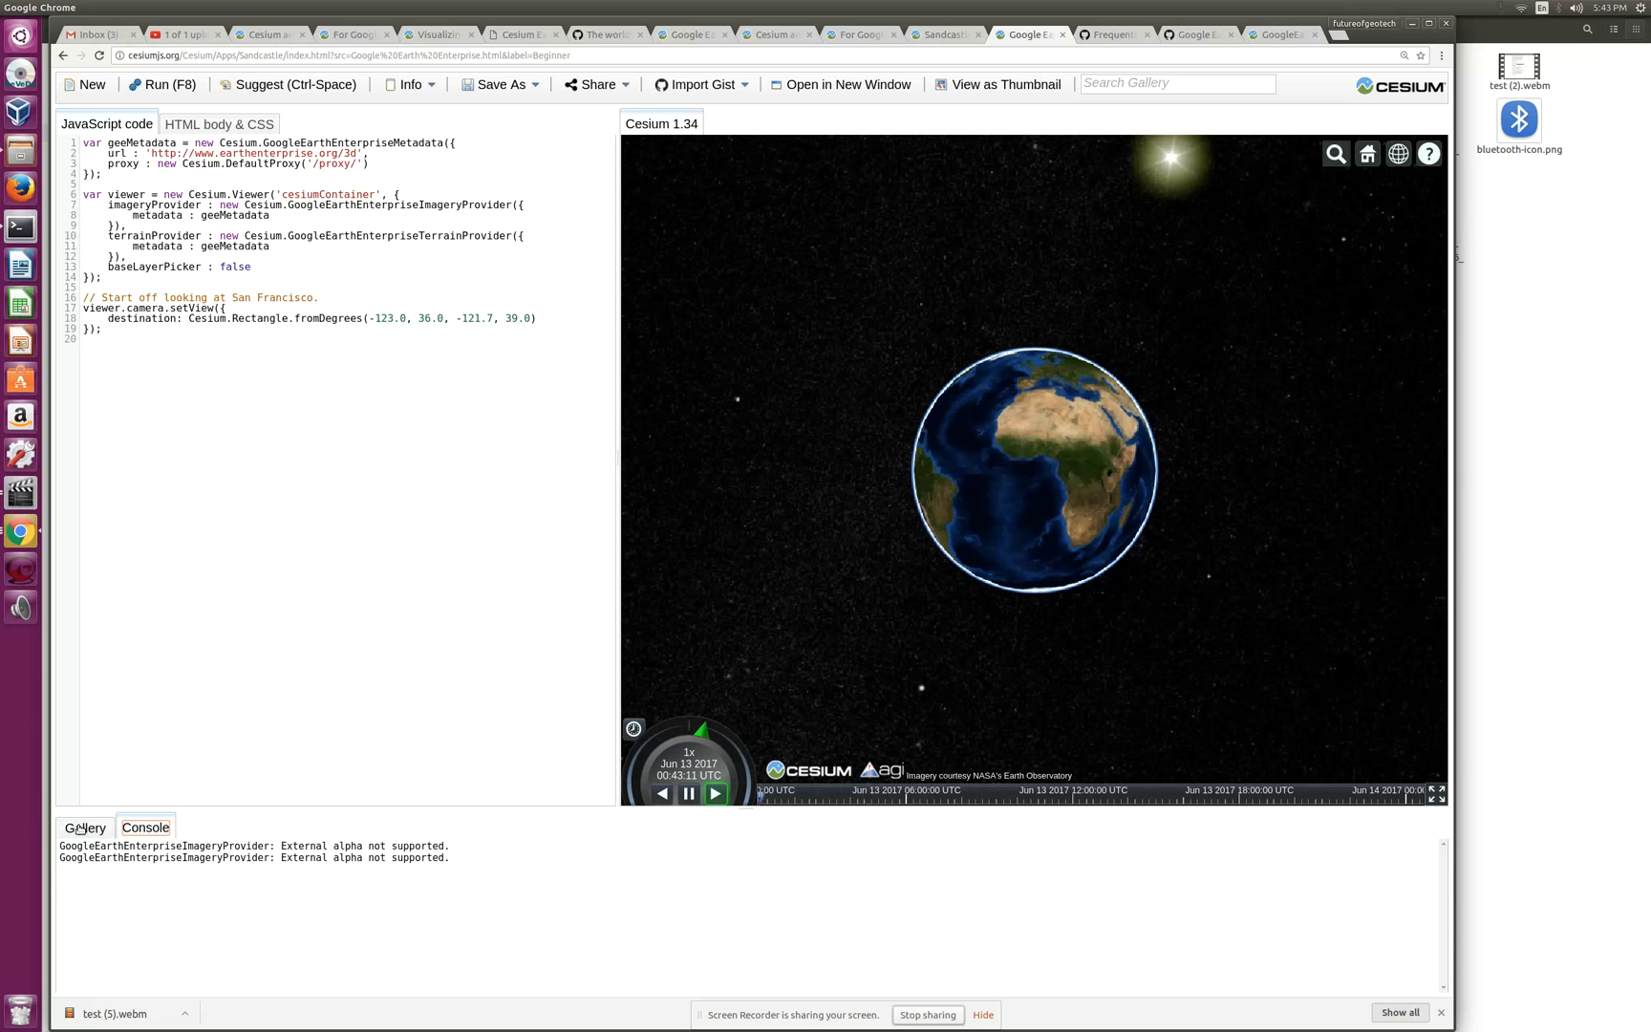
{"action": "left_click", "coordinate": [84, 828]}
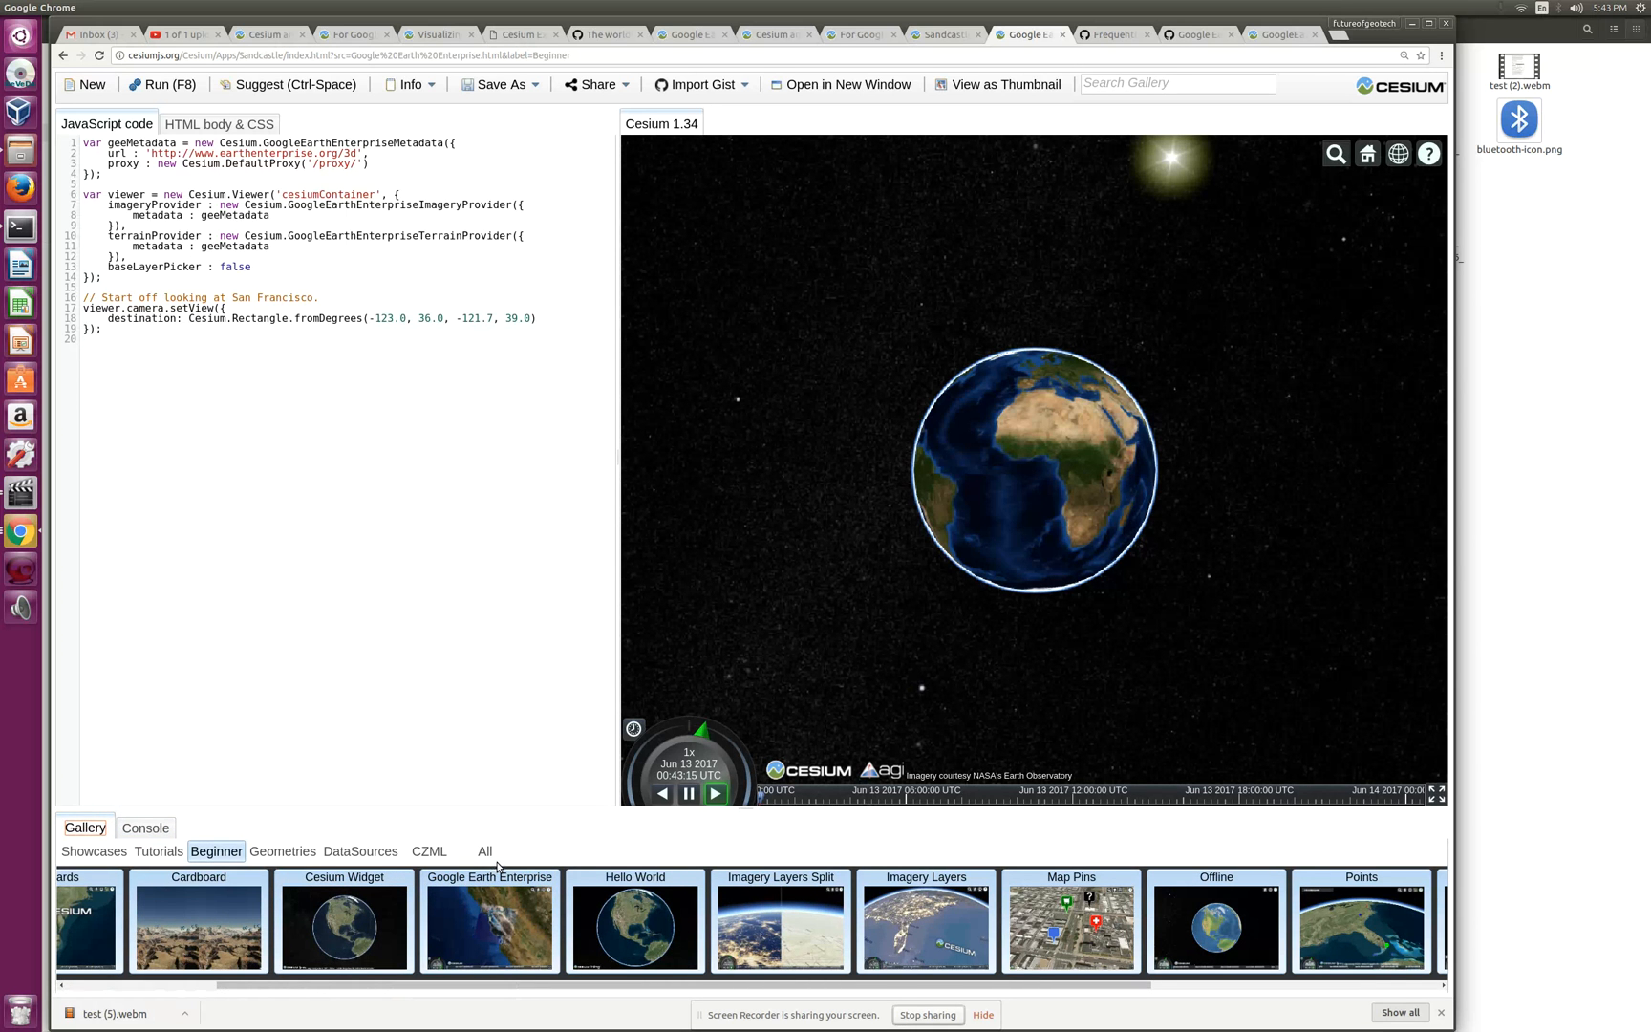
{"action": "mouse_move", "coordinate": [483, 851]}
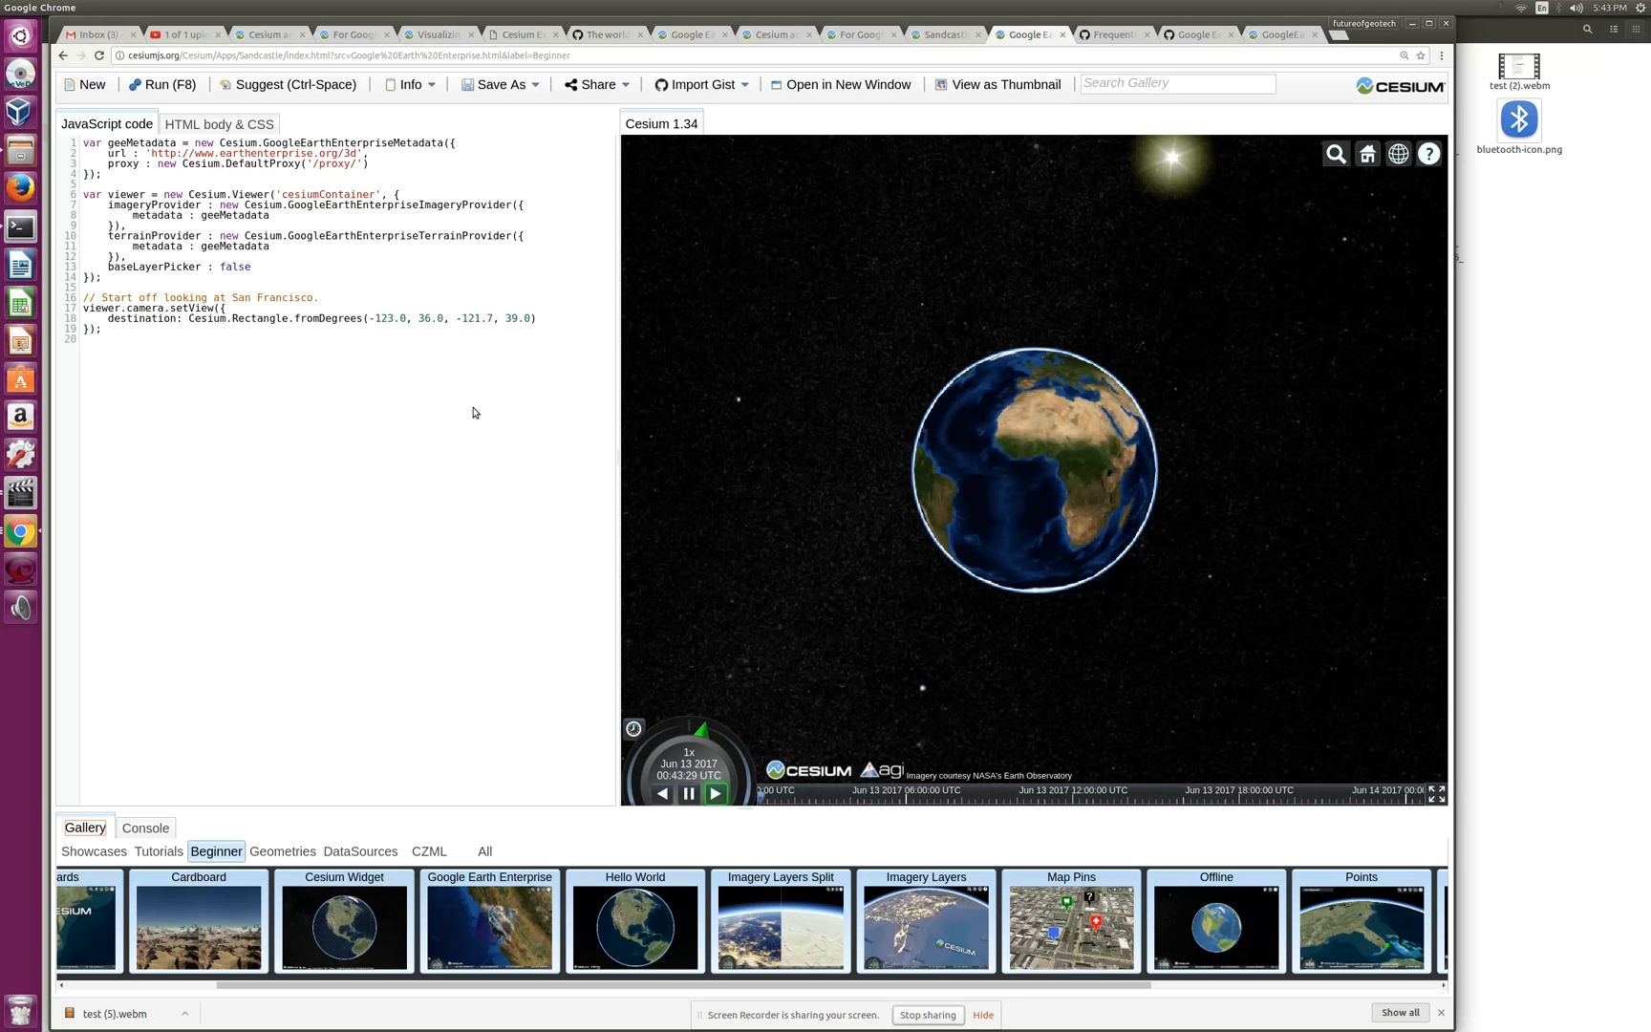
{"action": "mouse_move", "coordinate": [479, 396]}
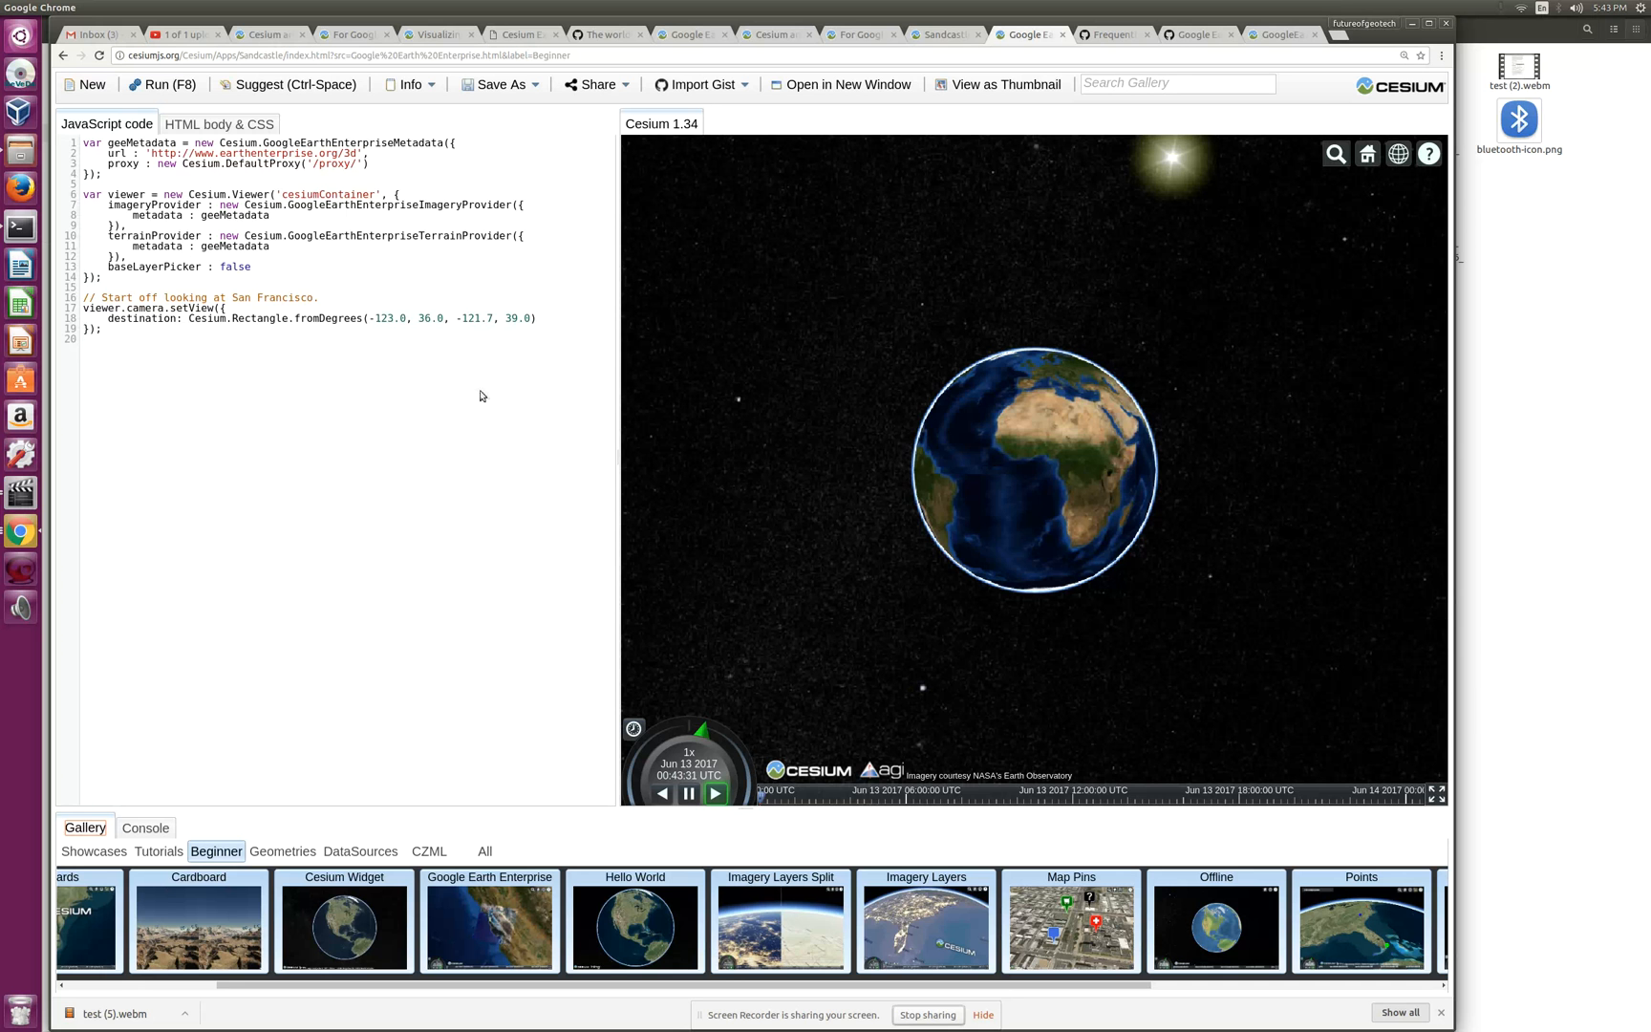
{"action": "mouse_move", "coordinate": [295, 464]}
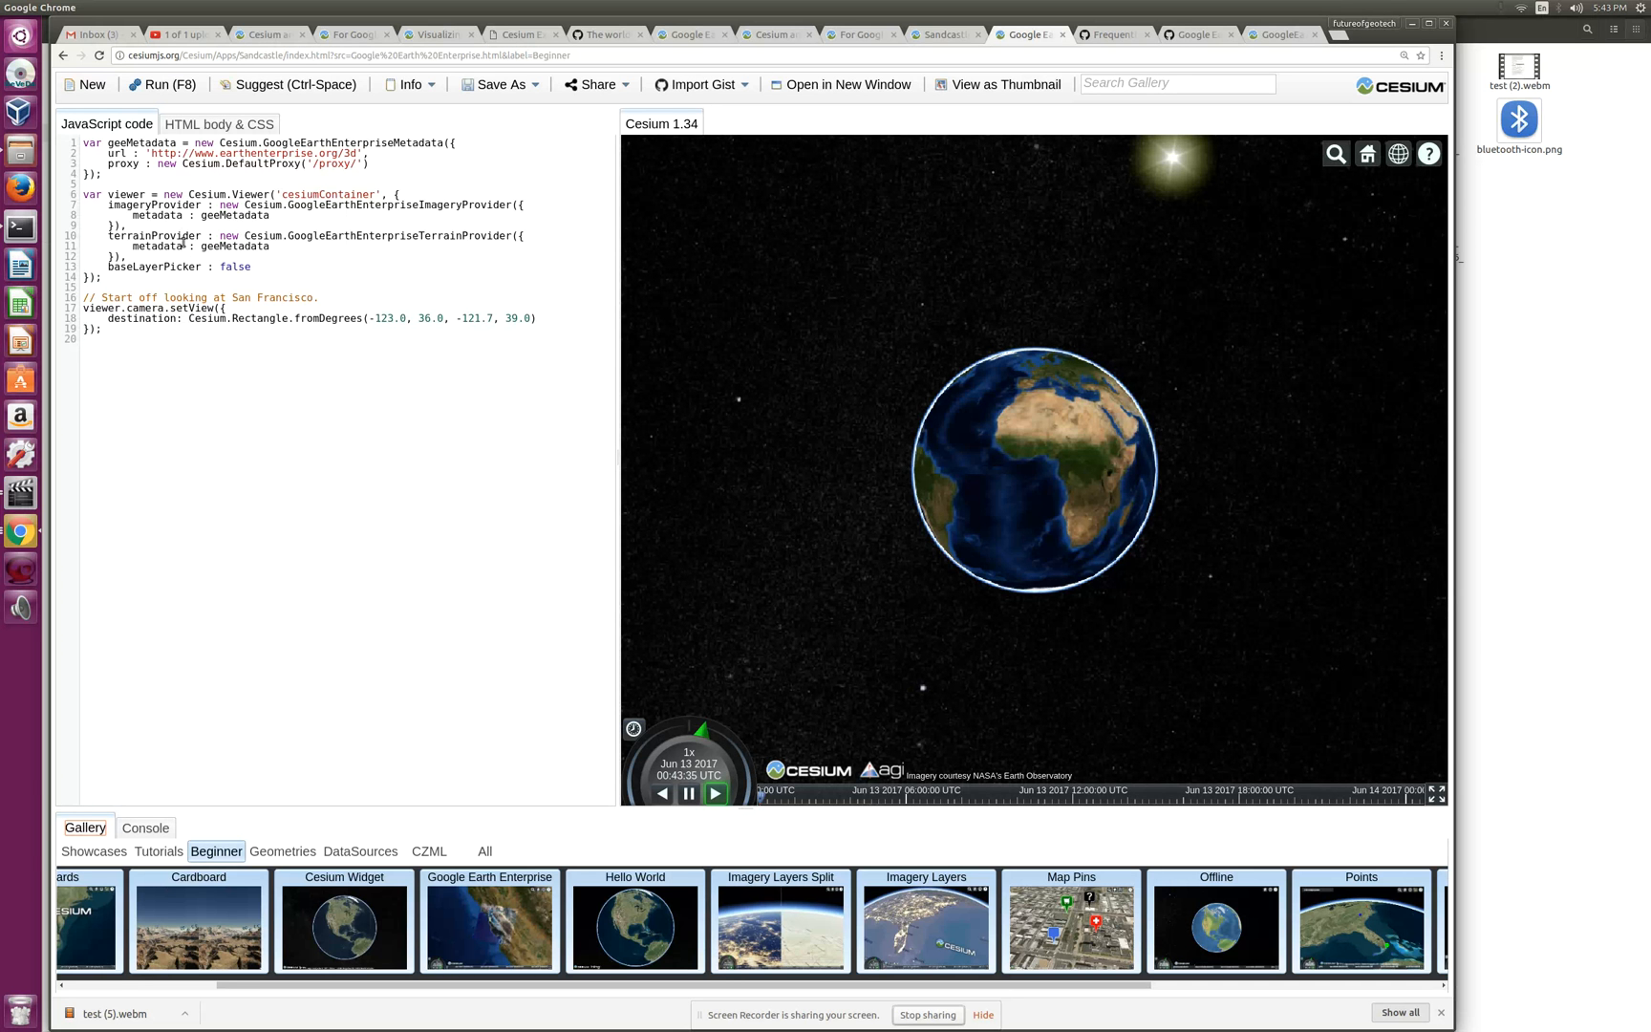
{"action": "mouse_move", "coordinate": [20, 492]}
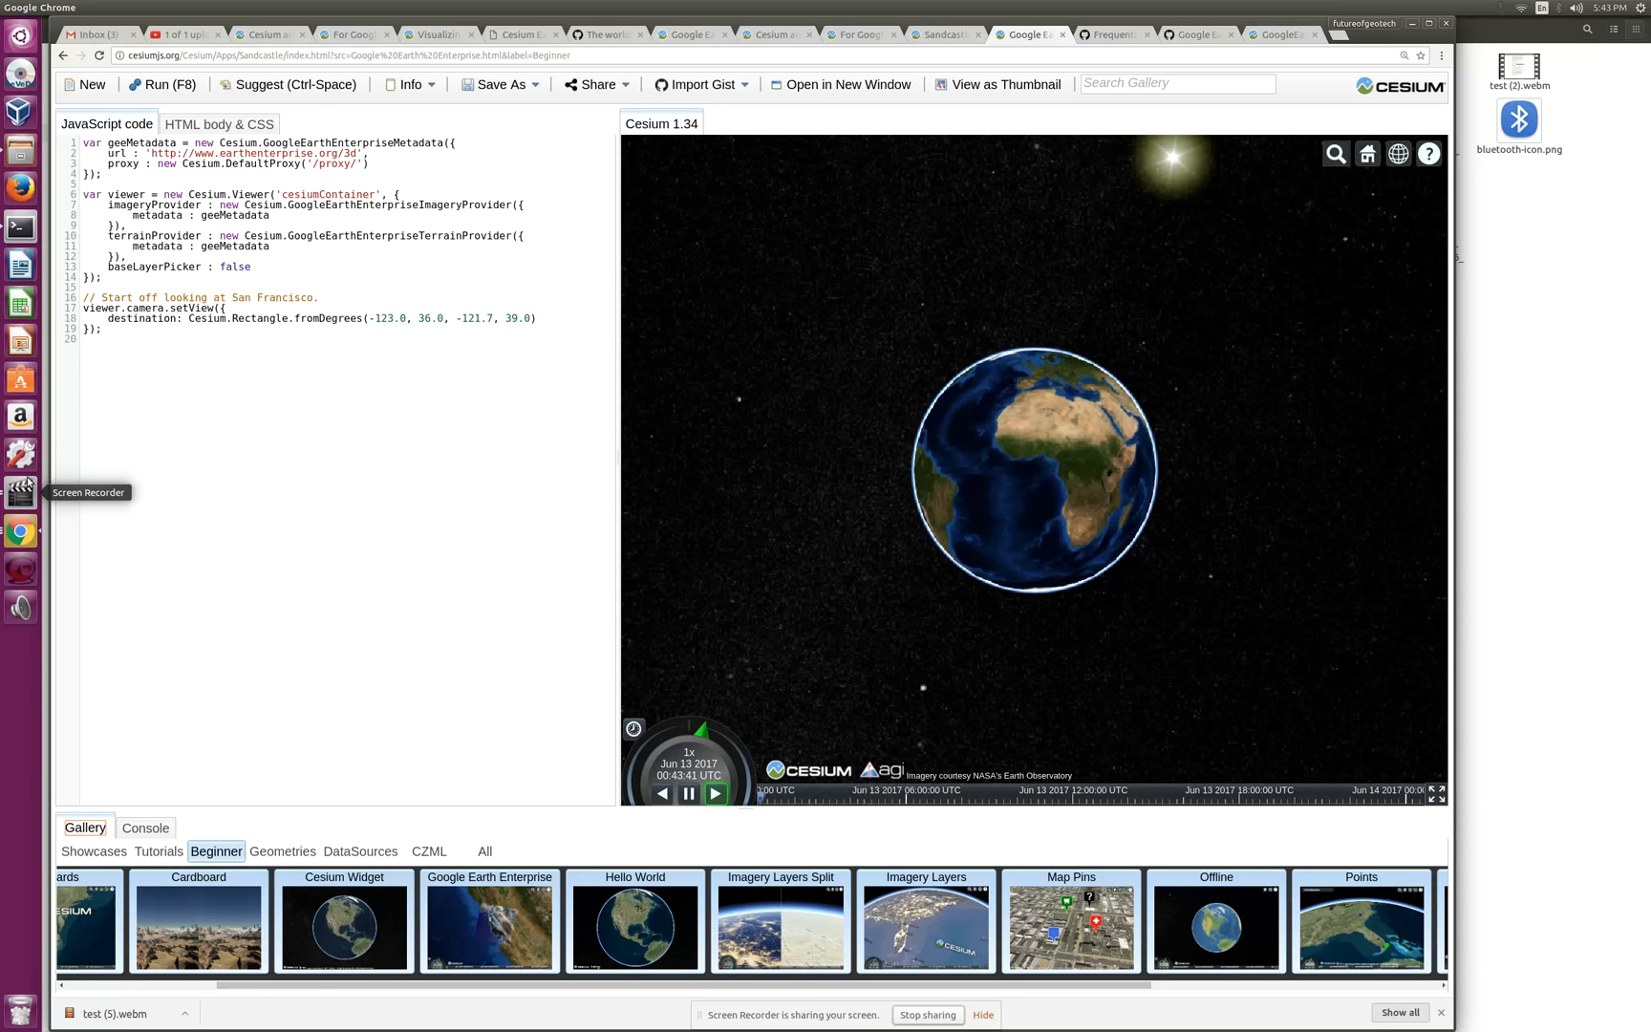
{"action": "mouse_move", "coordinate": [19, 454]}
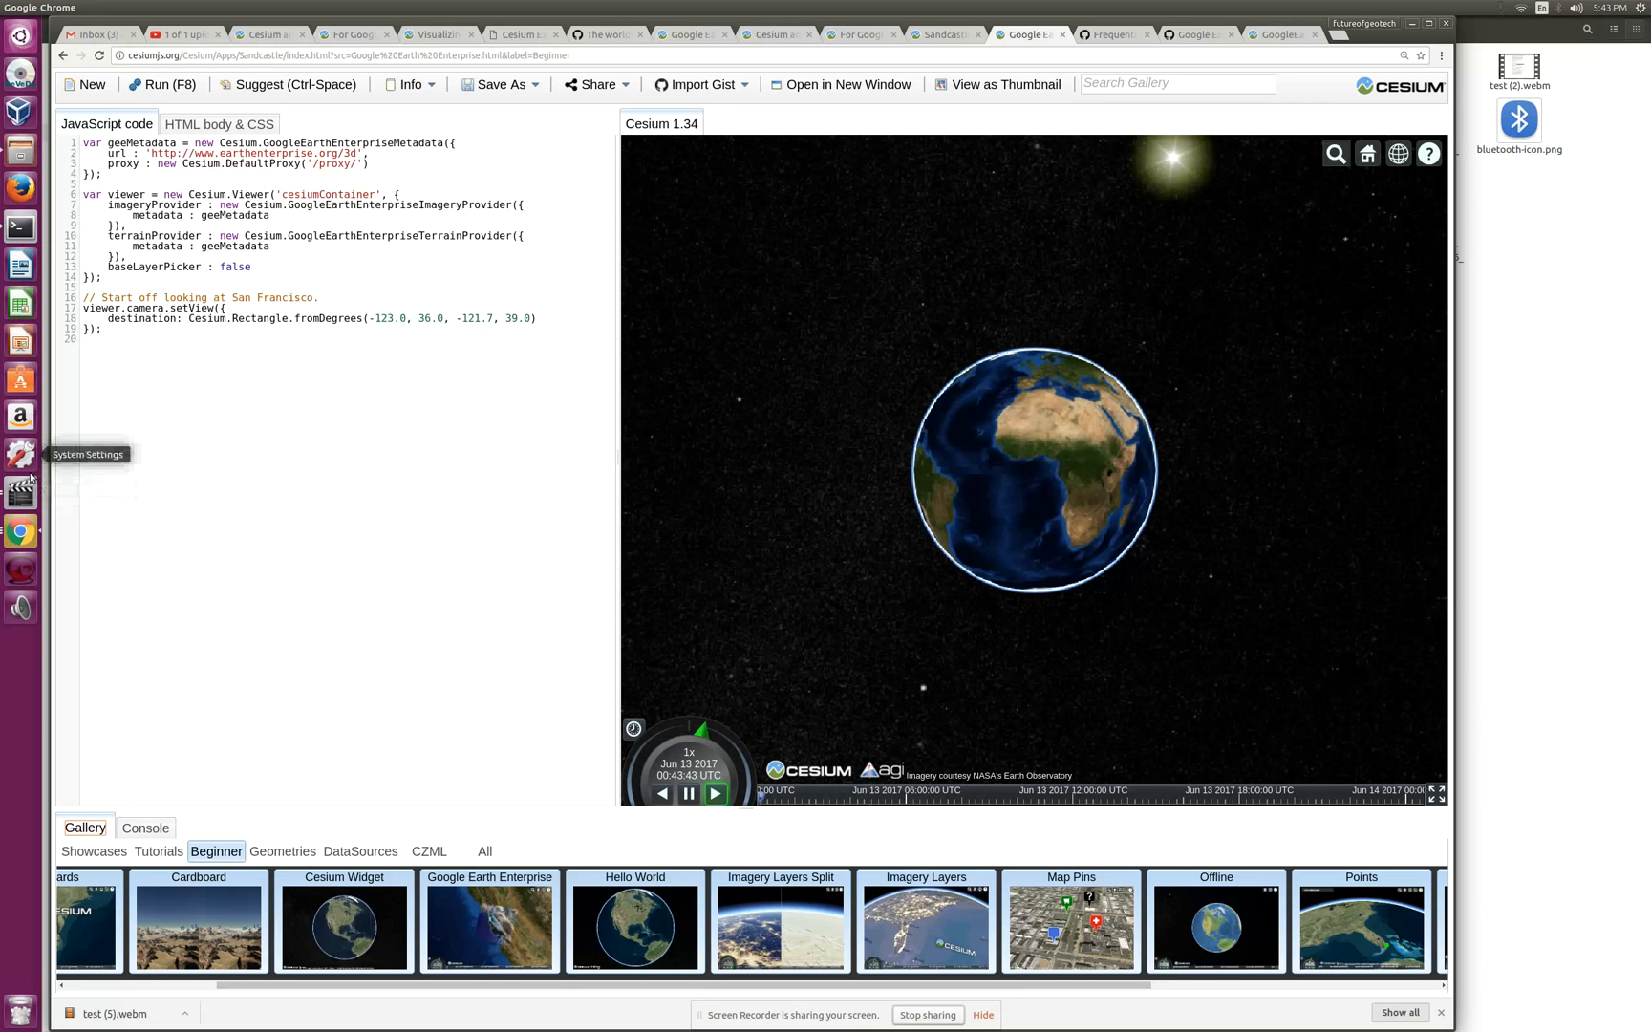
{"action": "mouse_move", "coordinate": [19, 492]}
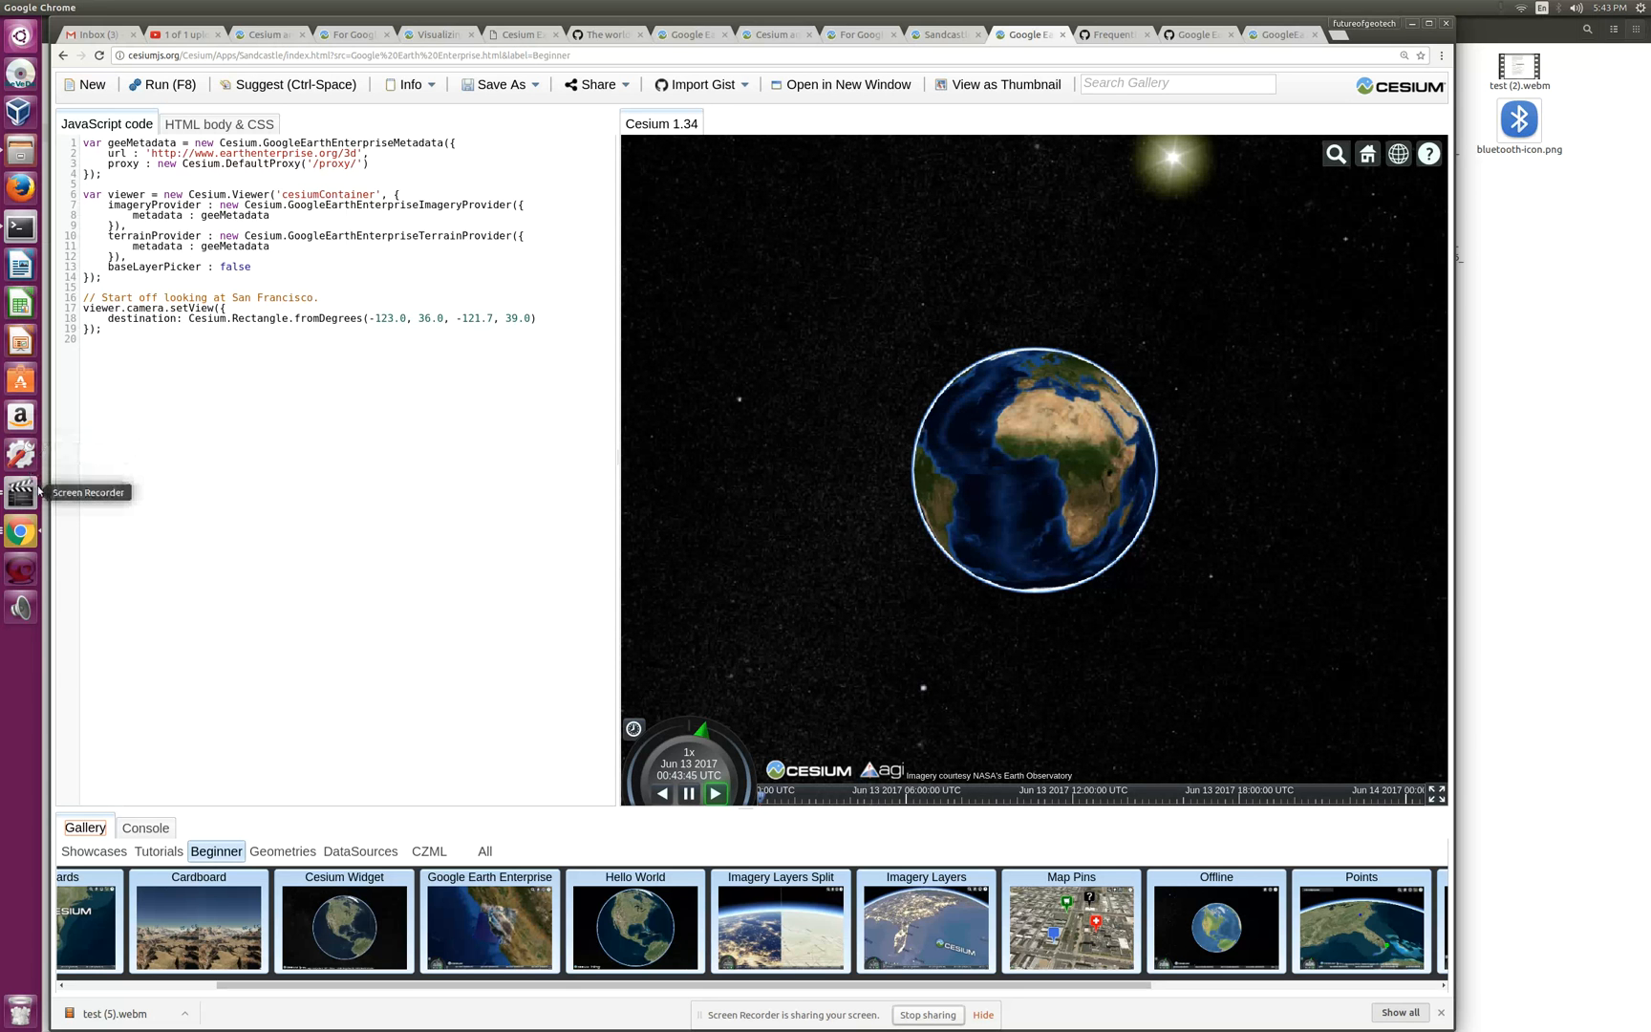
{"action": "left_click", "coordinate": [19, 491]}
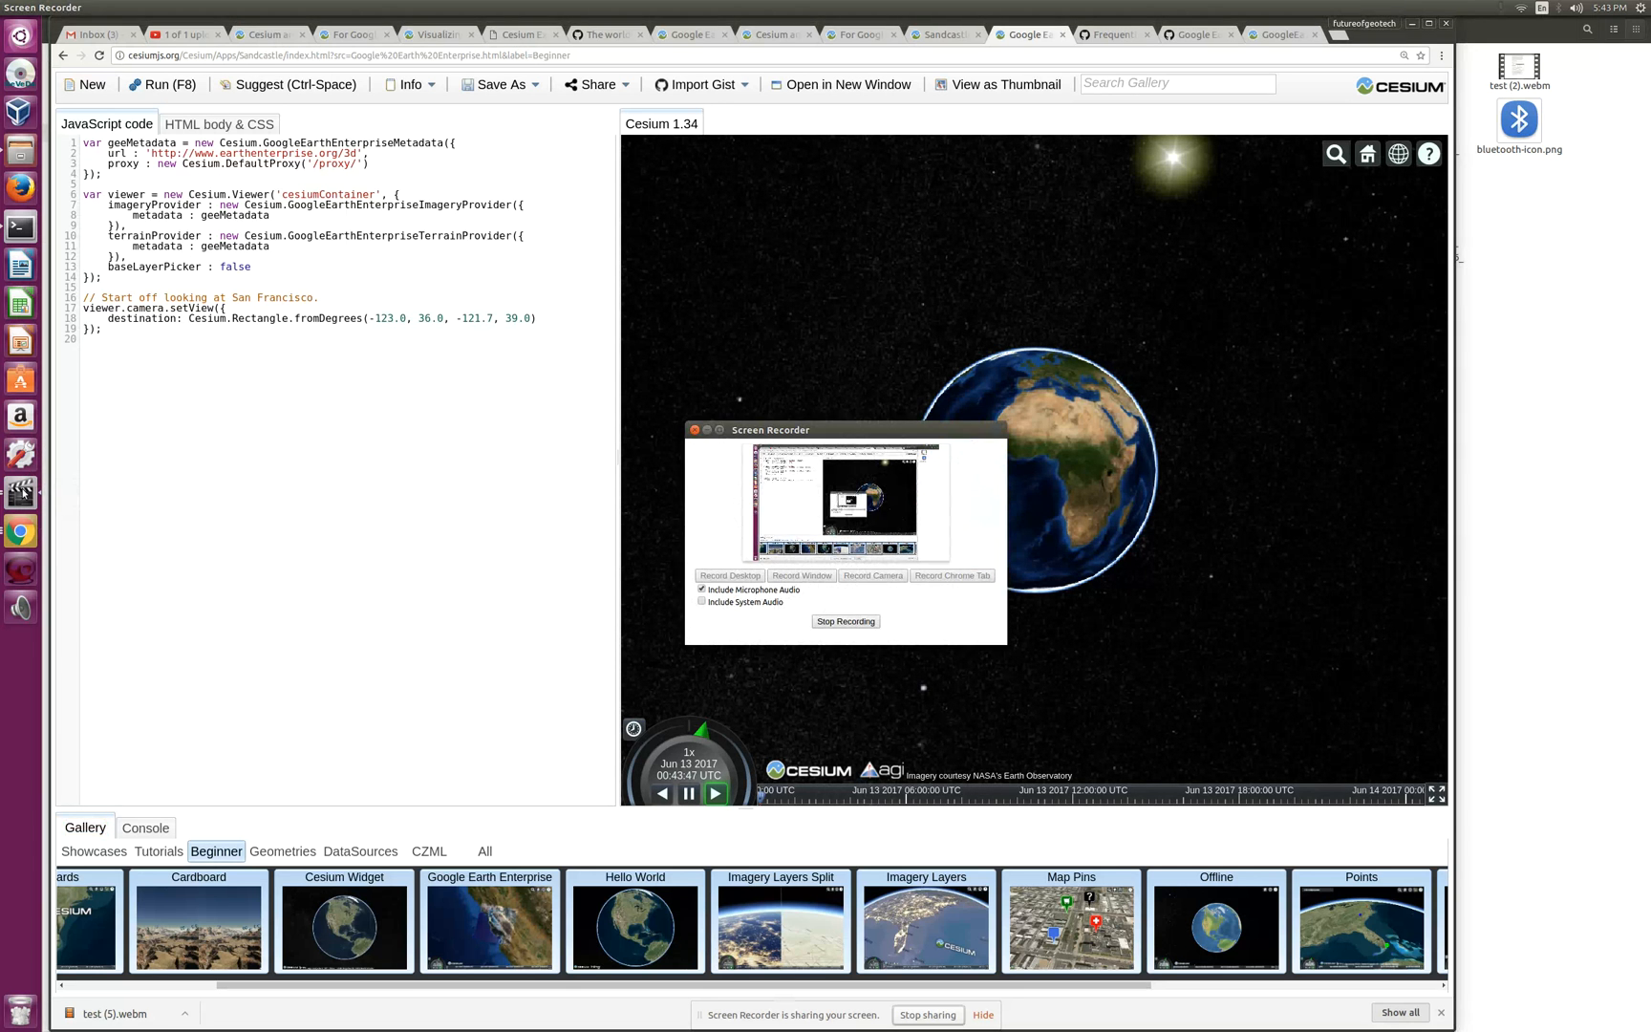